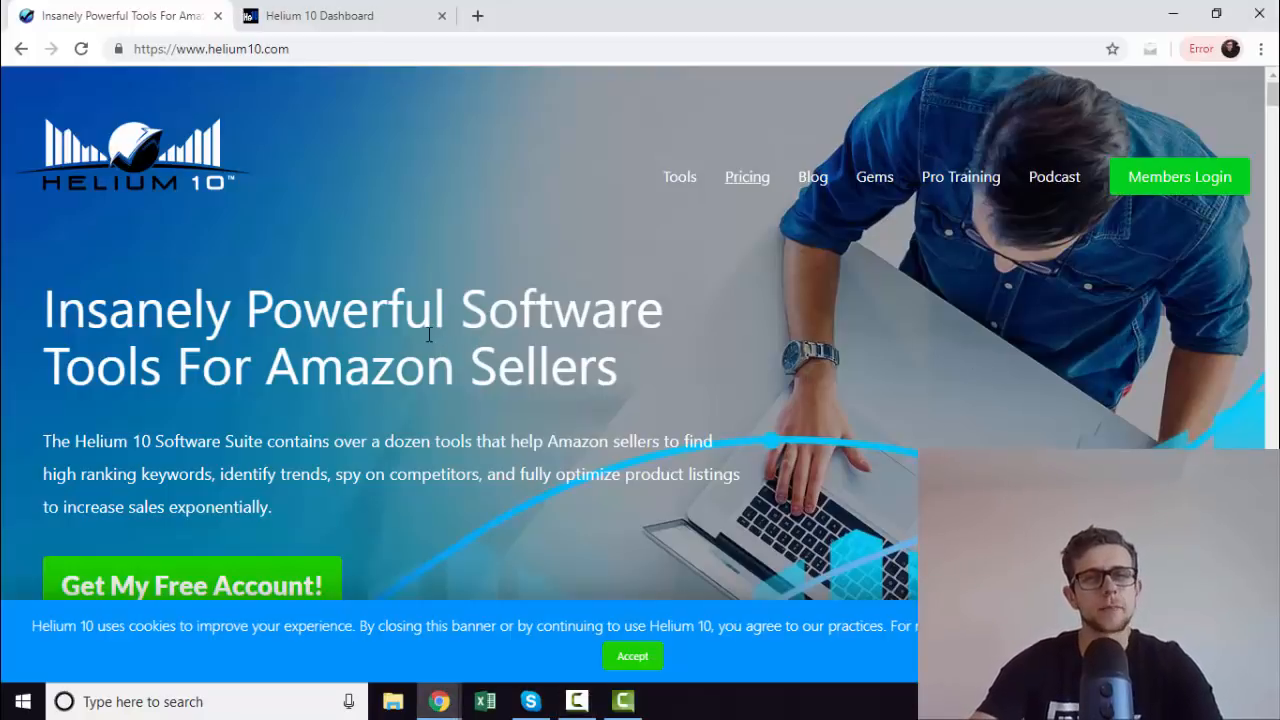
mouse_move(397, 274)
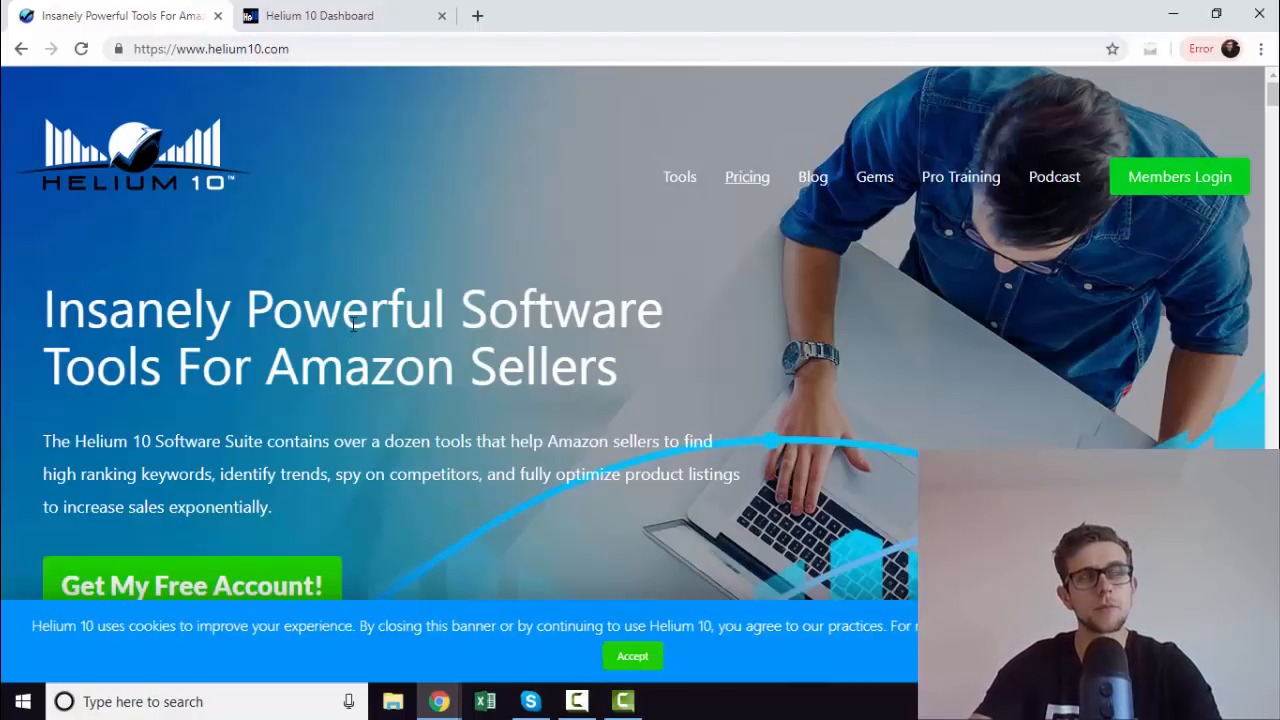
Step: Scroll down through the Helium 10 homepage and back up
scroll(down, 3)
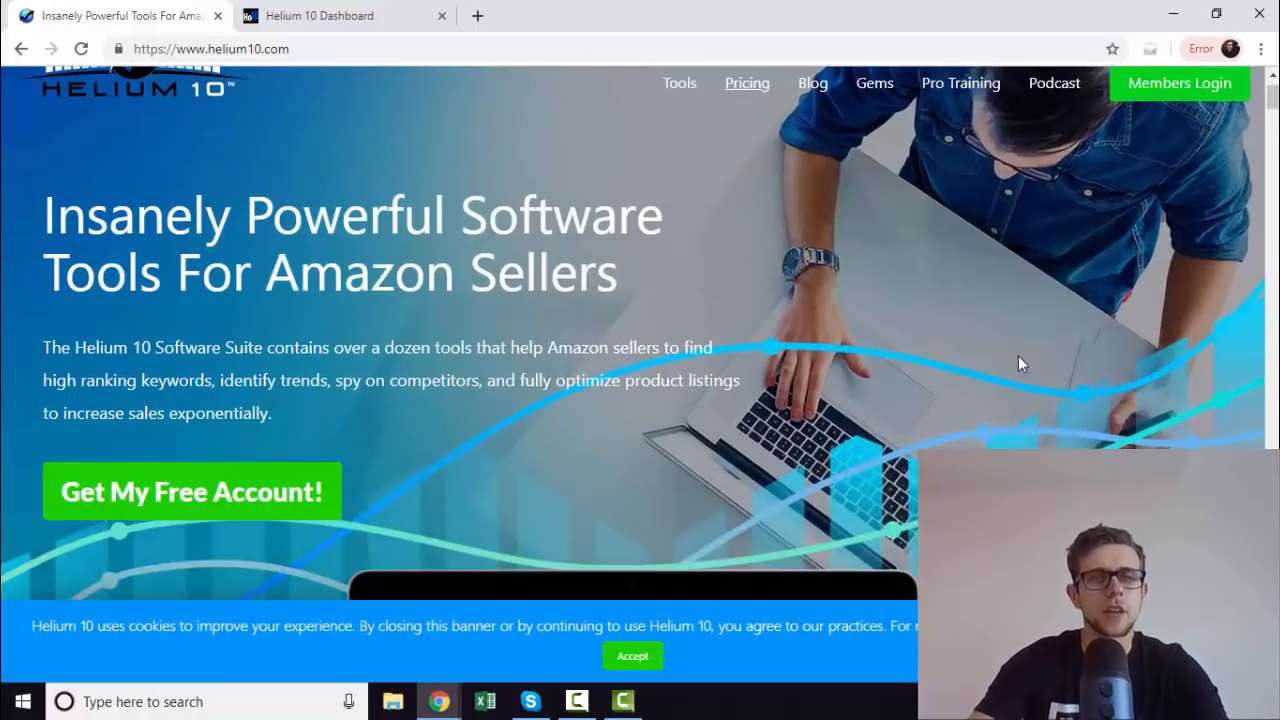
scroll(down, 3)
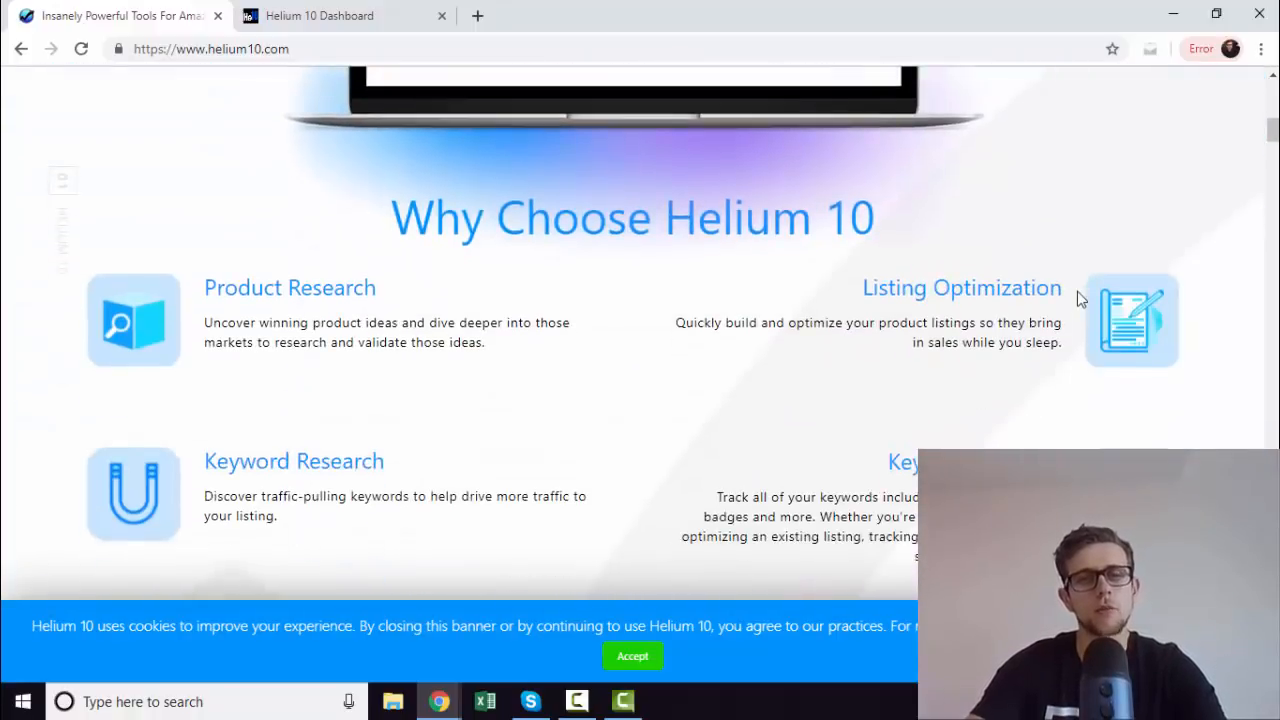
scroll(down, 3)
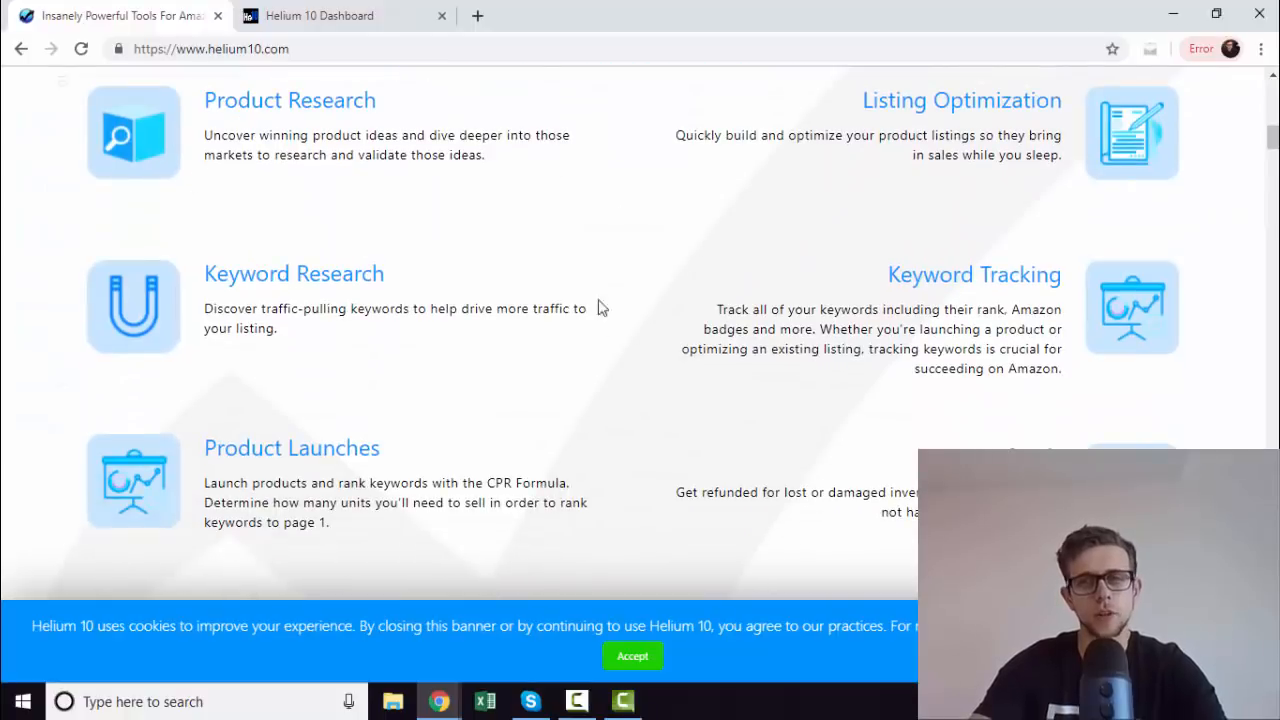
scroll(down, 3)
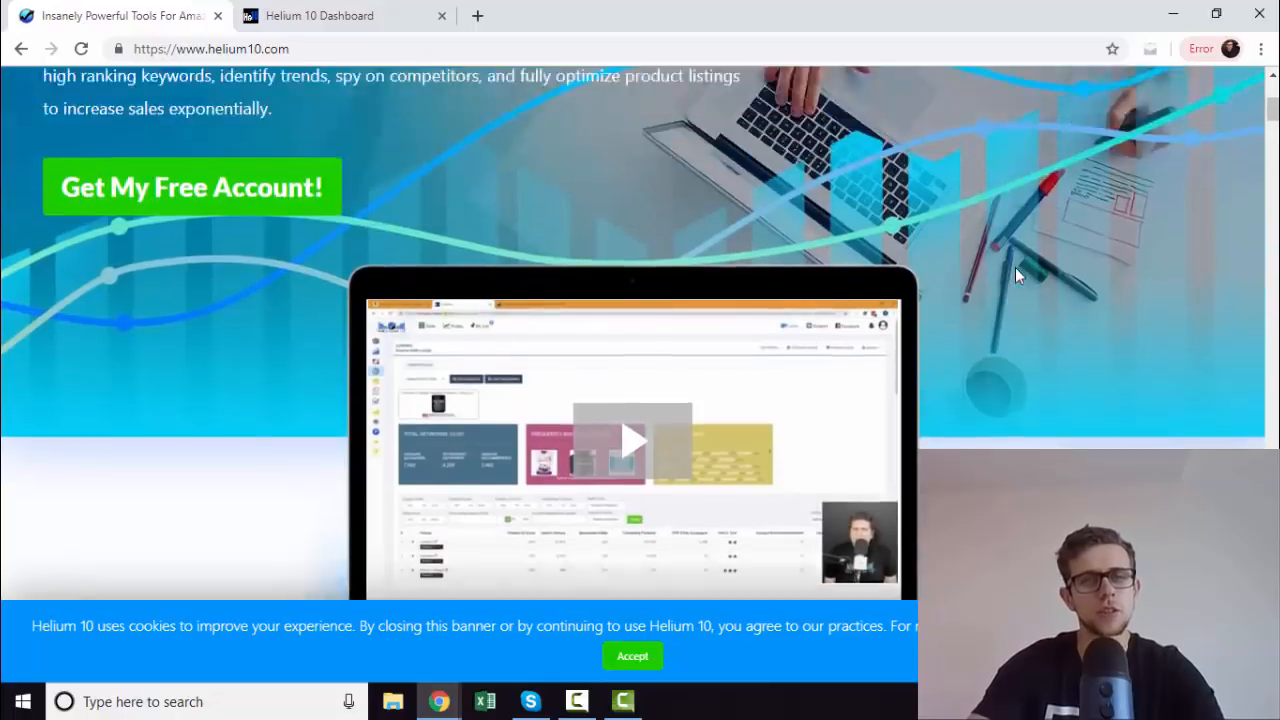
scroll(down, 3)
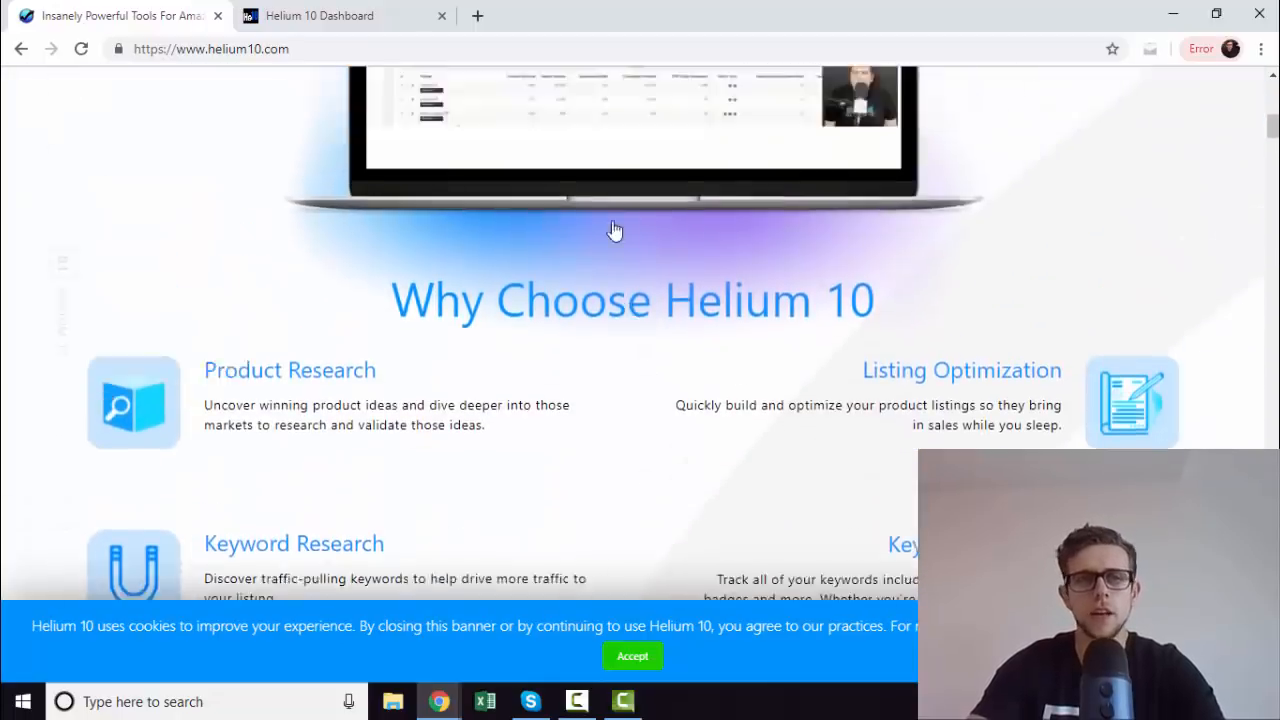
scroll(up, 3)
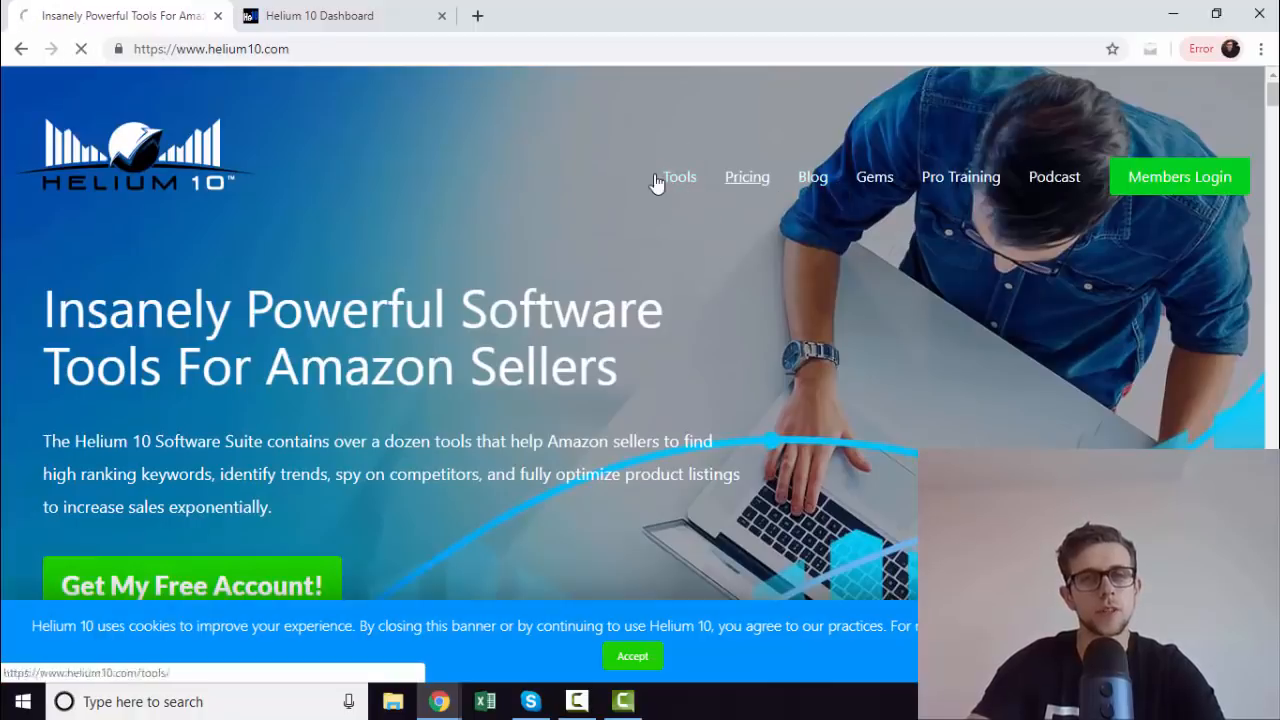
Step: Browse the overview page of all Helium 10 tools
click(679, 177)
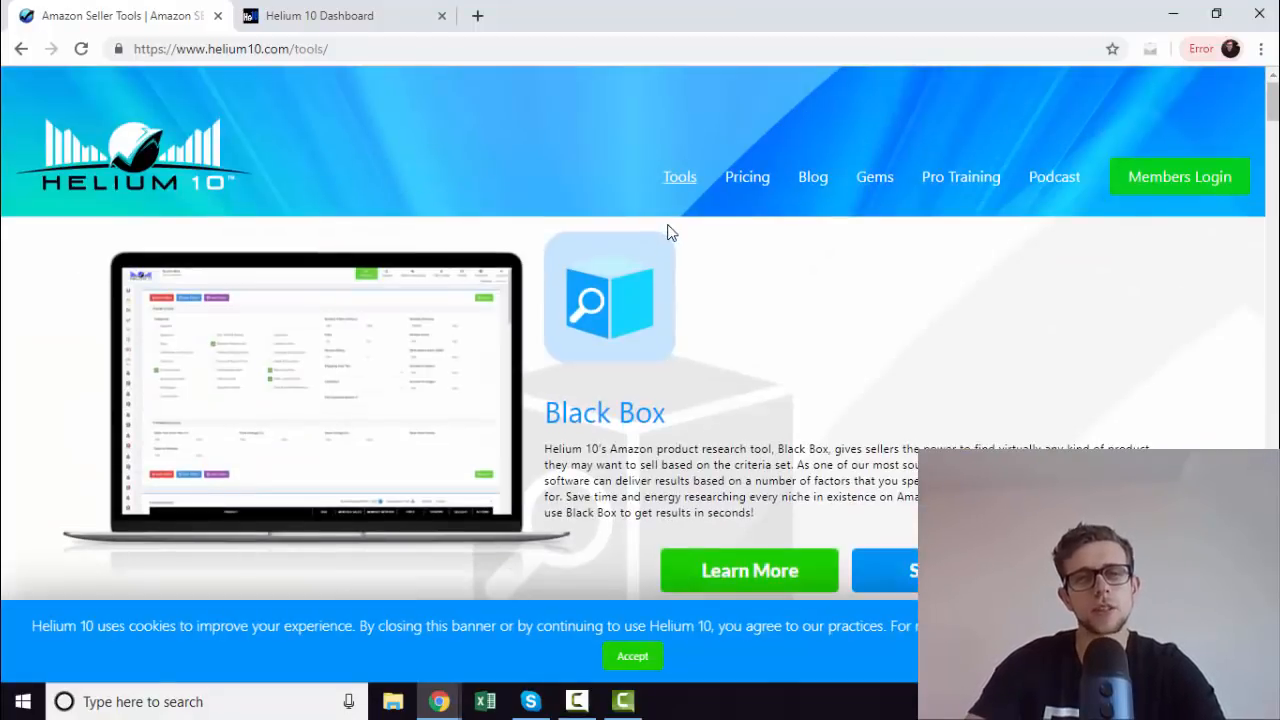
mouse_move(728, 253)
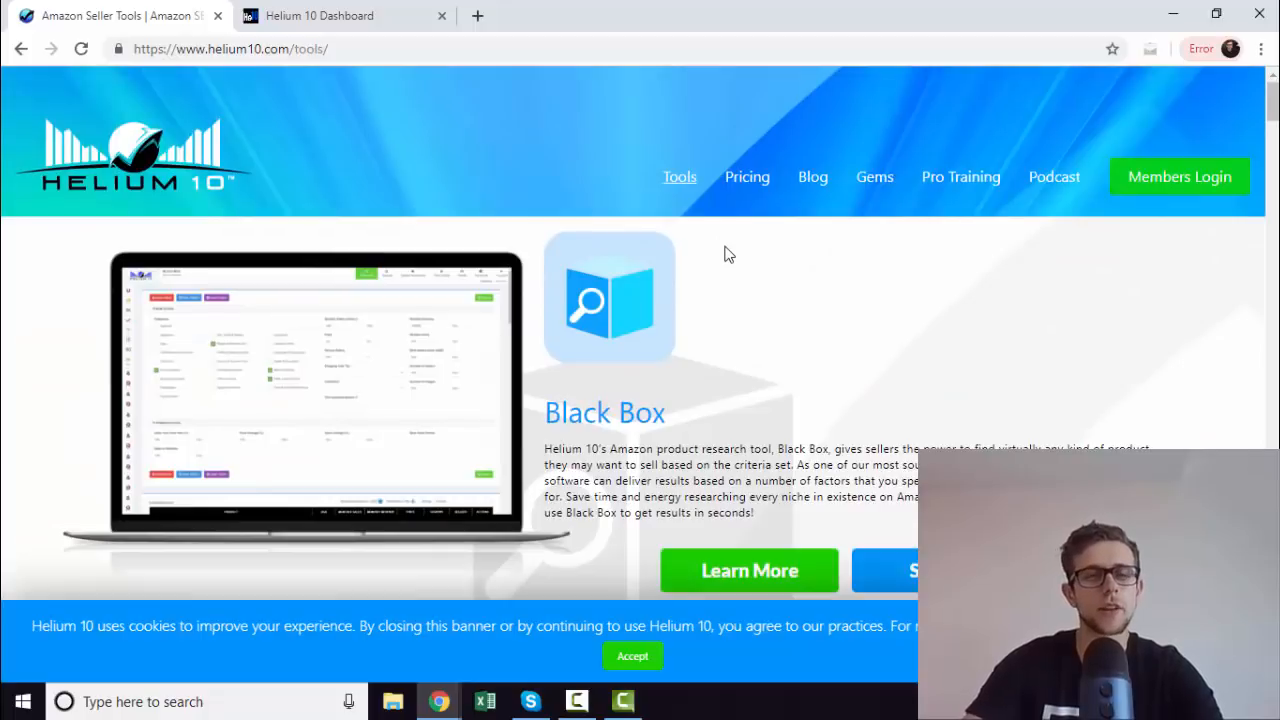
mouse_move(738, 252)
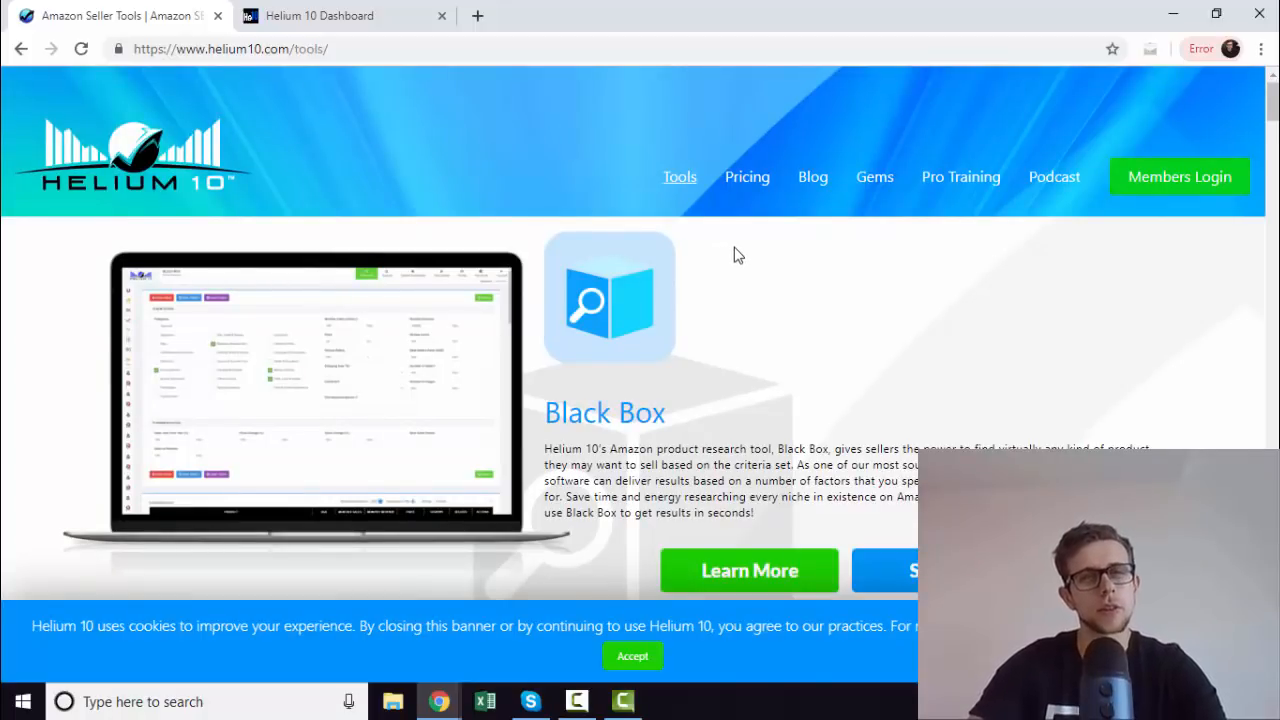
scroll(down, 3)
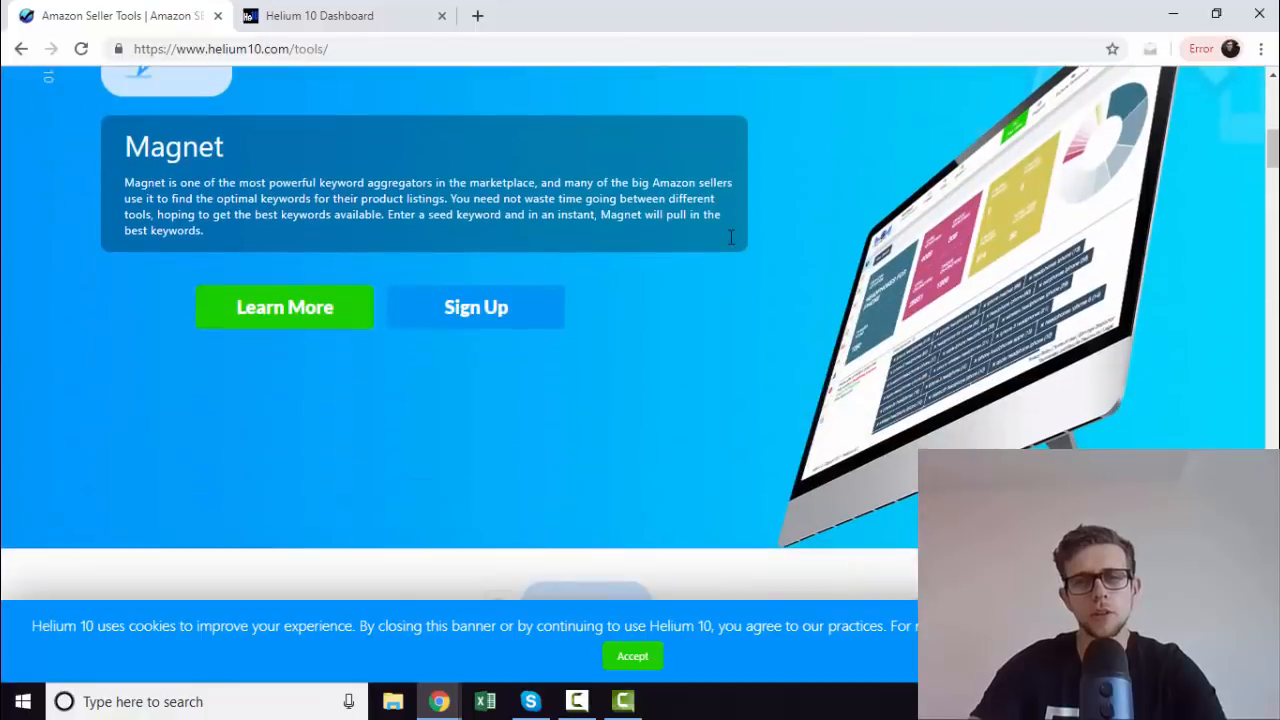
scroll(up, 3)
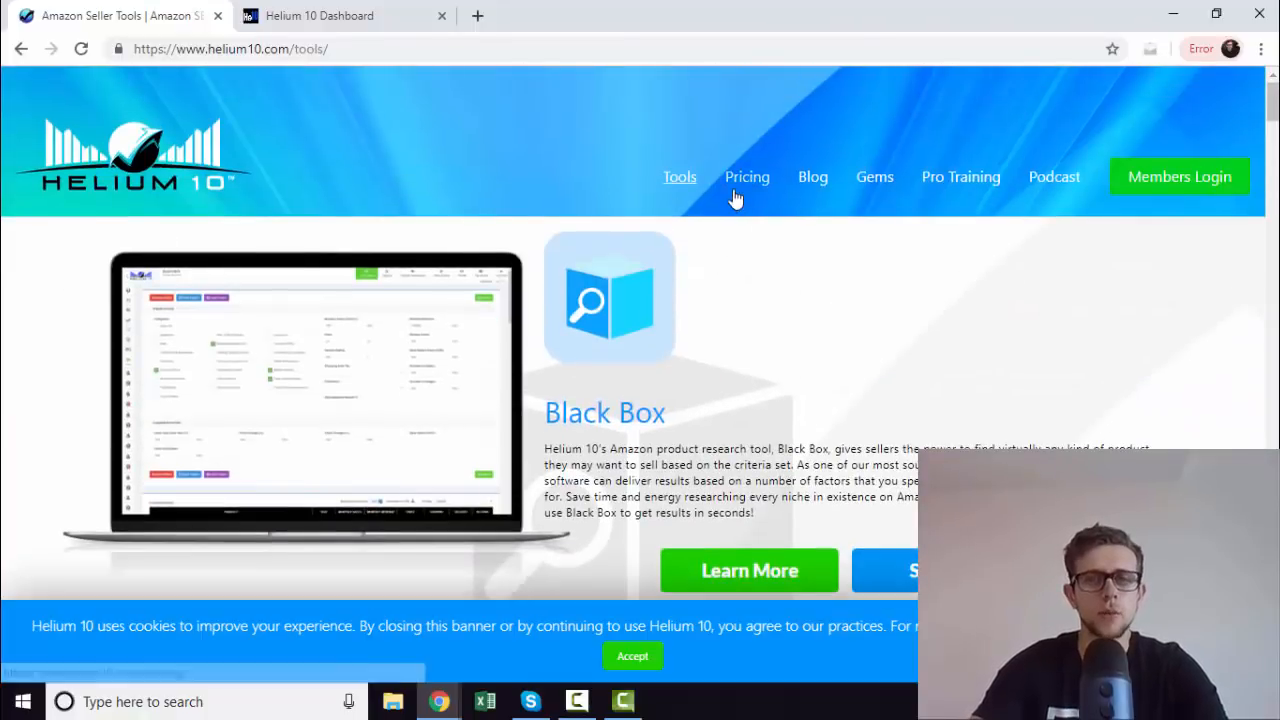
Step: Bring up the Helium 10 pricing plans comparison and scroll through it
click(747, 176)
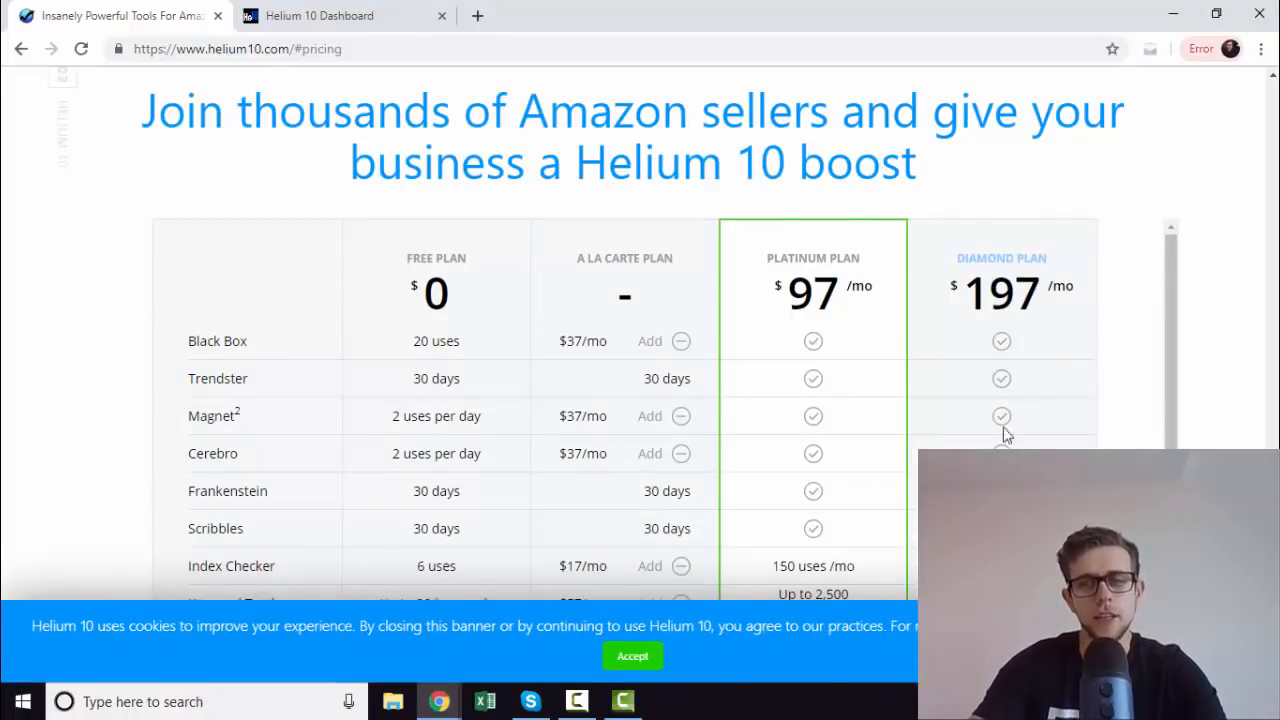
scroll(up, 3)
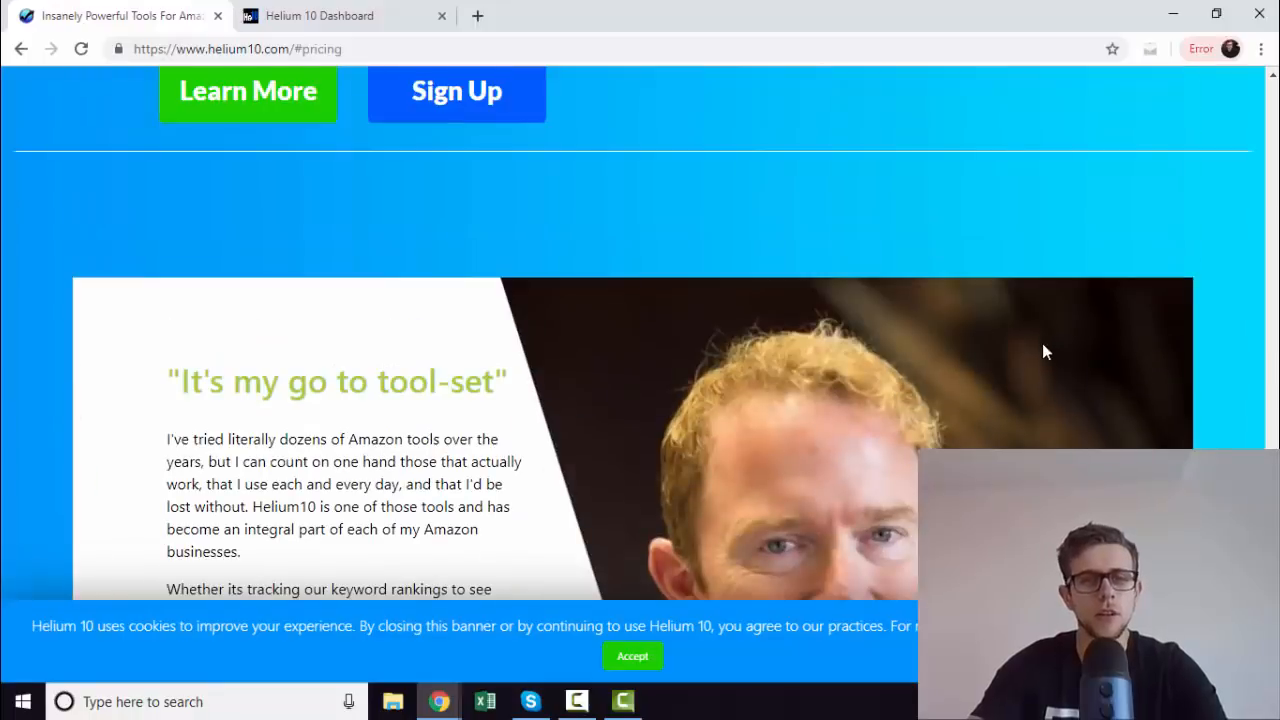
scroll(down, 3)
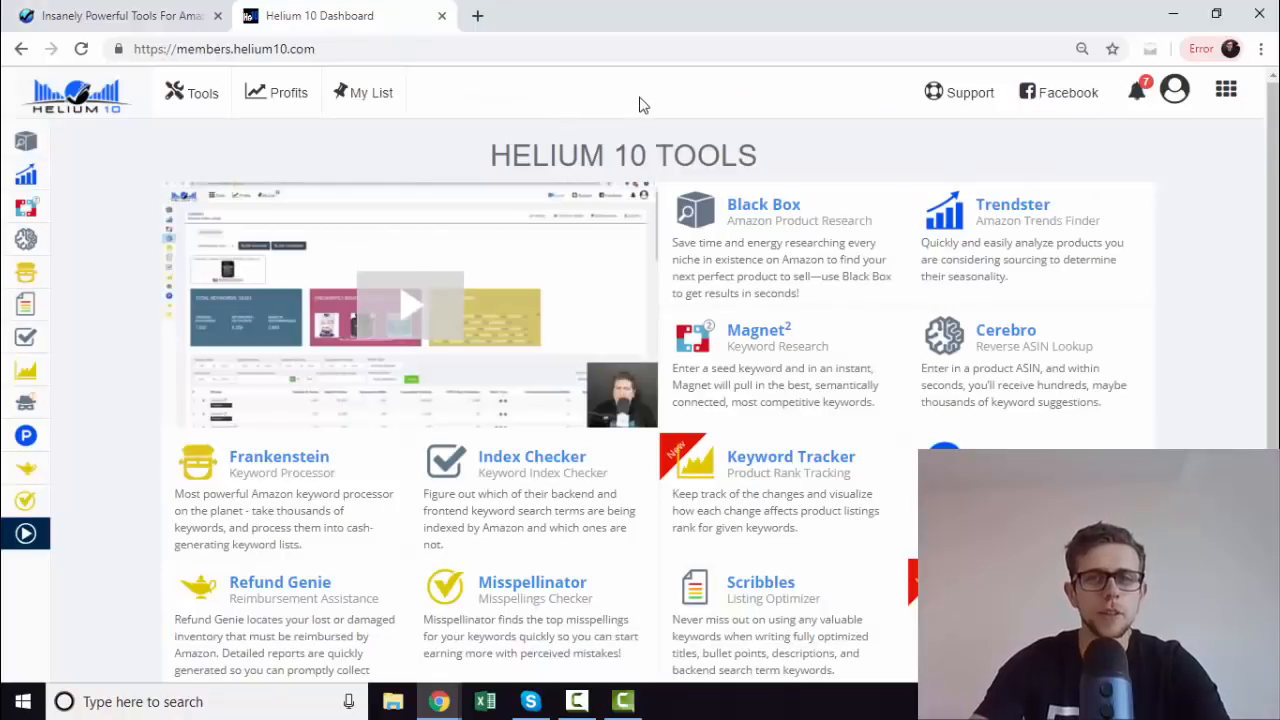
mouse_move(1200, 310)
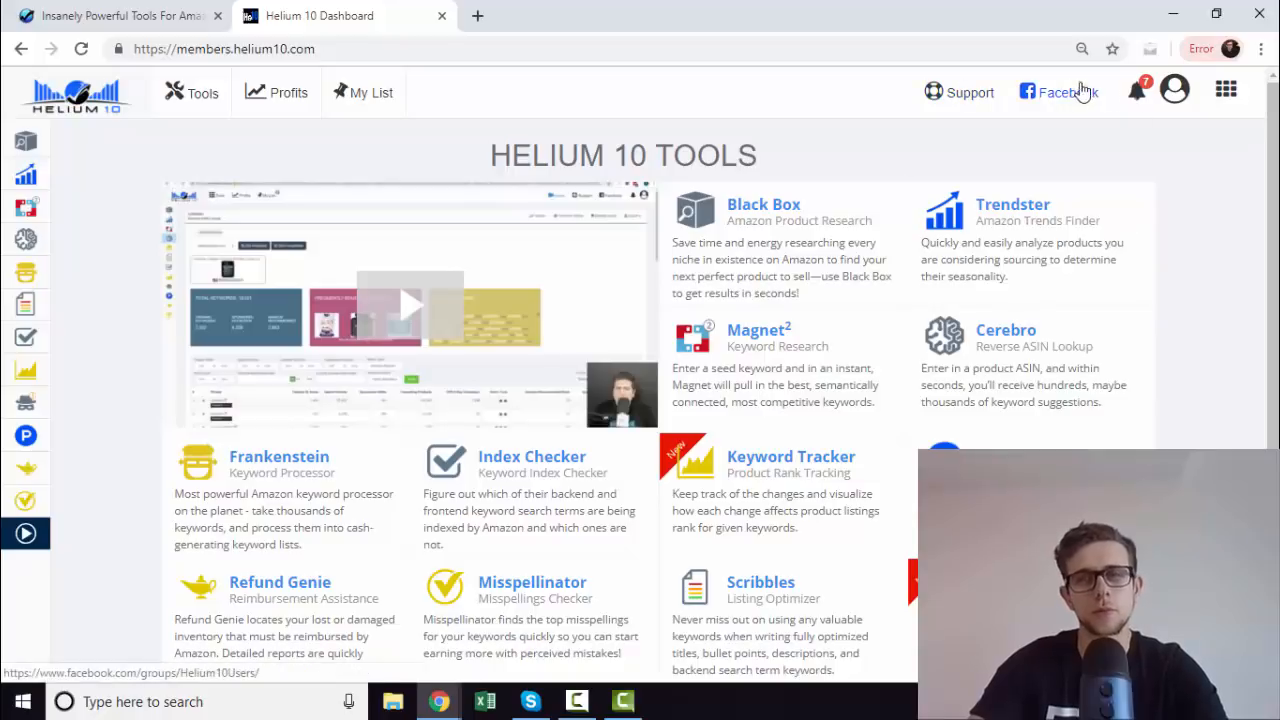
mouse_move(1173, 162)
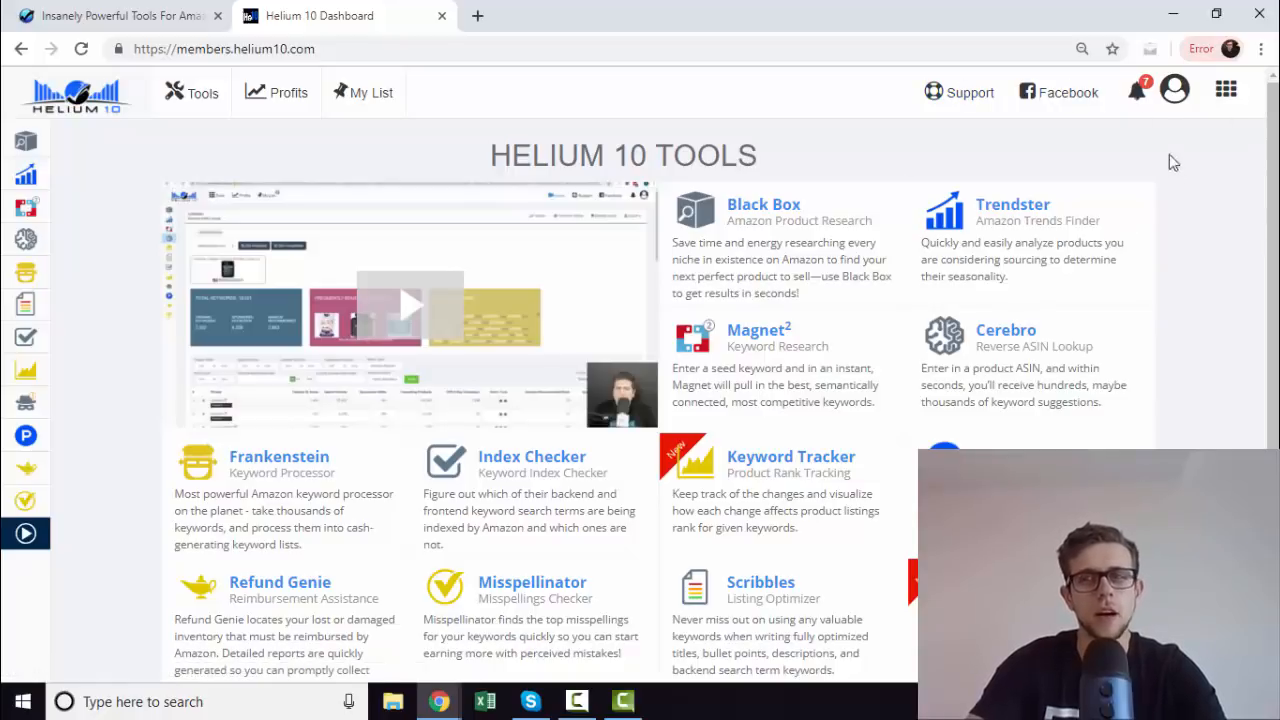
mouse_move(1257, 210)
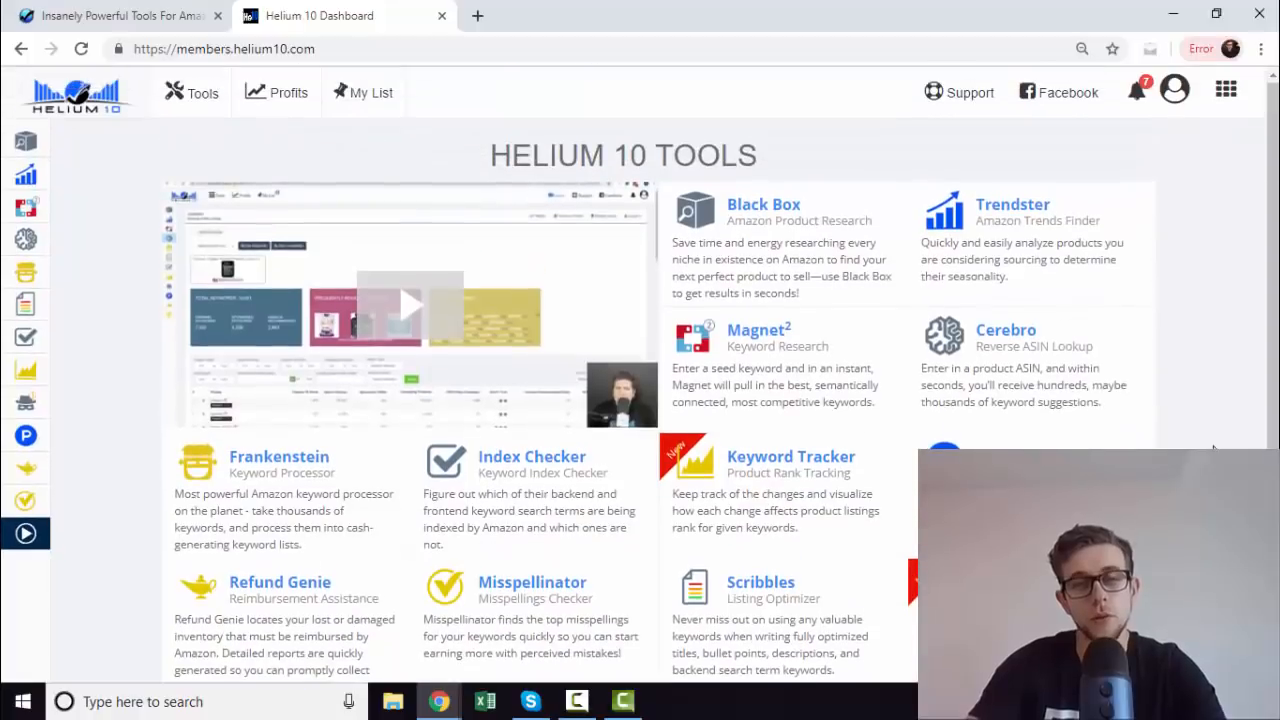
mouse_move(302, 217)
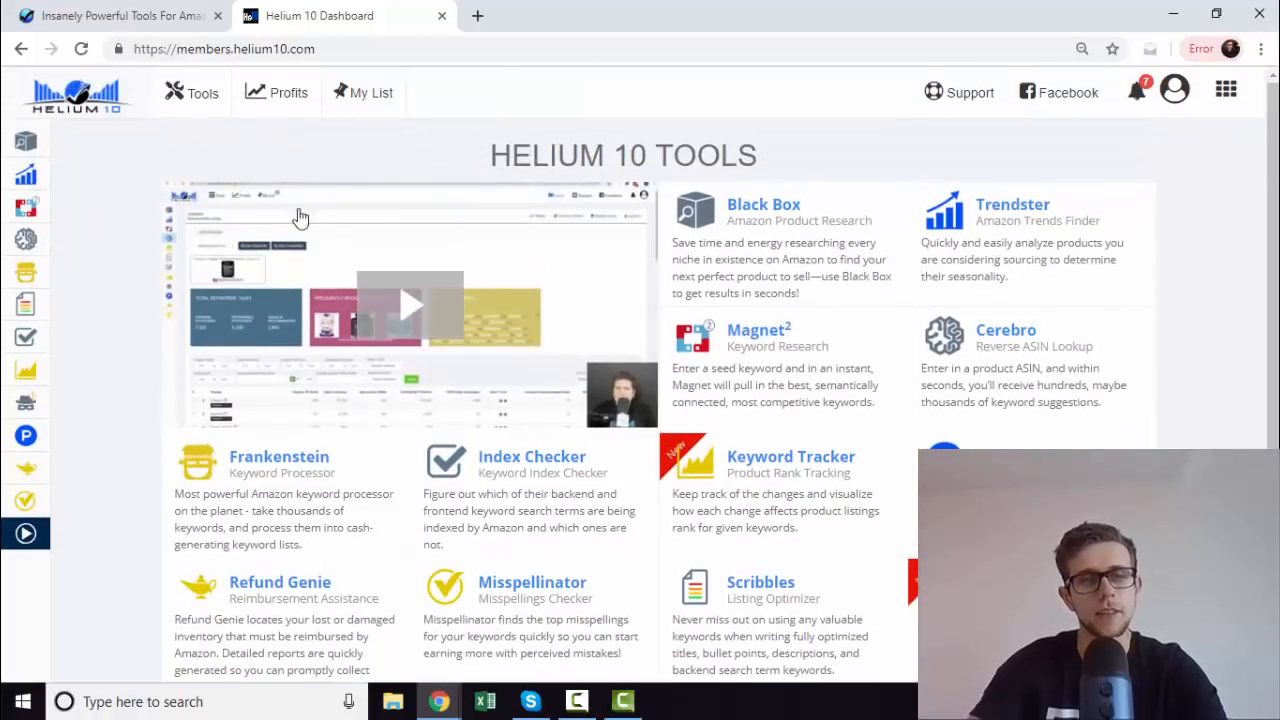
mouse_move(105, 217)
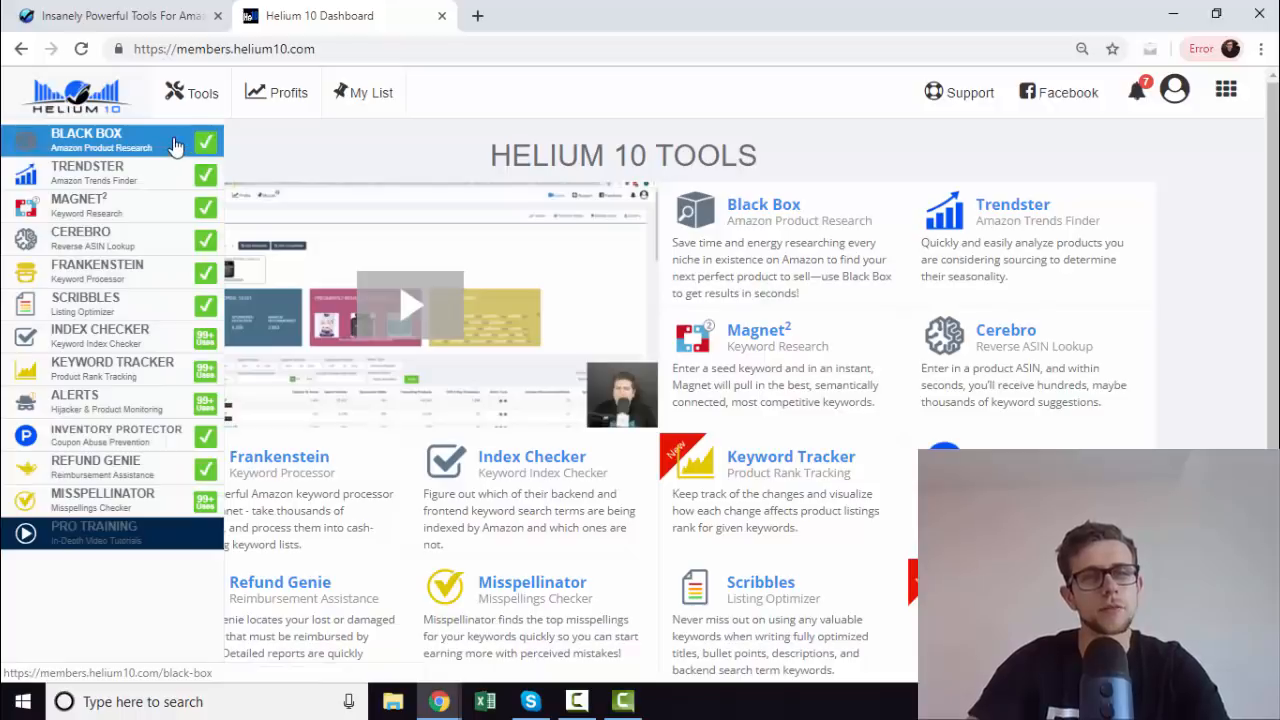
Step: In Black Box, filter monthly revenue to 10000–50000 and price to 25–100
click(86, 140)
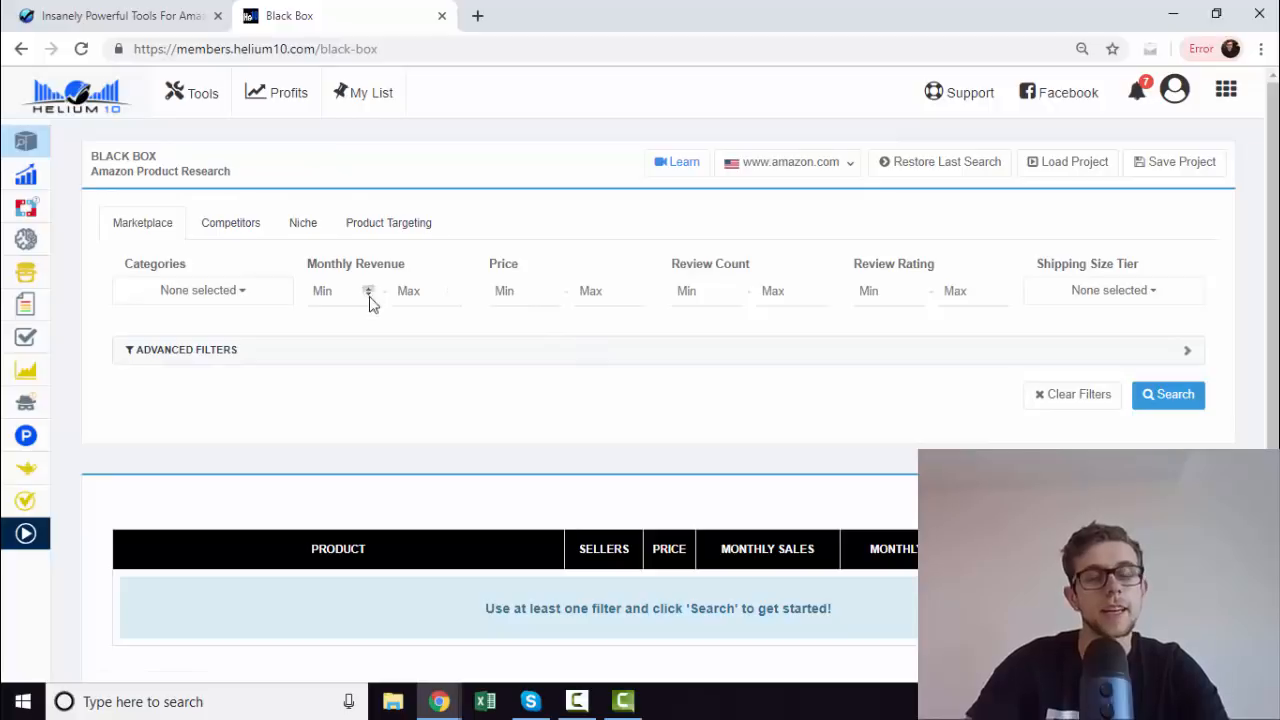
click(330, 291)
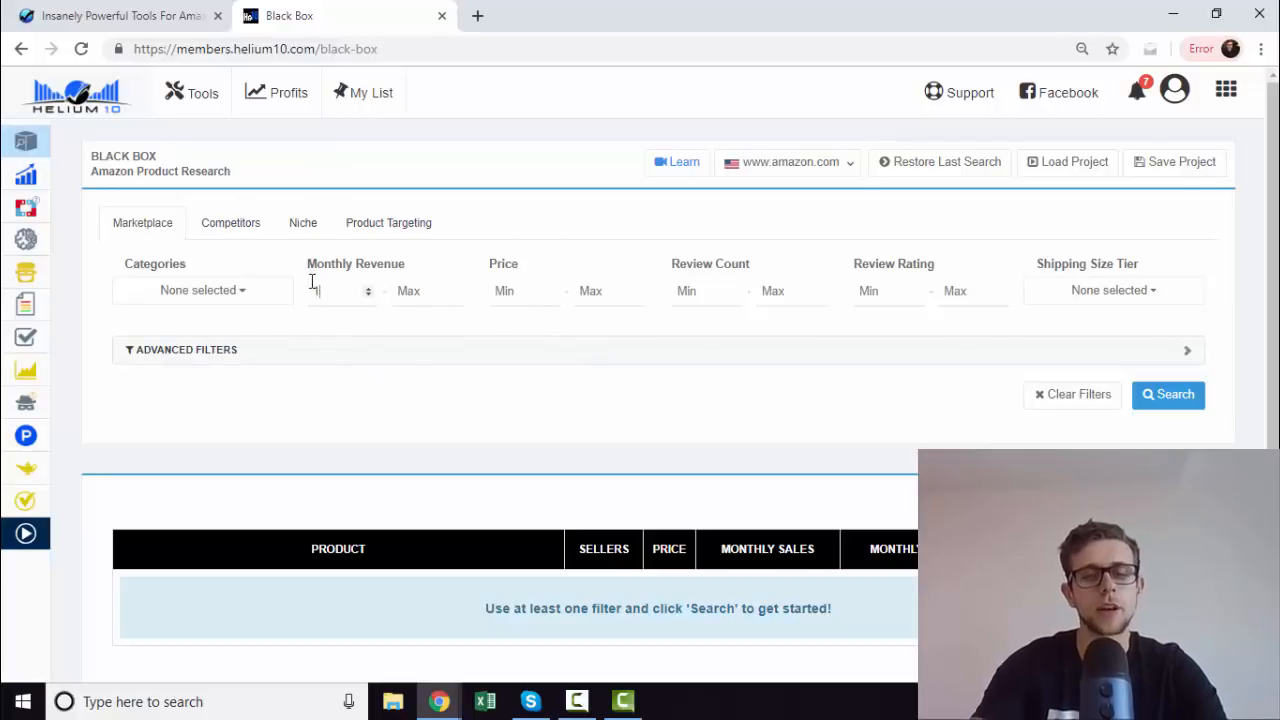
text(10000)
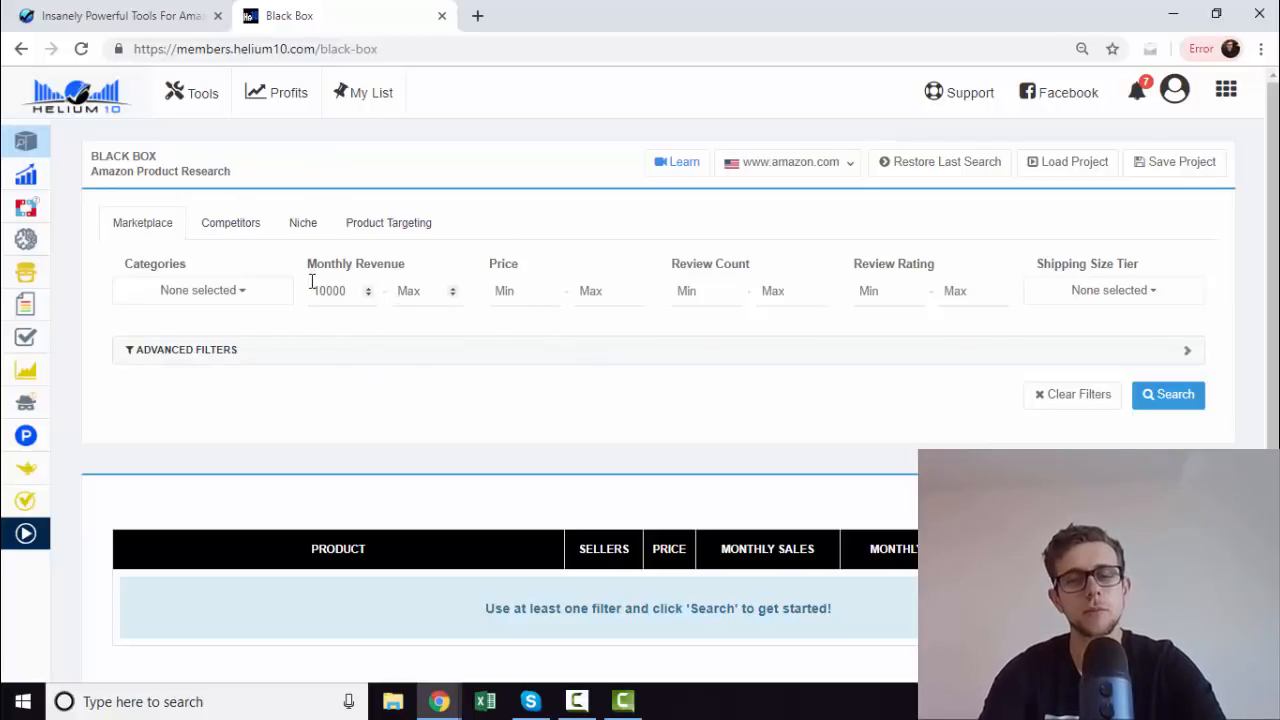
text(50000)
text(100)
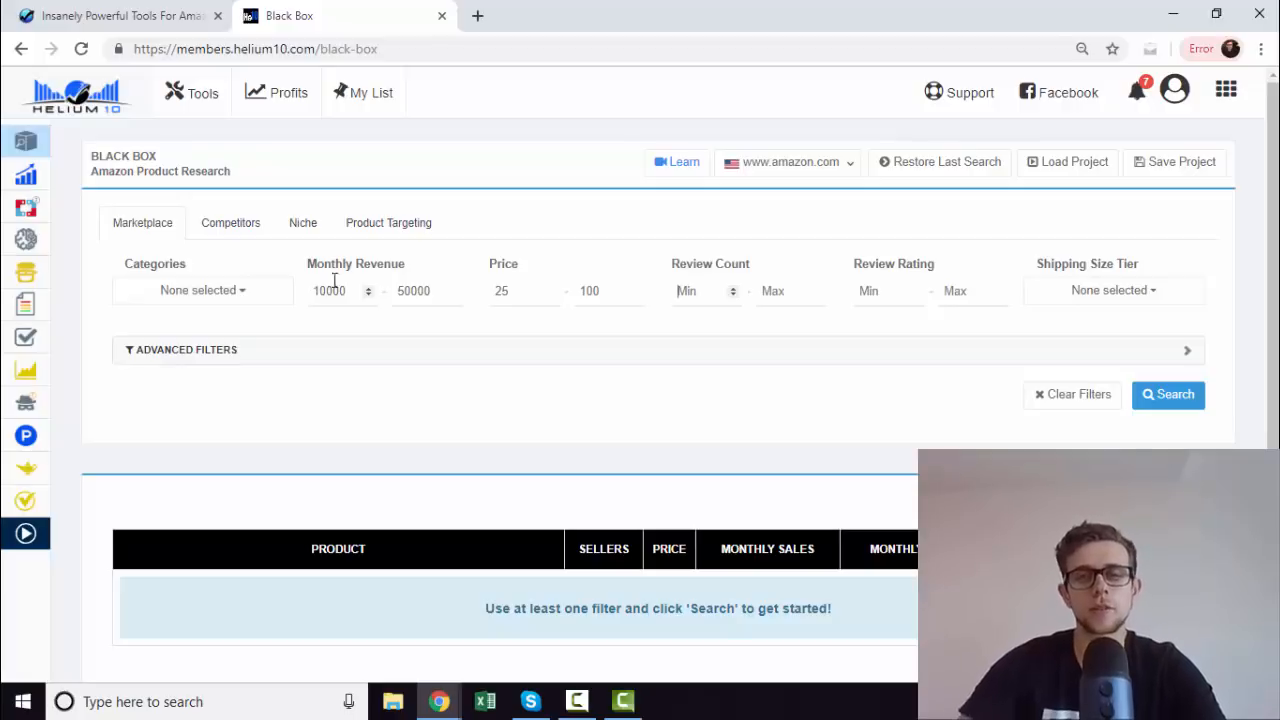
mouse_move(580, 337)
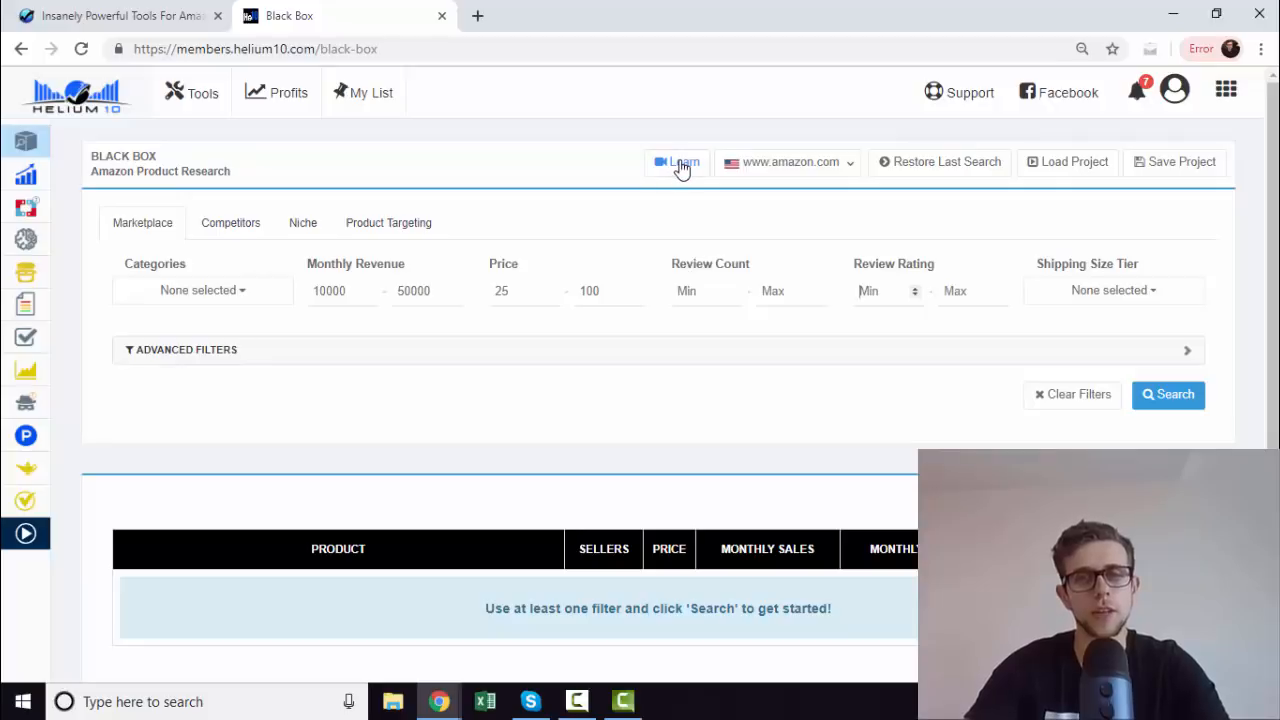
click(677, 162)
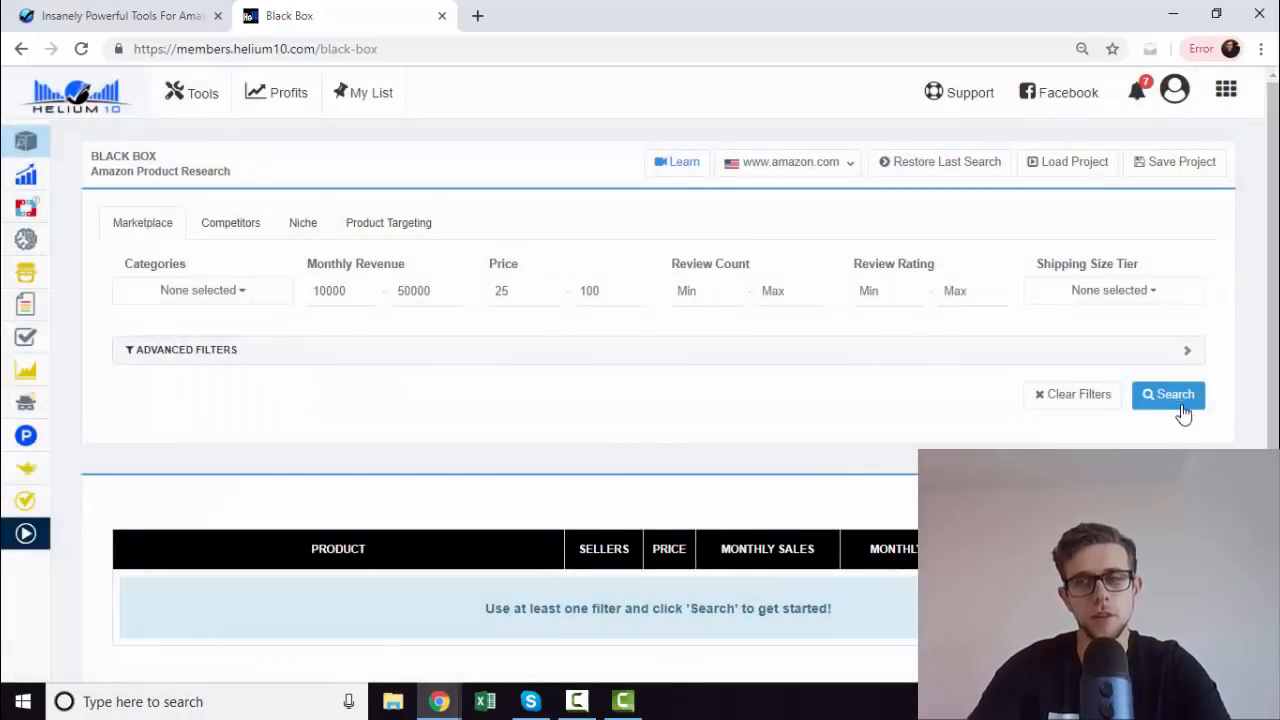
Step: Run the Black Box search and scroll through the 200+ product results
click(1168, 393)
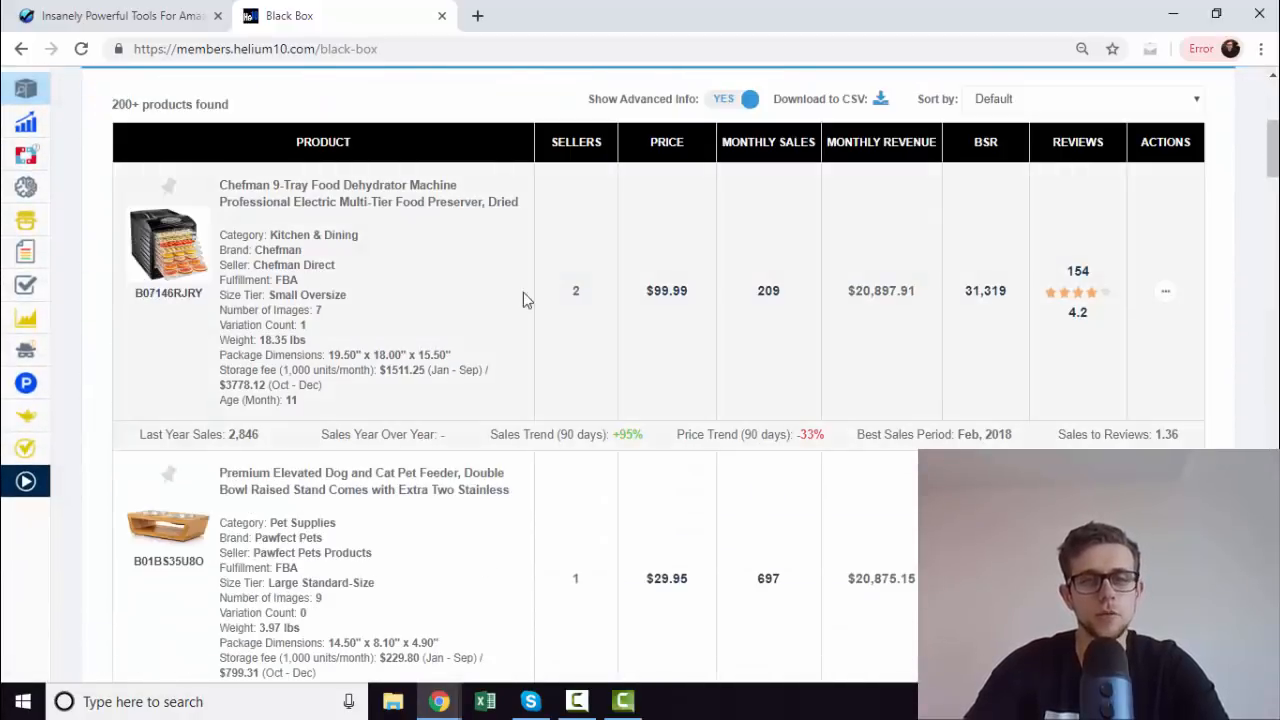
mouse_move(843, 355)
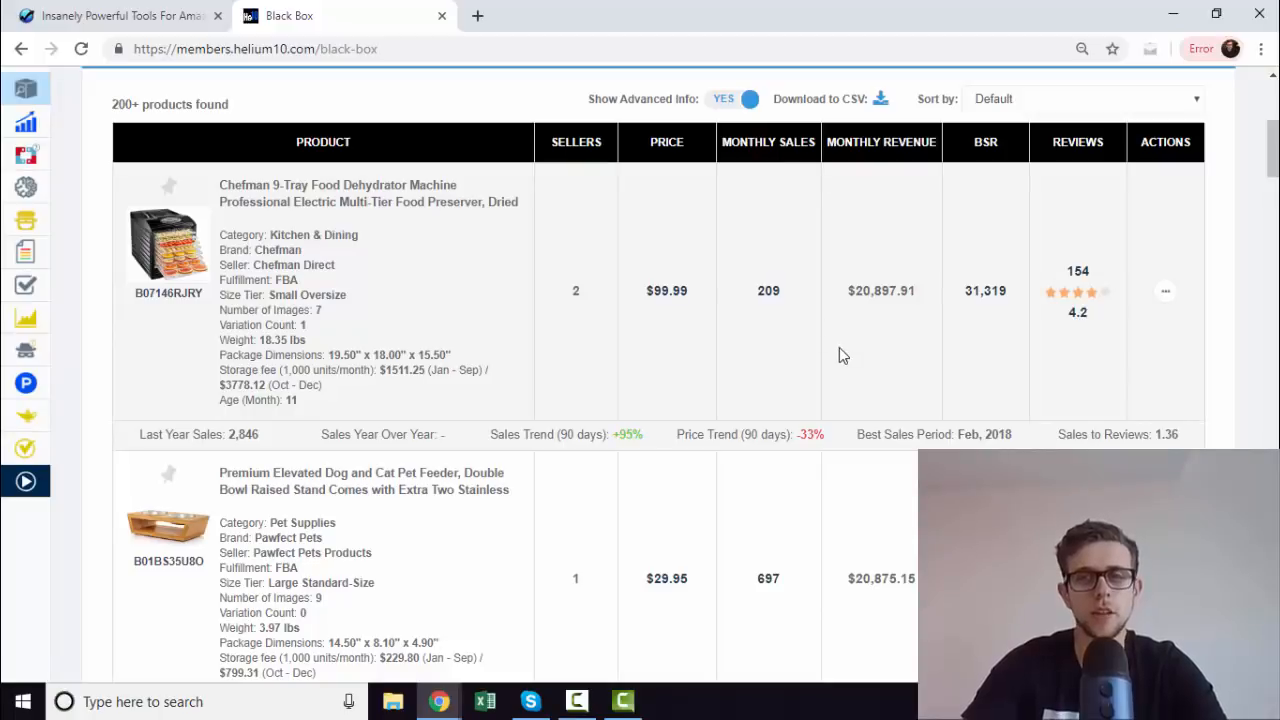
mouse_move(918, 287)
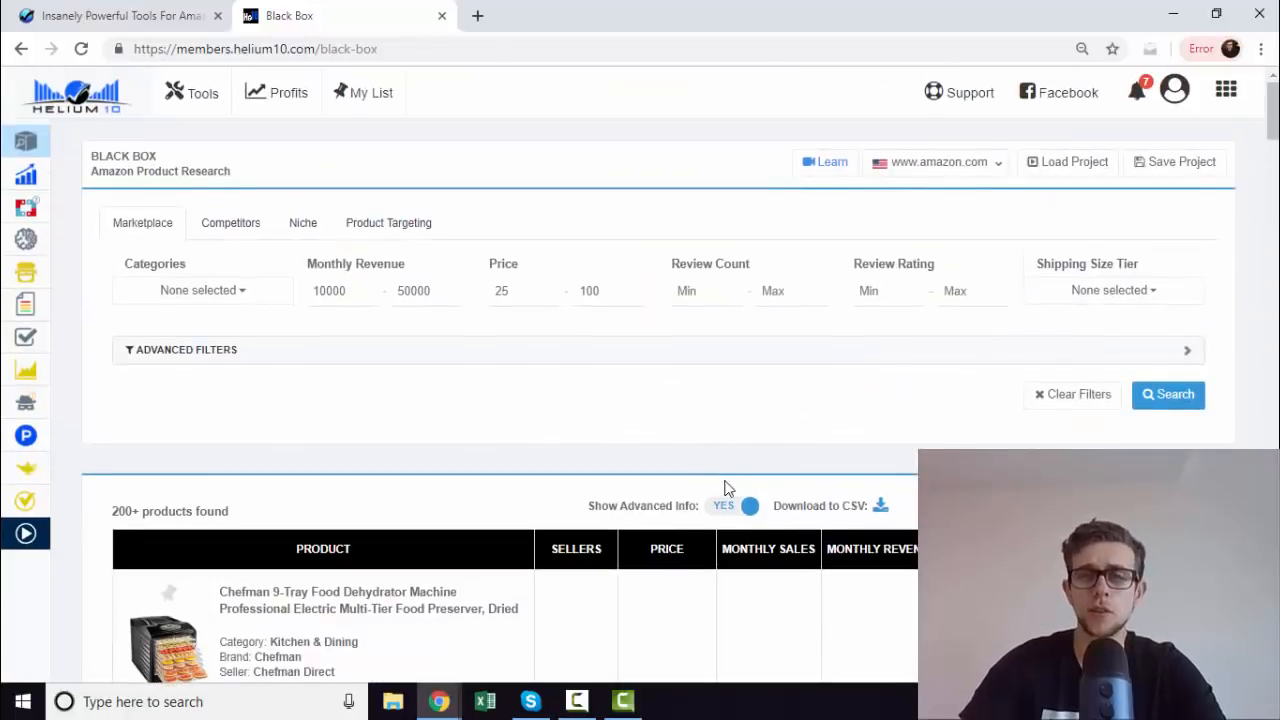
mouse_move(517, 182)
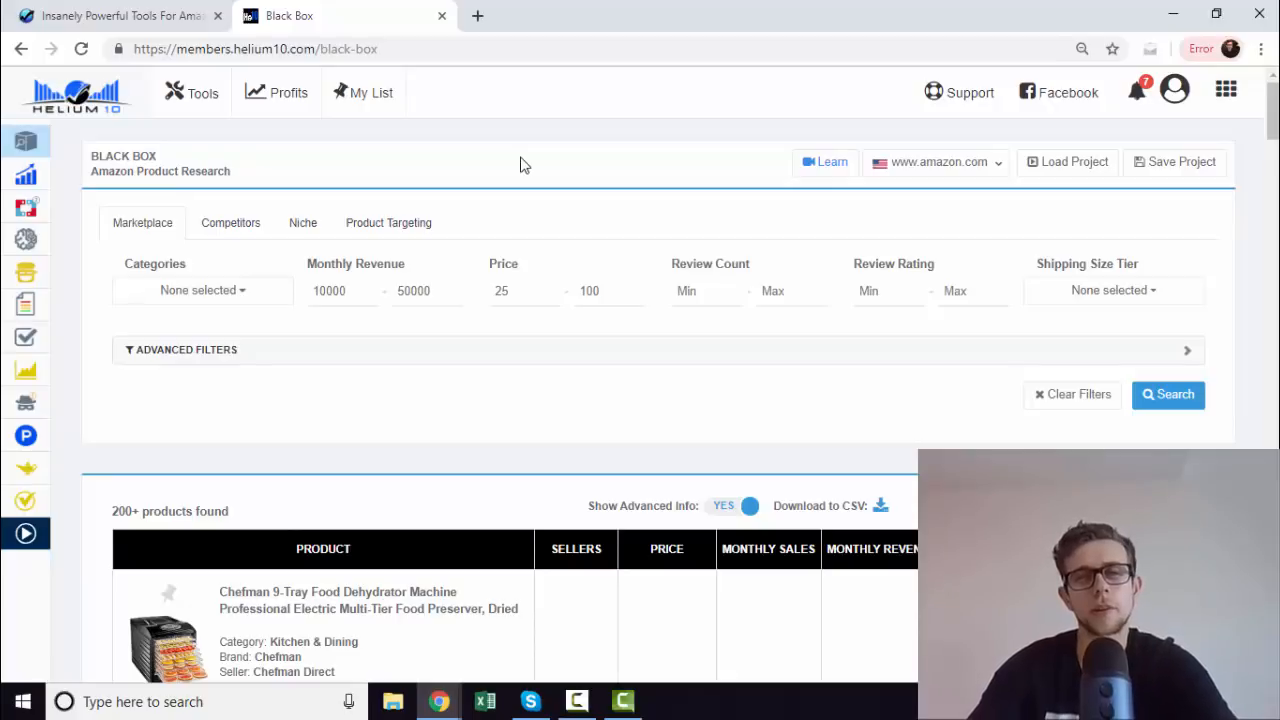
mouse_move(463, 237)
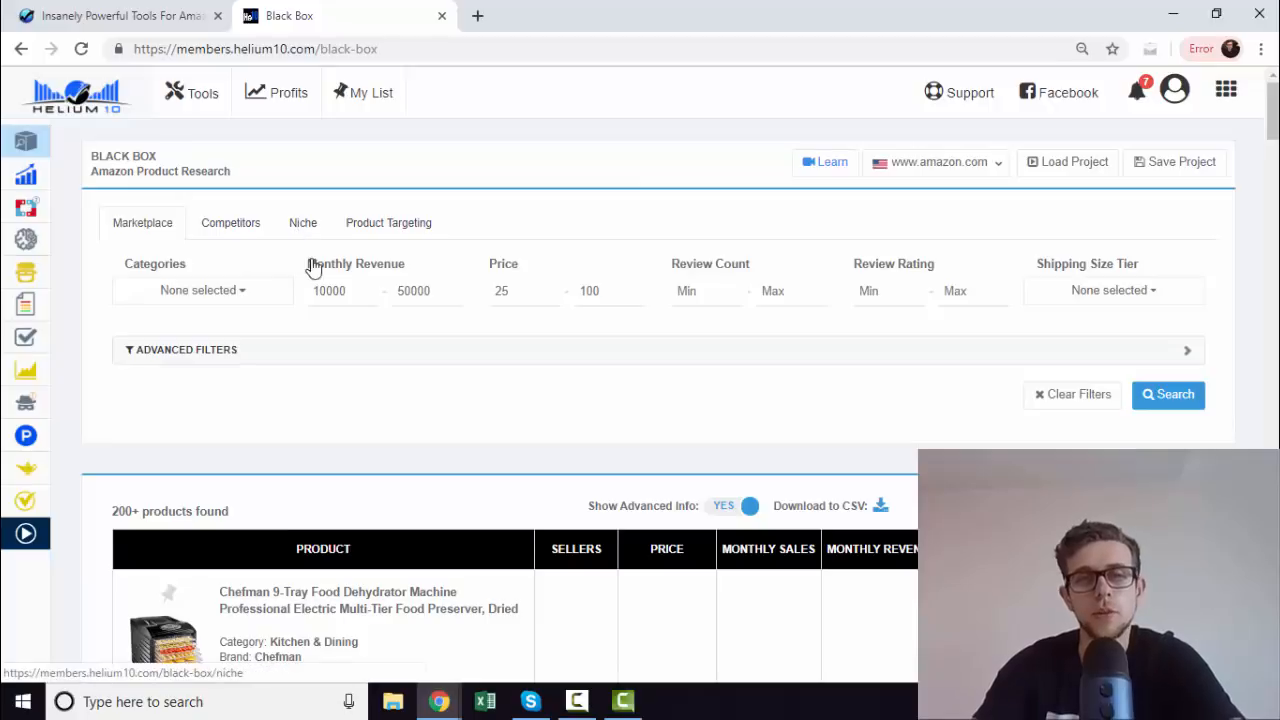
scroll(down, 3)
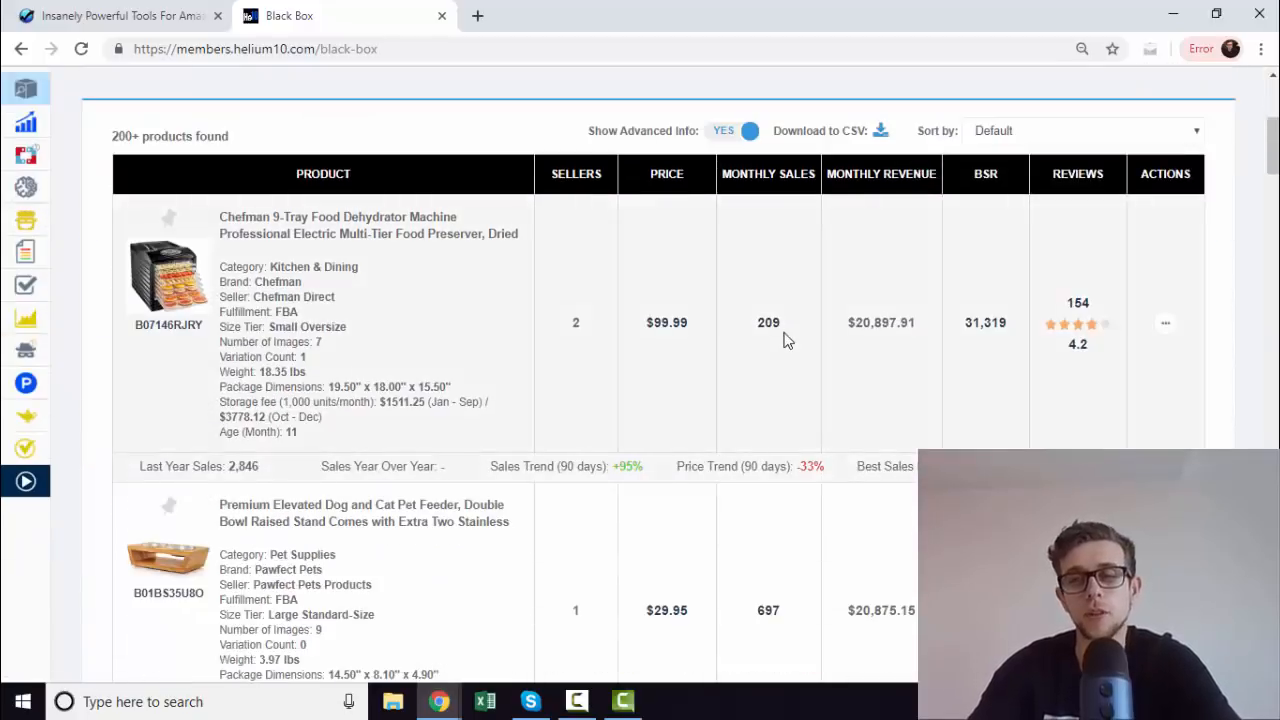
scroll(down, 3)
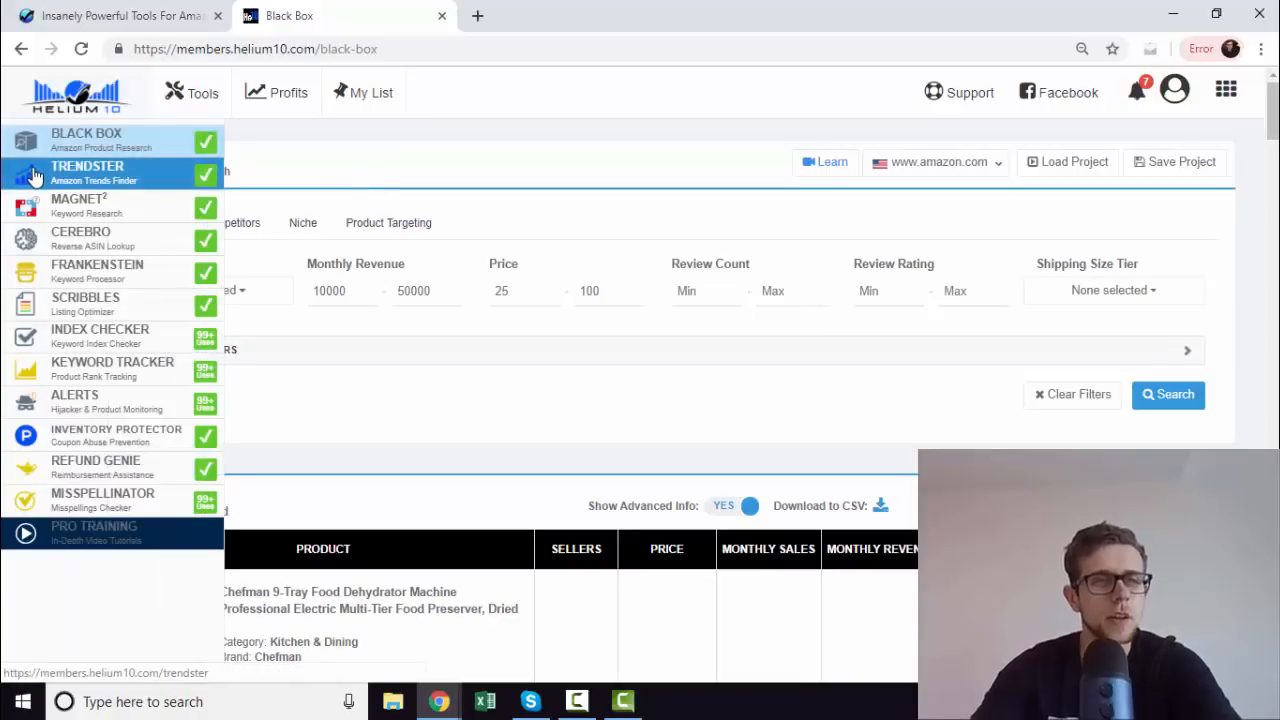
Step: Enter 'Laptop Stand' as the seed keyword in Magnet and run the search
click(86, 133)
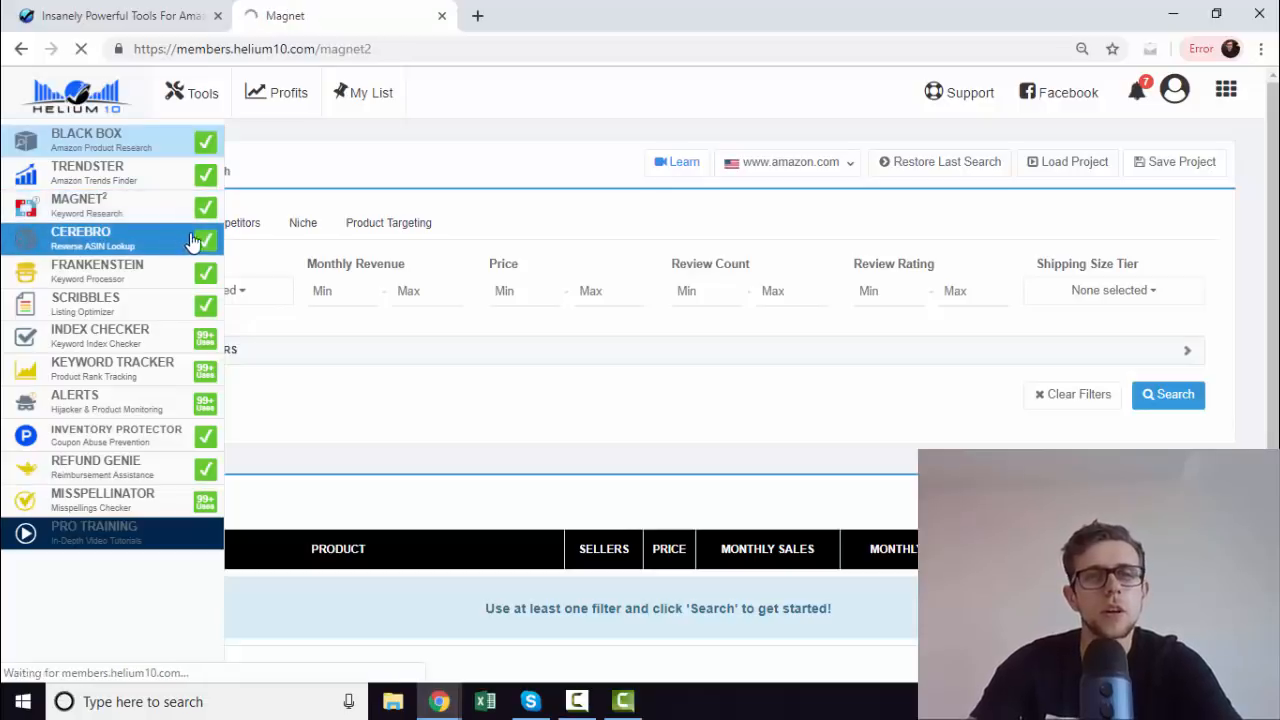
click(78, 205)
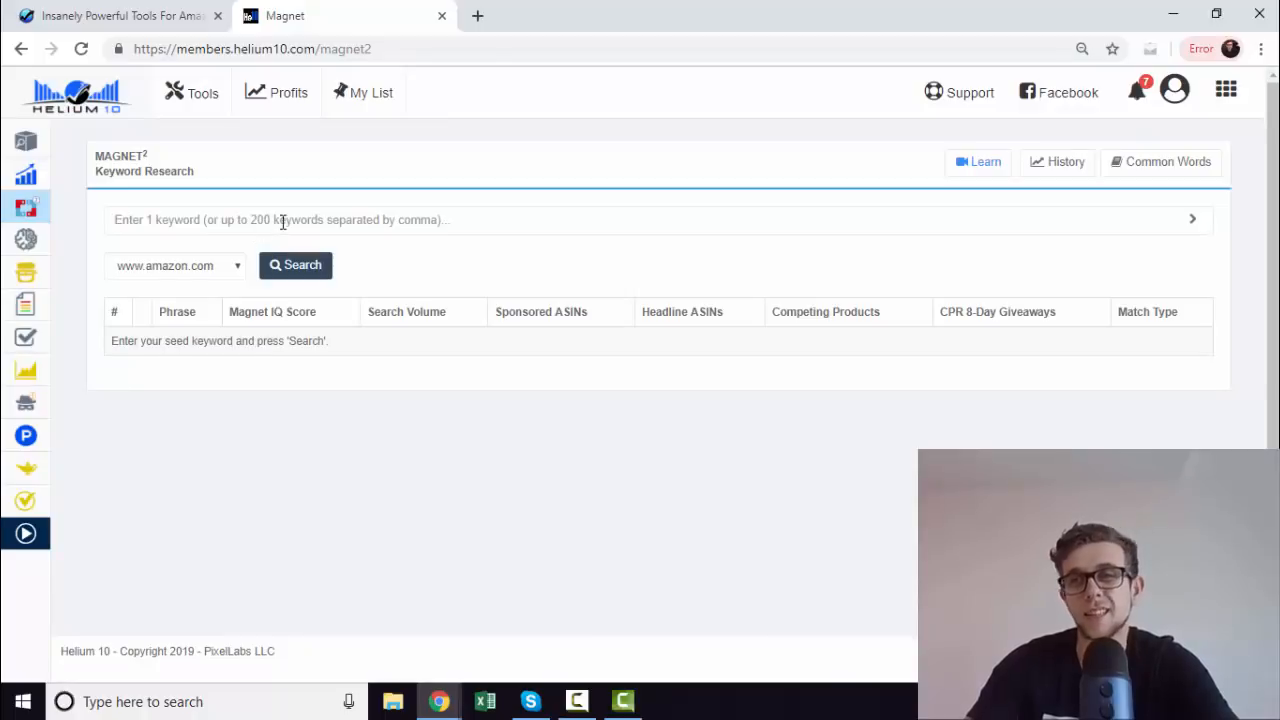
click(400, 220)
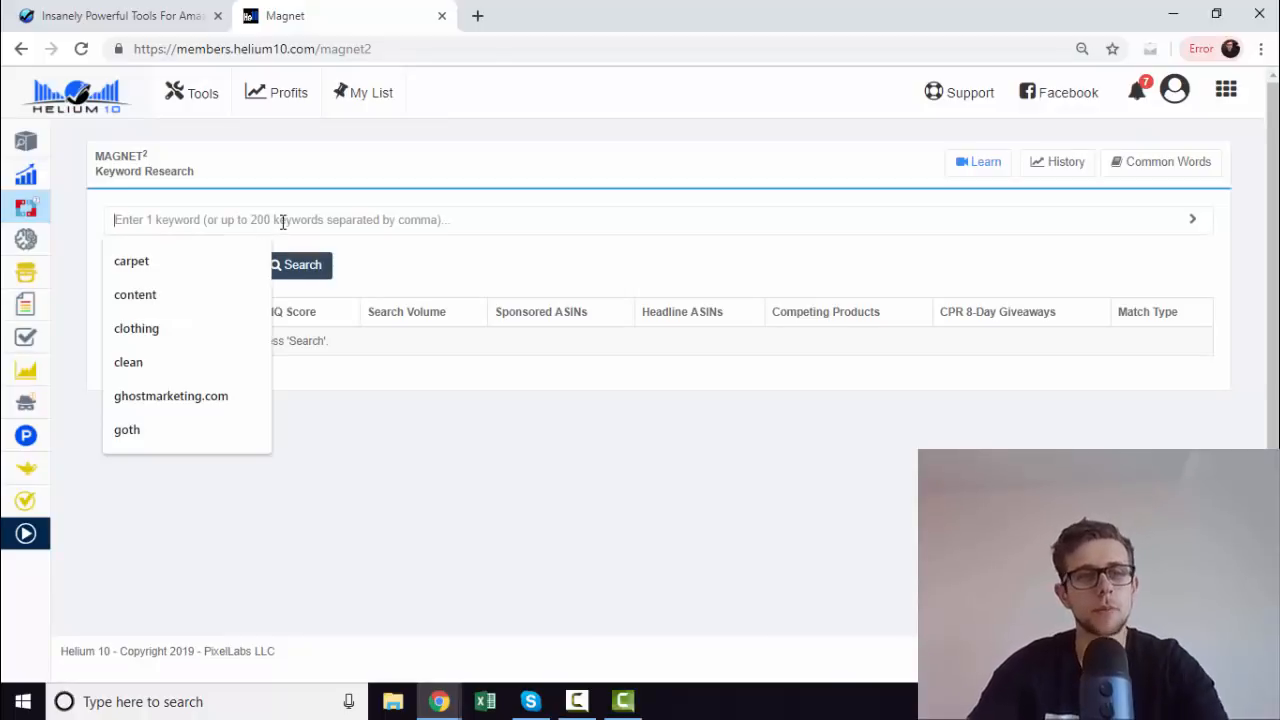
text(A)
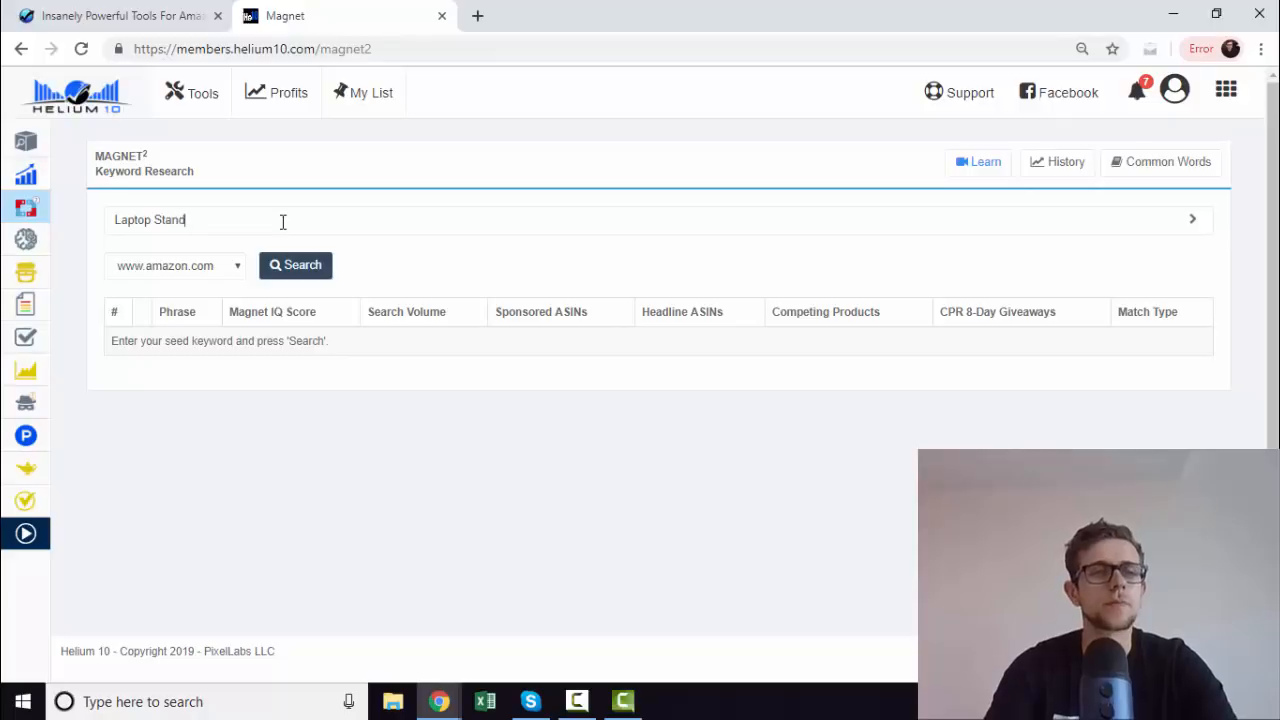
click(295, 265)
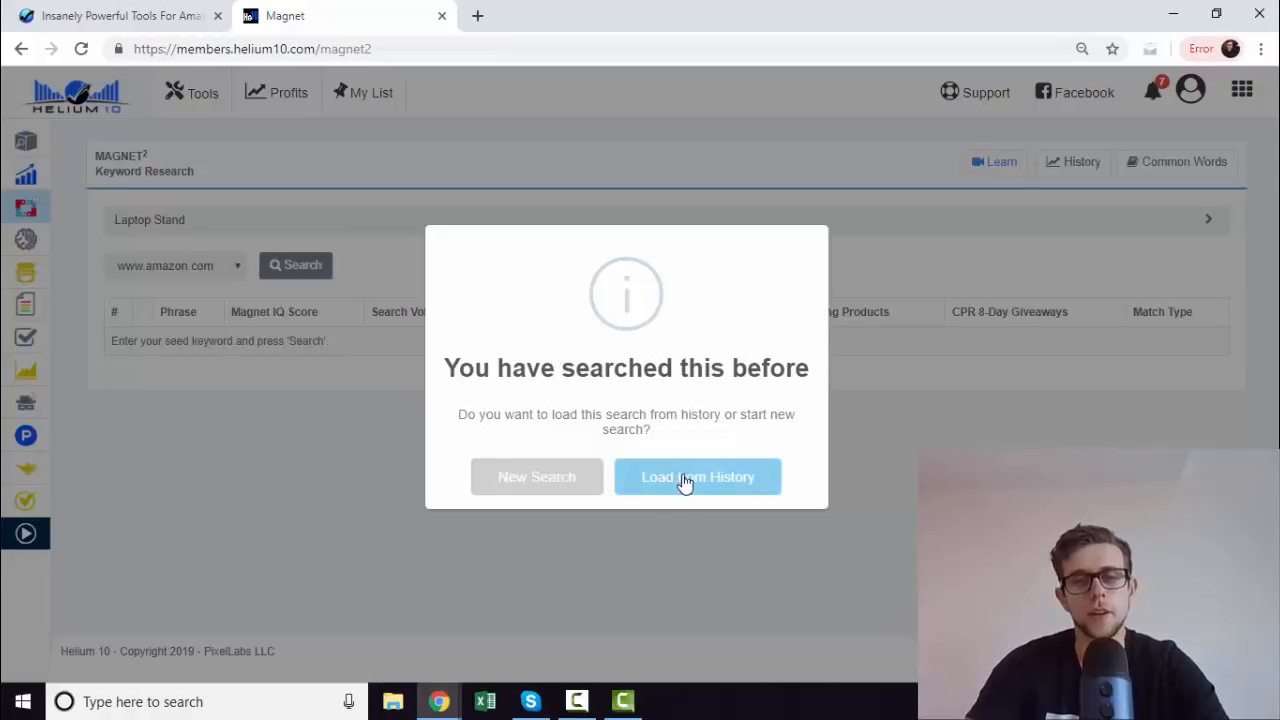
Step: Load the saved Laptop Stand search from history and scroll to the keyword table
click(697, 476)
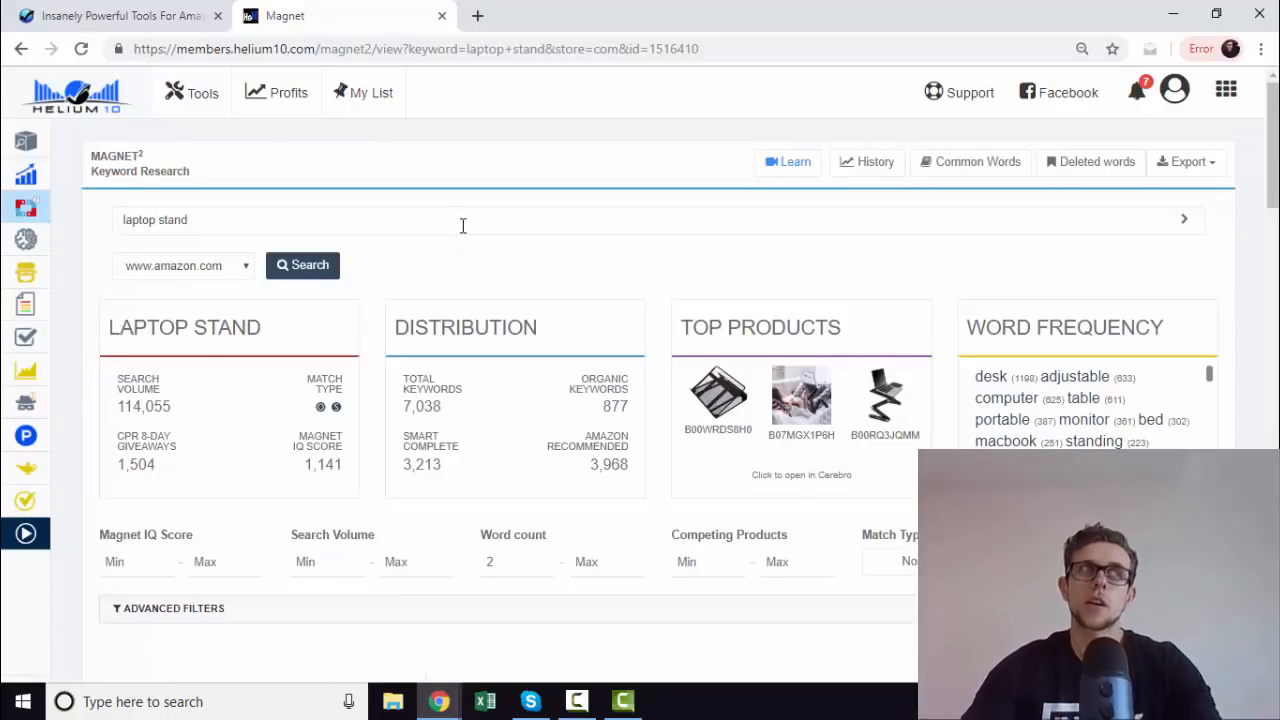
scroll(down, 3)
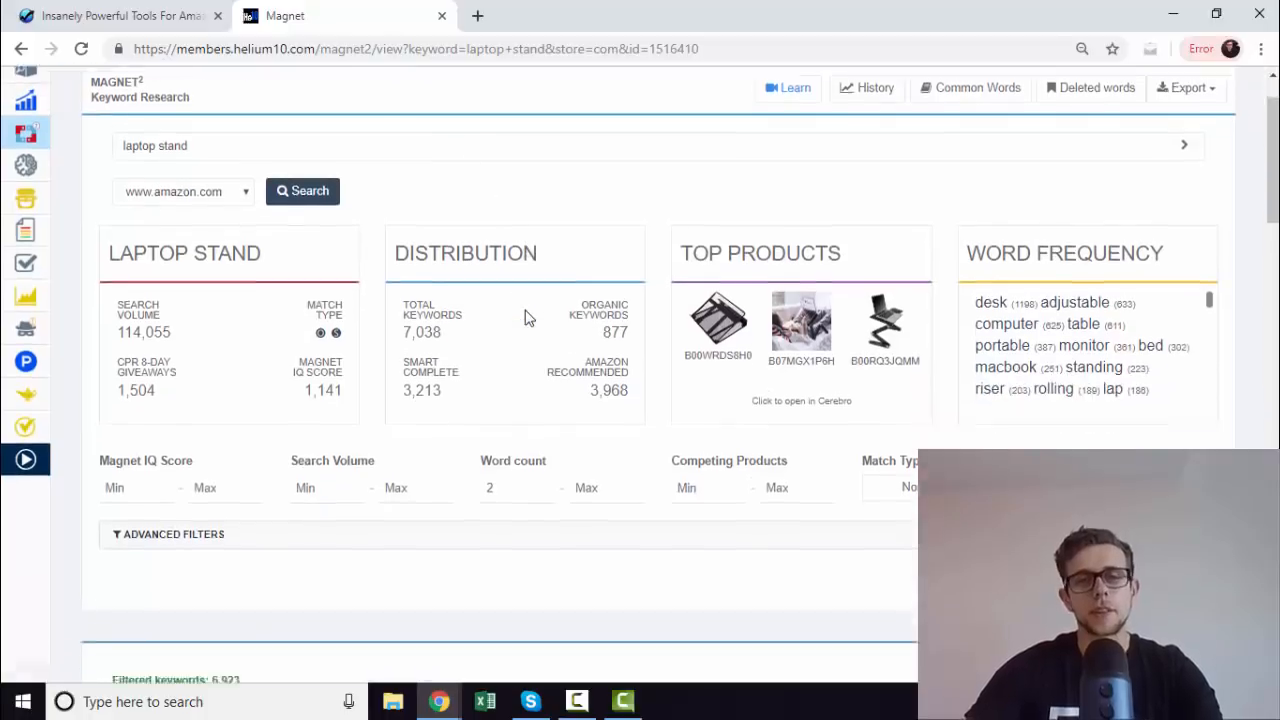
scroll(down, 3)
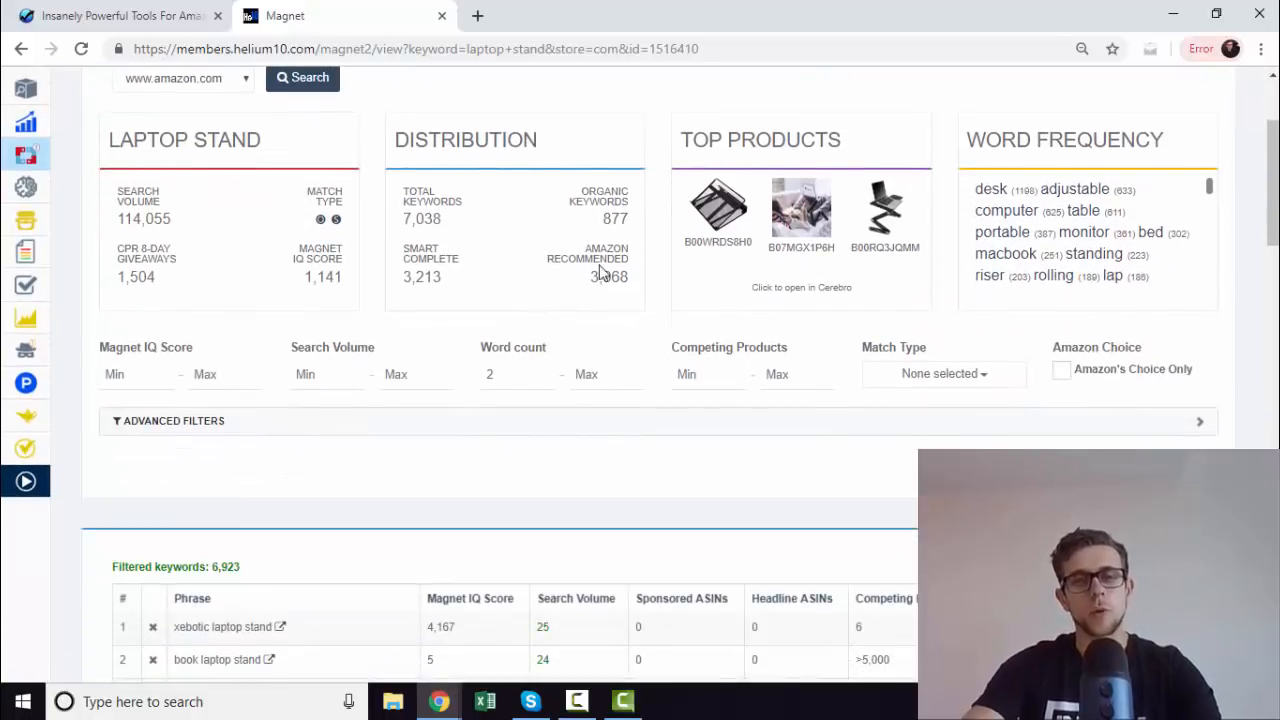
scroll(down, 3)
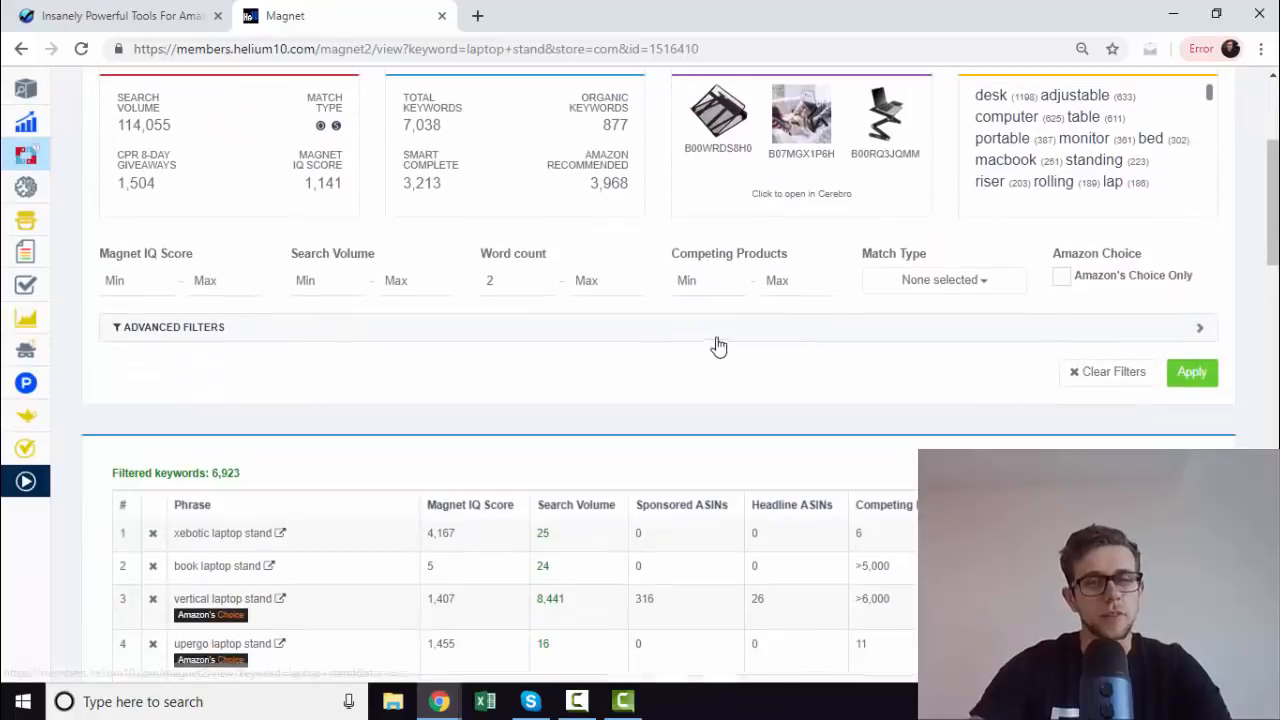
scroll(down, 3)
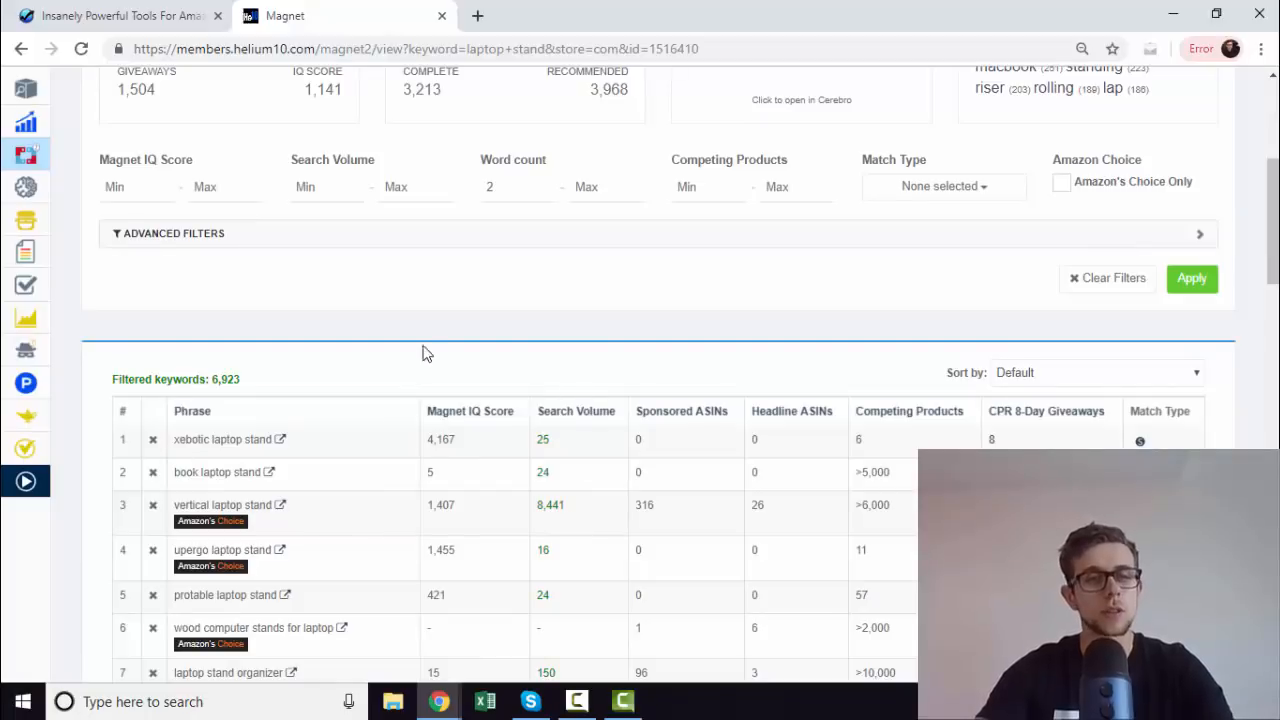
scroll(down, 3)
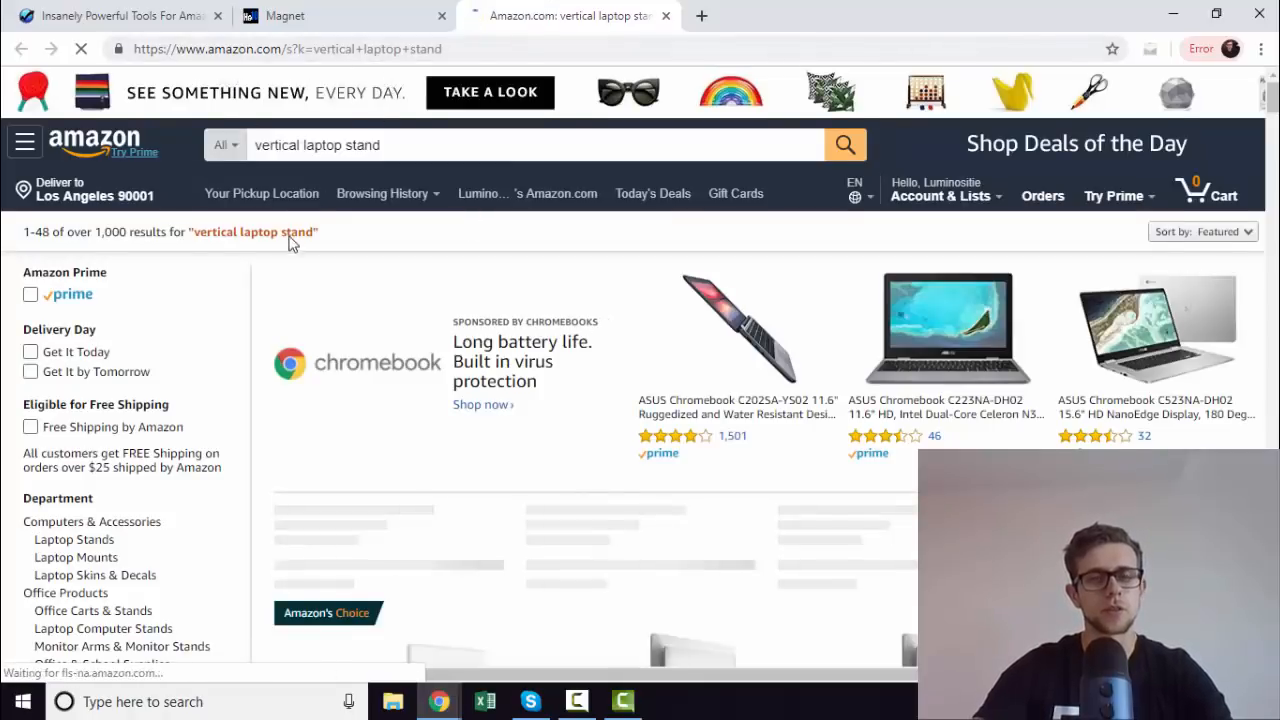
Step: Scroll Amazon results for vertical laptop stand, book laptop stand and laptop computer pillow stand
scroll(down, 3)
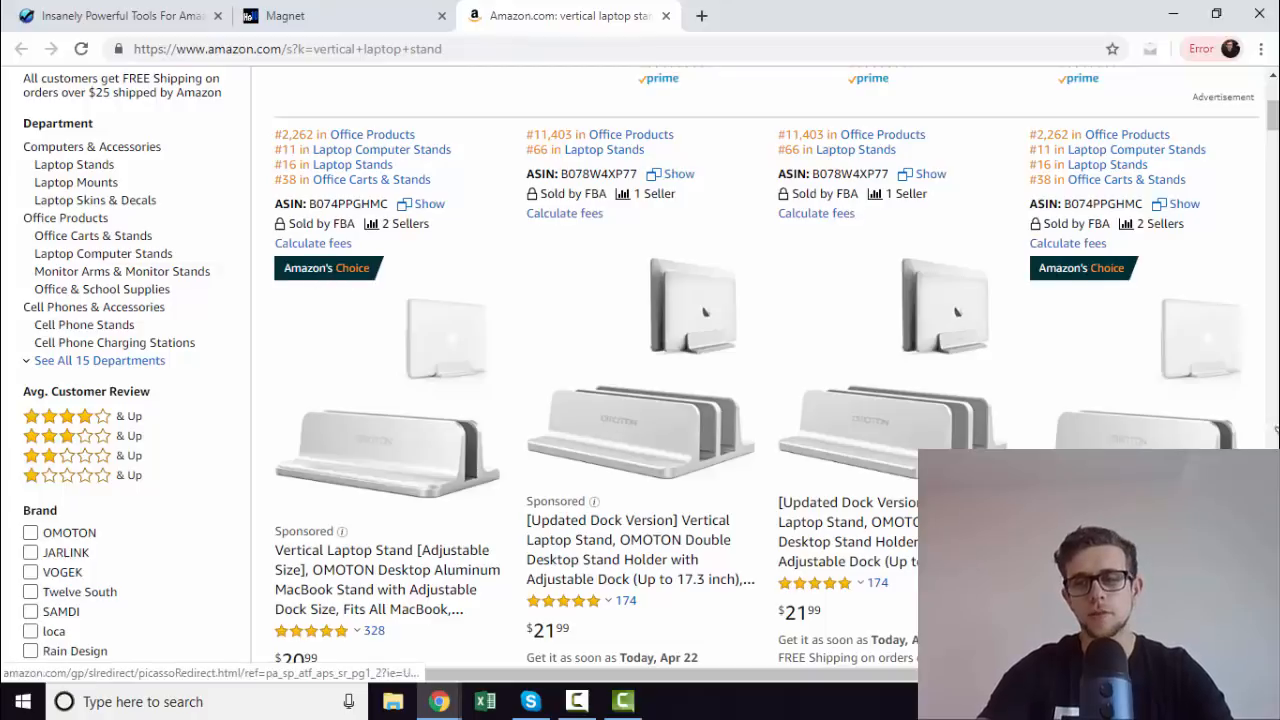
scroll(down, 3)
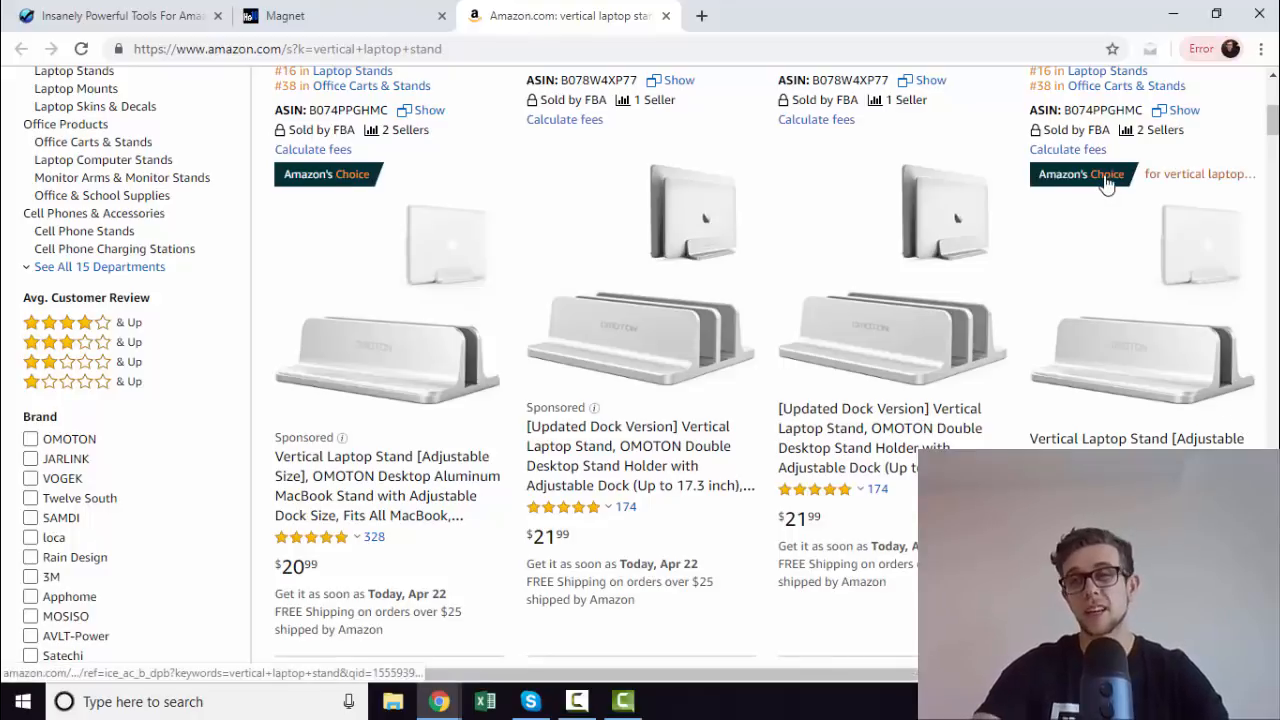
scroll(up, 3)
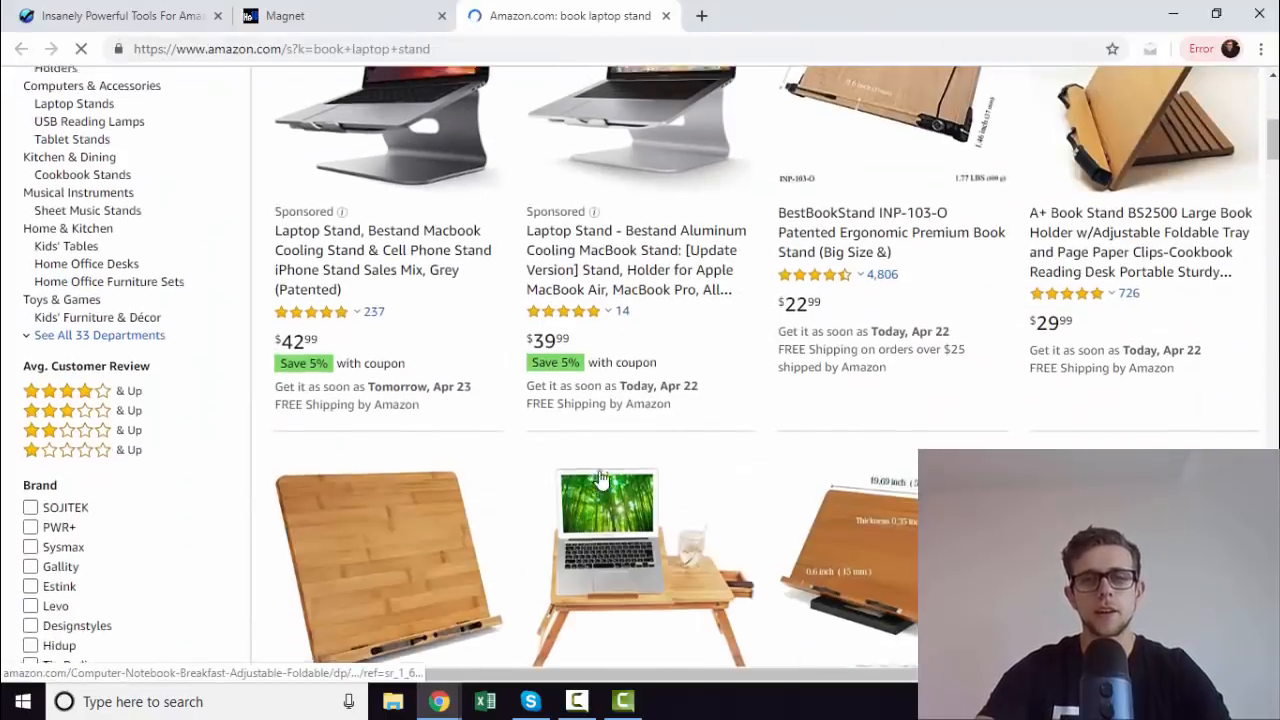
scroll(up, 3)
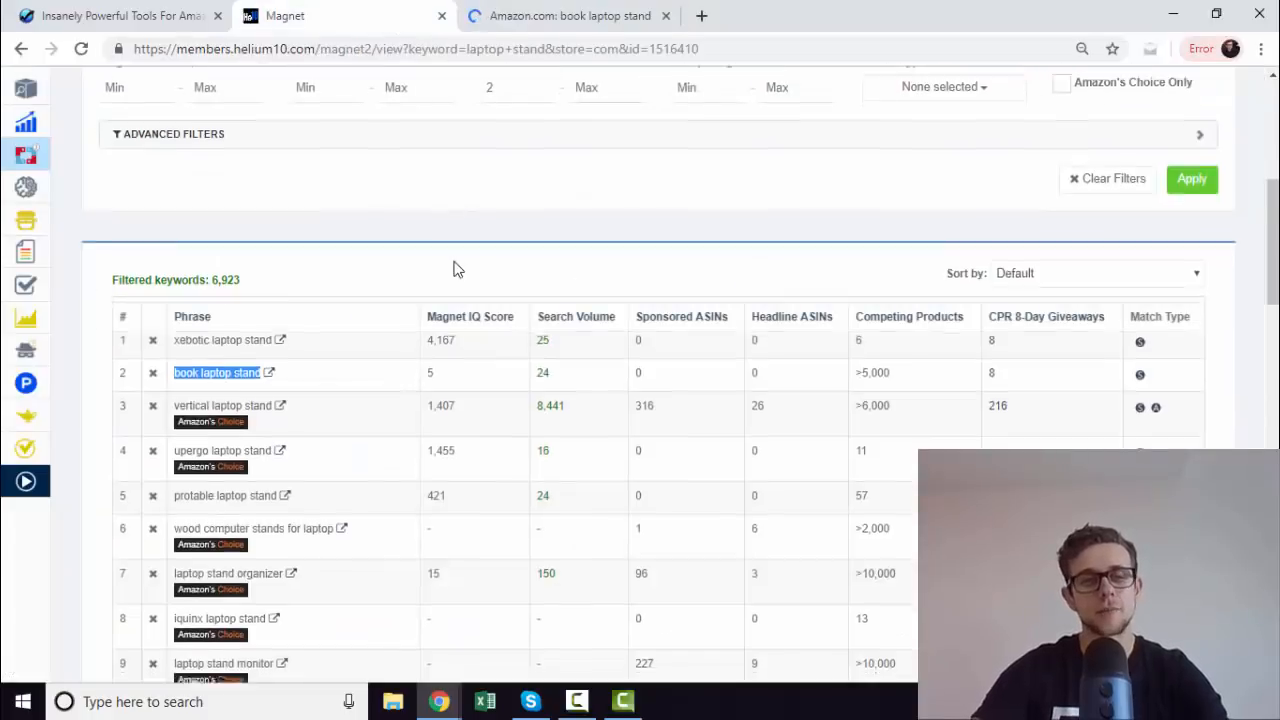
scroll(down, 3)
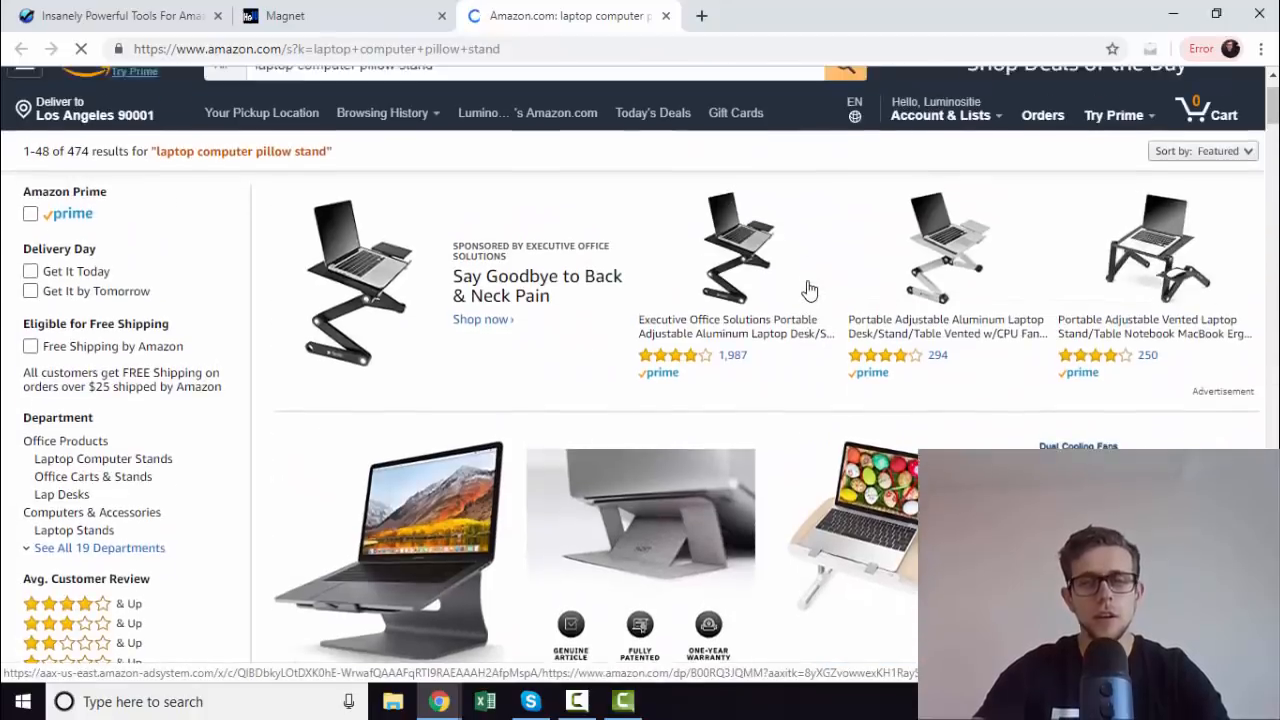
scroll(down, 3)
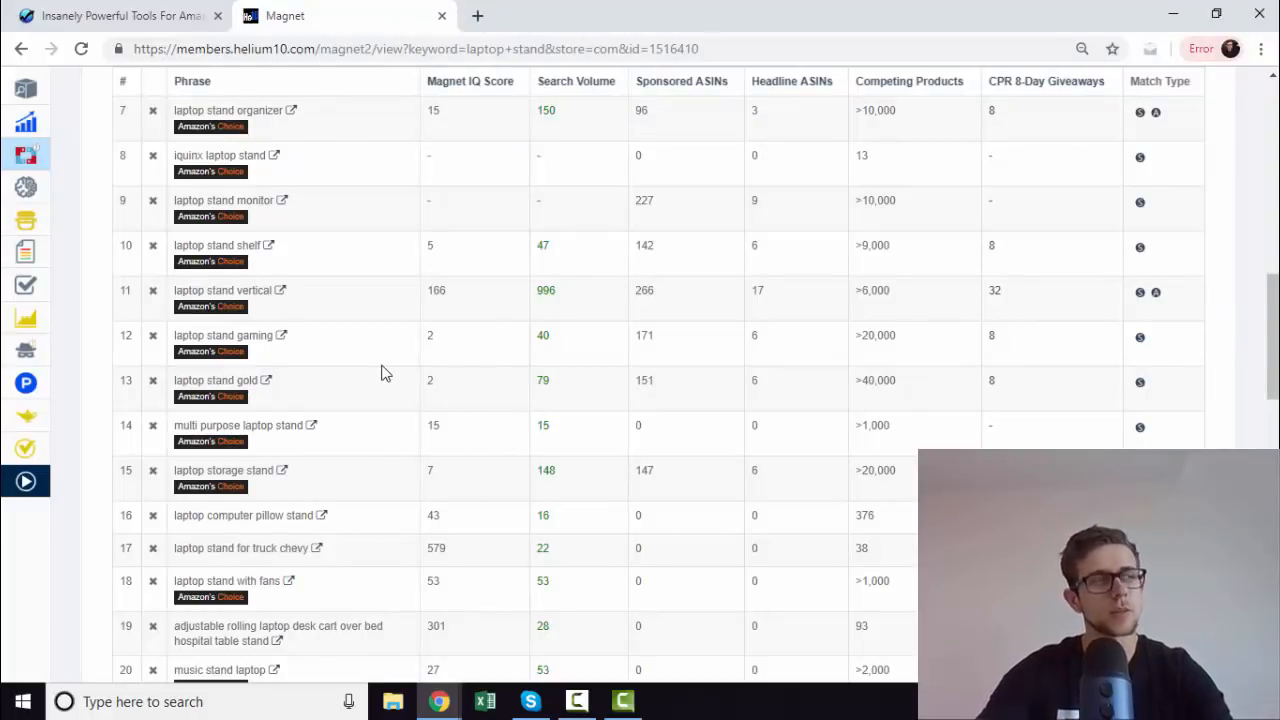
mouse_move(422, 416)
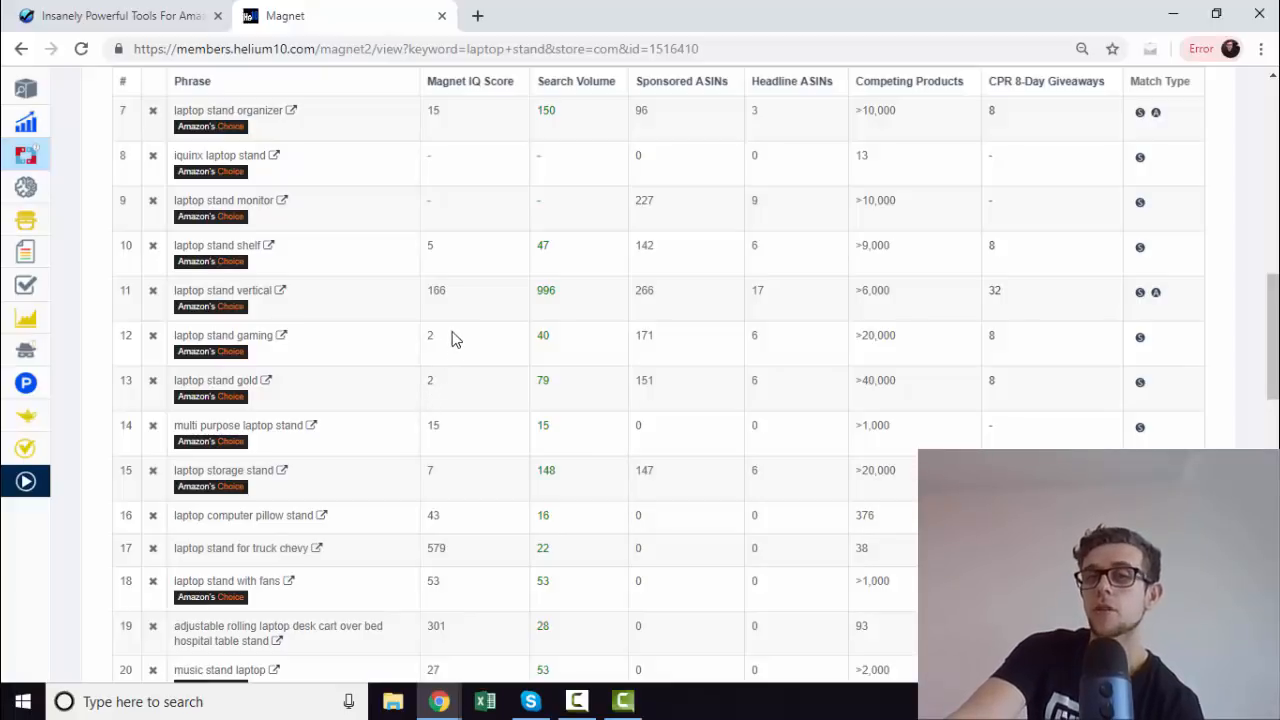
mouse_move(465, 308)
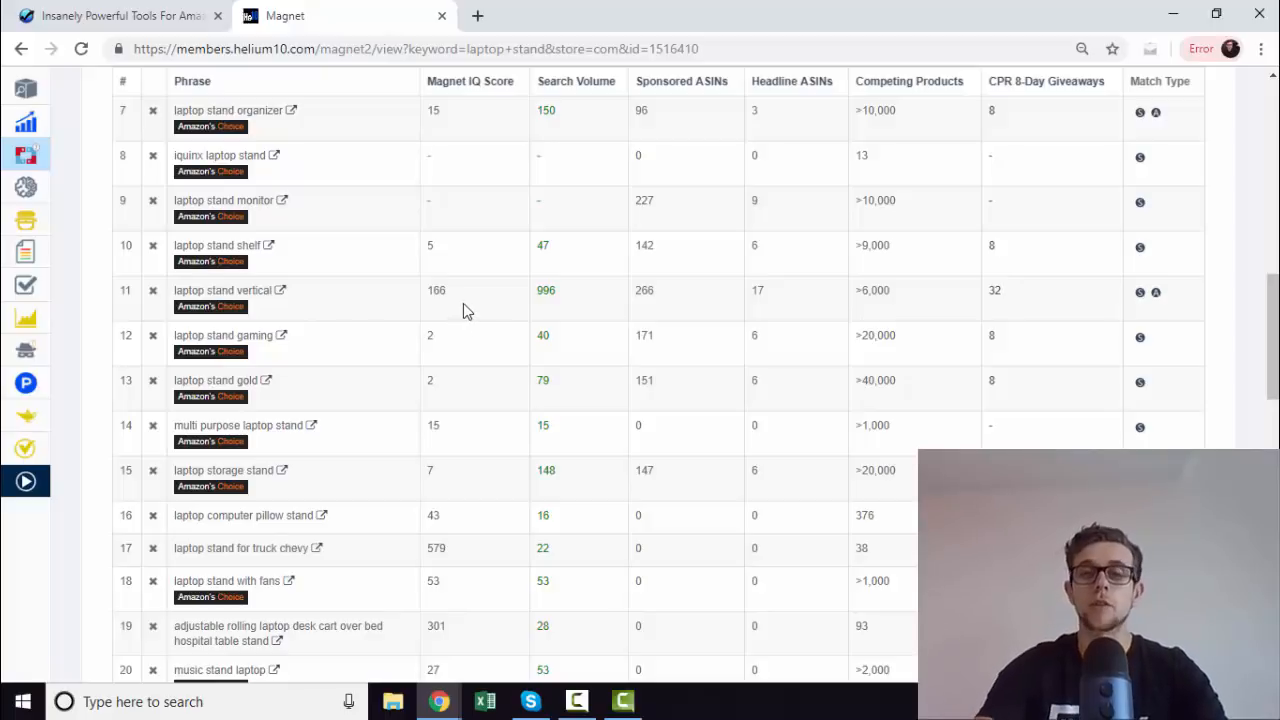
mouse_move(505, 322)
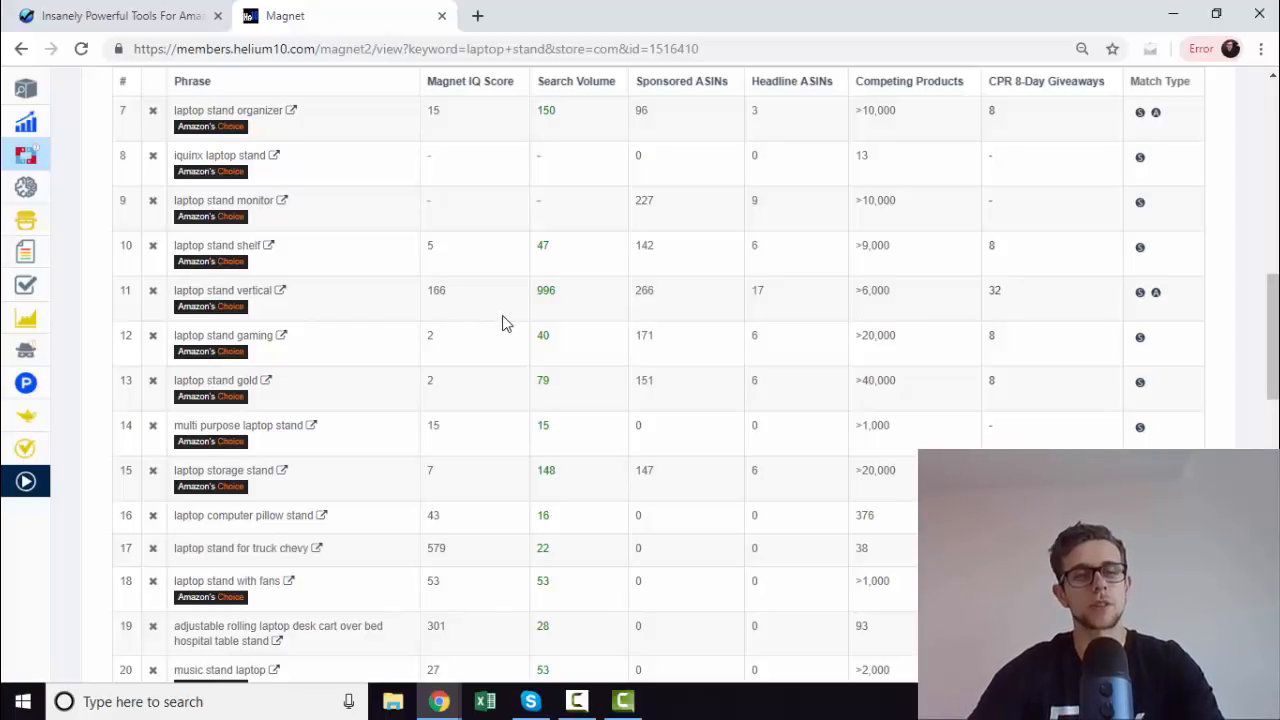
Step: Check vertical laptop stand's 8,441 search volume, then open that phrase on Amazon
scroll(down, 3)
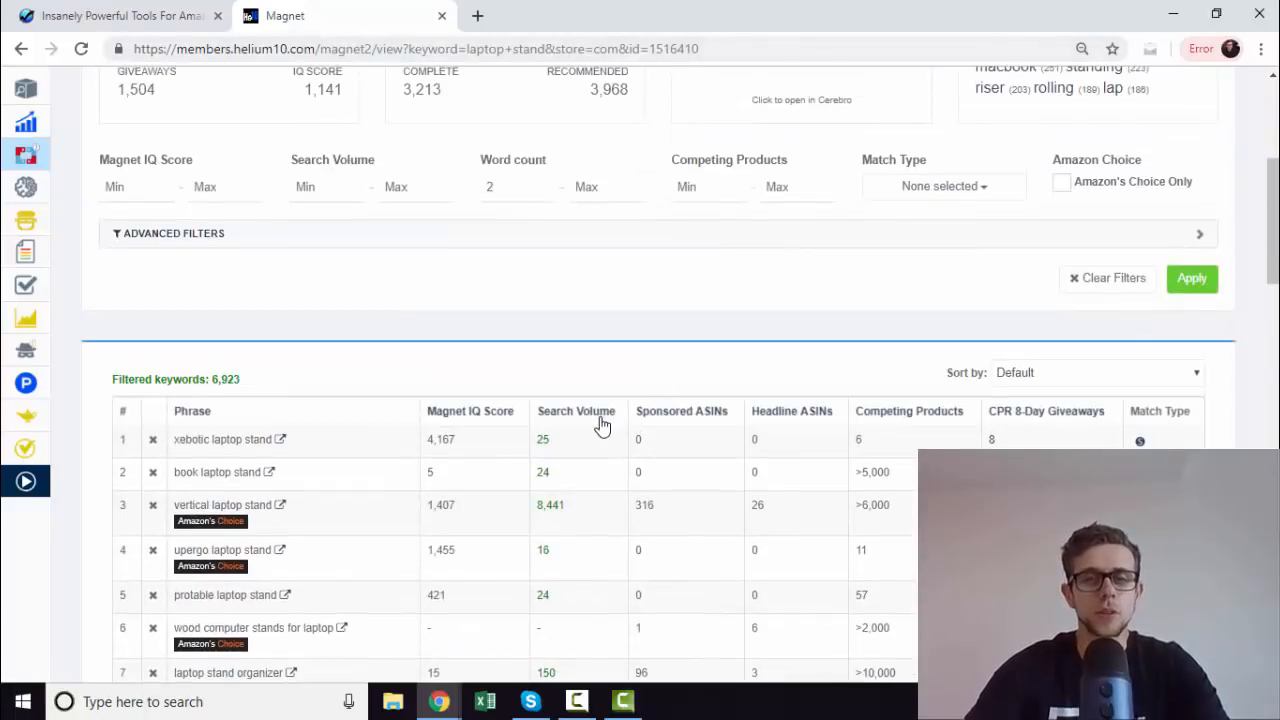
mouse_move(585, 390)
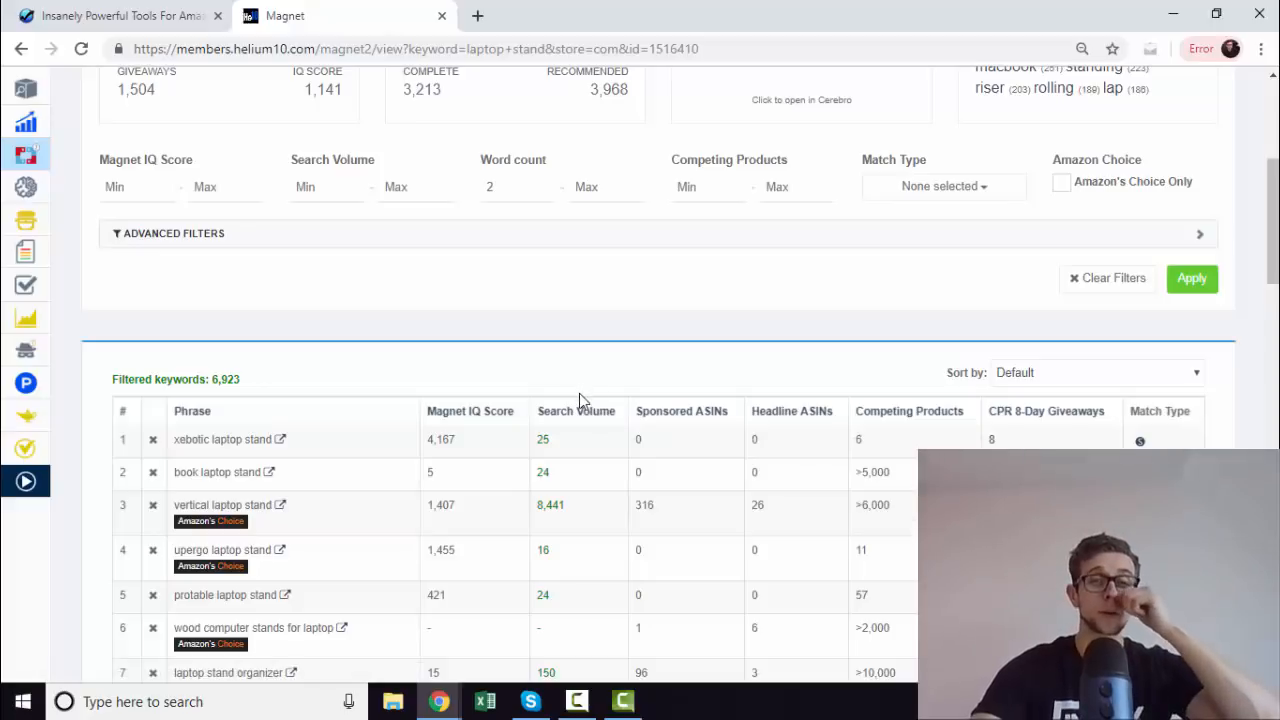
mouse_move(576, 411)
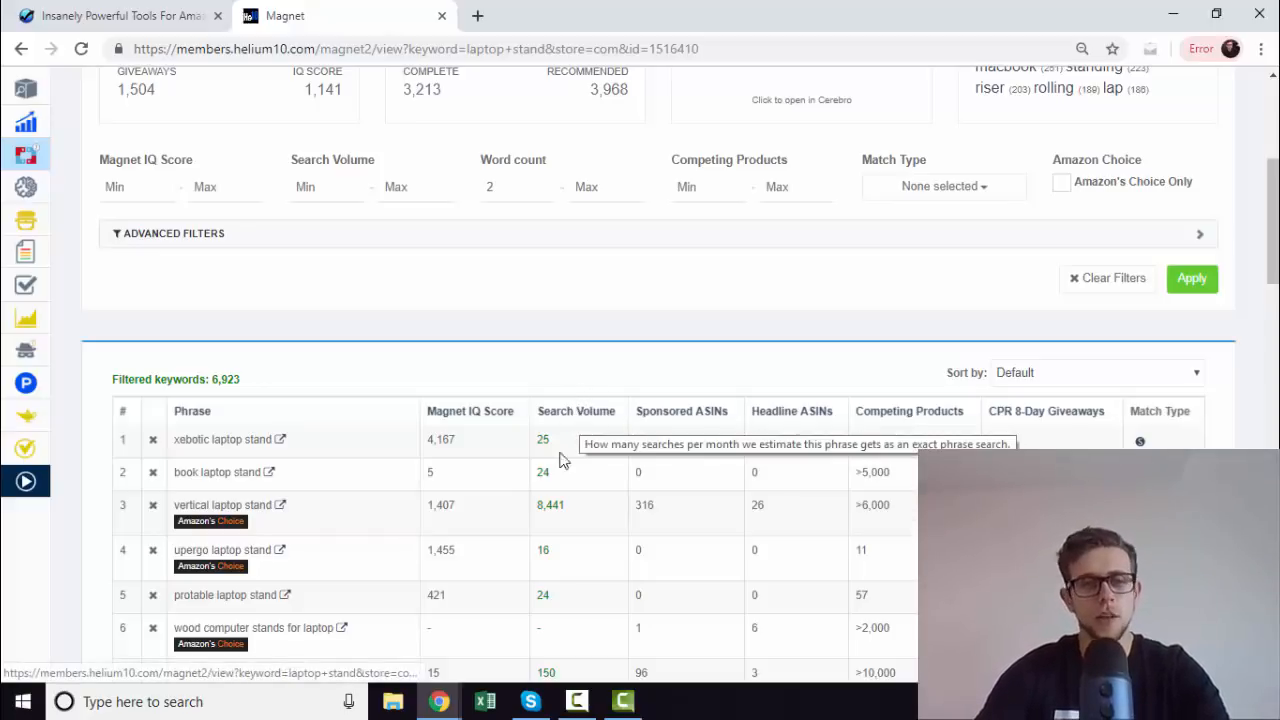
scroll(down, 3)
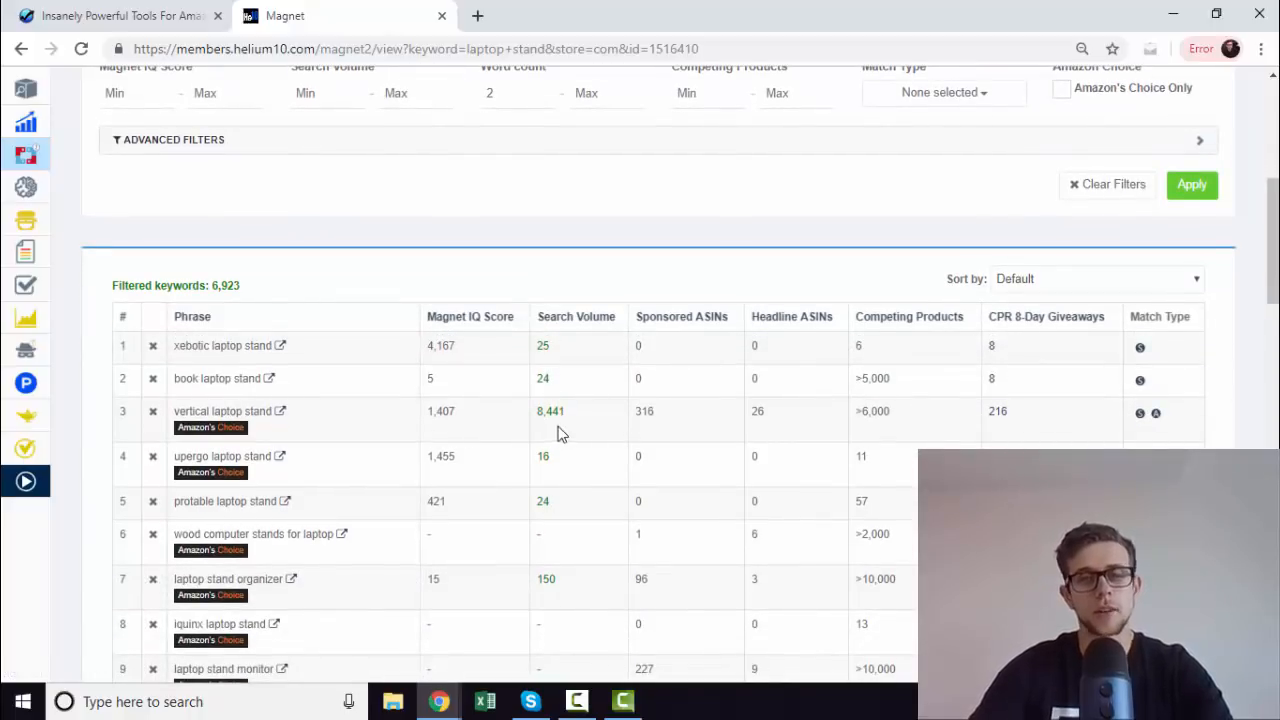
double_click(550, 411)
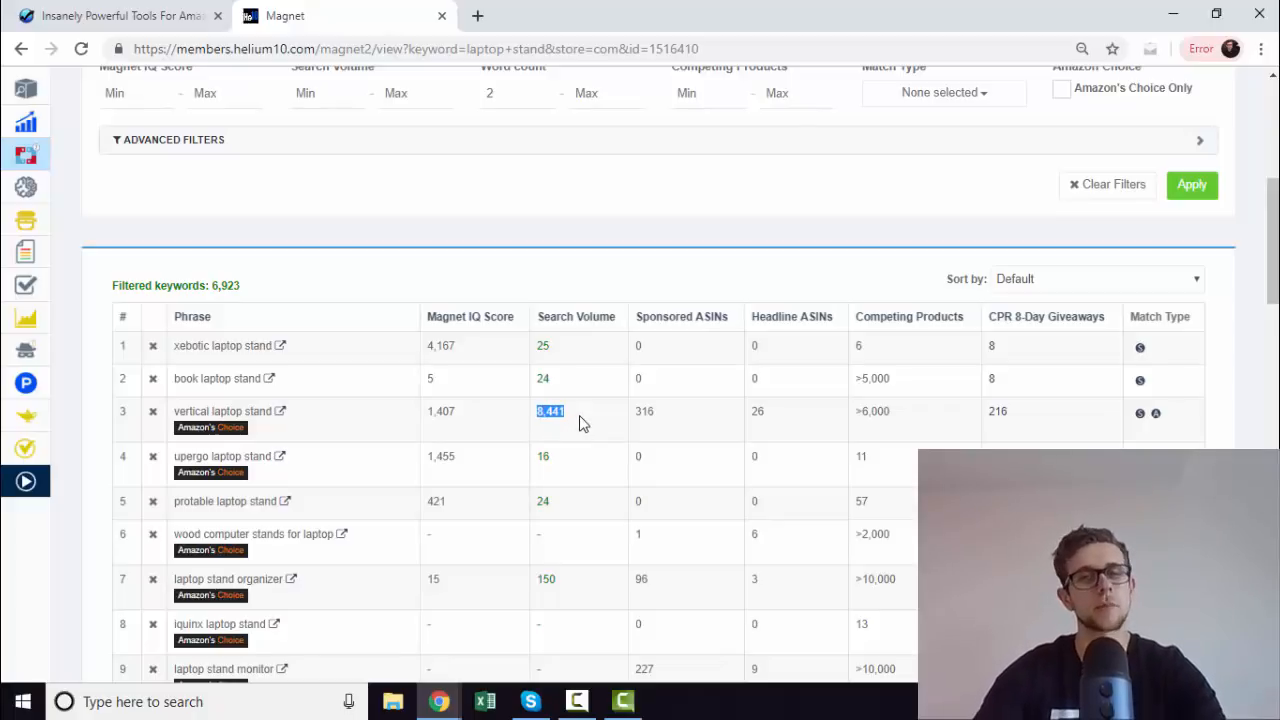
mouse_move(463, 247)
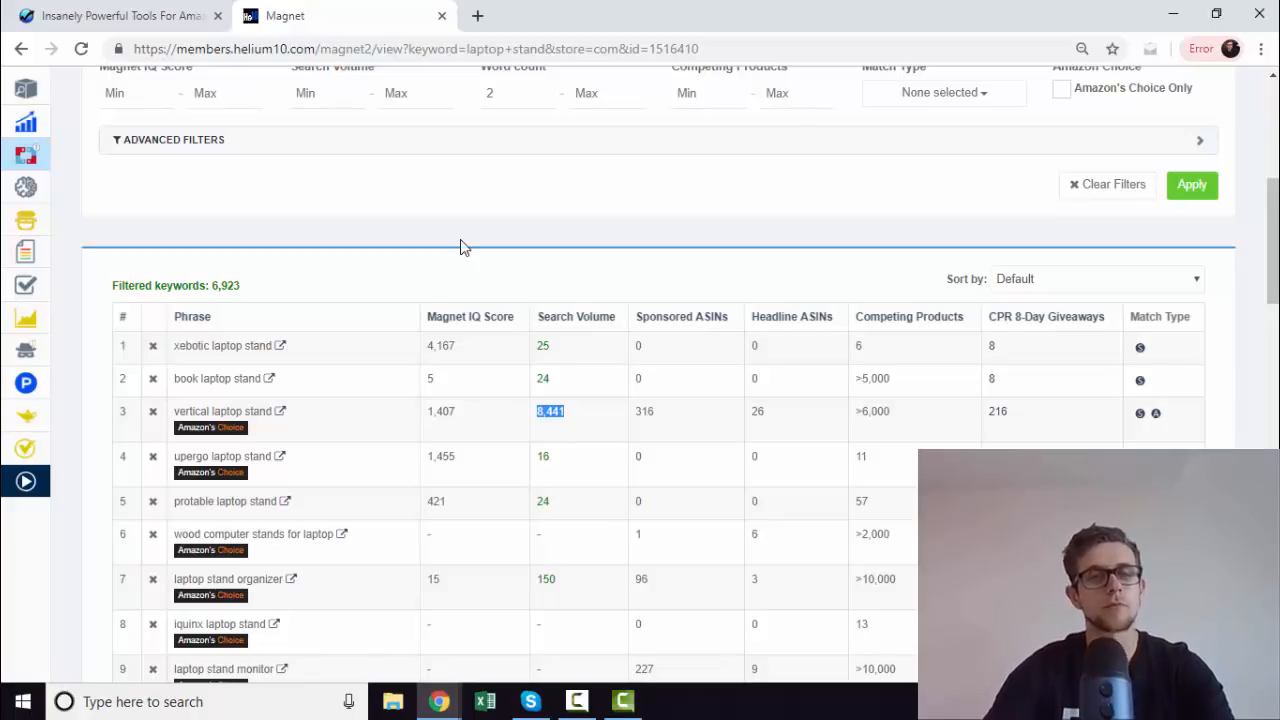
mouse_move(520, 254)
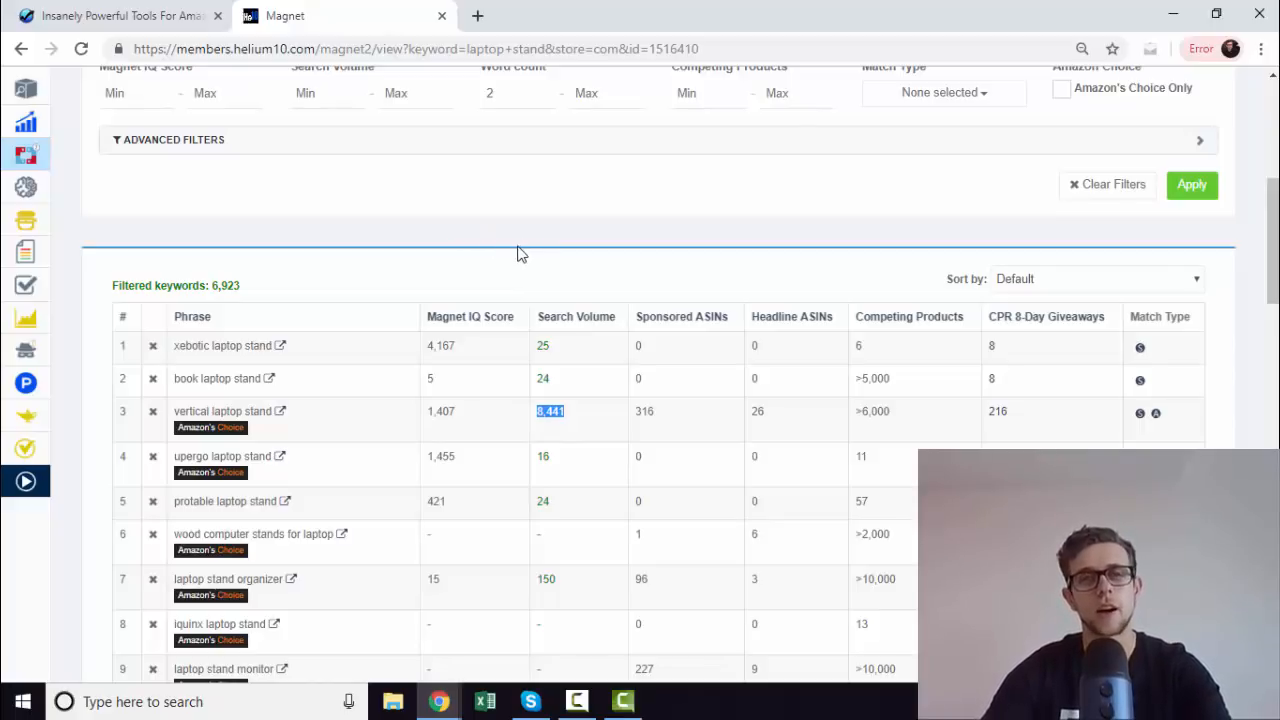
mouse_move(530, 256)
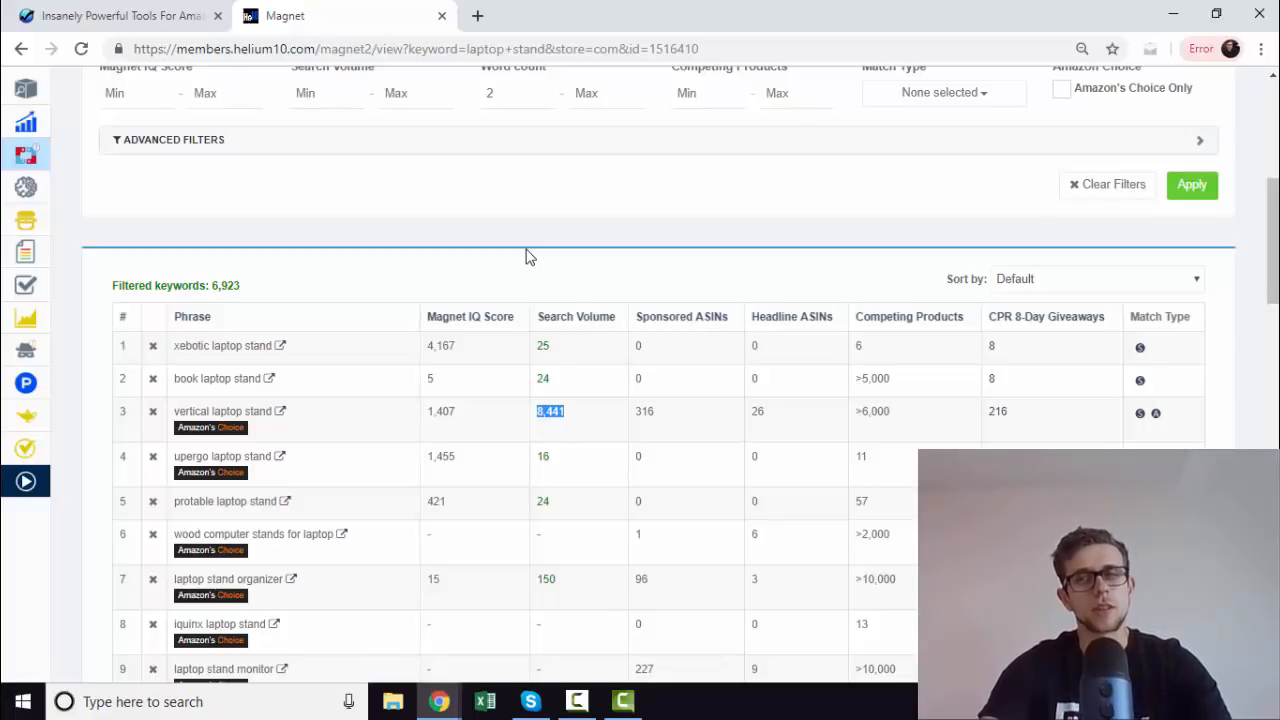
scroll(down, 3)
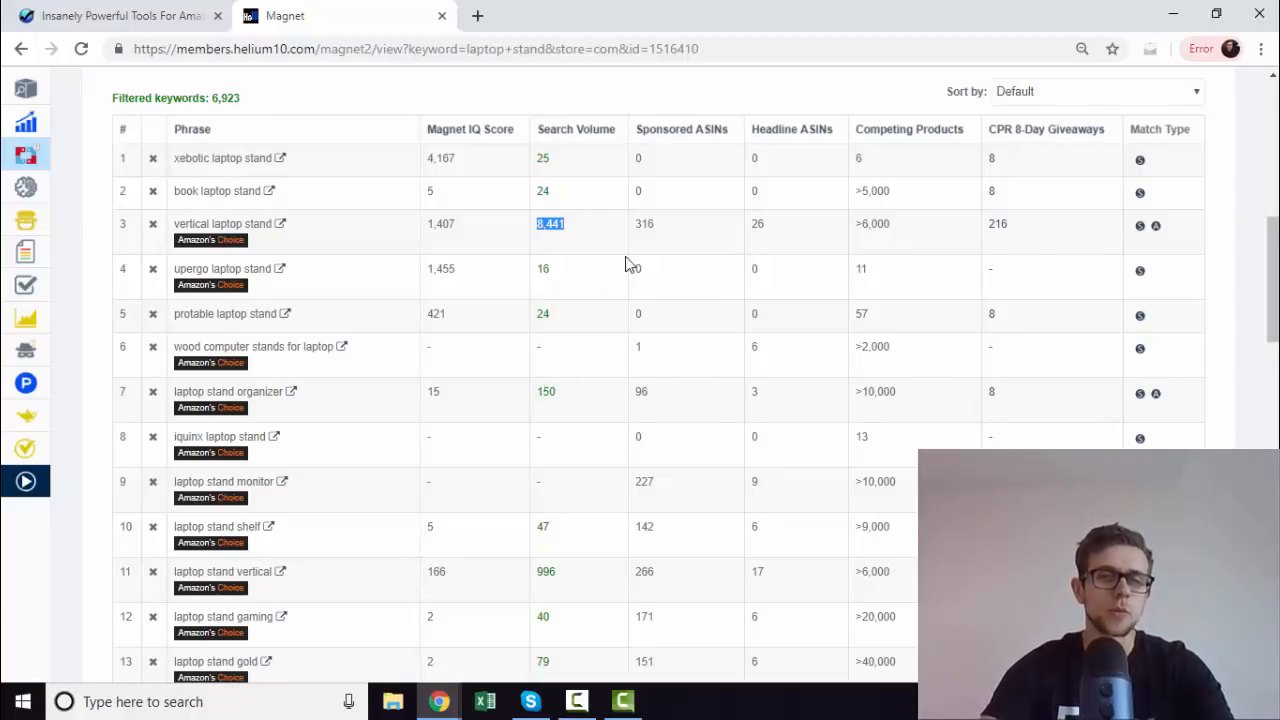
scroll(up, 3)
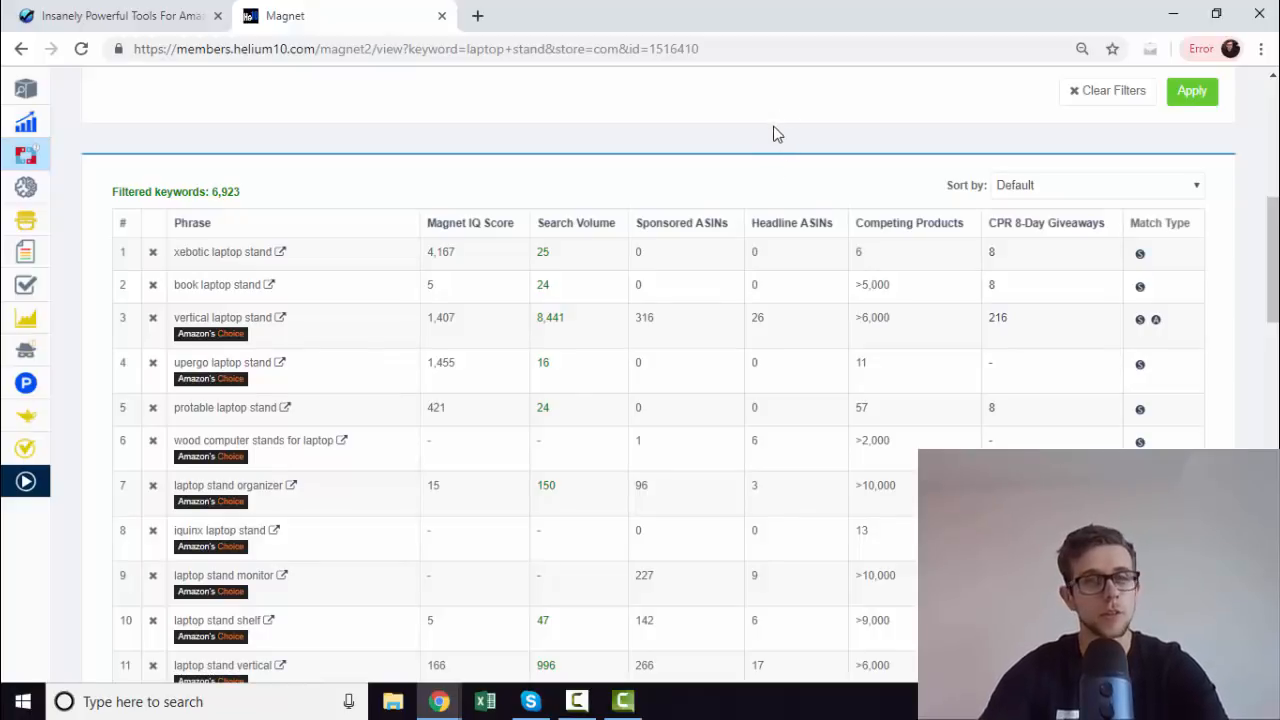
mouse_move(363, 161)
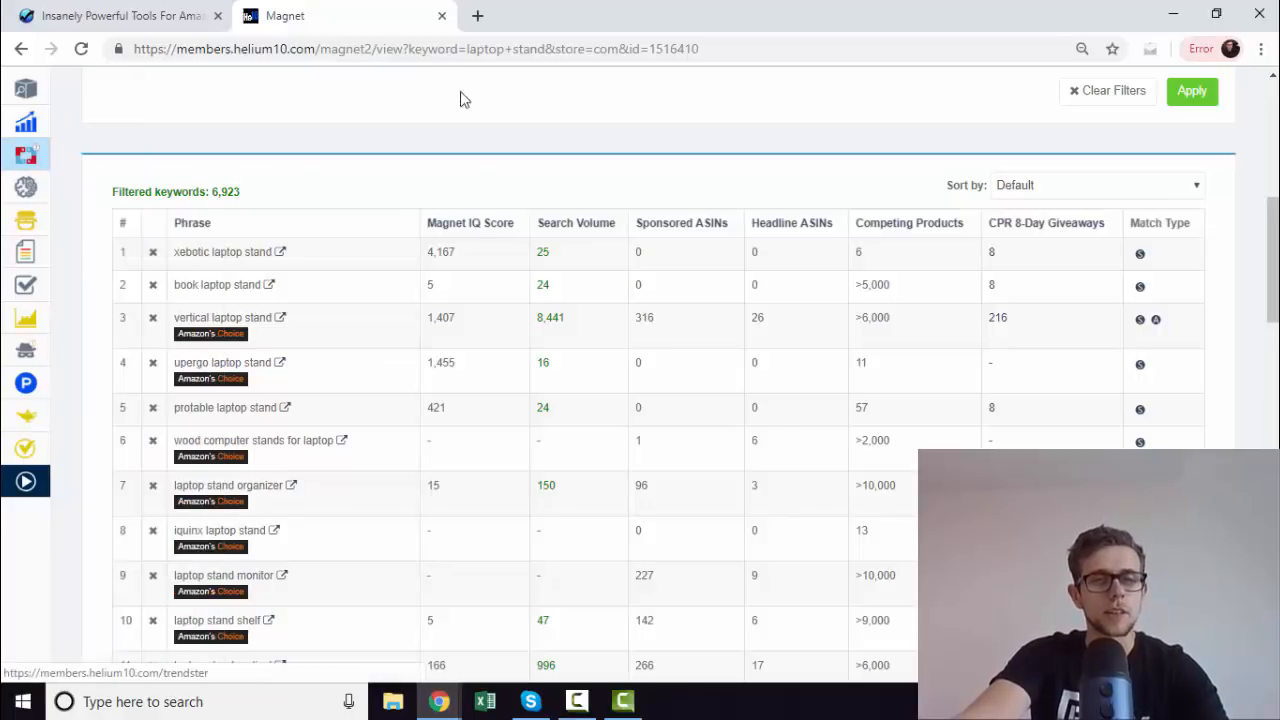
click(283, 317)
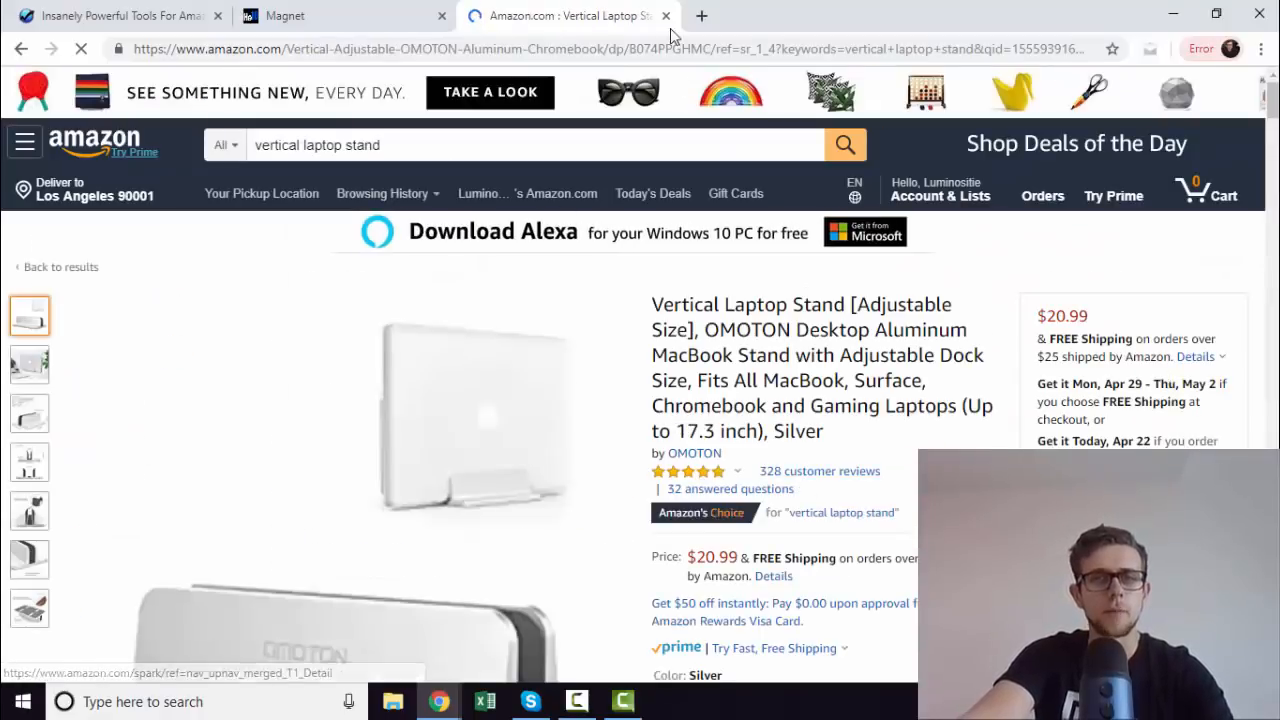
Step: Return to the Magnet keyword results tab
click(285, 15)
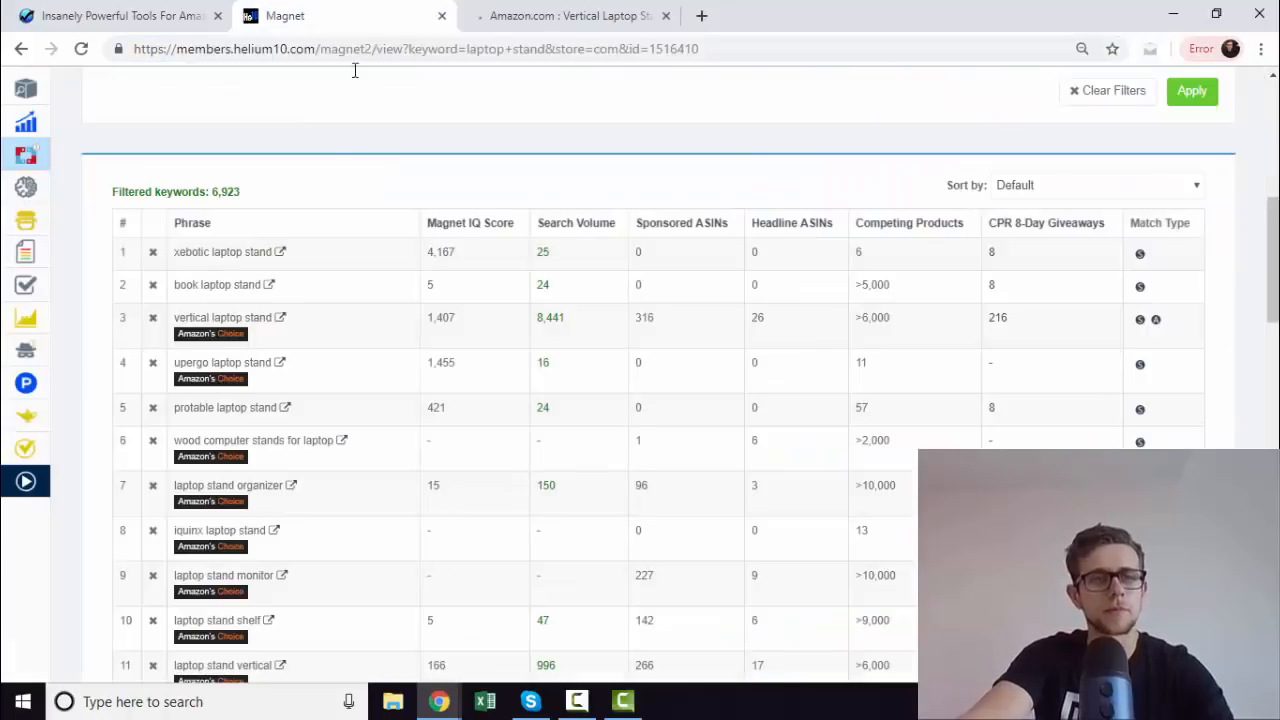
Step: Run a Cerebro keyword search for ASIN B074PPGHMC
click(80, 185)
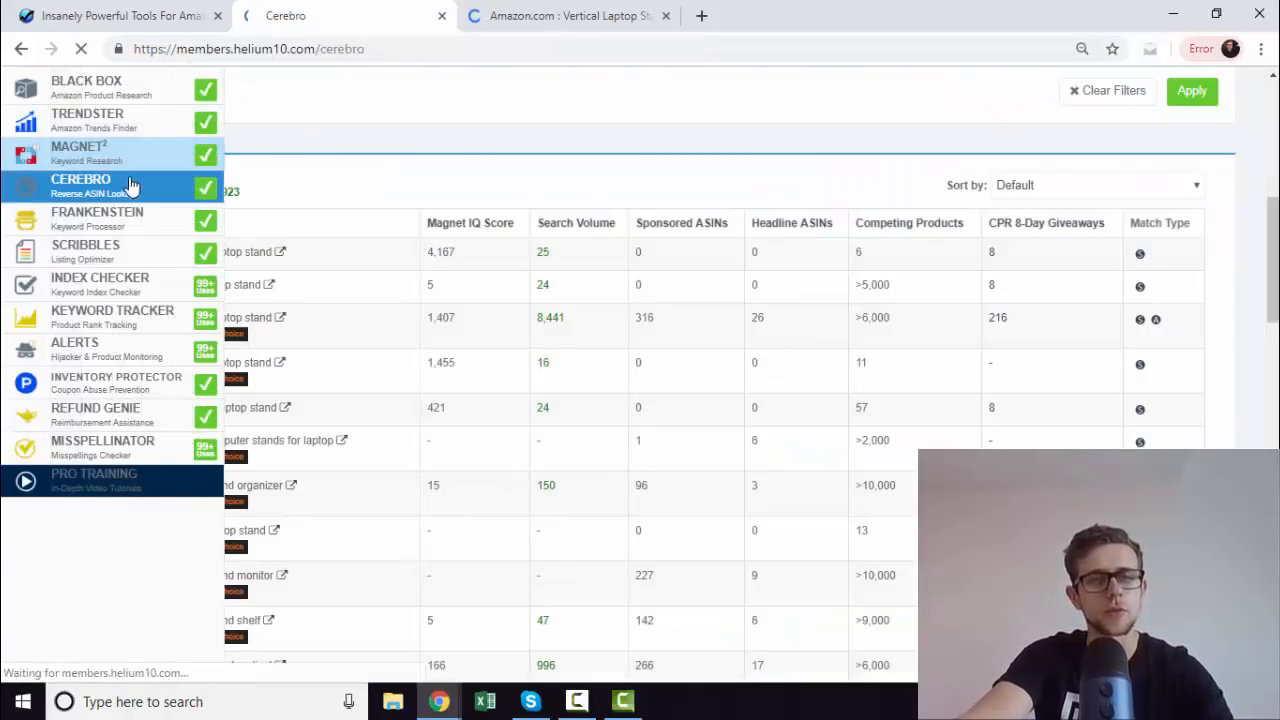
click(81, 185)
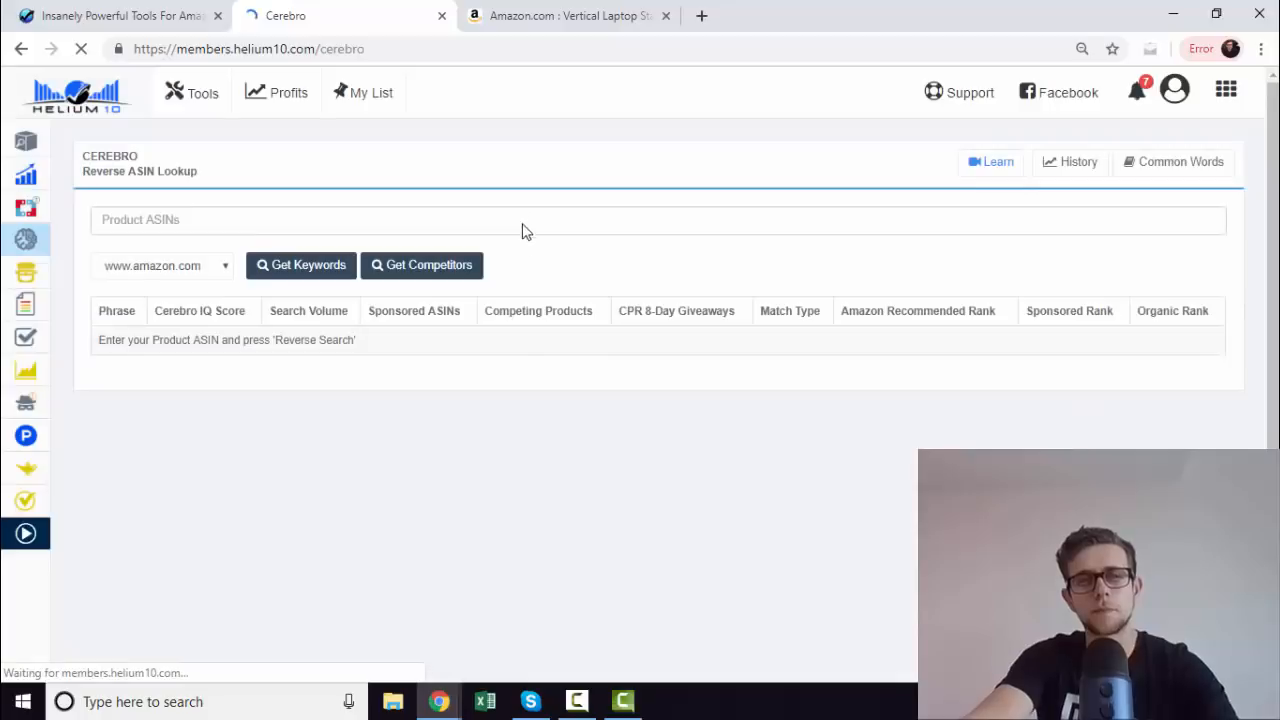
text(B074PPGHMC)
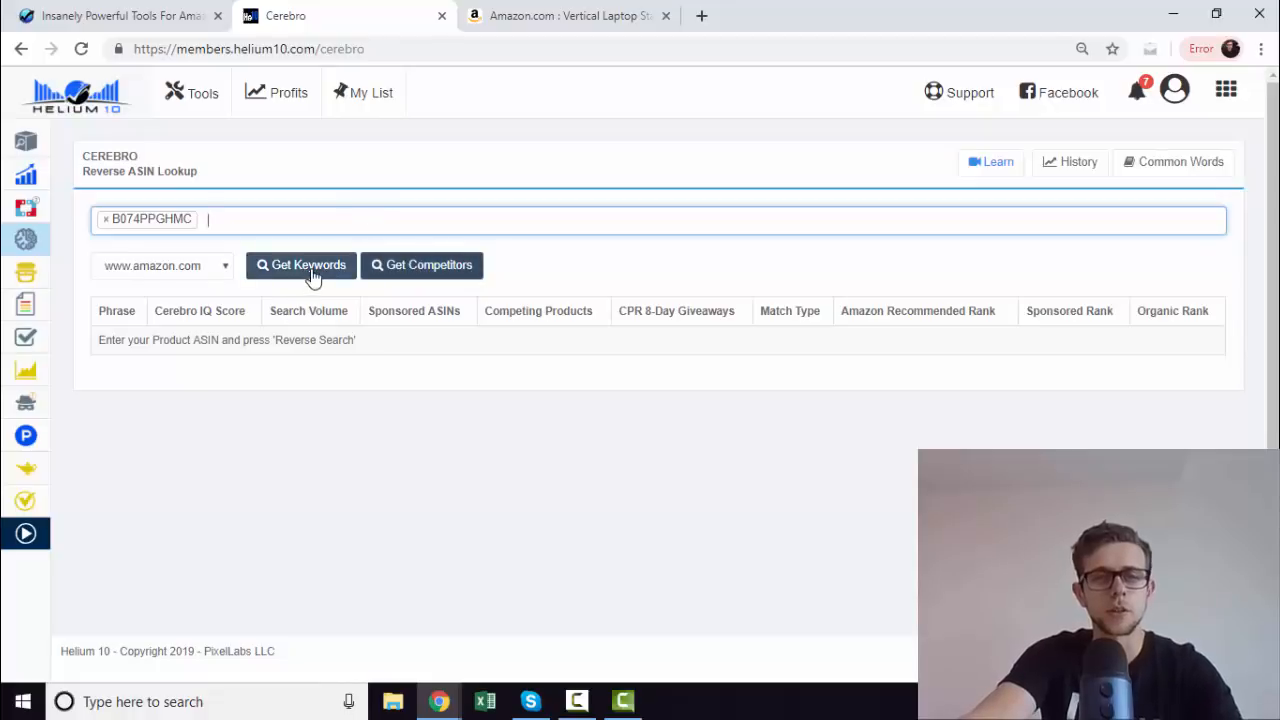
click(301, 265)
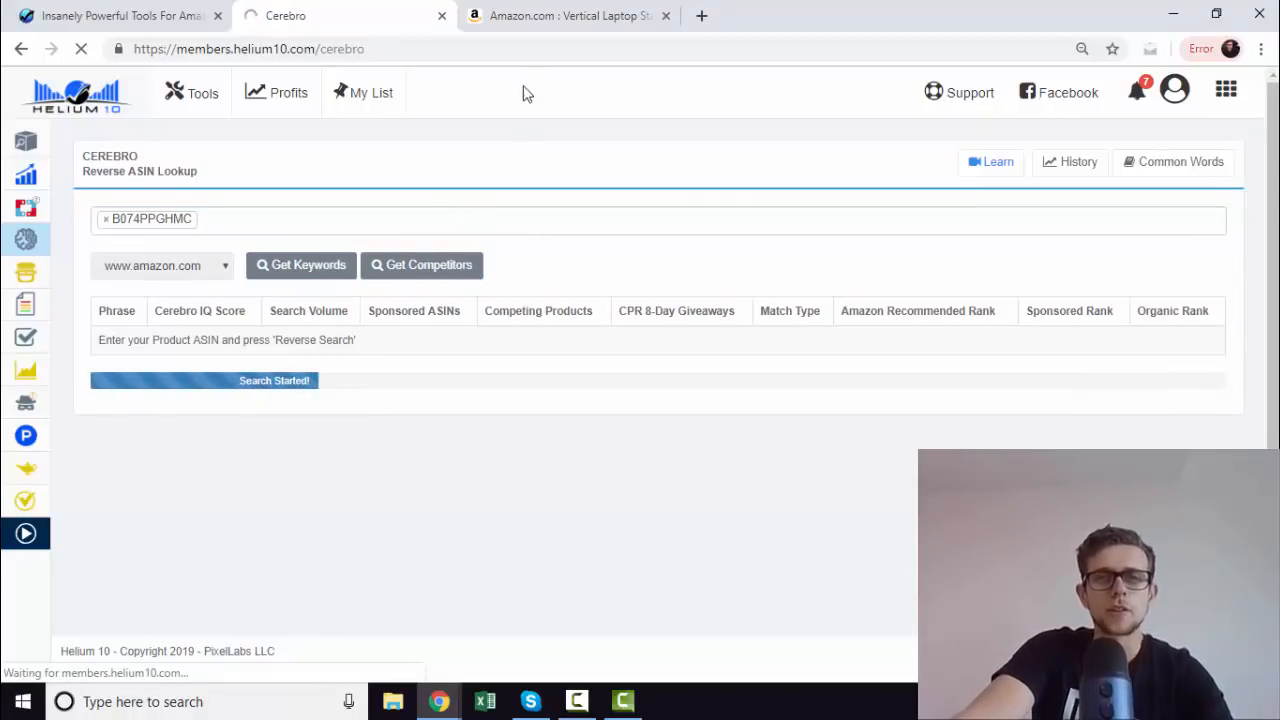
Step: Look over the OMOTON product page on Amazon, then switch back to Cerebro's results
click(565, 15)
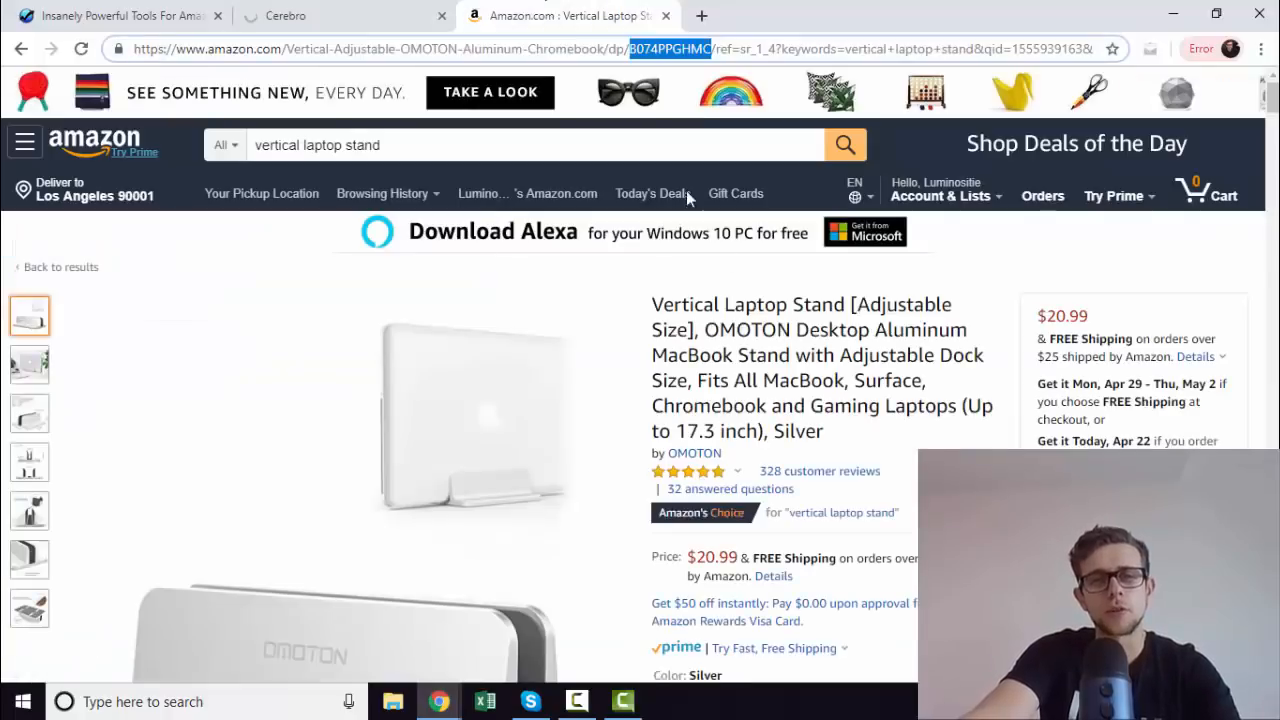
scroll(down, 3)
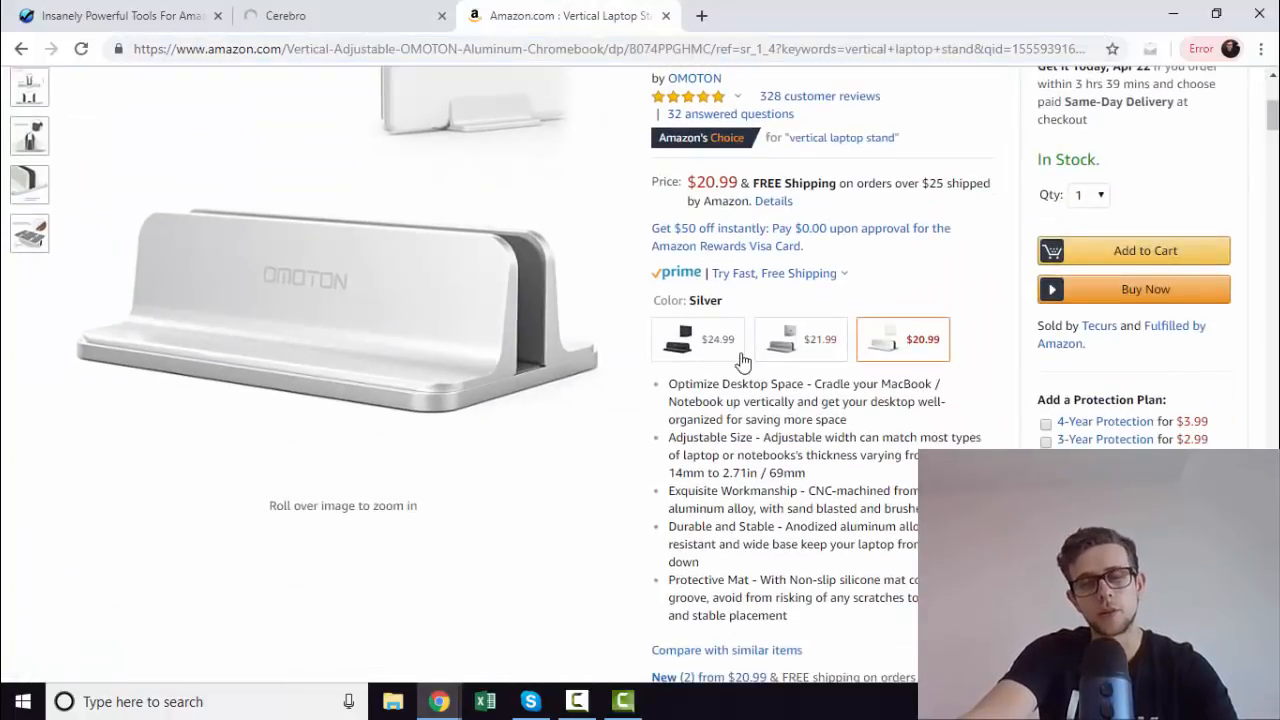
scroll(up, 3)
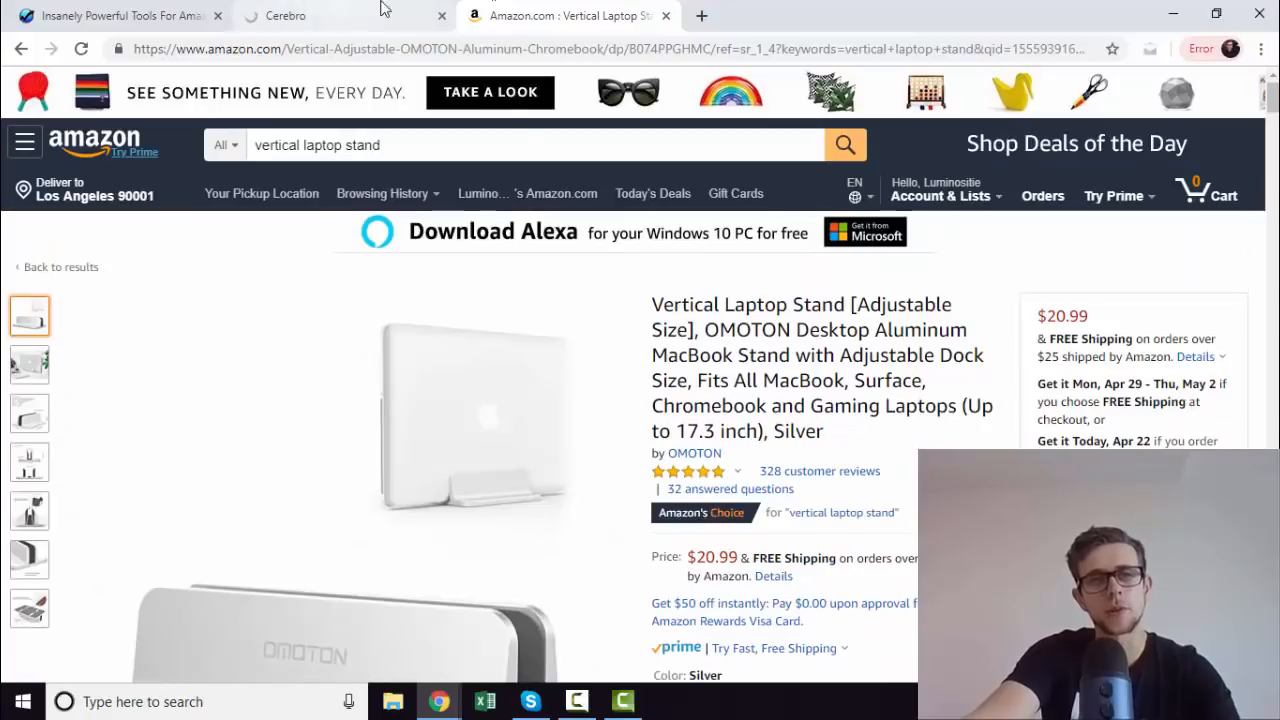
click(285, 15)
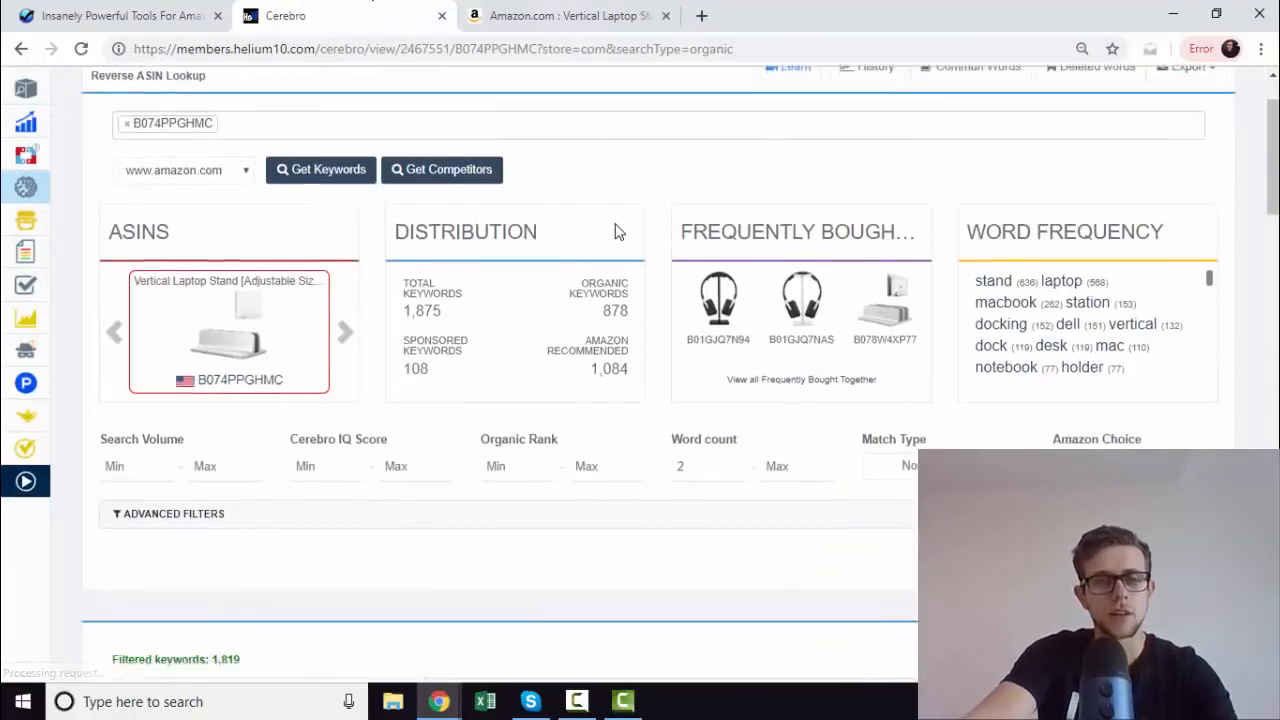
Step: Scroll through the 1,819 Cerebro keywords, glancing at the OMOTON Amazon listing, then return
scroll(down, 3)
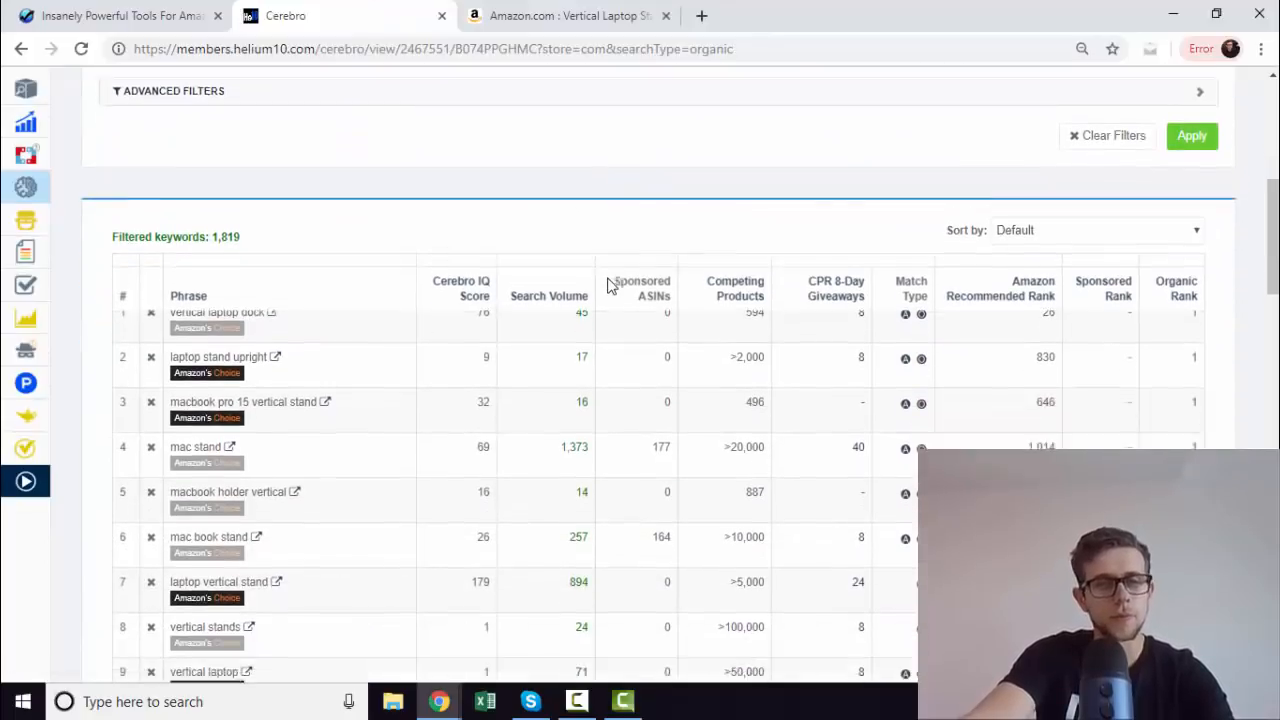
scroll(down, 3)
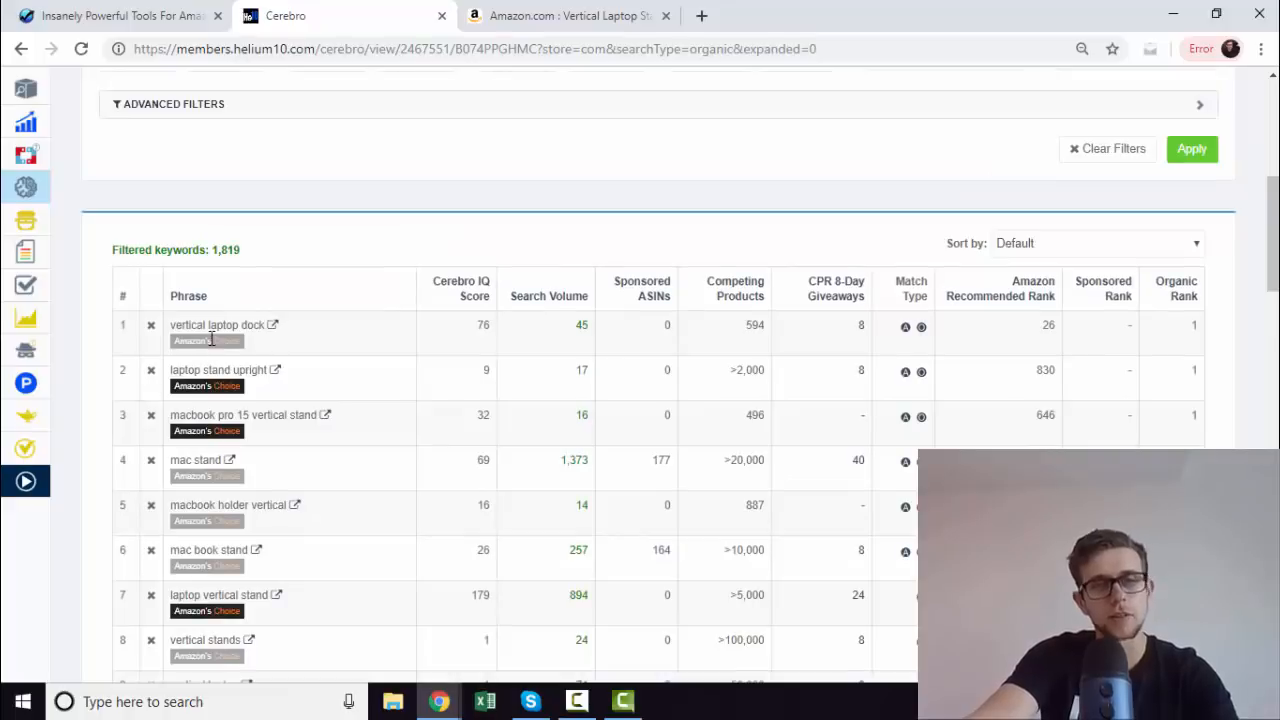
scroll(down, 3)
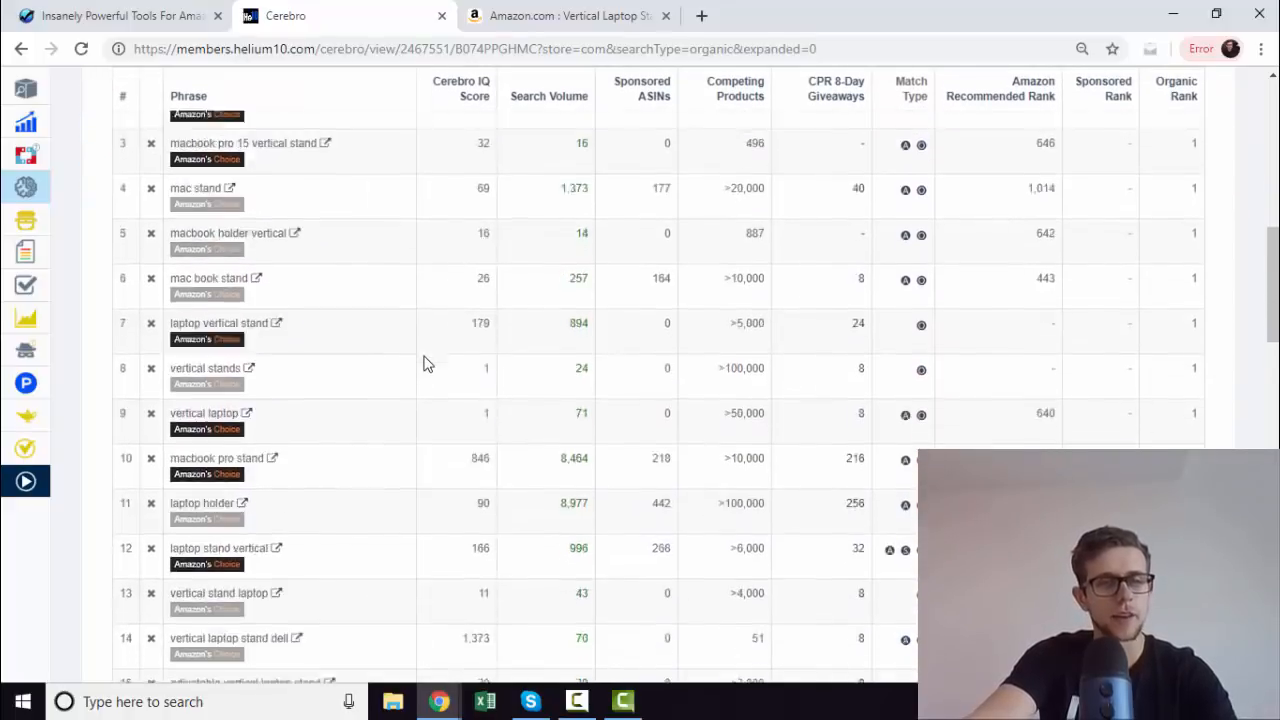
scroll(down, 3)
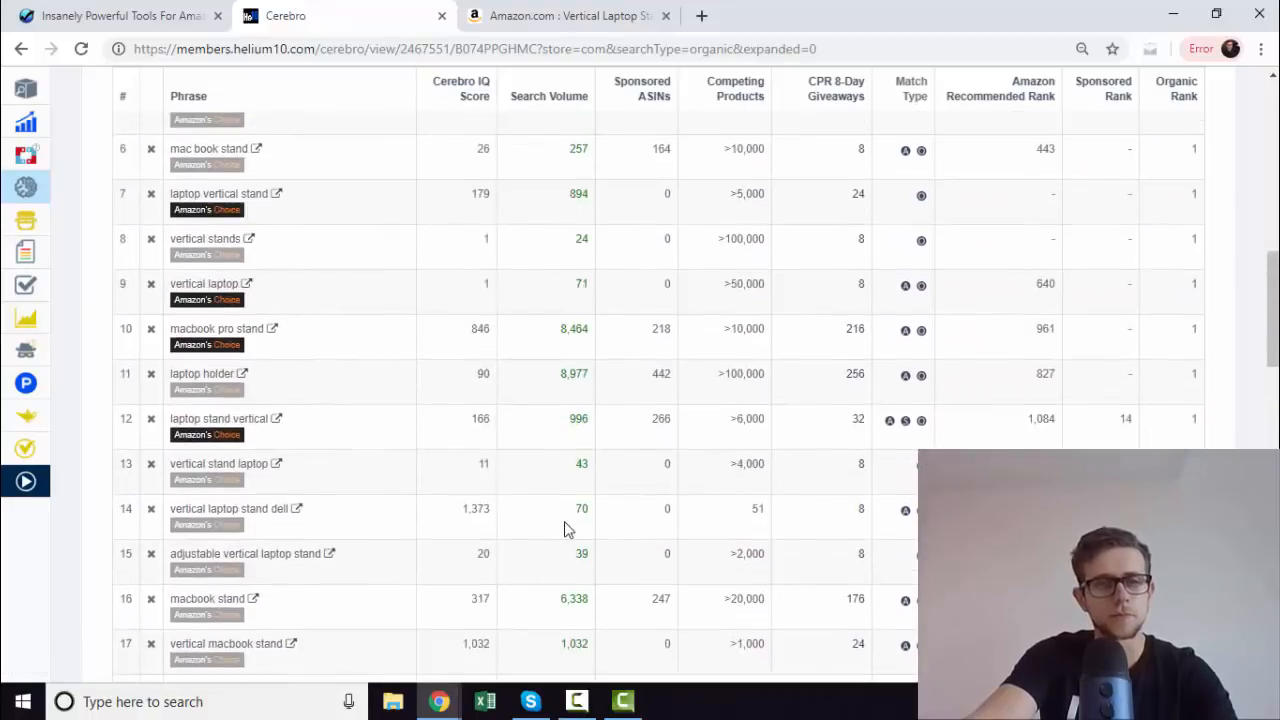
scroll(up, 3)
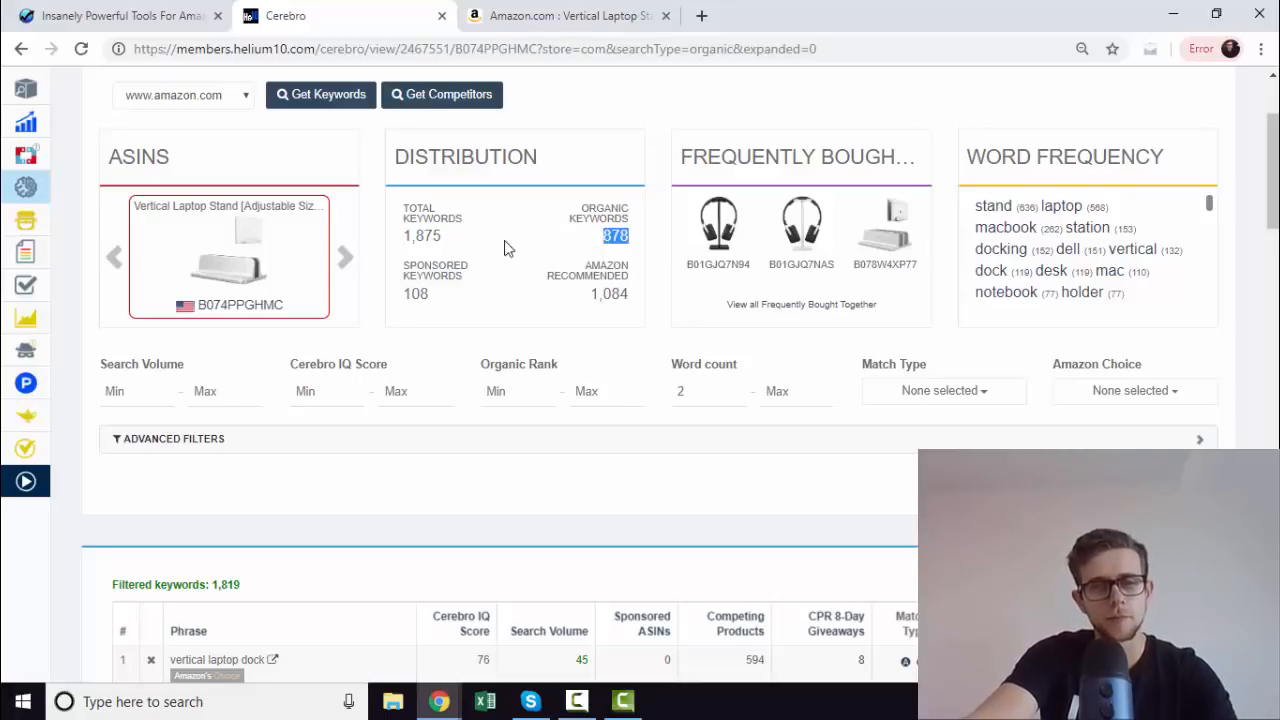
scroll(down, 3)
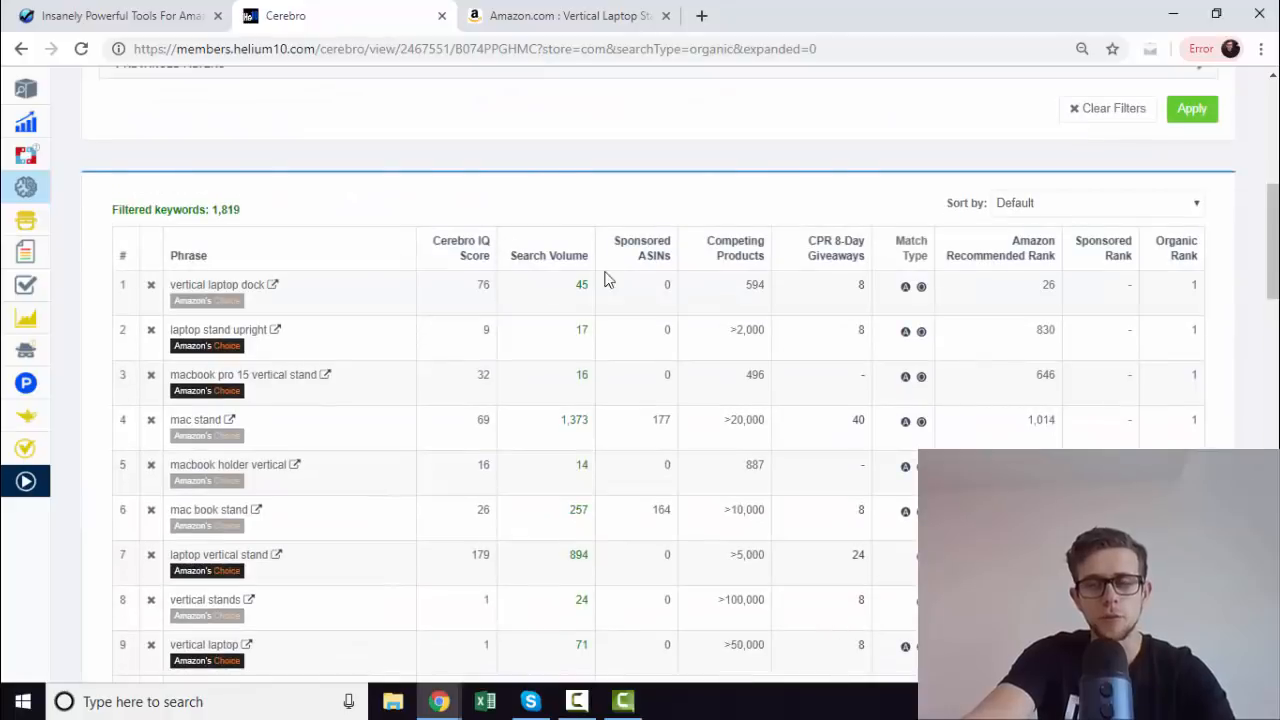
mouse_move(446, 321)
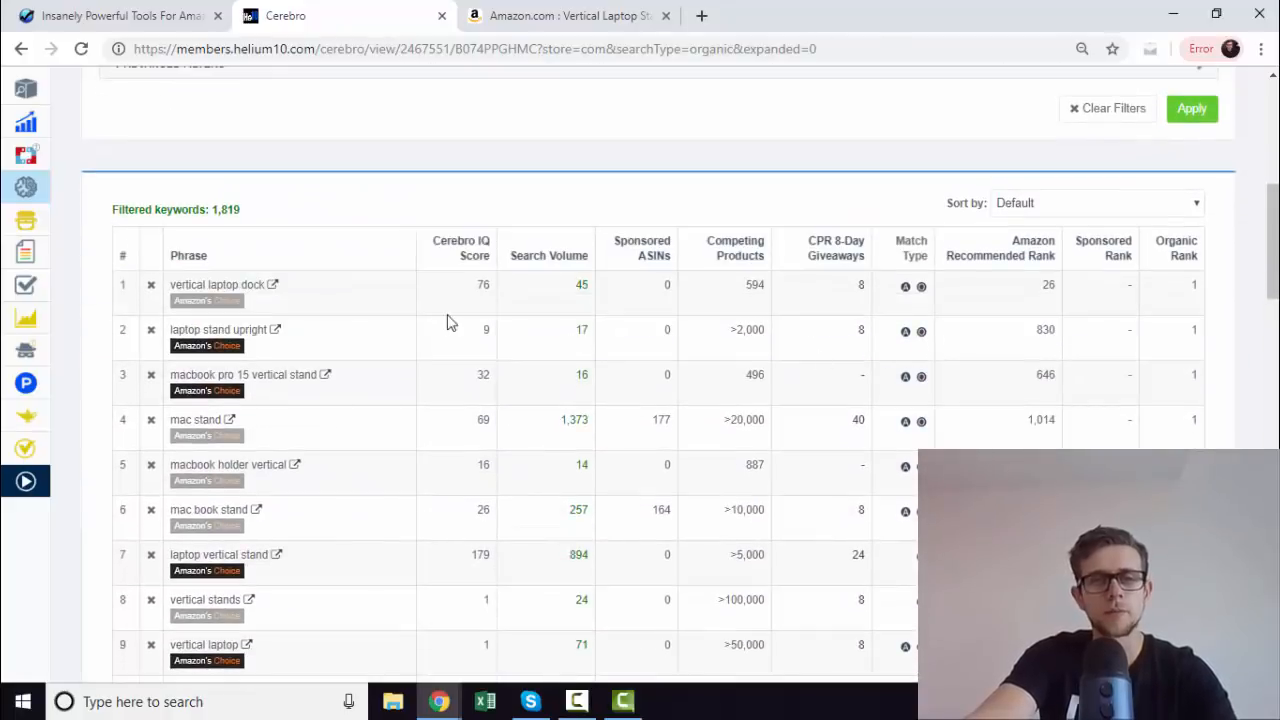
scroll(down, 3)
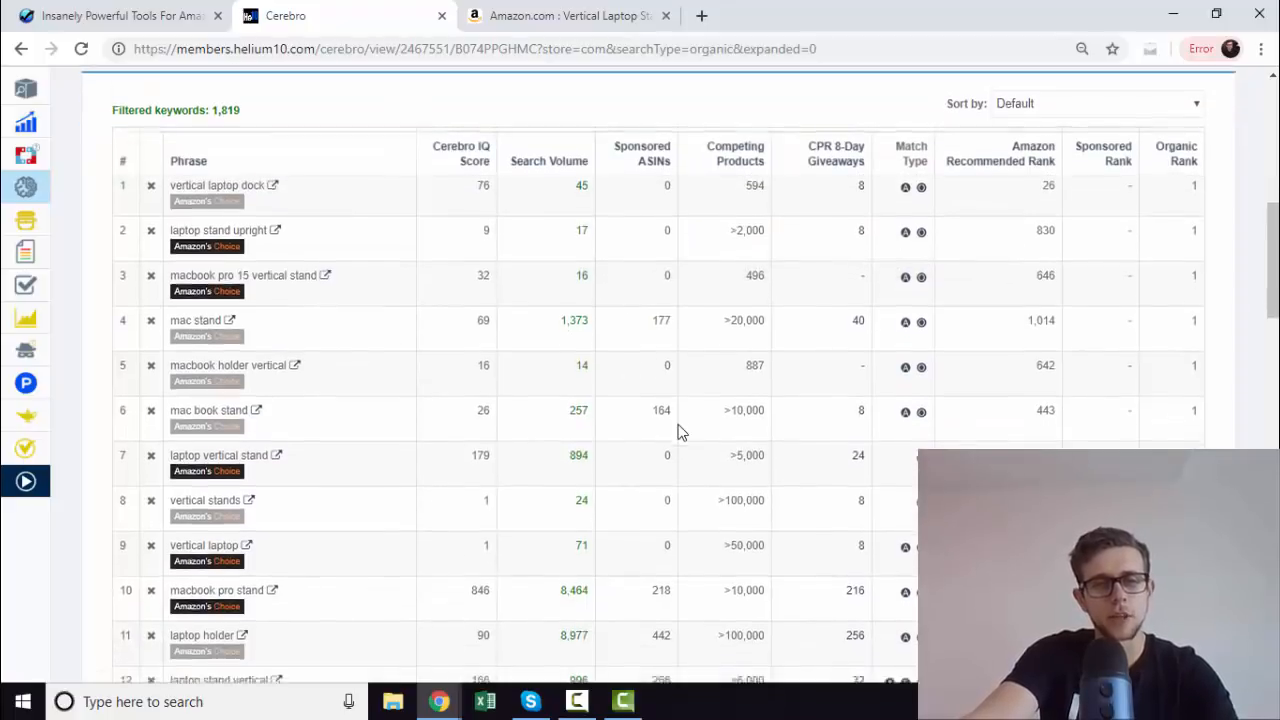
scroll(down, 3)
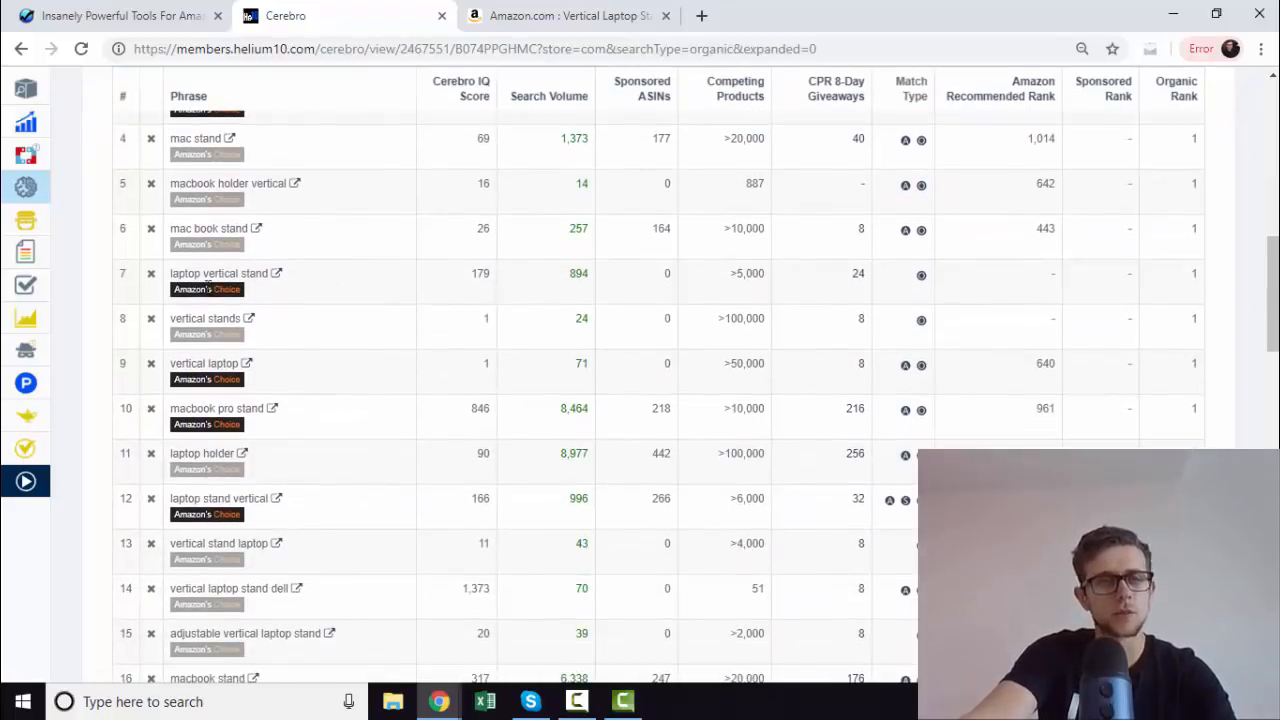
scroll(down, 3)
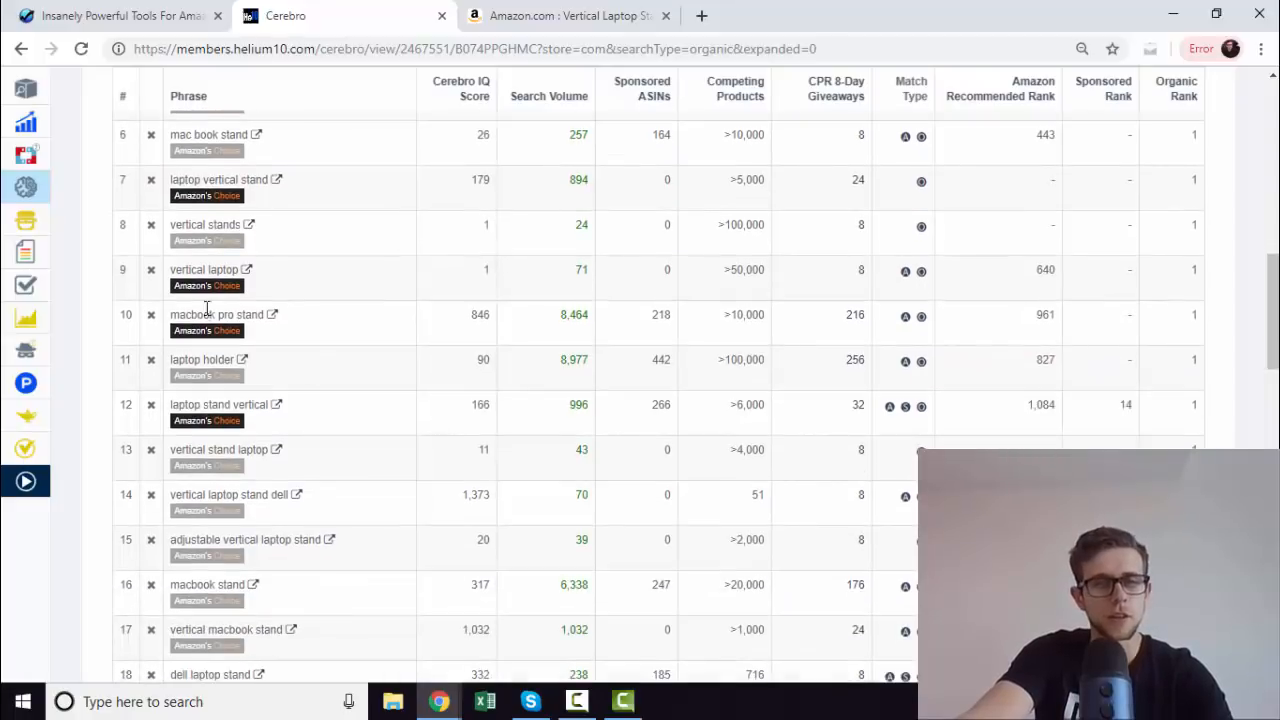
mouse_move(330, 357)
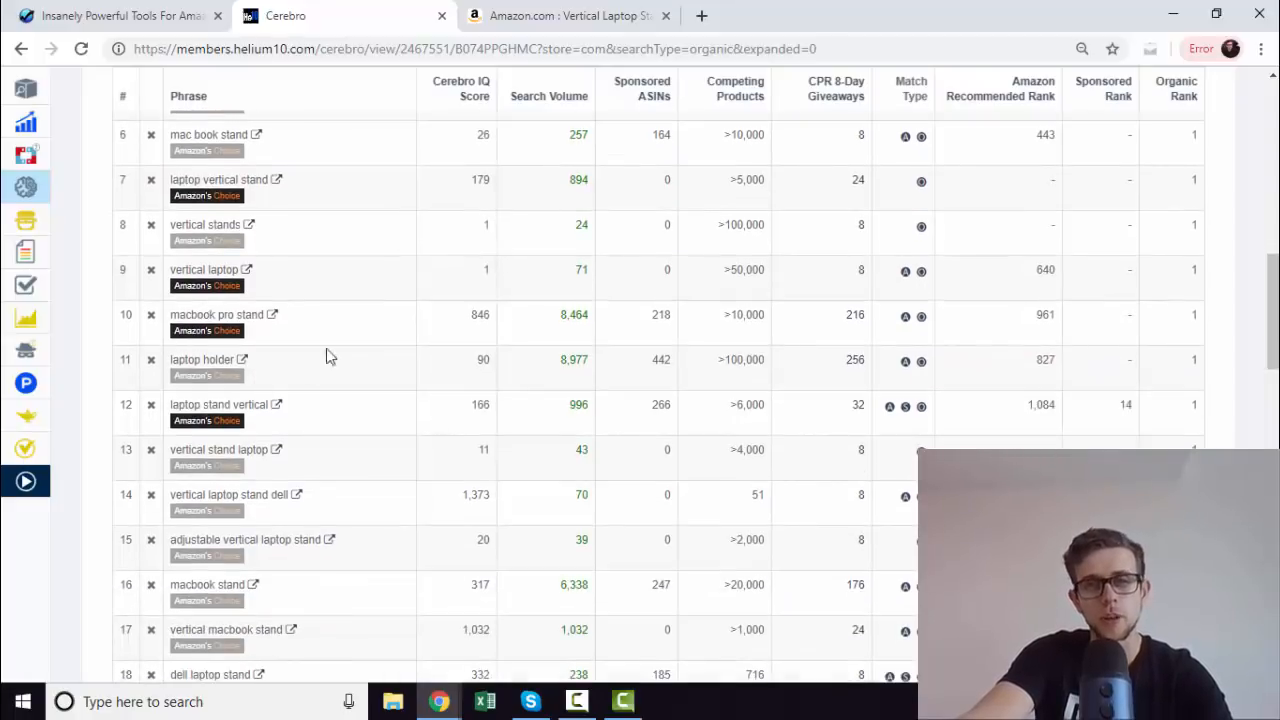
click(570, 15)
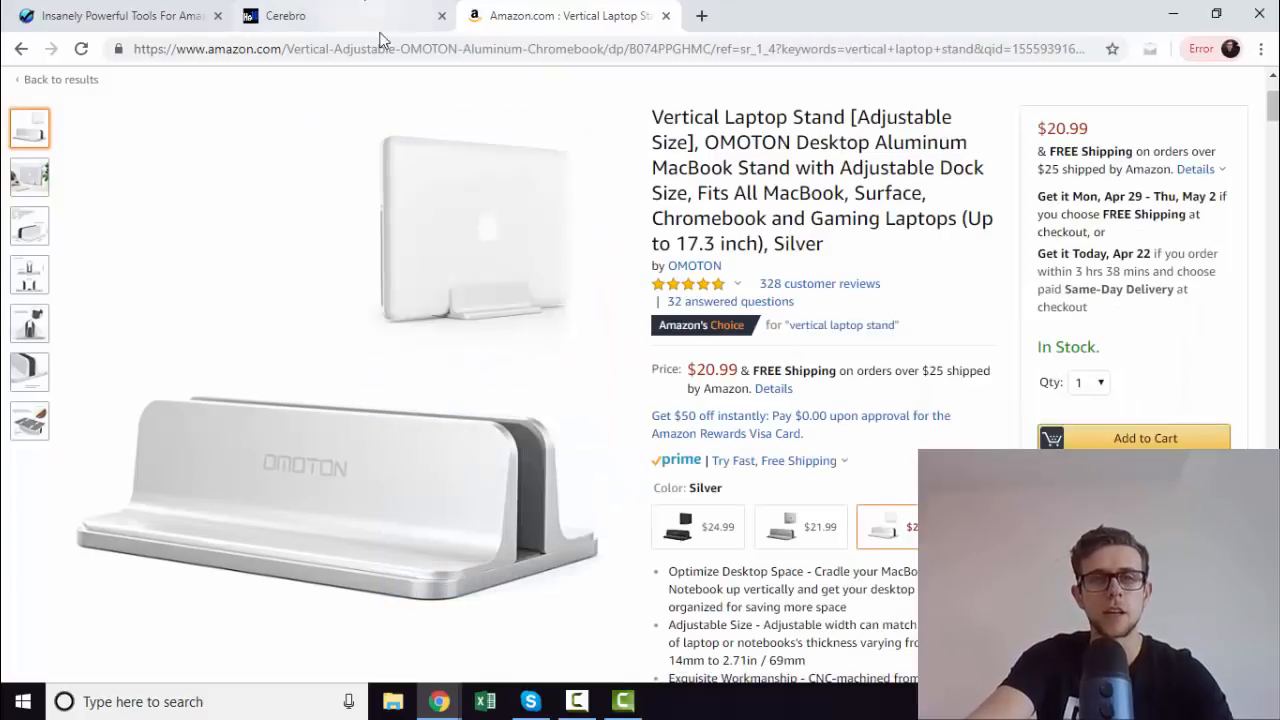
click(285, 15)
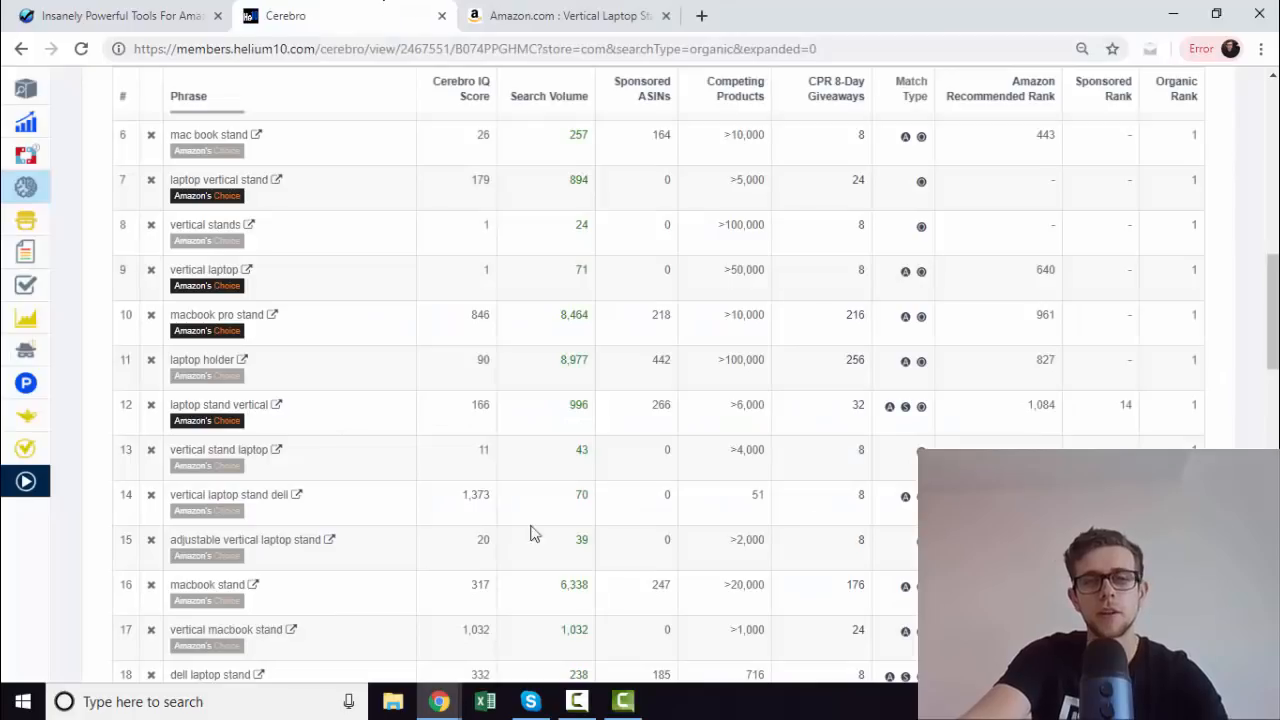
mouse_move(350, 375)
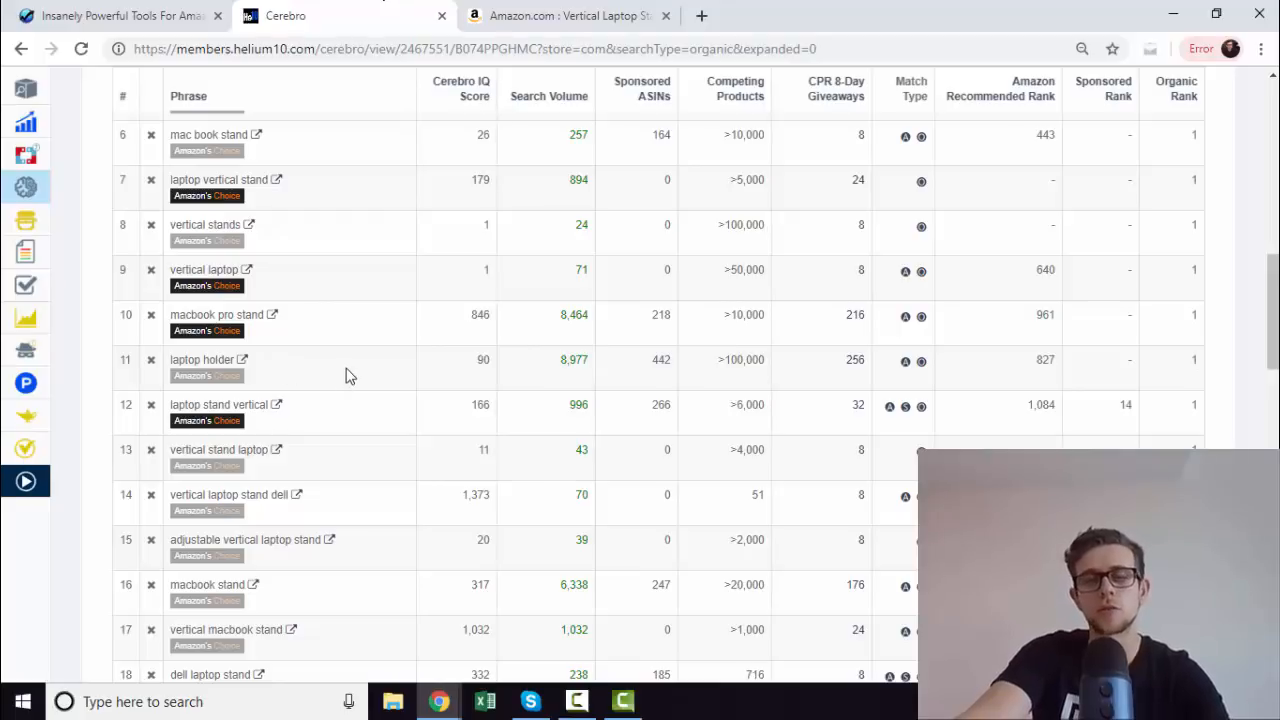
mouse_move(367, 438)
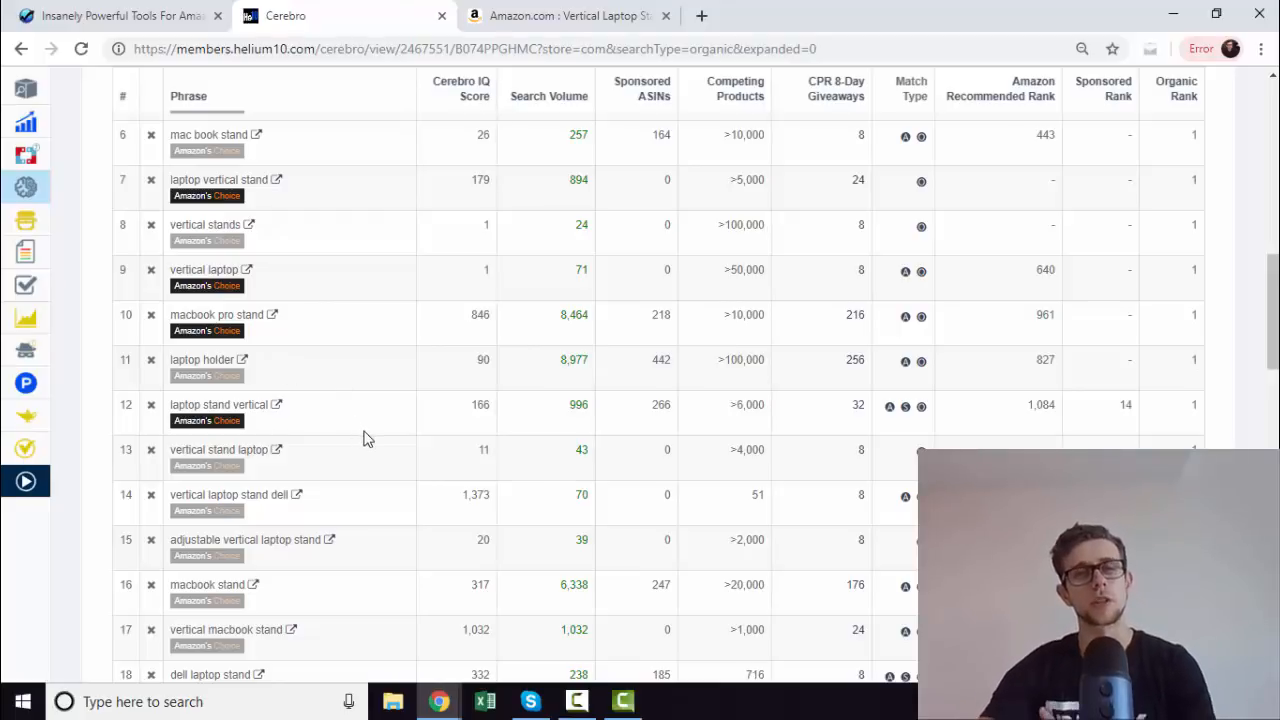
mouse_move(343, 490)
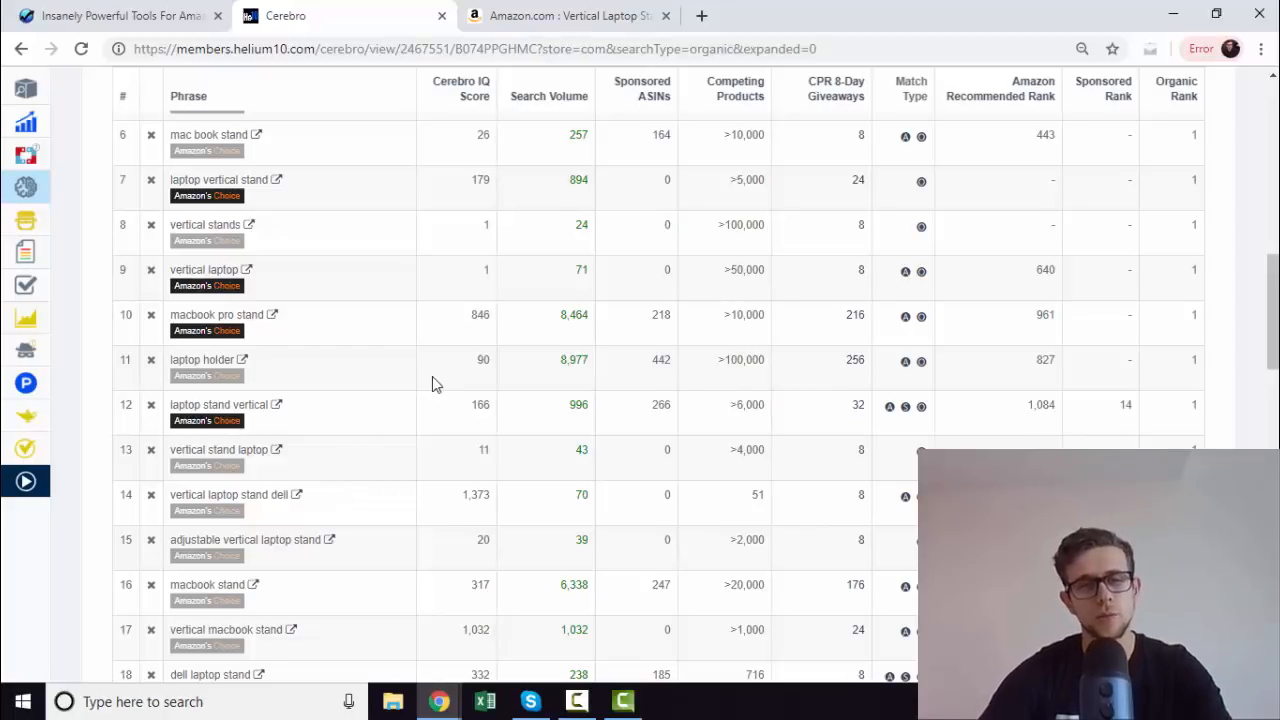
mouse_move(476, 366)
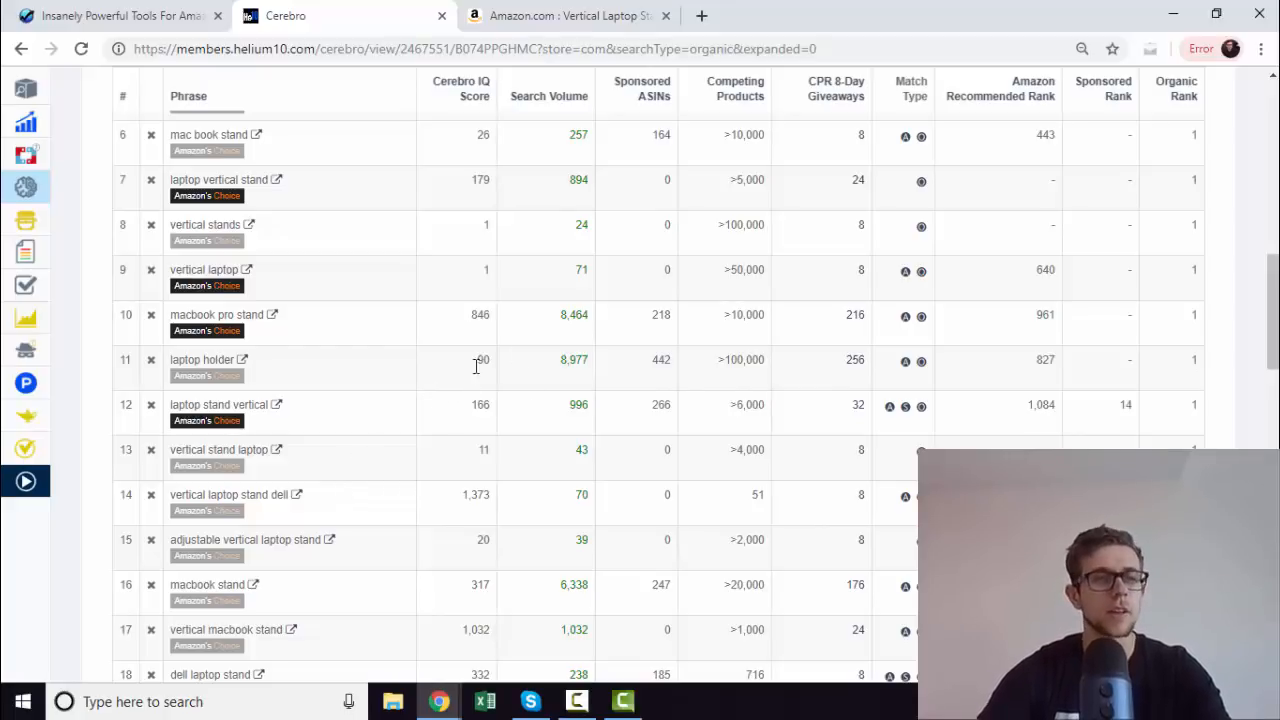
mouse_move(25, 187)
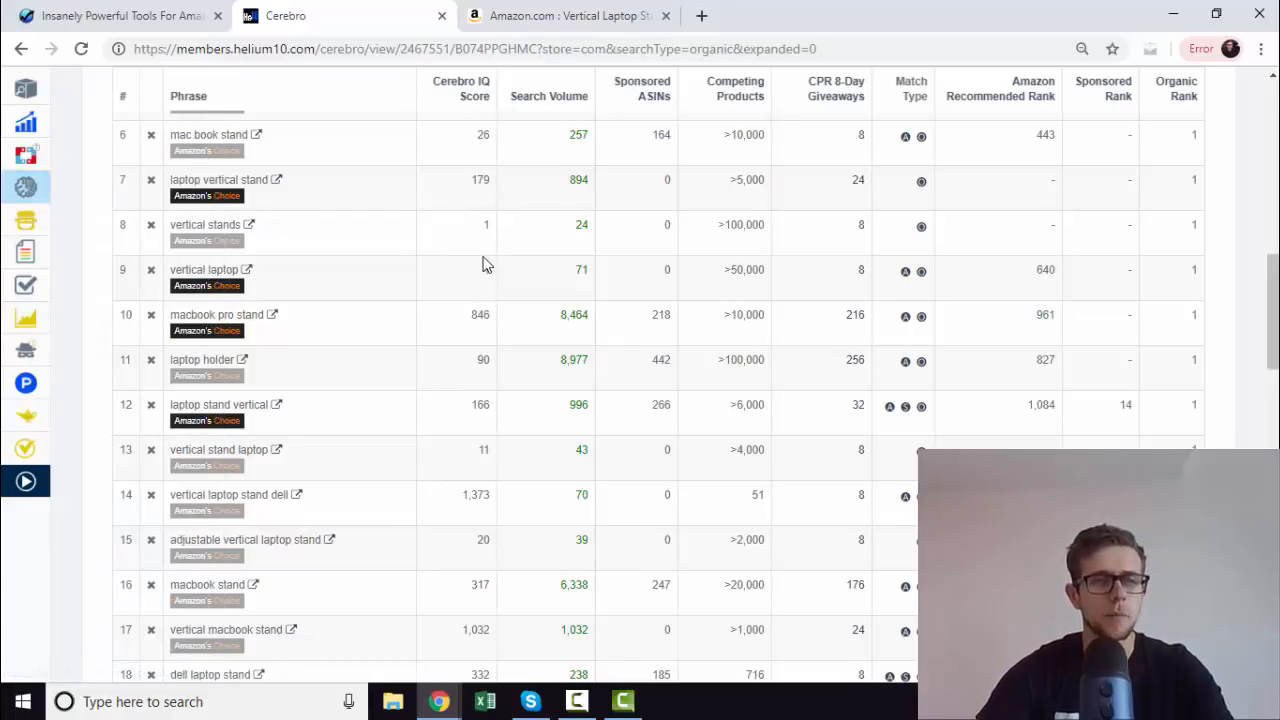
scroll(down, 3)
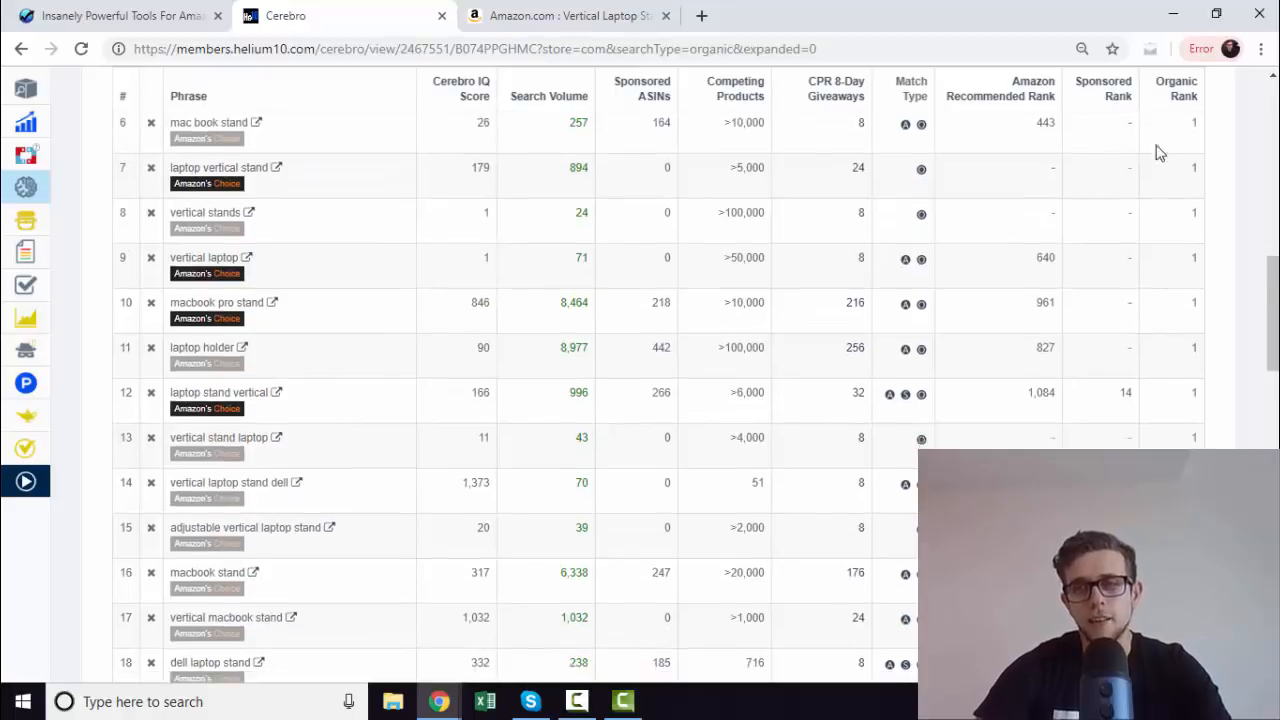
scroll(down, 3)
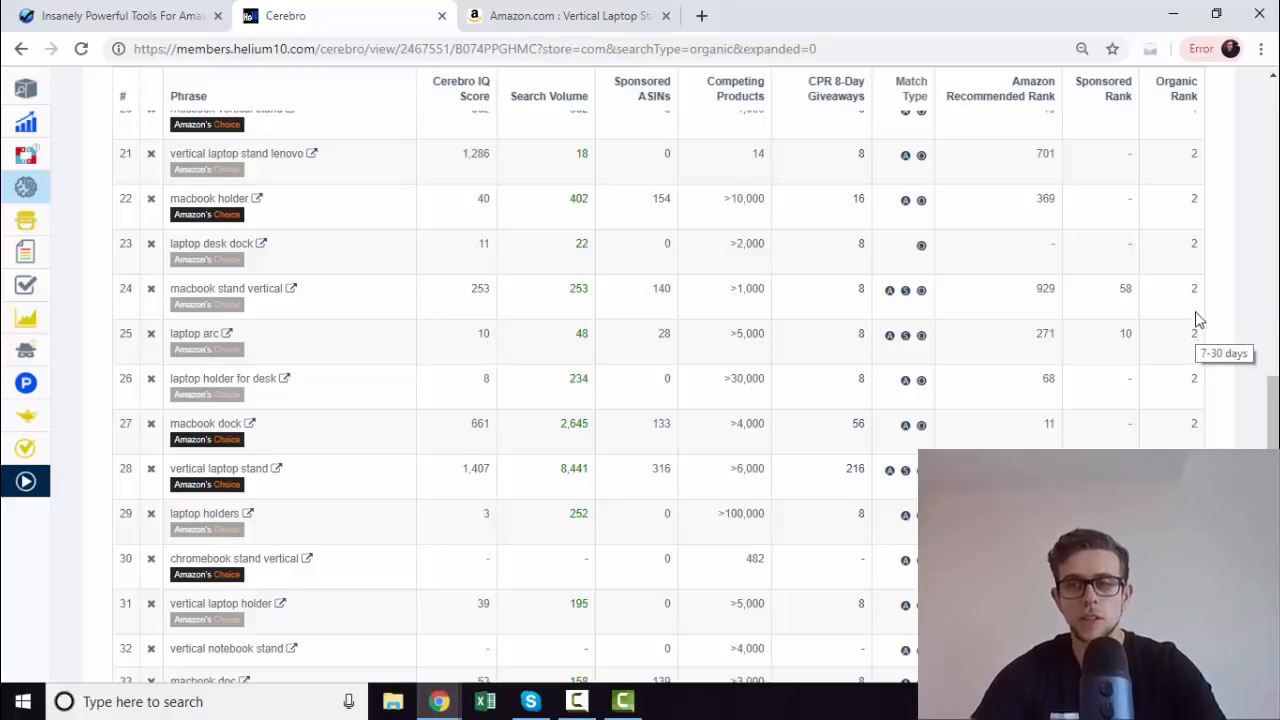
scroll(down, 3)
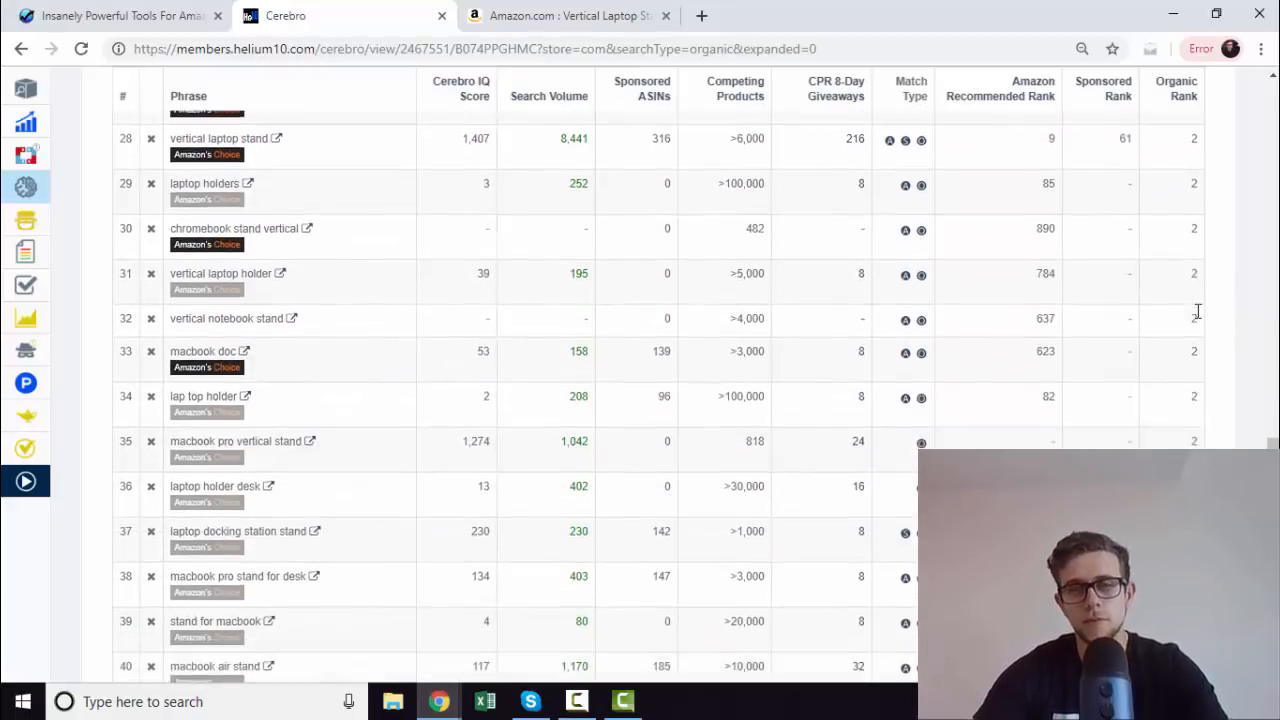
scroll(down, 3)
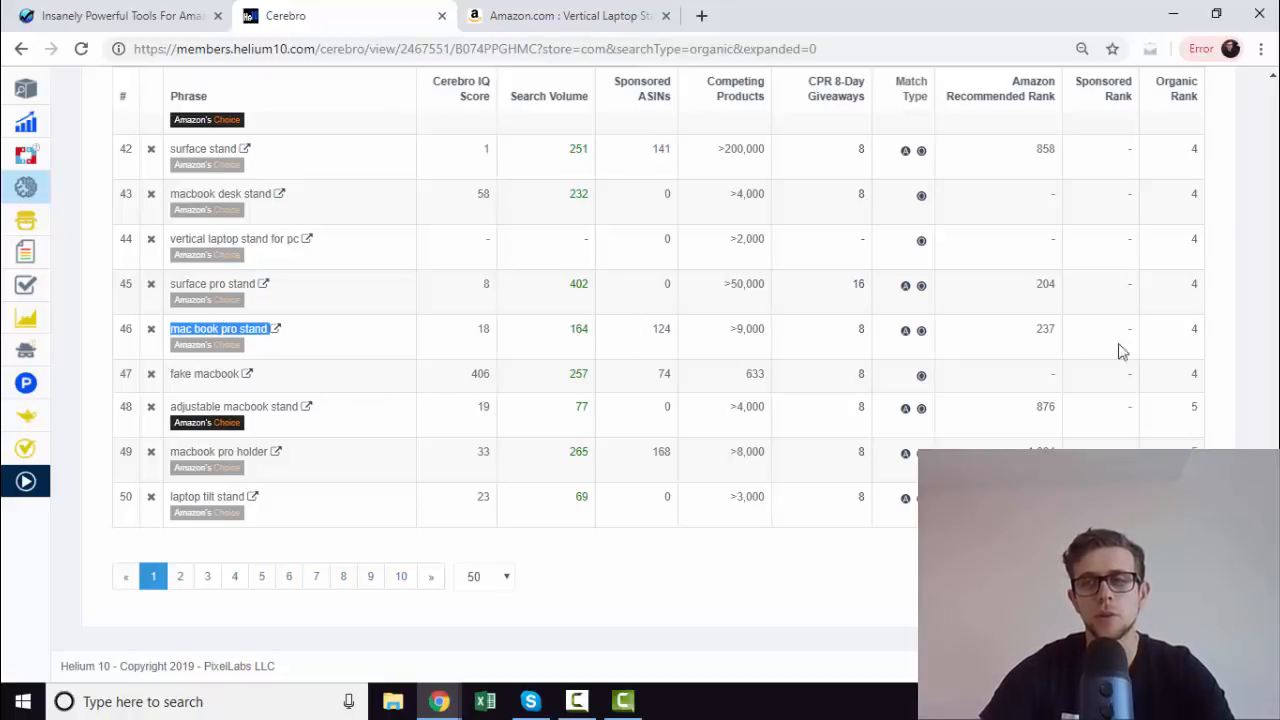
mouse_move(1020, 320)
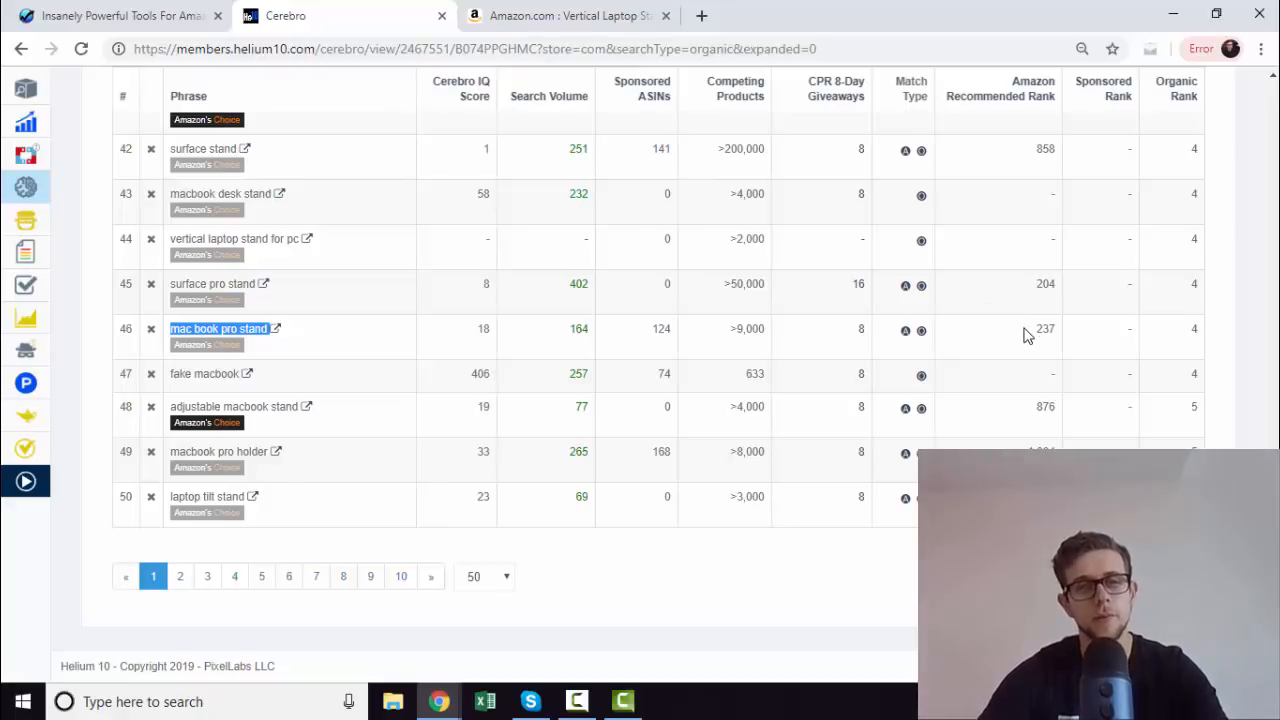
mouse_move(270, 560)
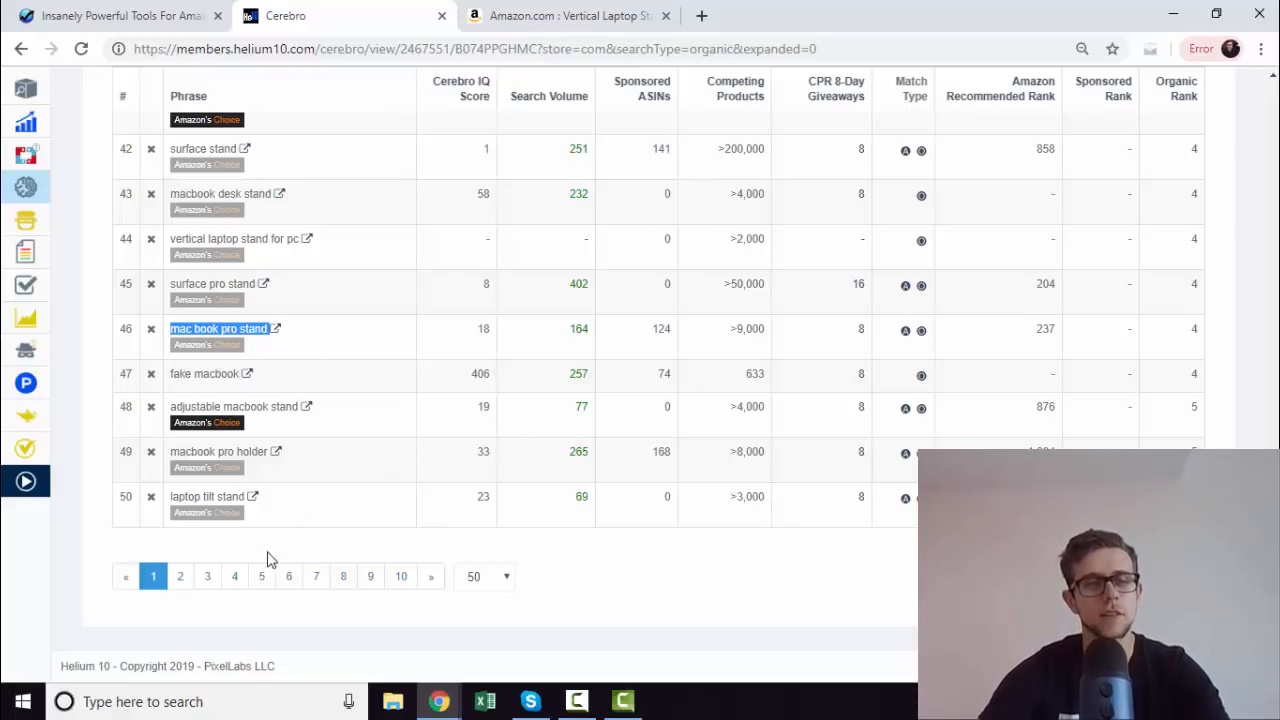
Step: Go to page 3 of the Cerebro results and select the phrase 'laptop stands for desk'
click(207, 576)
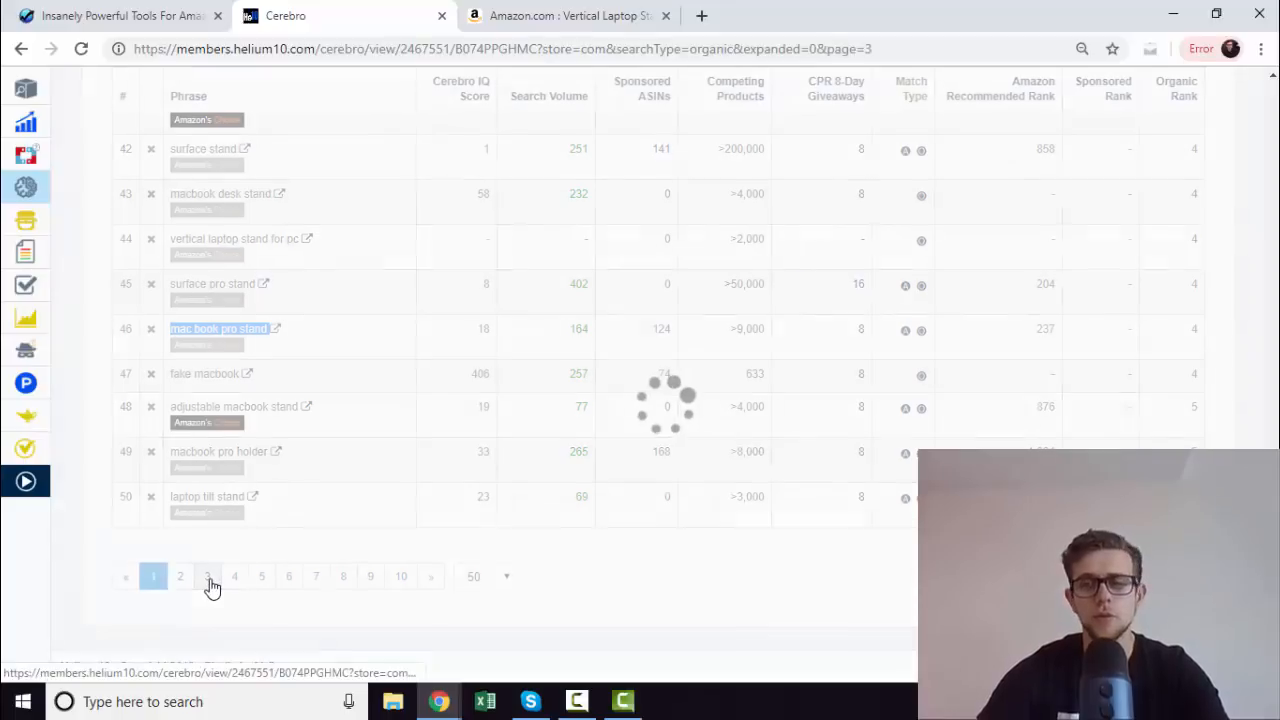
click(207, 576)
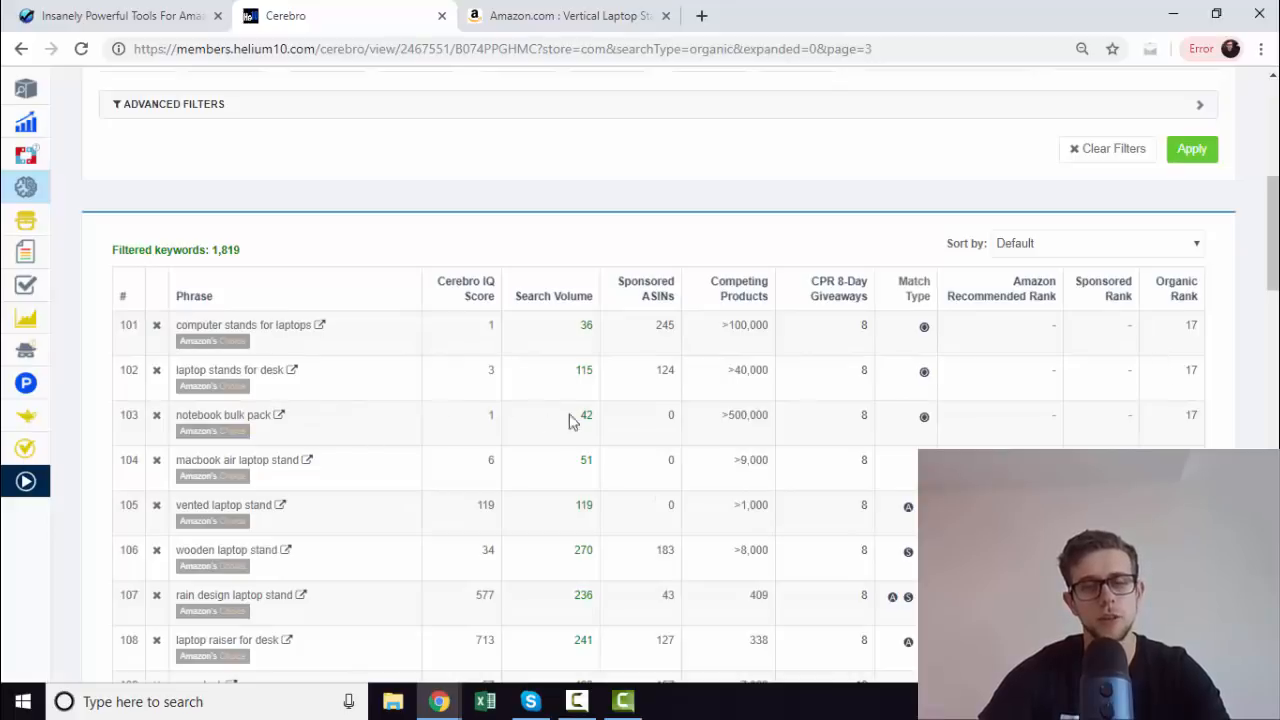
mouse_move(230, 388)
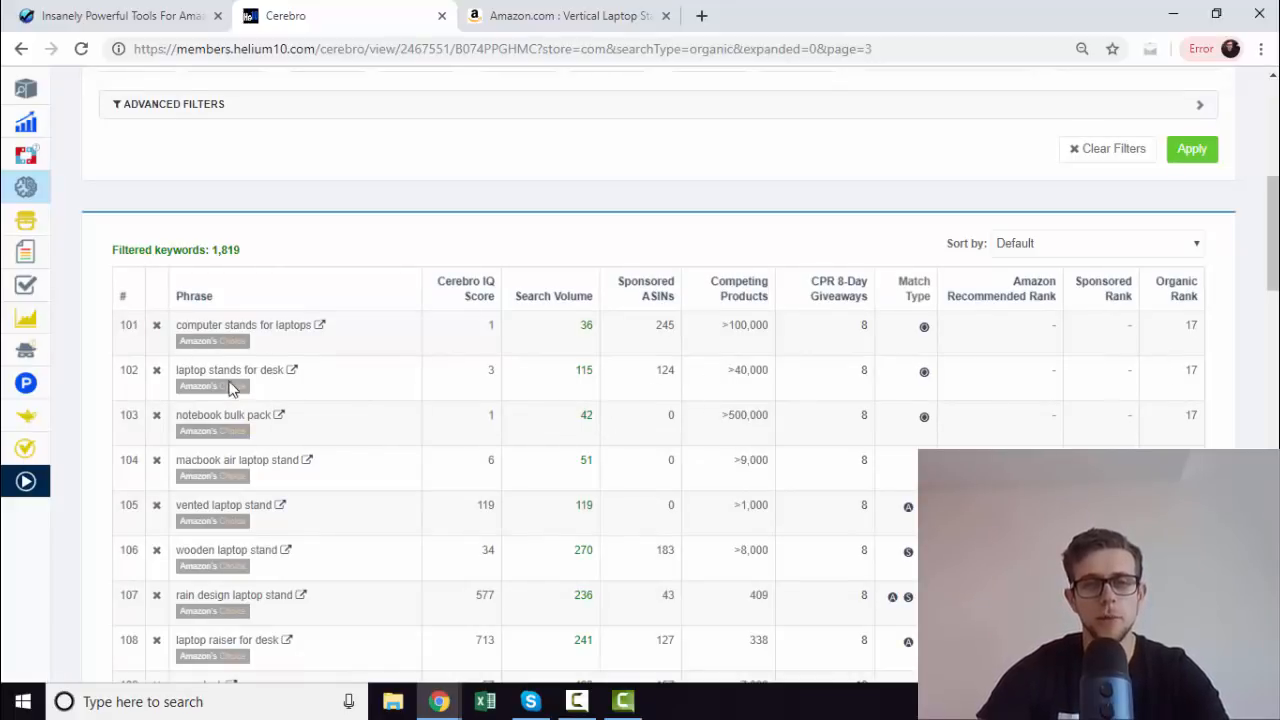
double_click(229, 369)
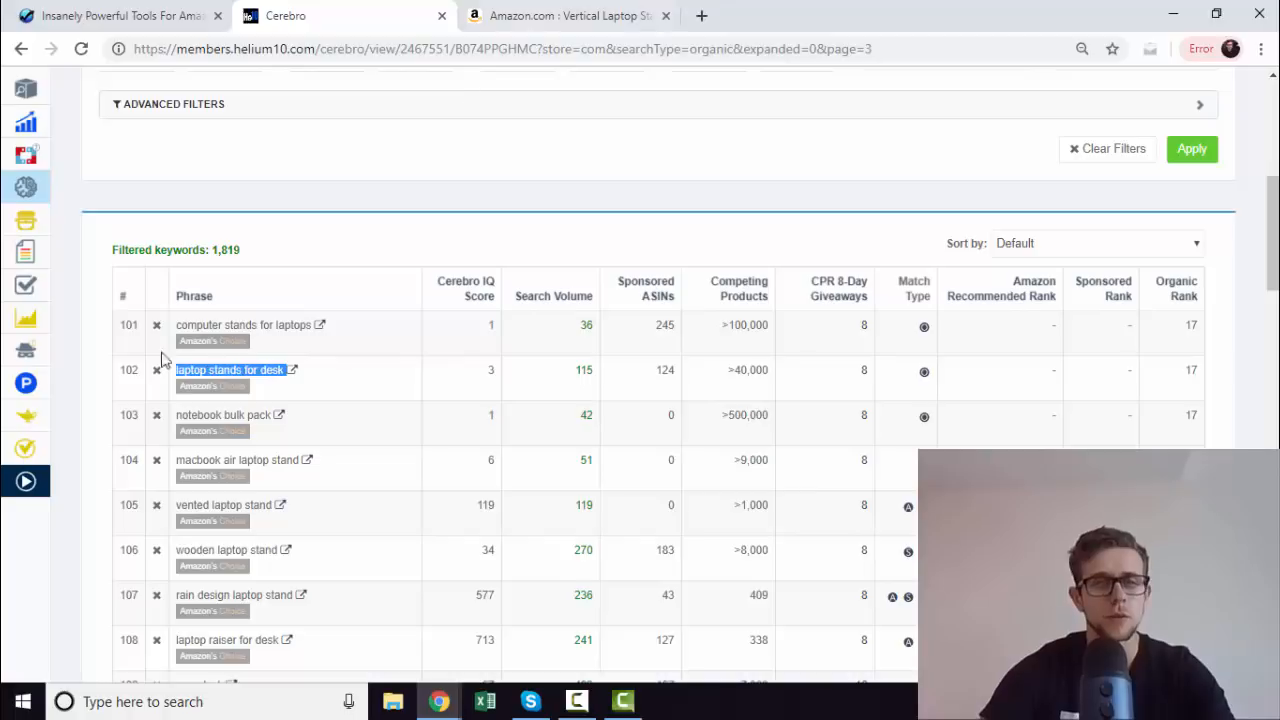
Step: Search the OMOTON Amazon listing for 'laptop stands for desk', then return to Cerebro
click(570, 15)
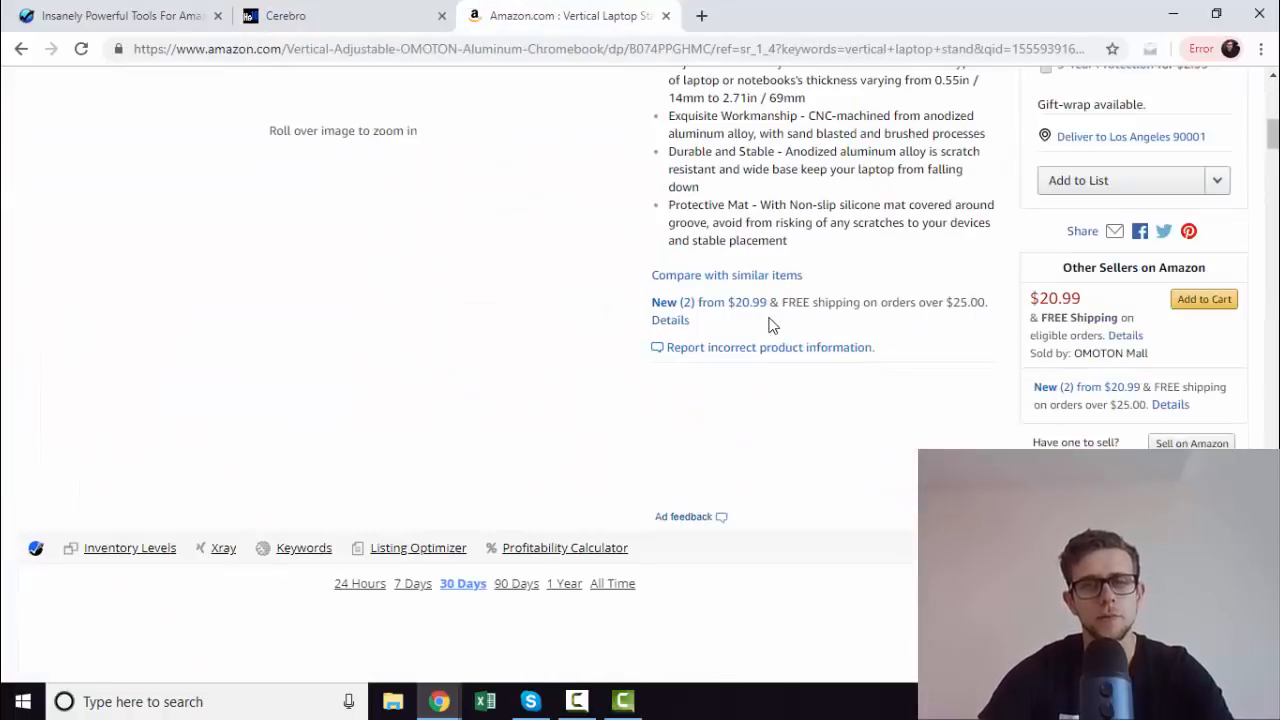
text(laptop stands for desk)
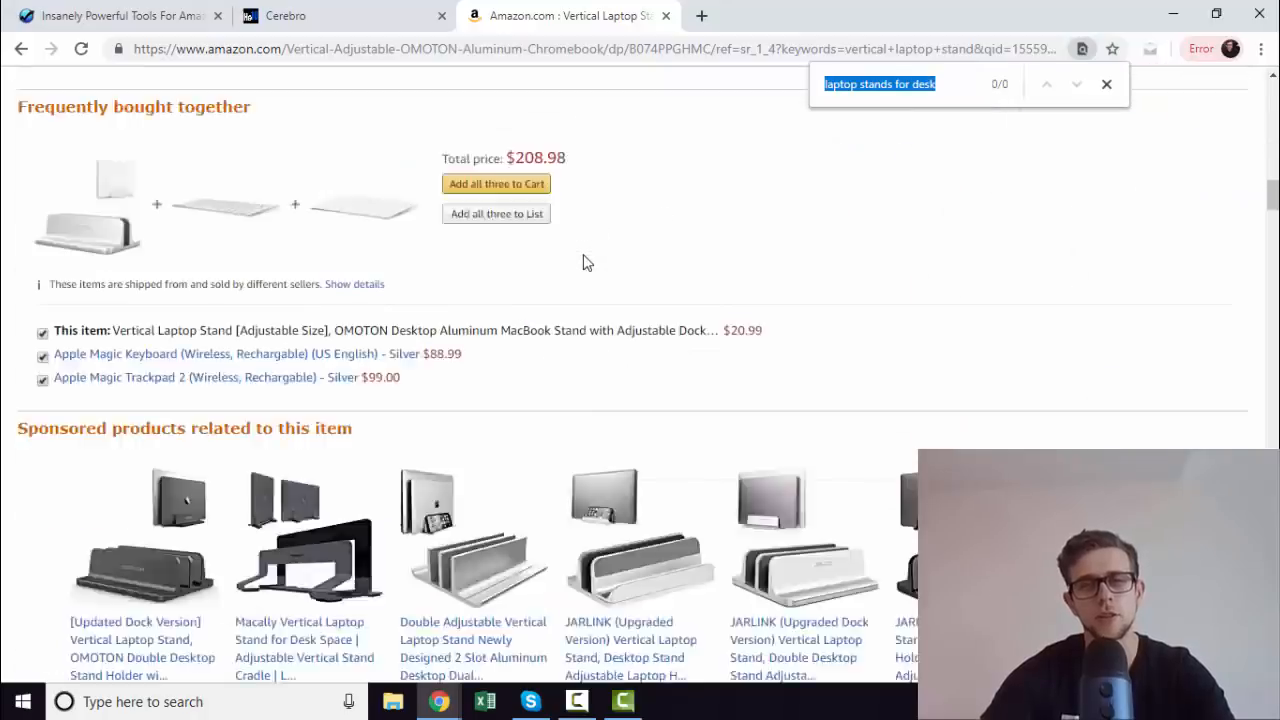
scroll(down, 3)
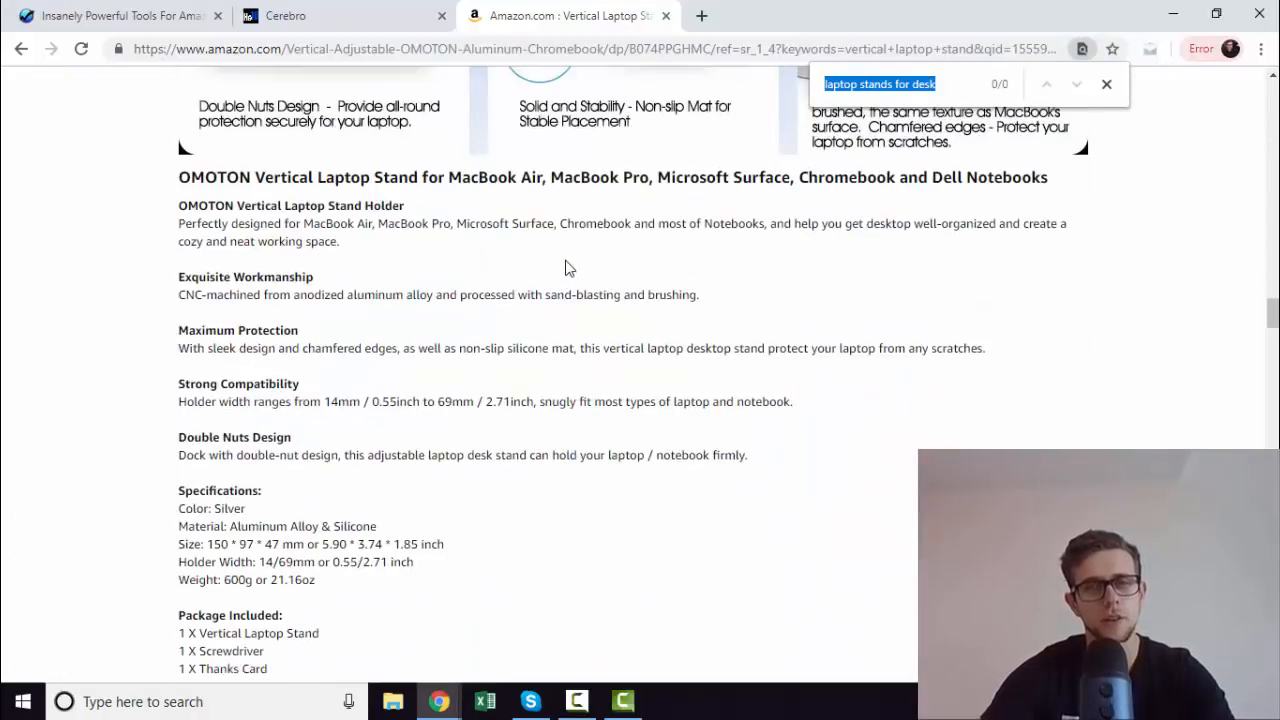
mouse_move(503, 373)
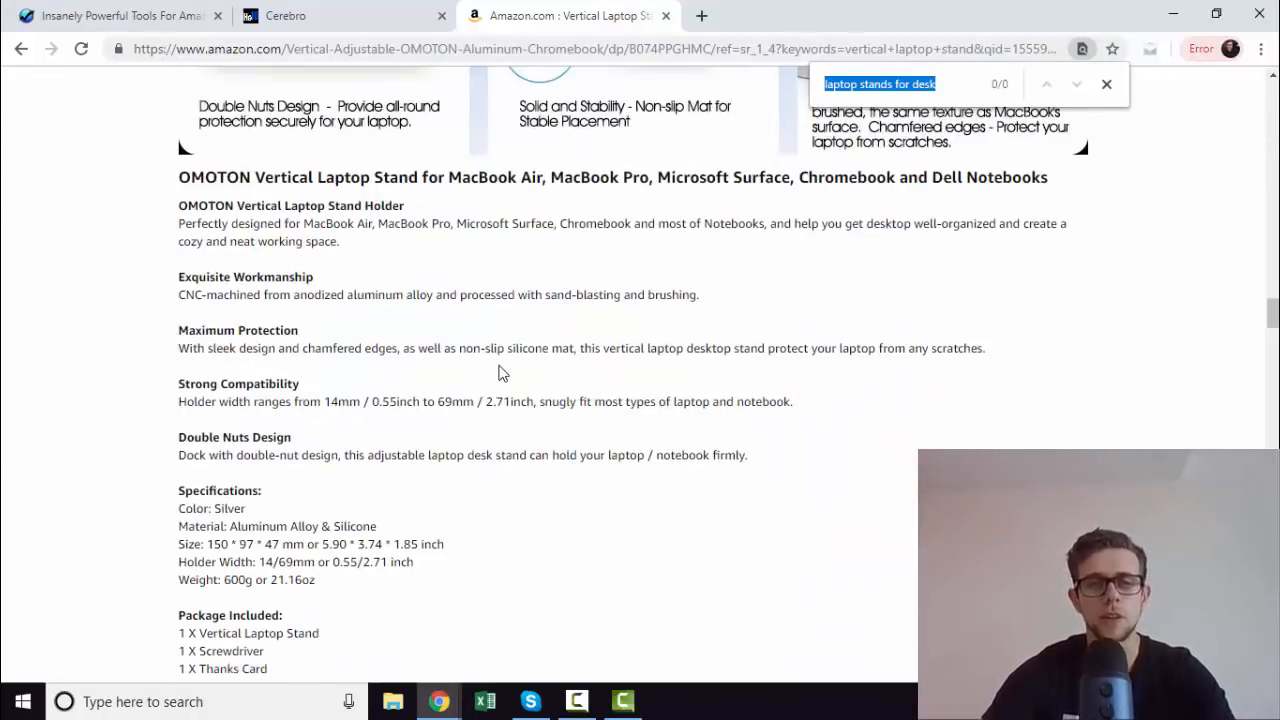
click(287, 15)
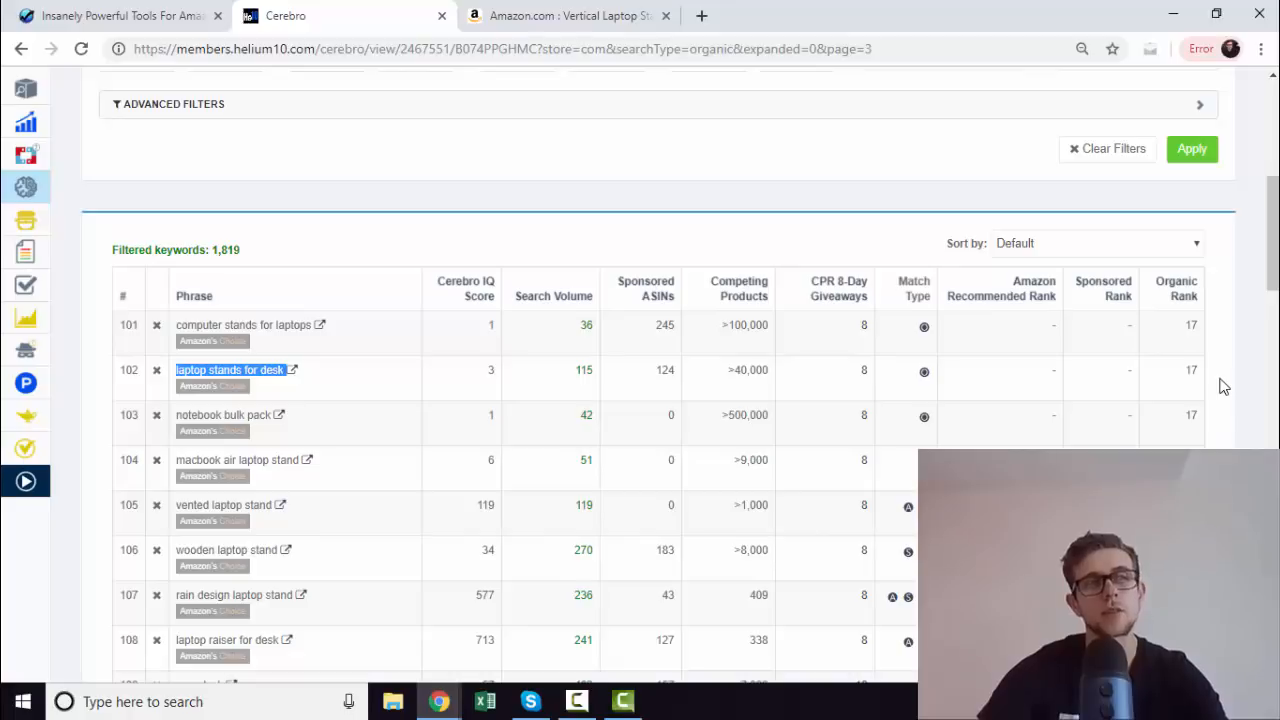
mouse_move(1193, 363)
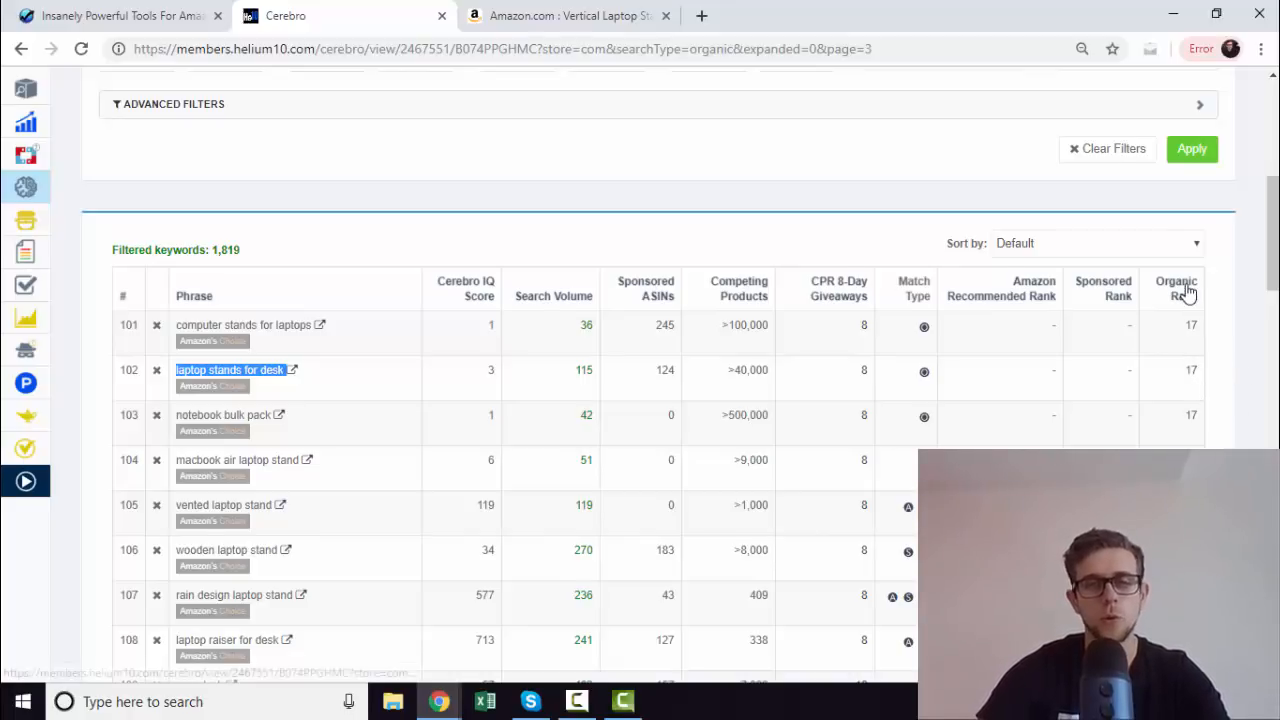
scroll(down, 3)
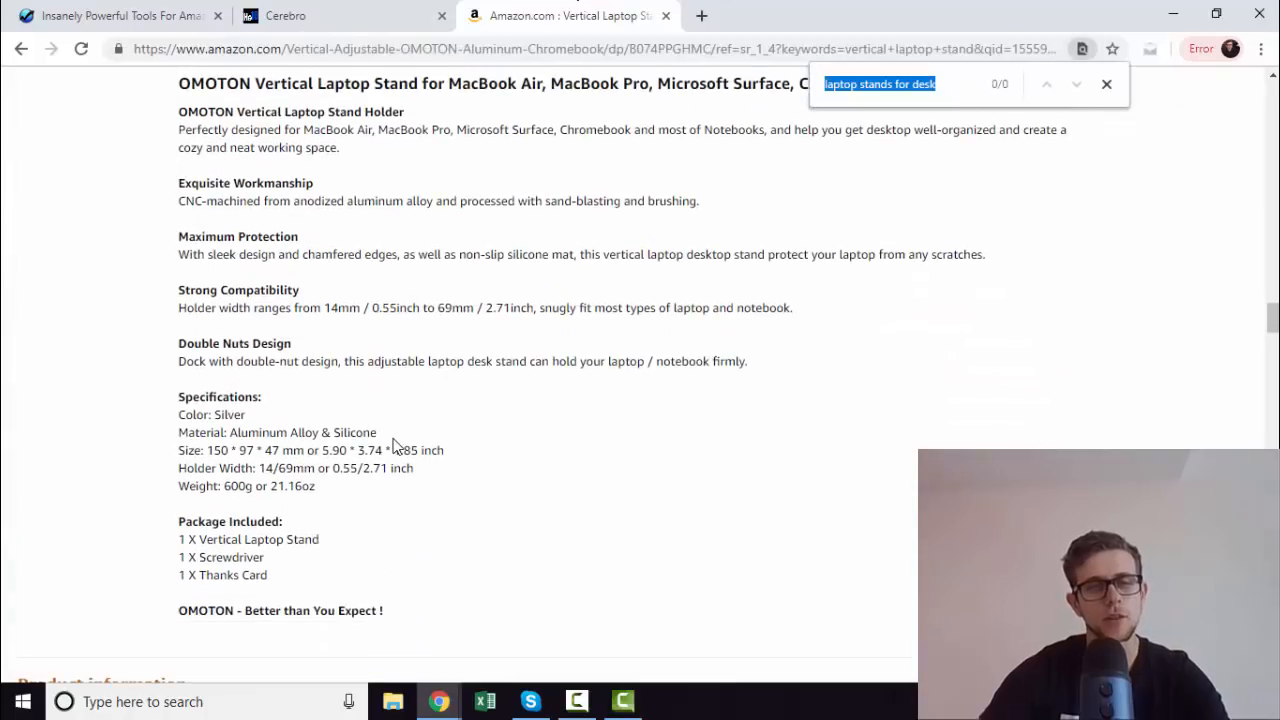
click(340, 15)
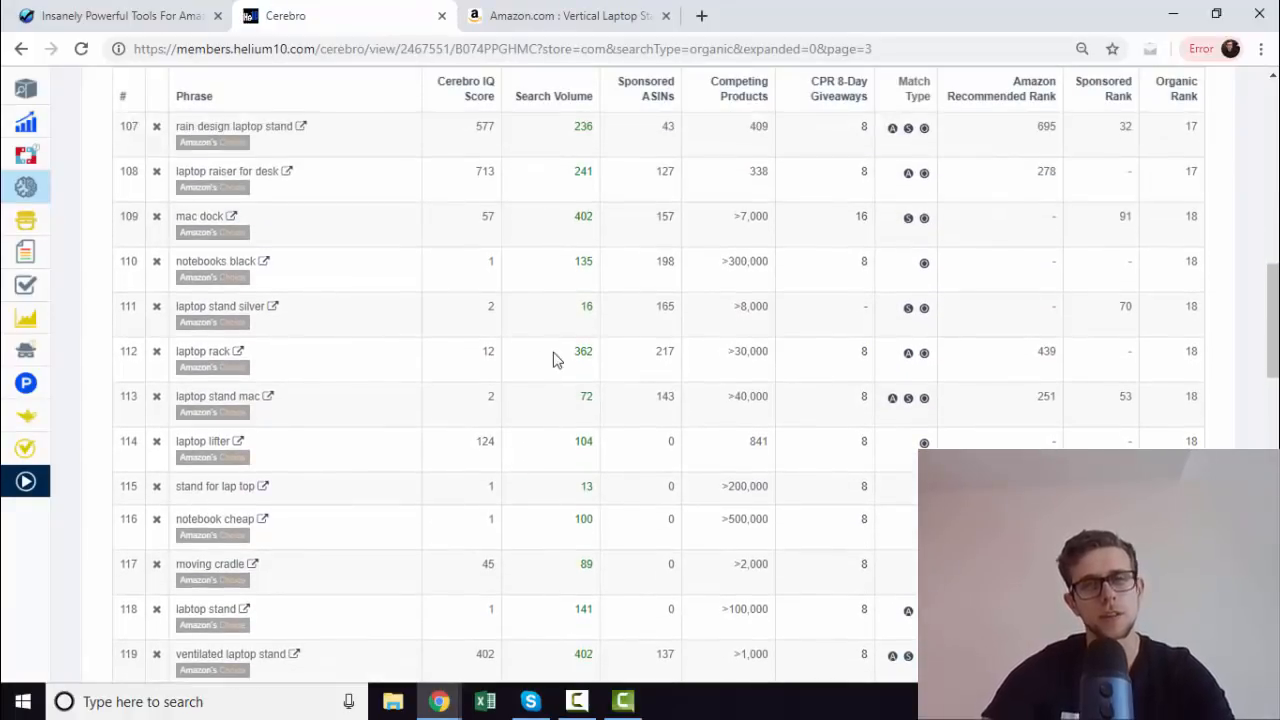
Step: Close the find bar on the OMOTON listing and show the Helium 10 extension menu
click(570, 15)
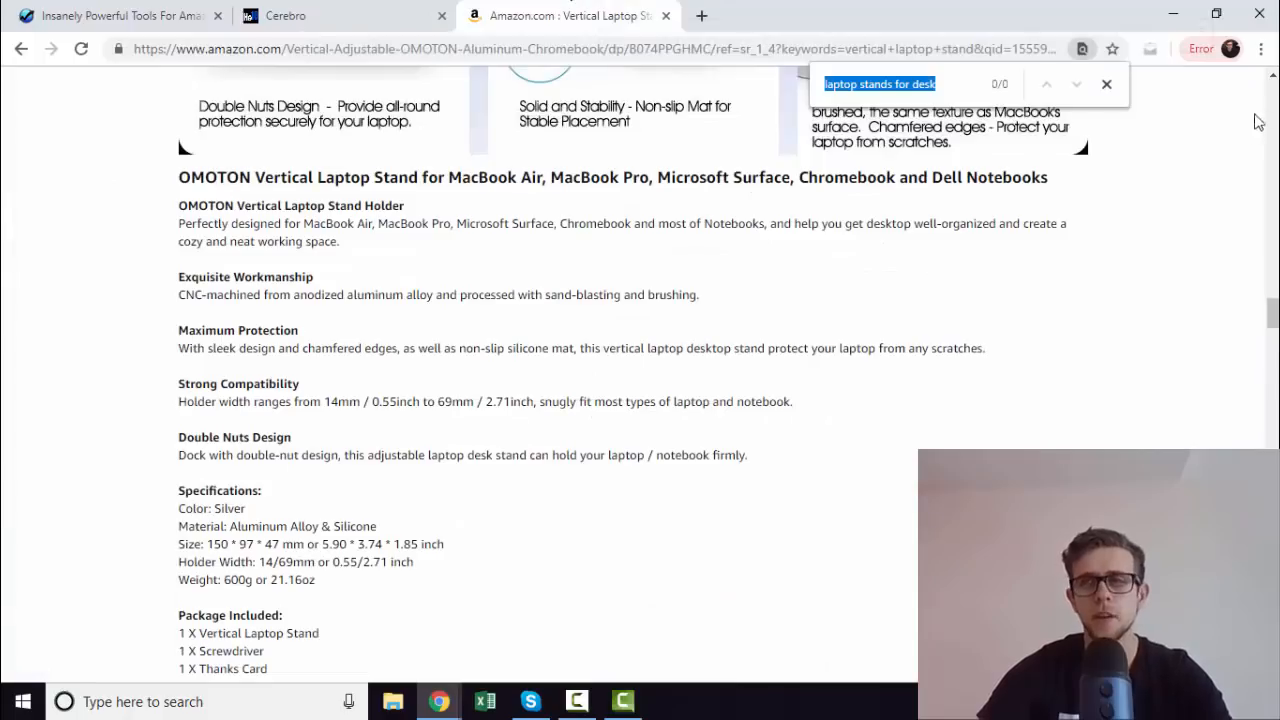
click(1106, 83)
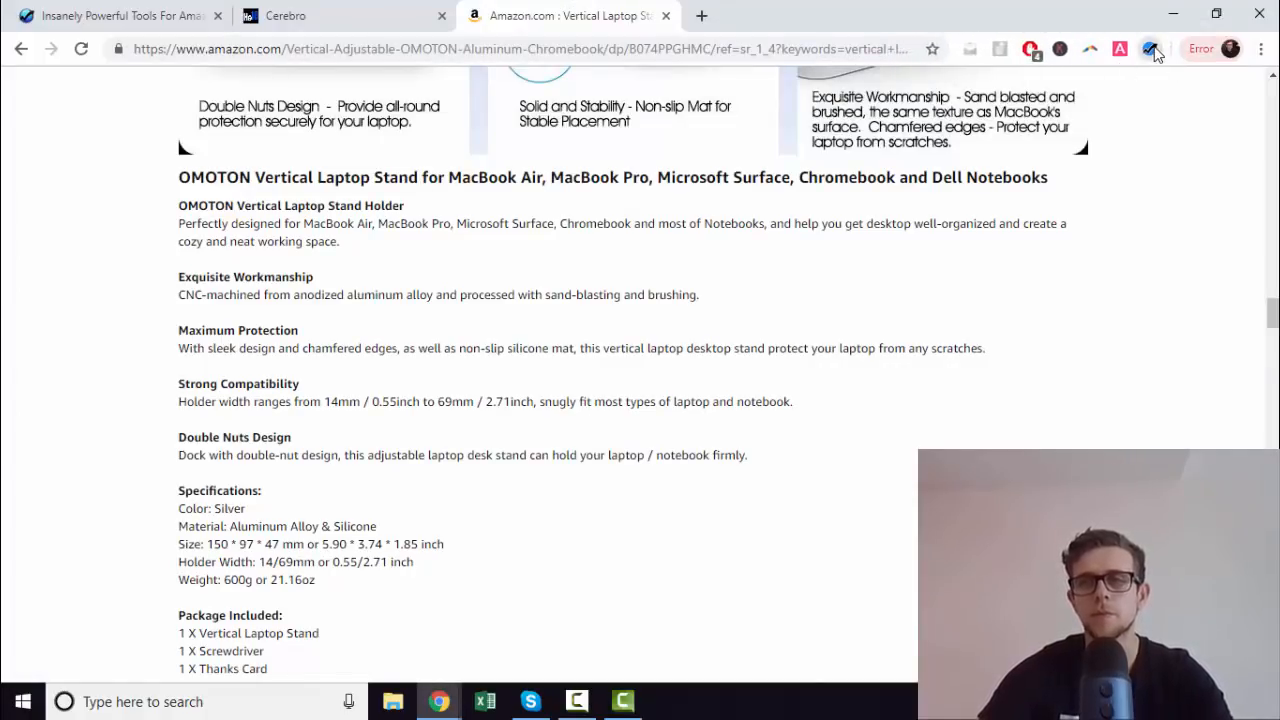
click(1150, 48)
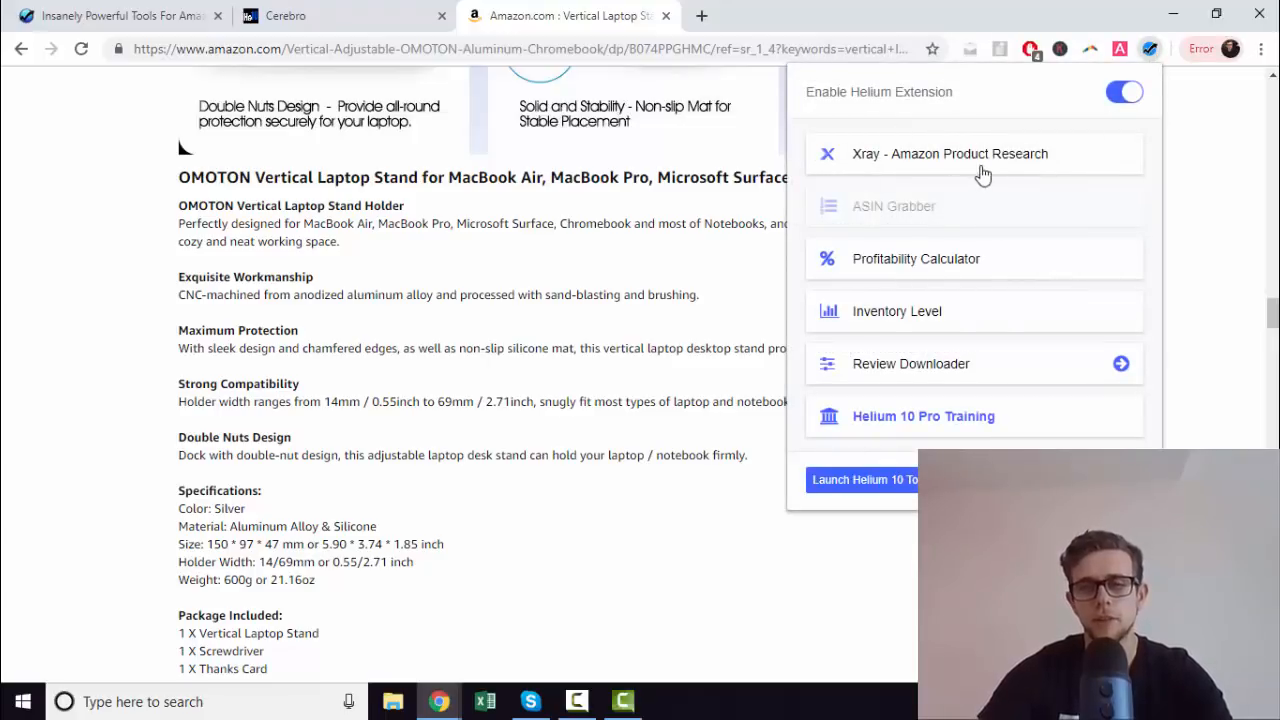
Step: Run Xray on the OMOTON listing and scroll across its revenue, BSR and review columns
click(949, 153)
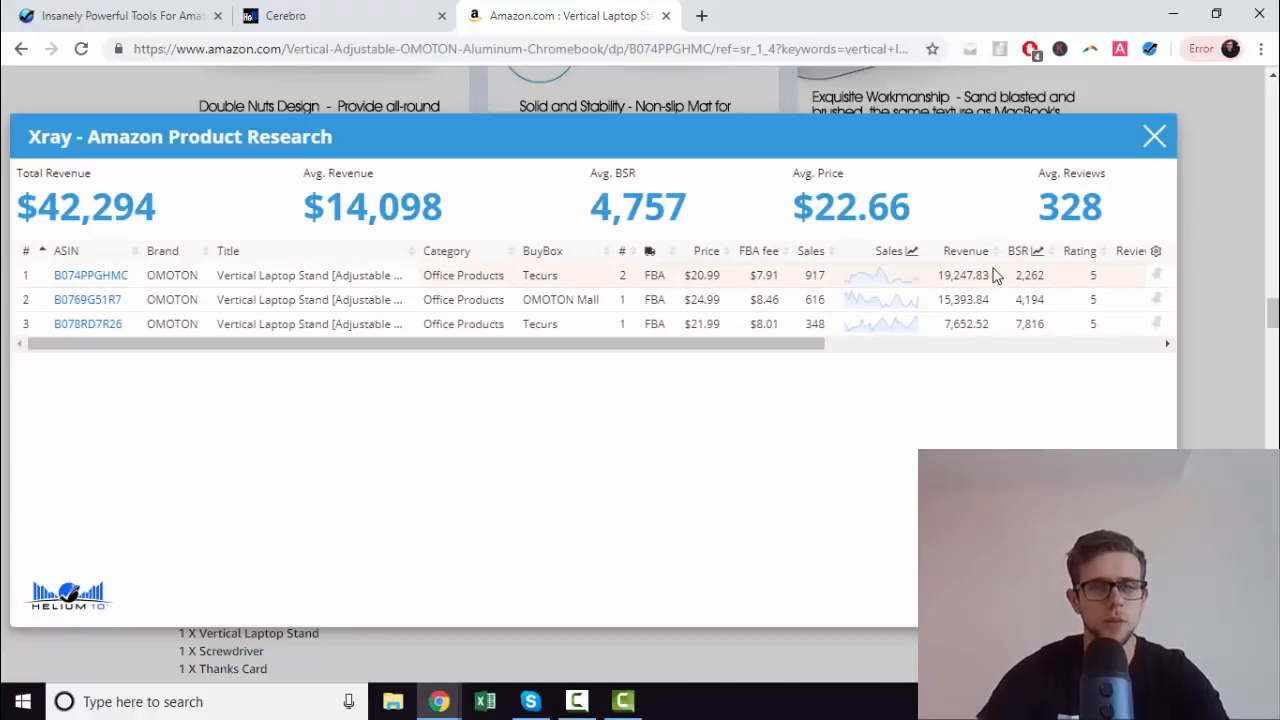
mouse_move(995, 301)
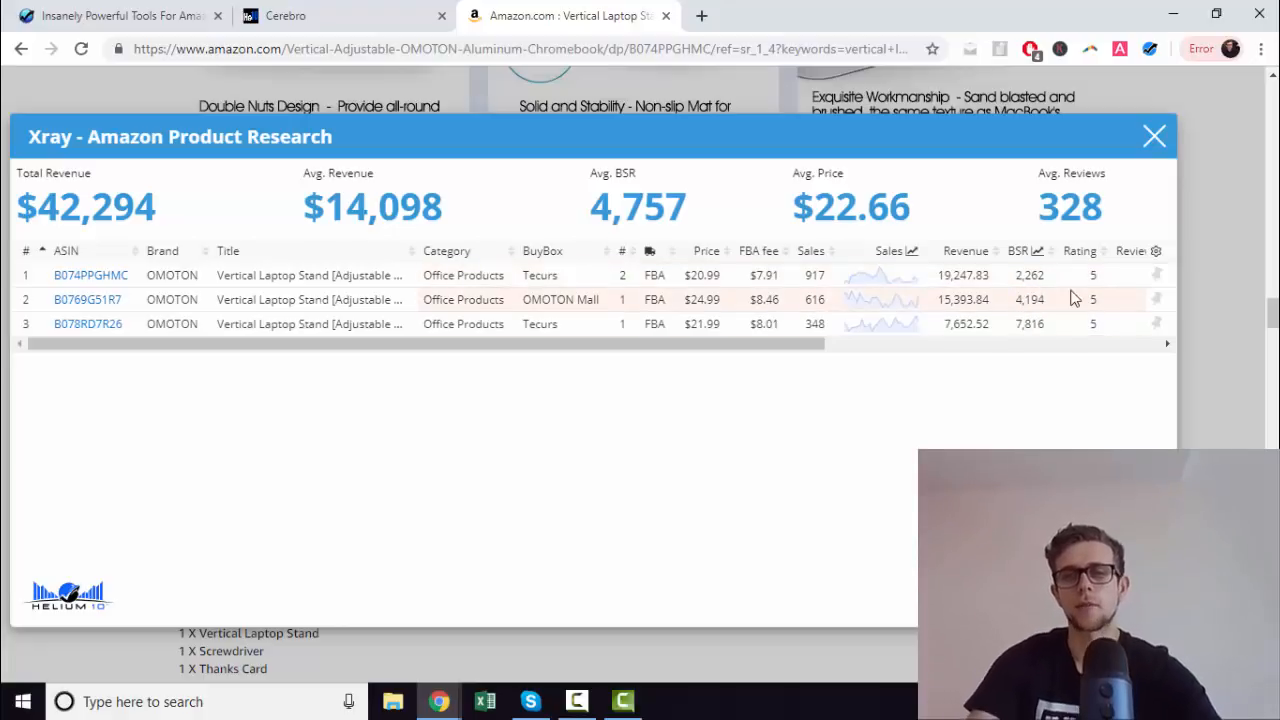
drag(790, 343, 890, 343)
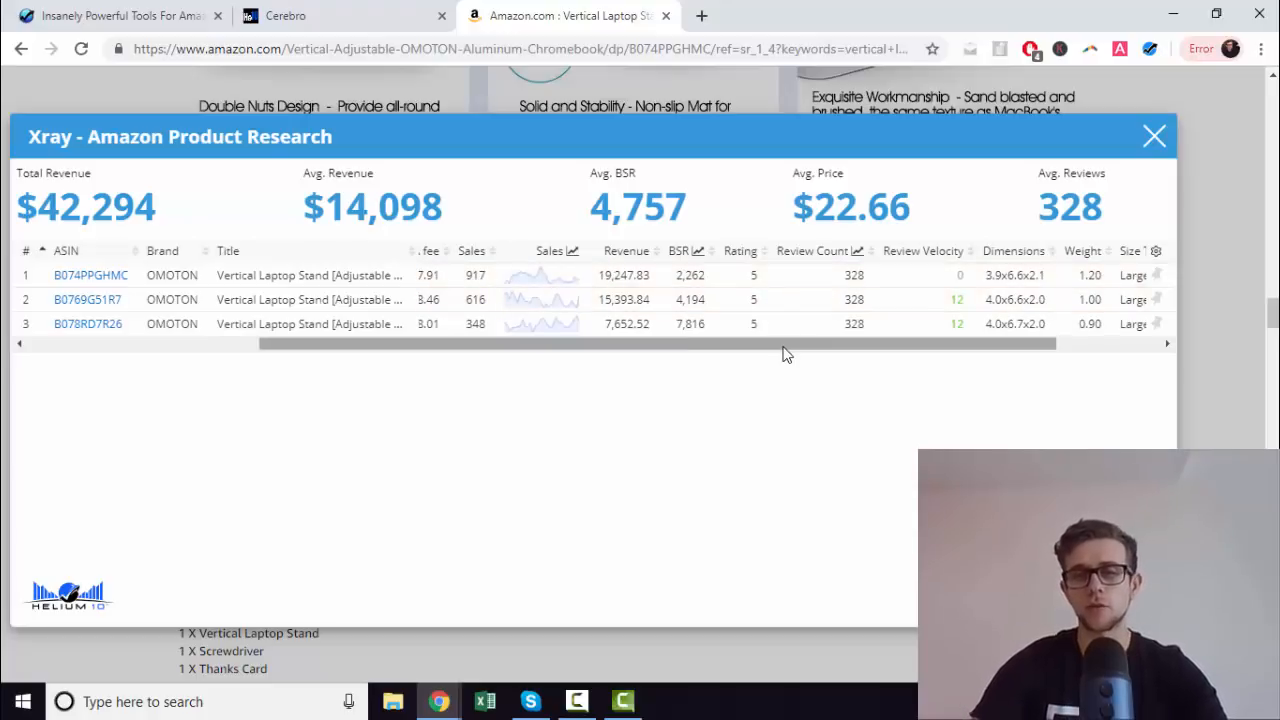
mouse_move(782, 360)
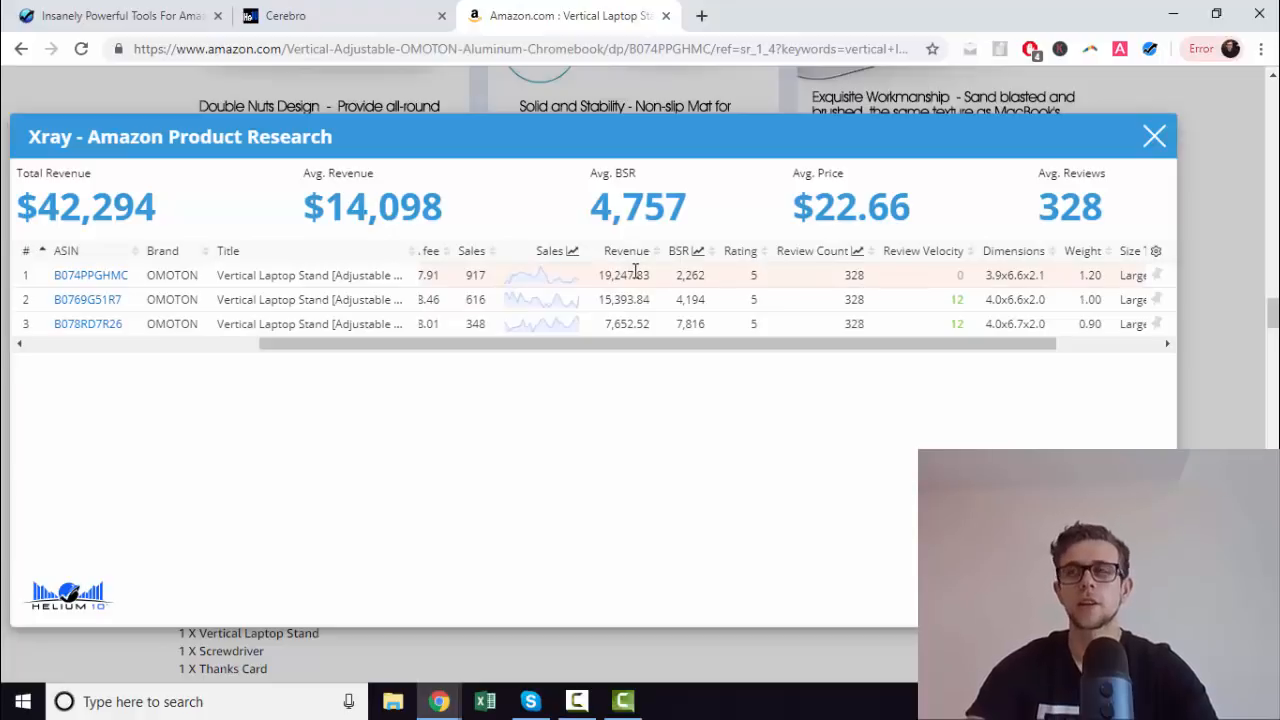
mouse_move(638, 274)
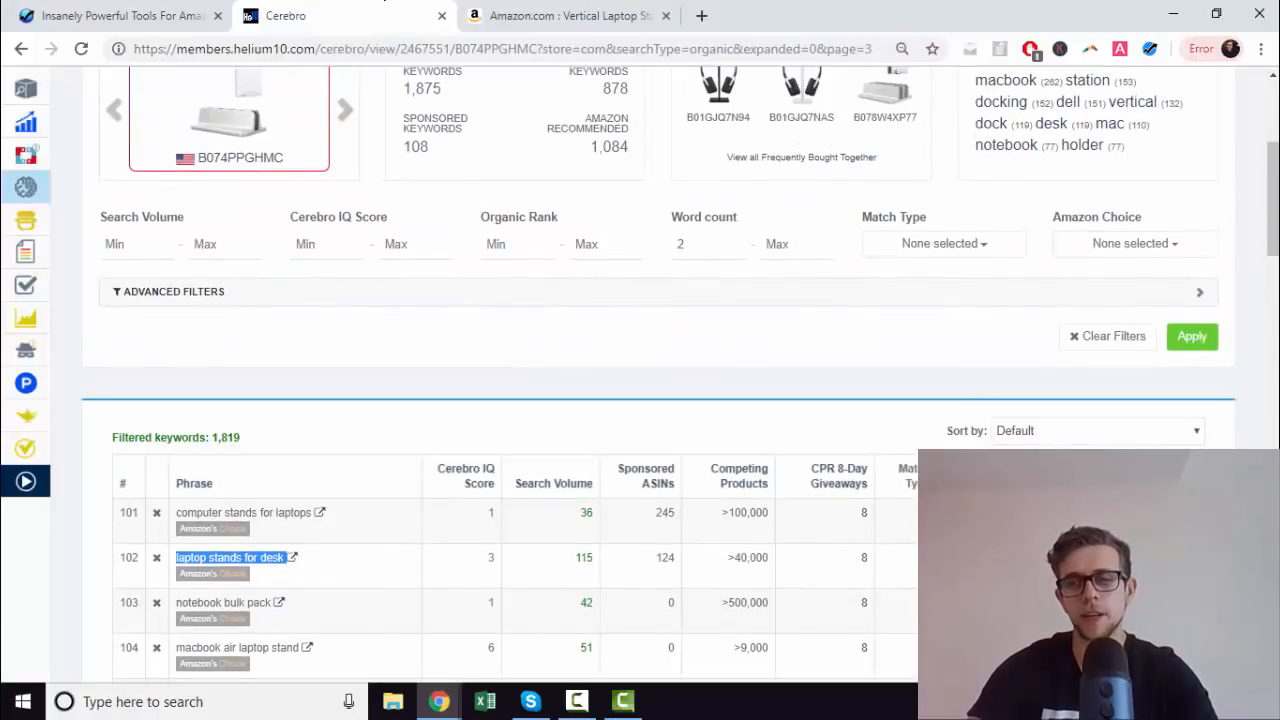
Step: Scroll Cerebro page 3 down to row 150 (organic ranks 17–27) and back up
scroll(down, 3)
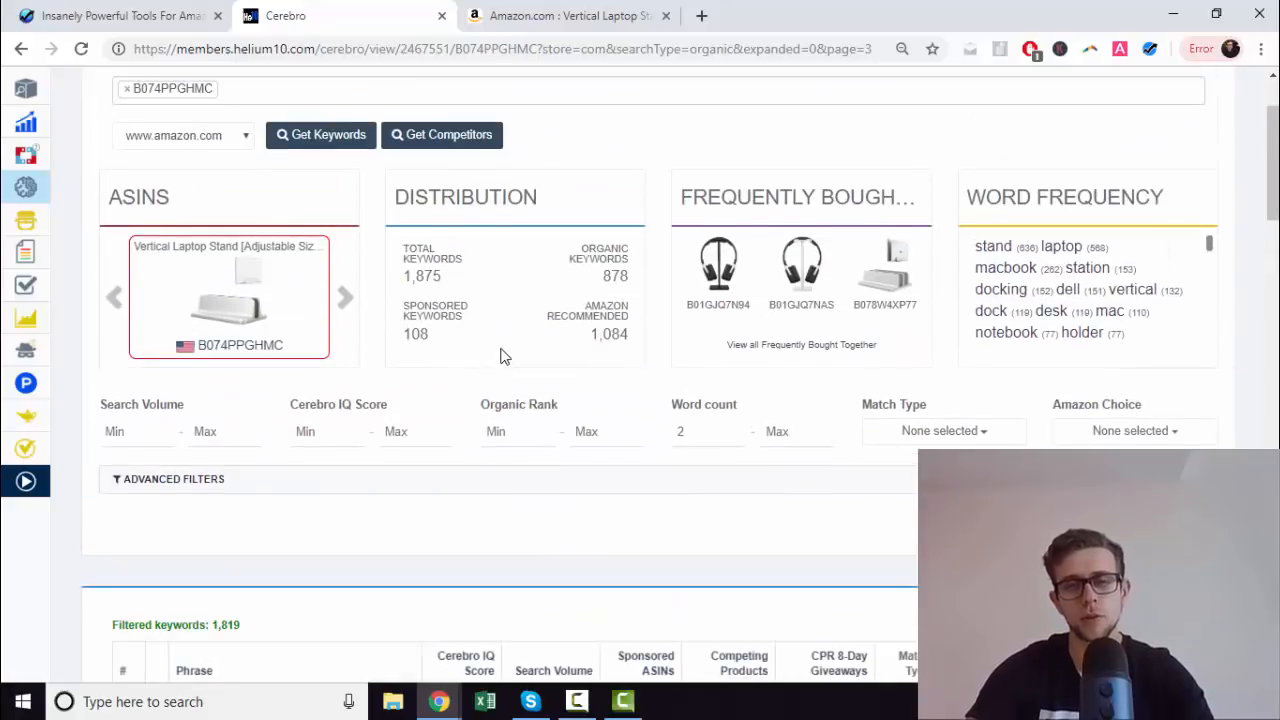
scroll(down, 3)
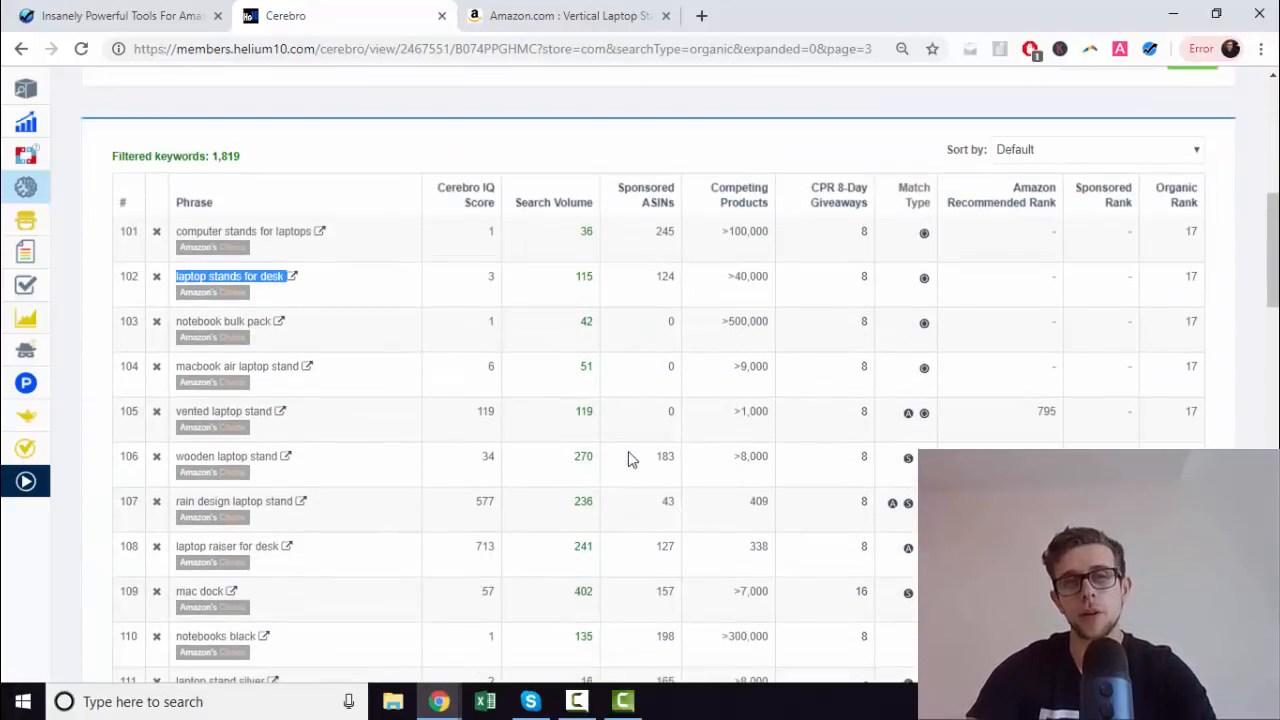
scroll(down, 3)
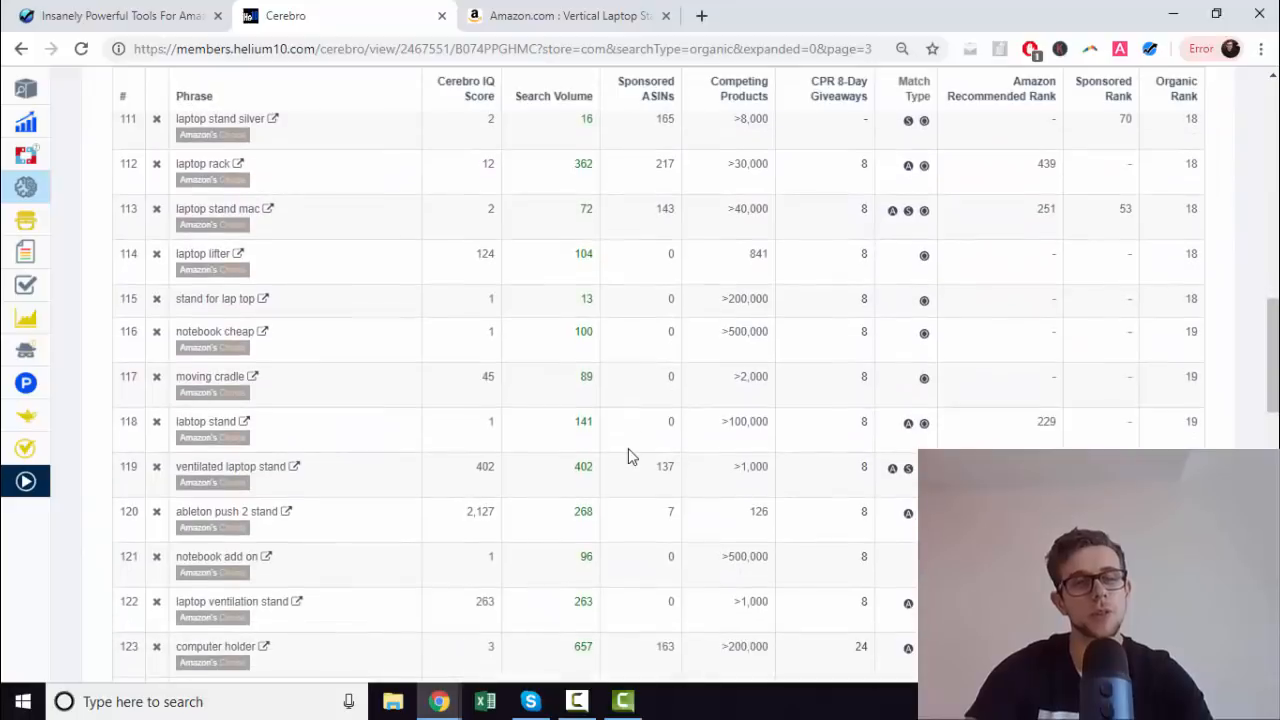
scroll(down, 3)
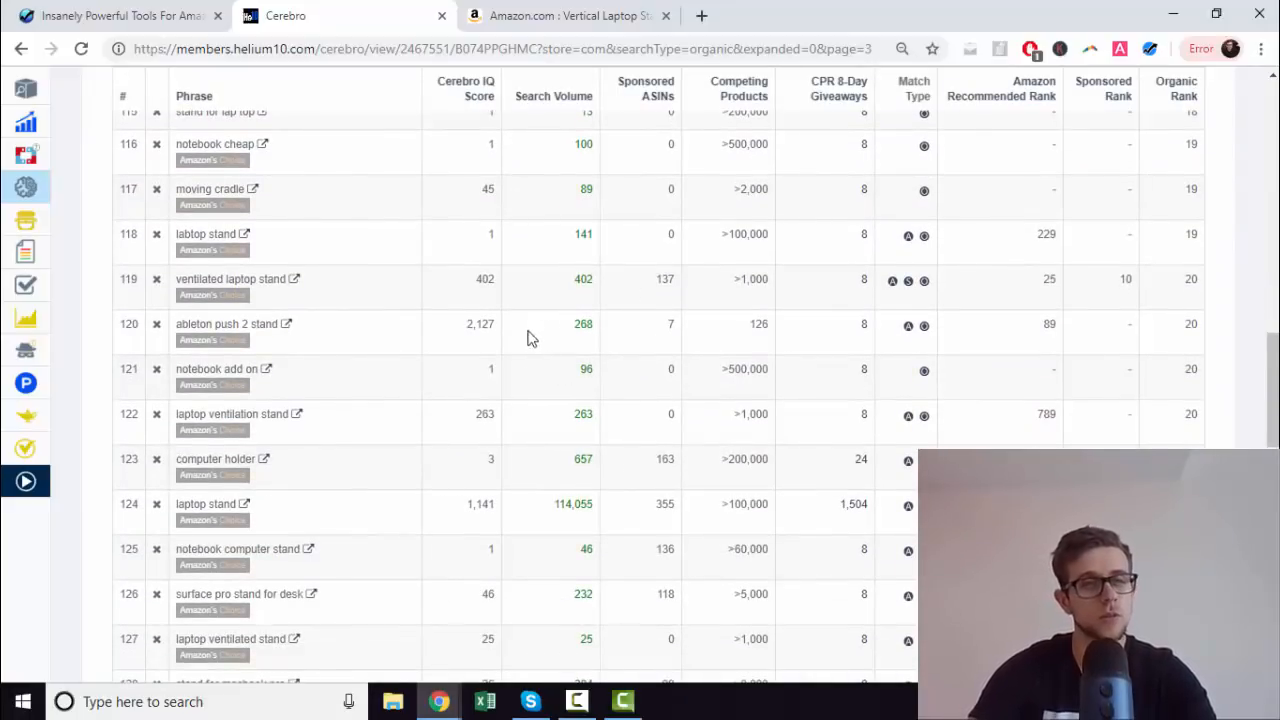
scroll(down, 3)
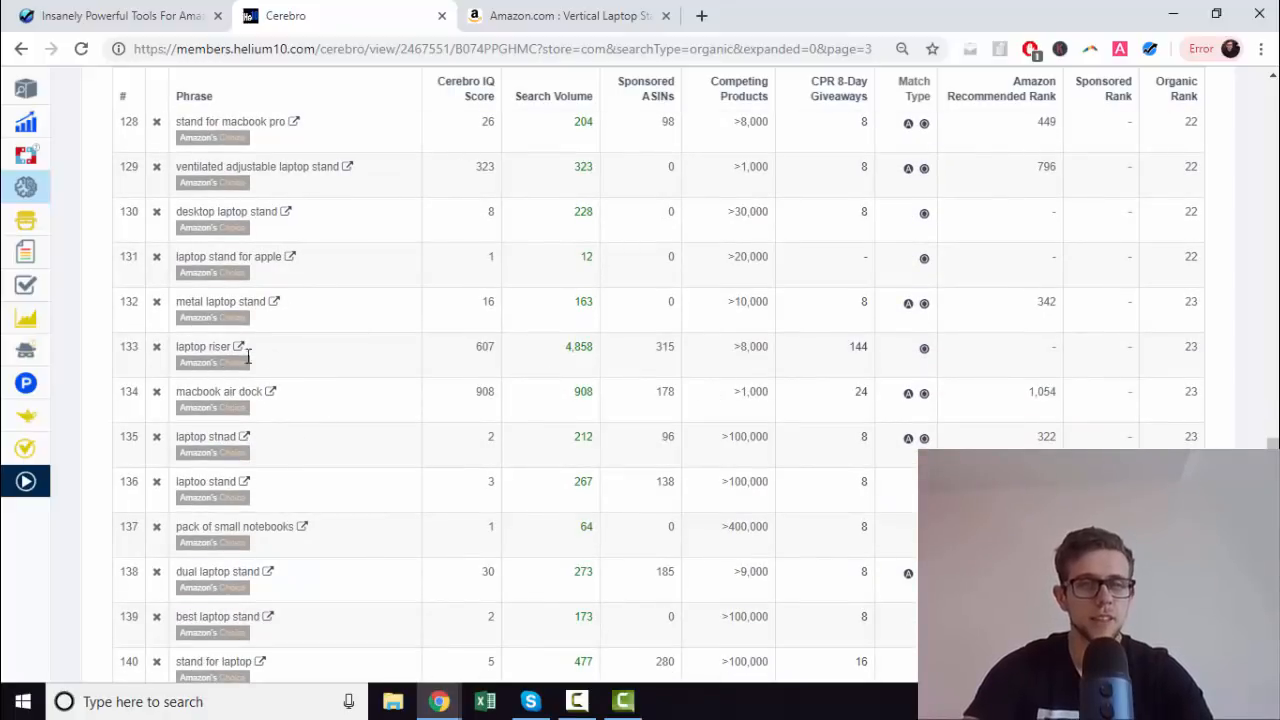
double_click(203, 346)
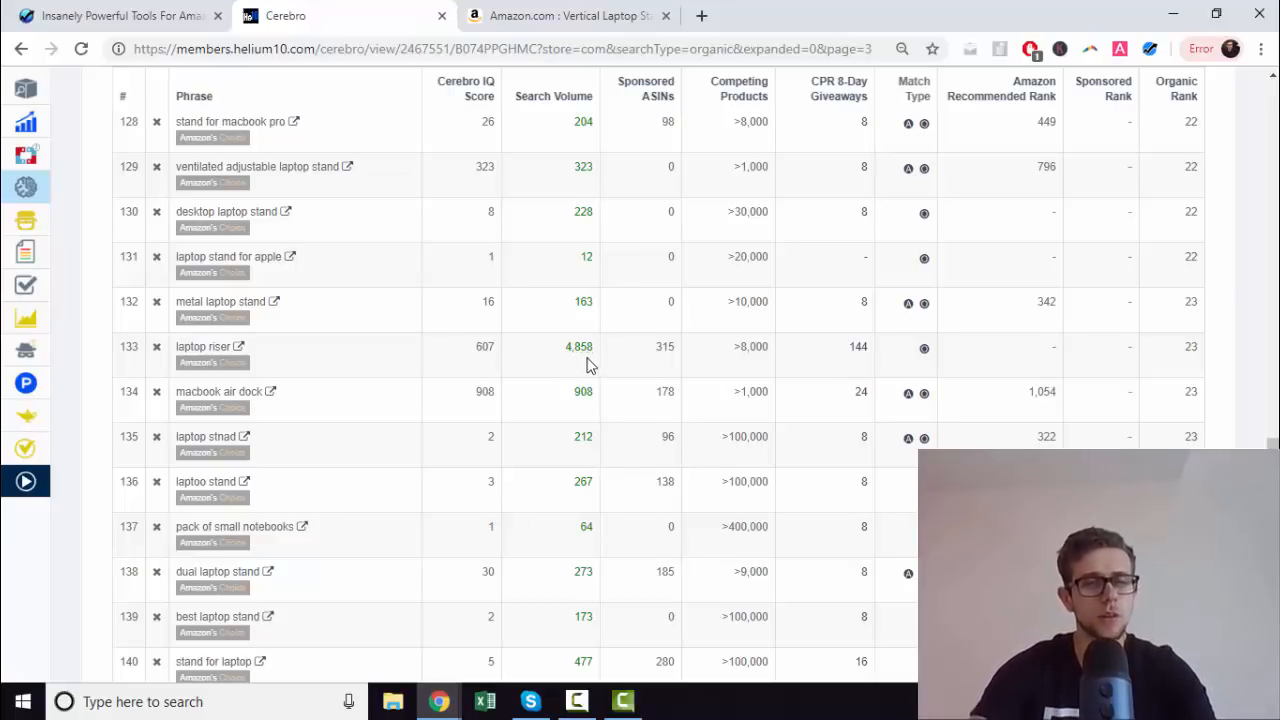
scroll(down, 3)
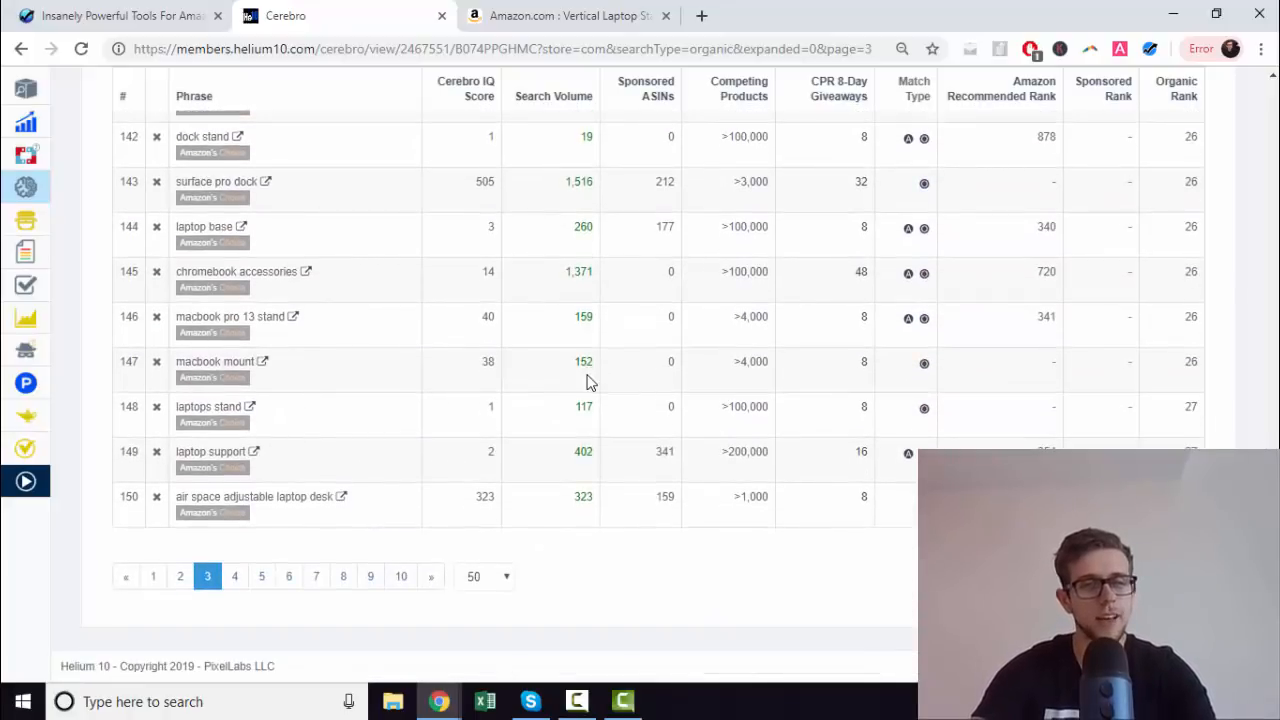
scroll(up, 3)
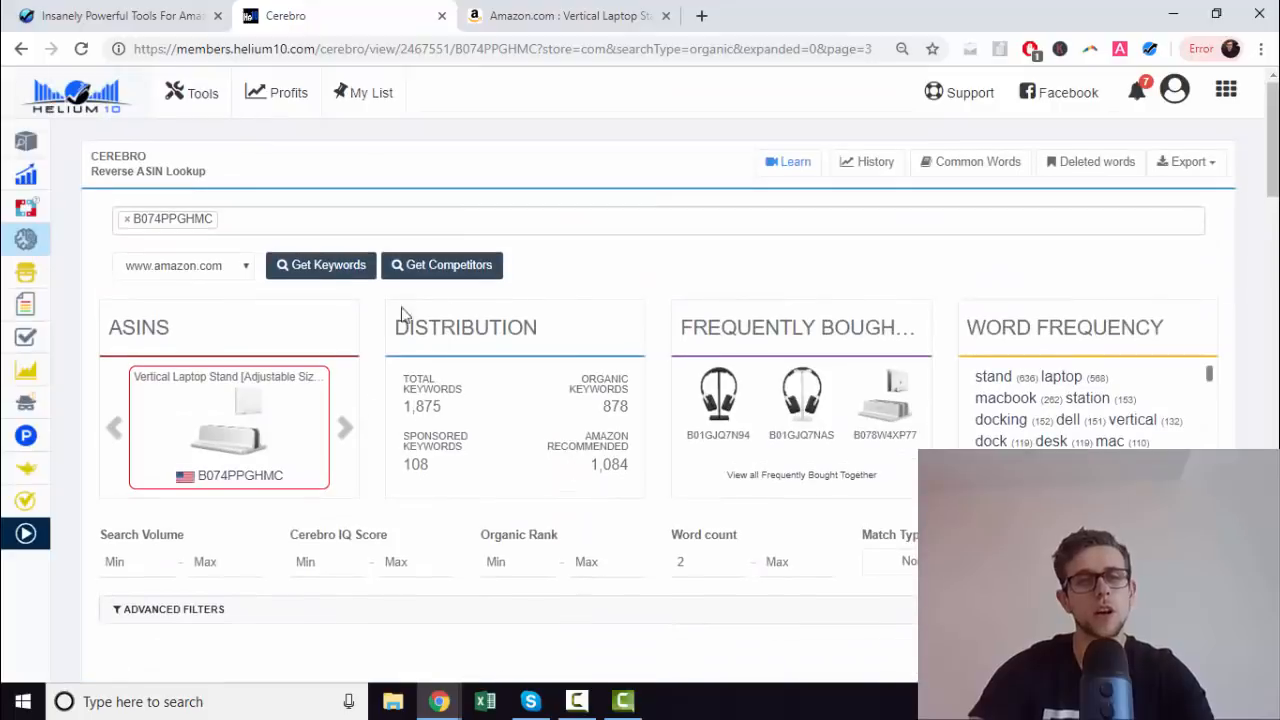
mouse_move(648, 277)
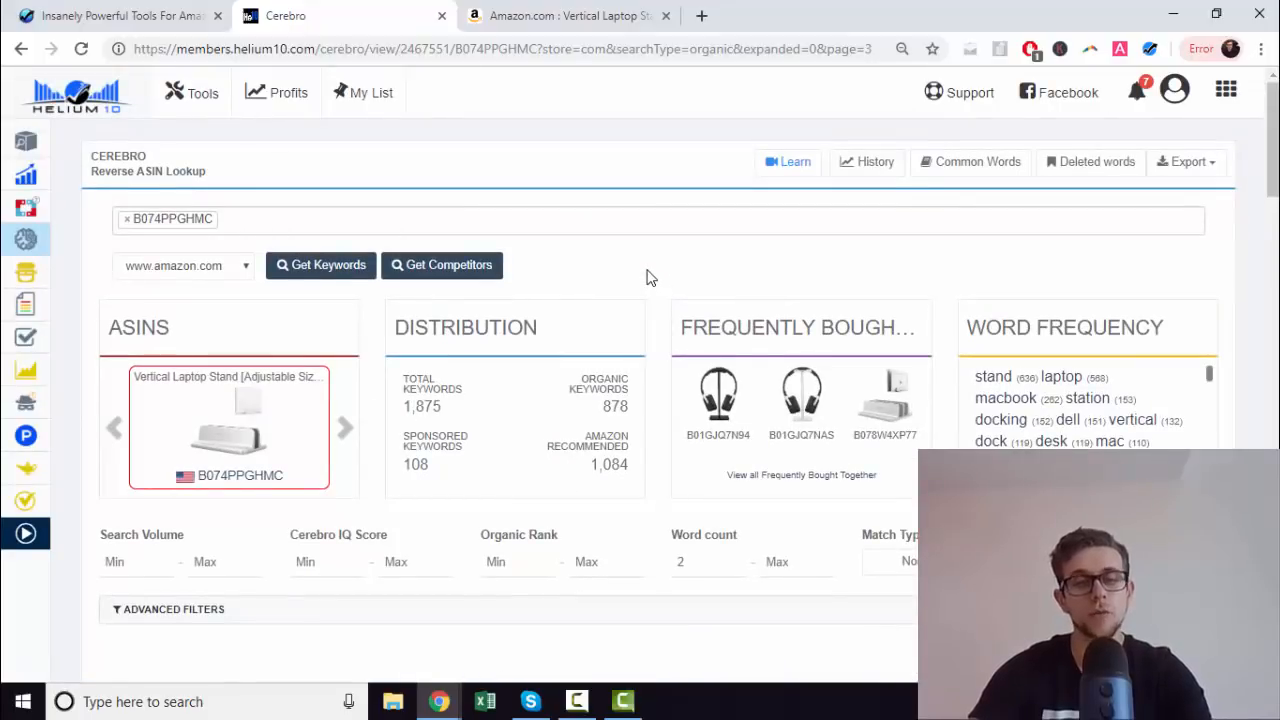
mouse_move(658, 285)
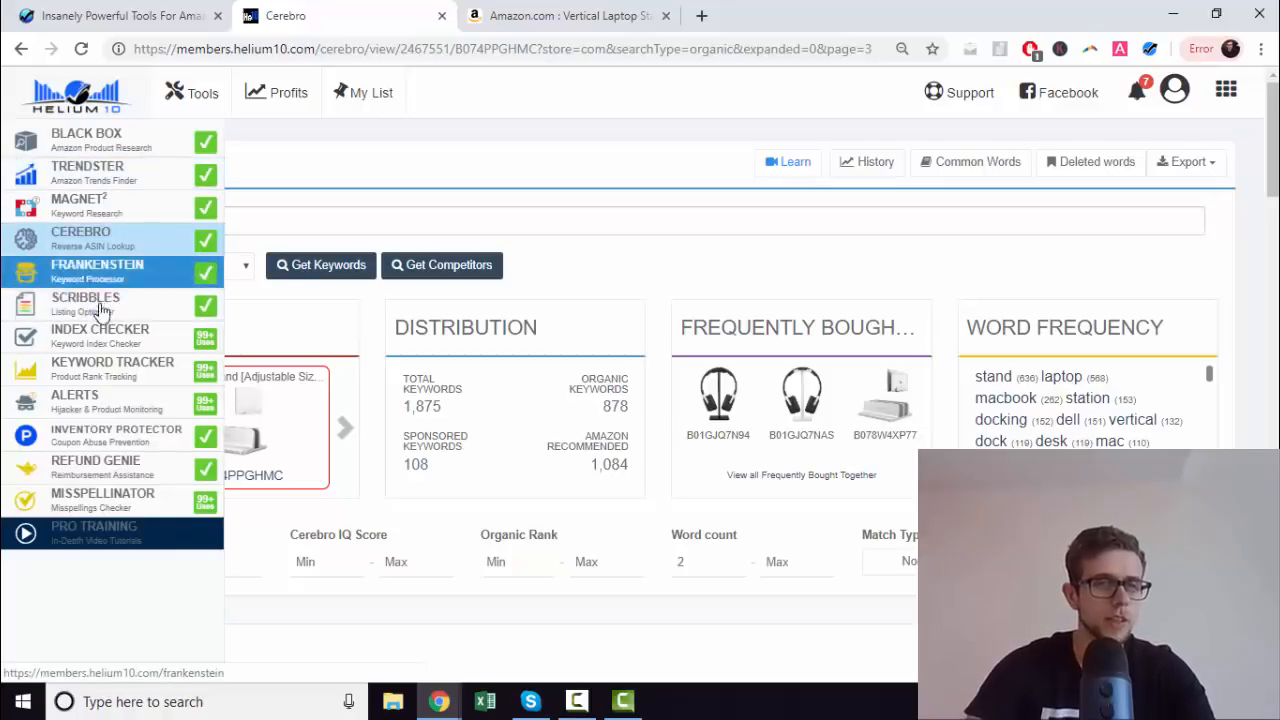
mouse_move(155, 267)
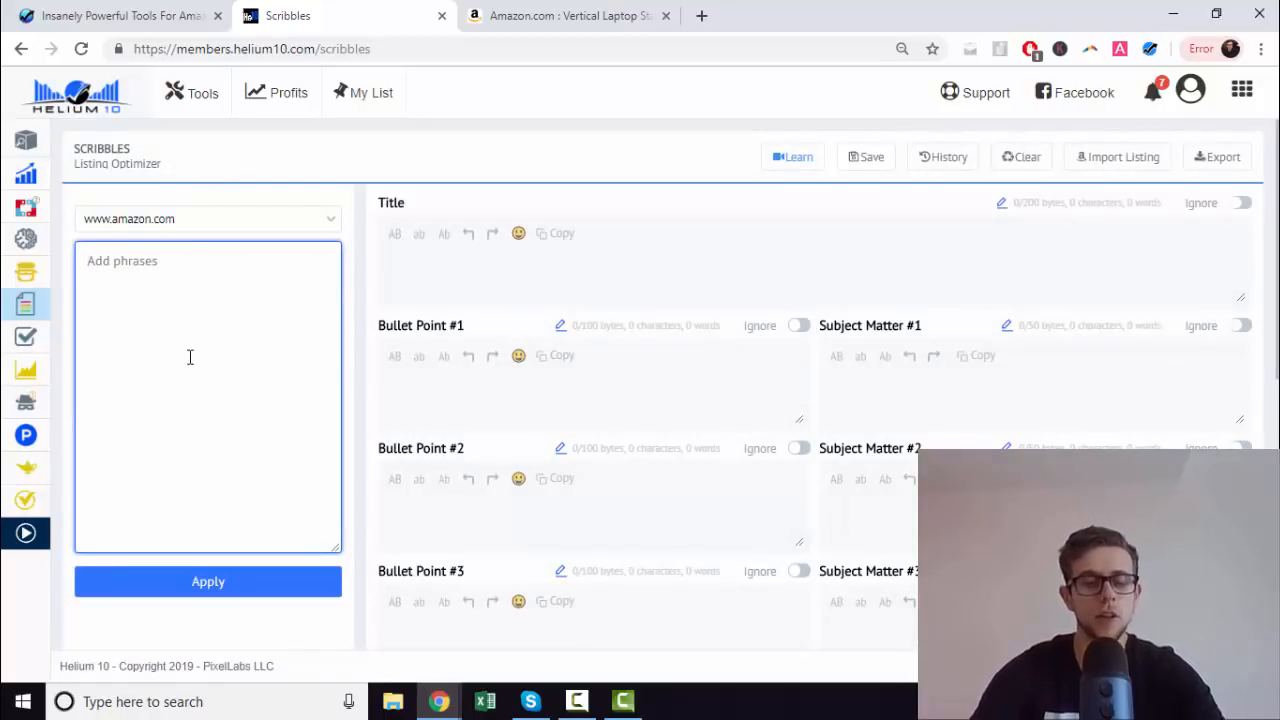
Step: Add the phrases 'laptop stands', 'laptop stand' and 'laptop riser' in Scribbles and apply them
text(laptop stands)
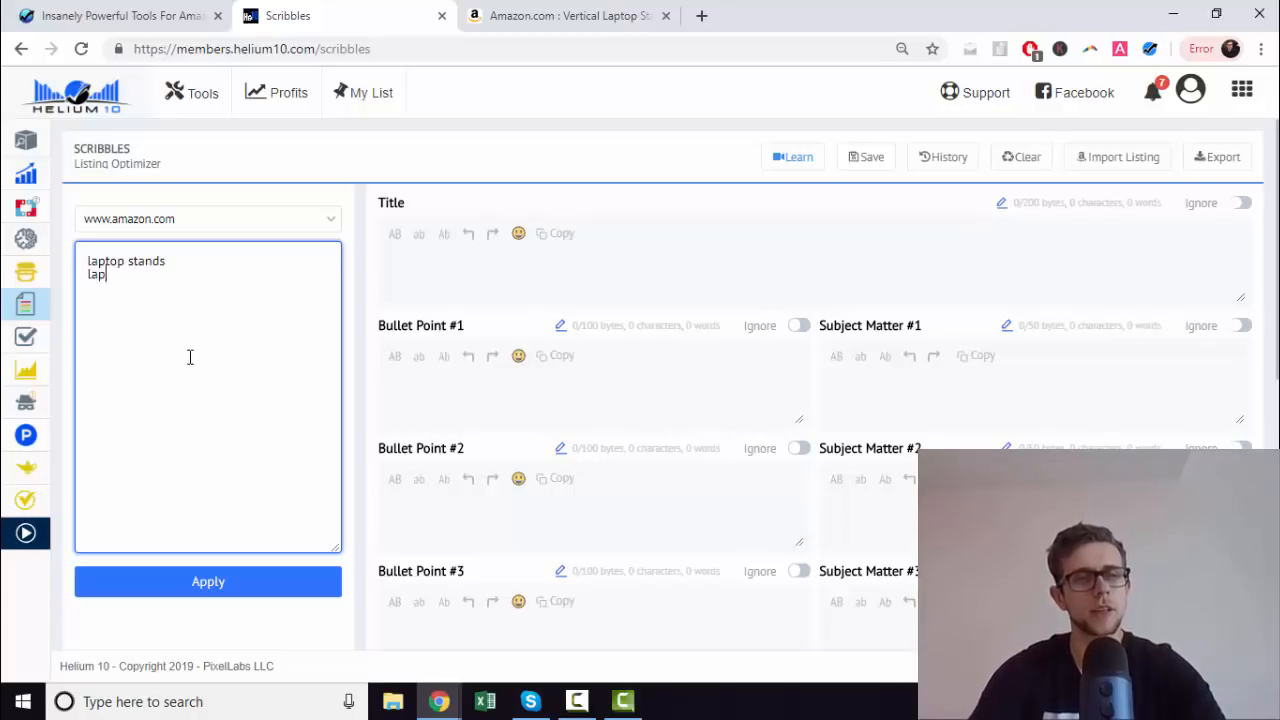
text(laptop stand)
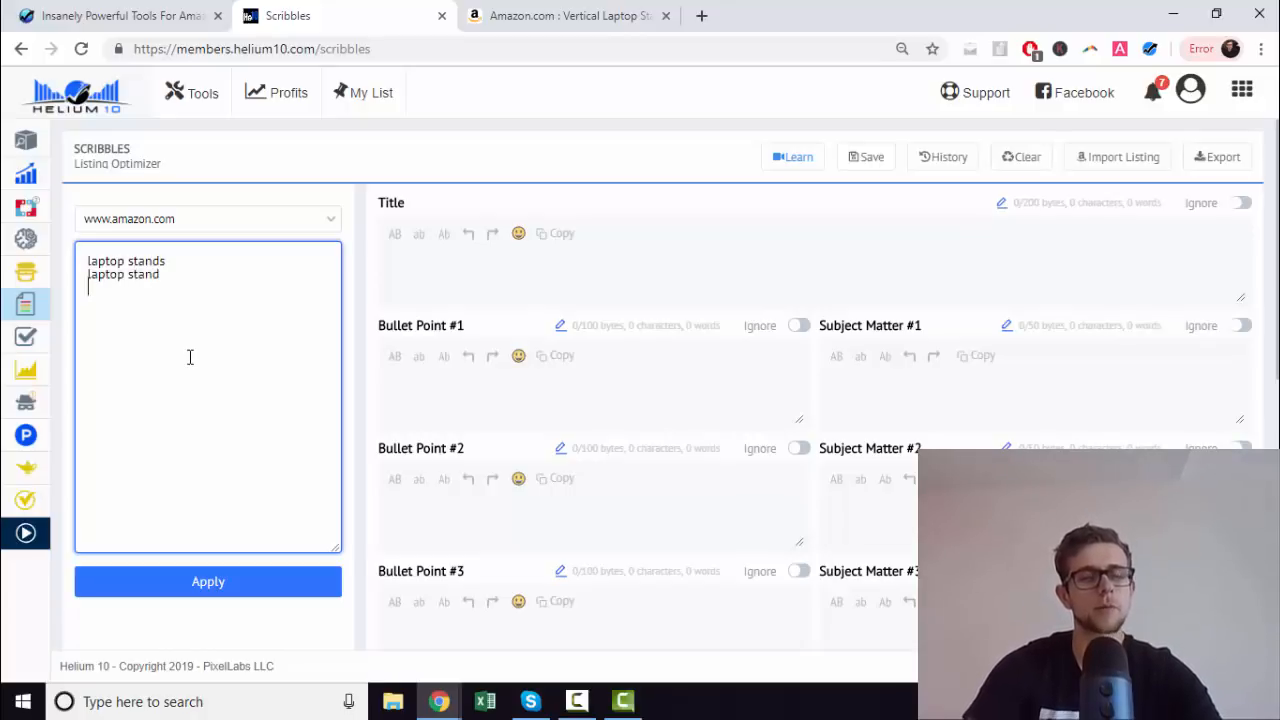
text(laptop riser)
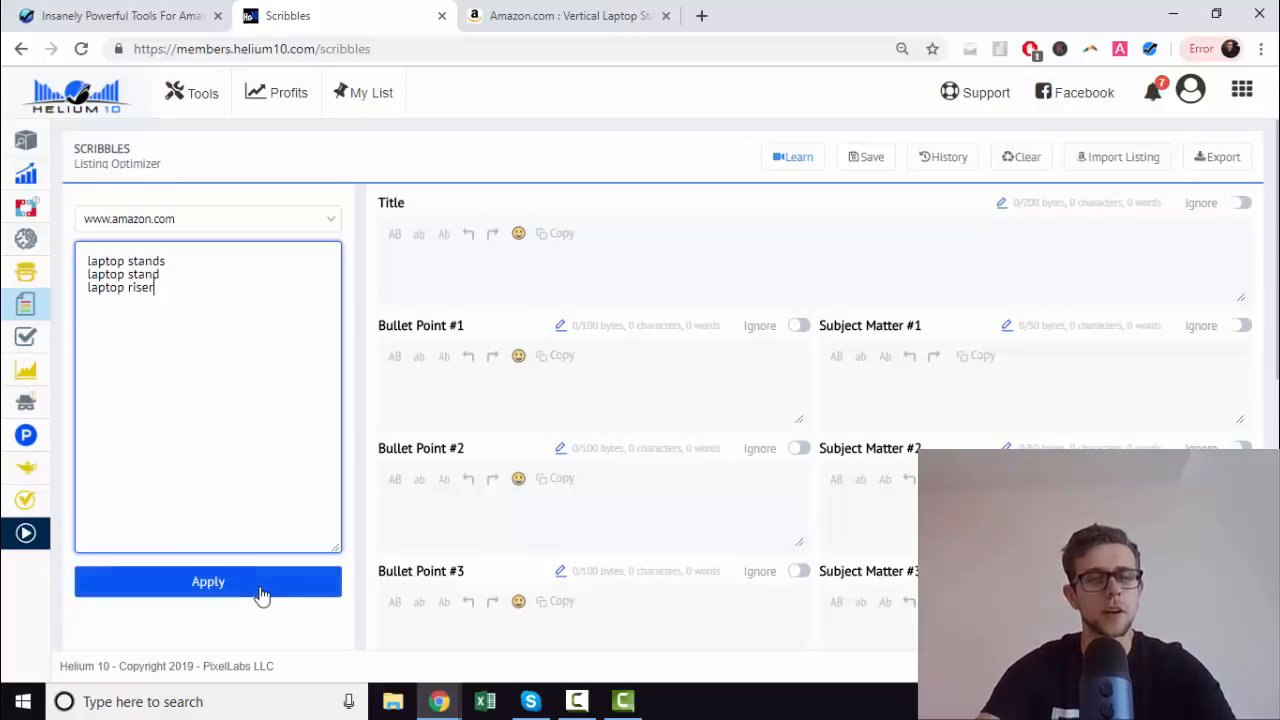
click(208, 581)
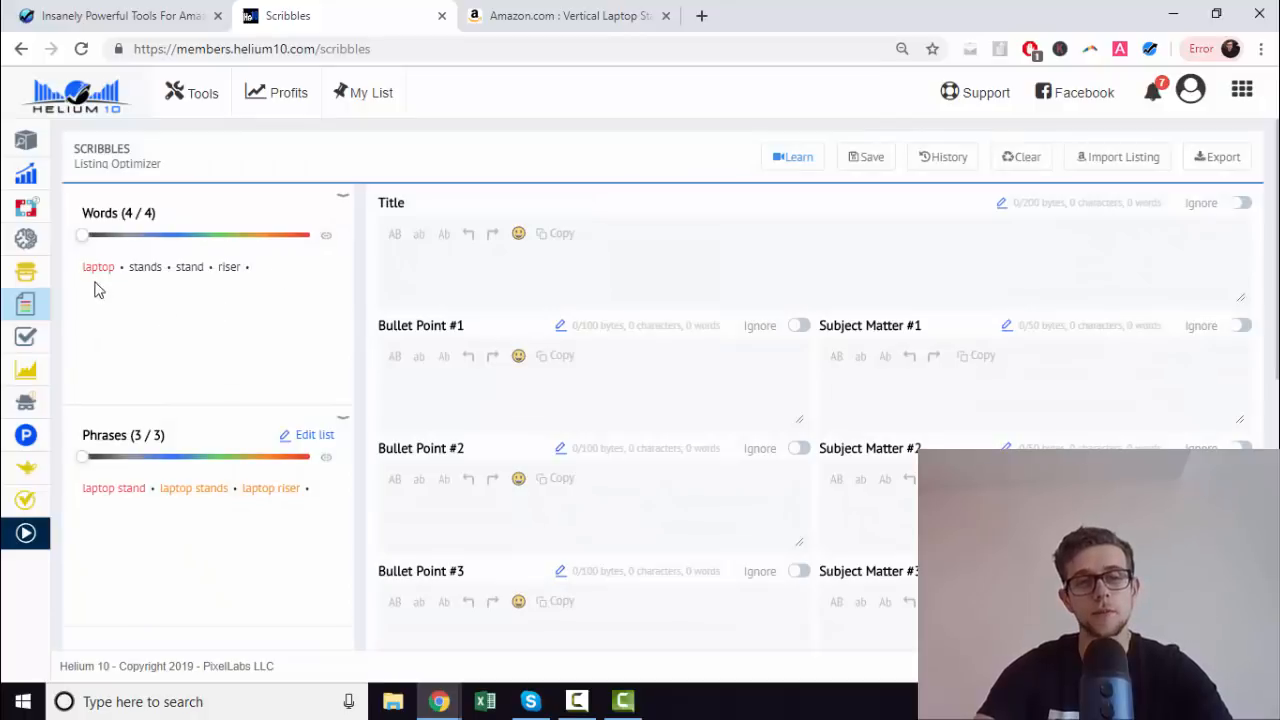
mouse_move(957, 236)
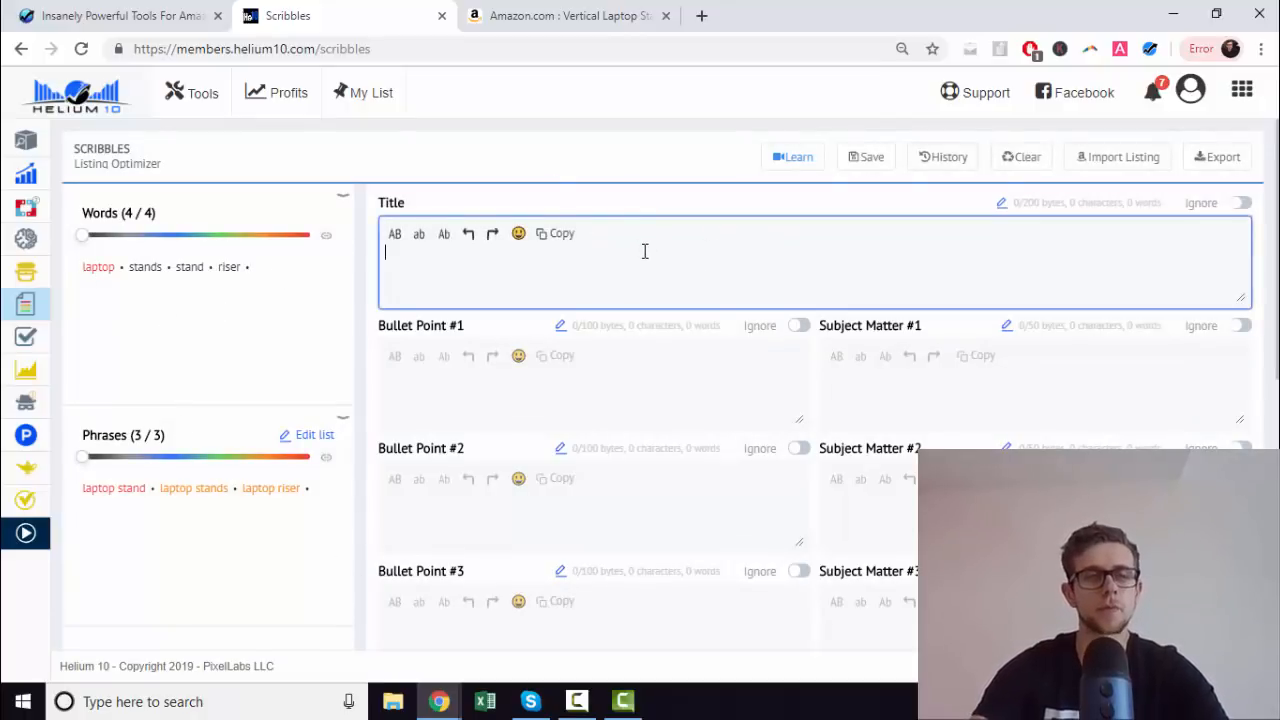
Step: Enter 'vertical laptop stand' as the Scribbles title
text(L)
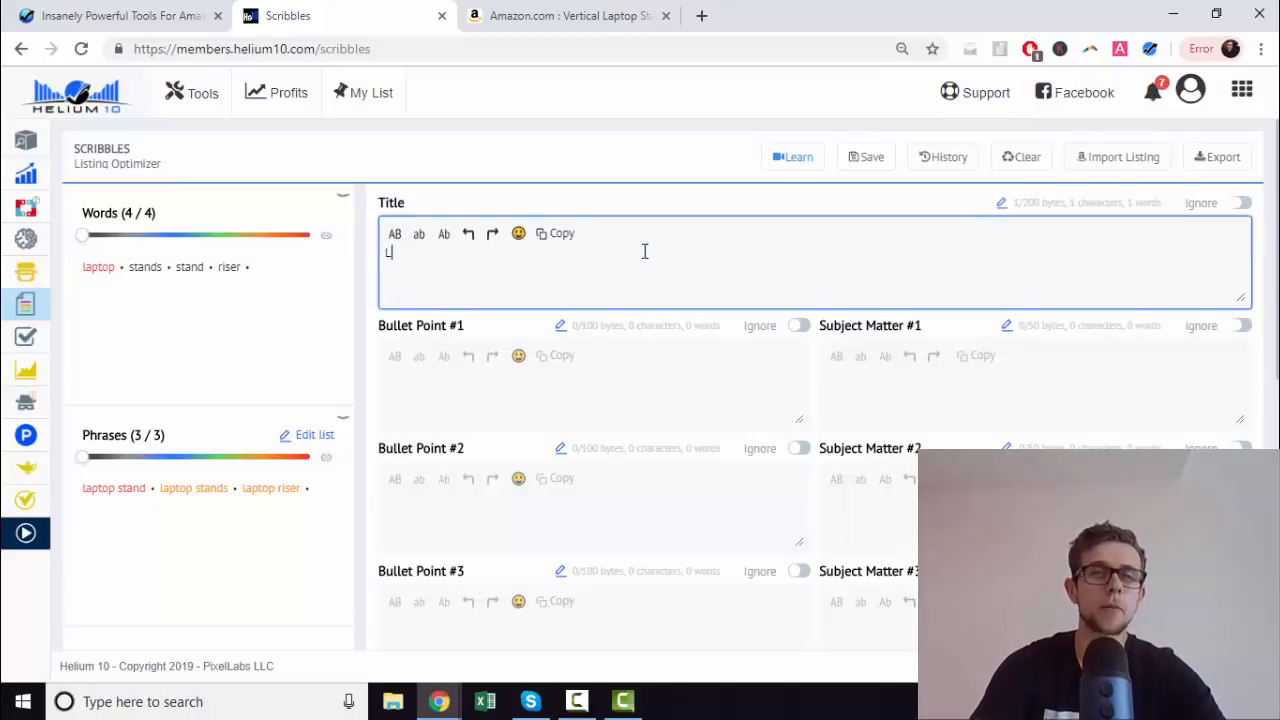
key(Backspace)
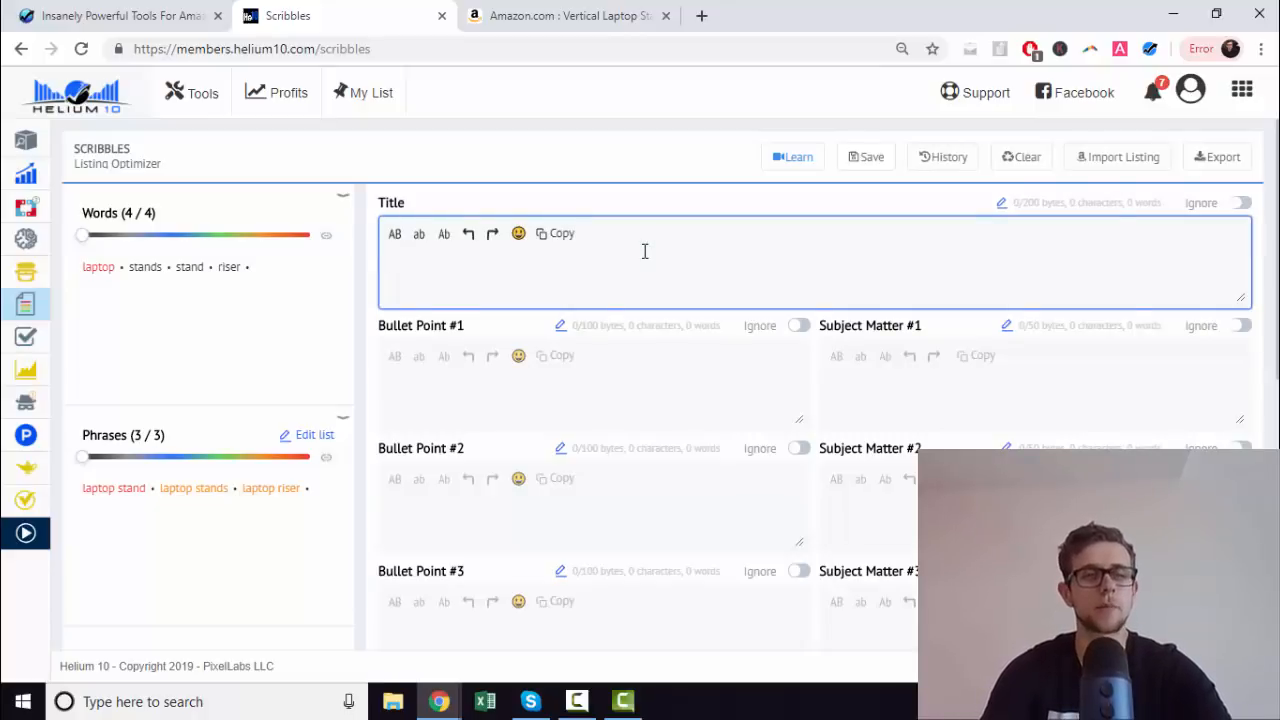
text(ver)
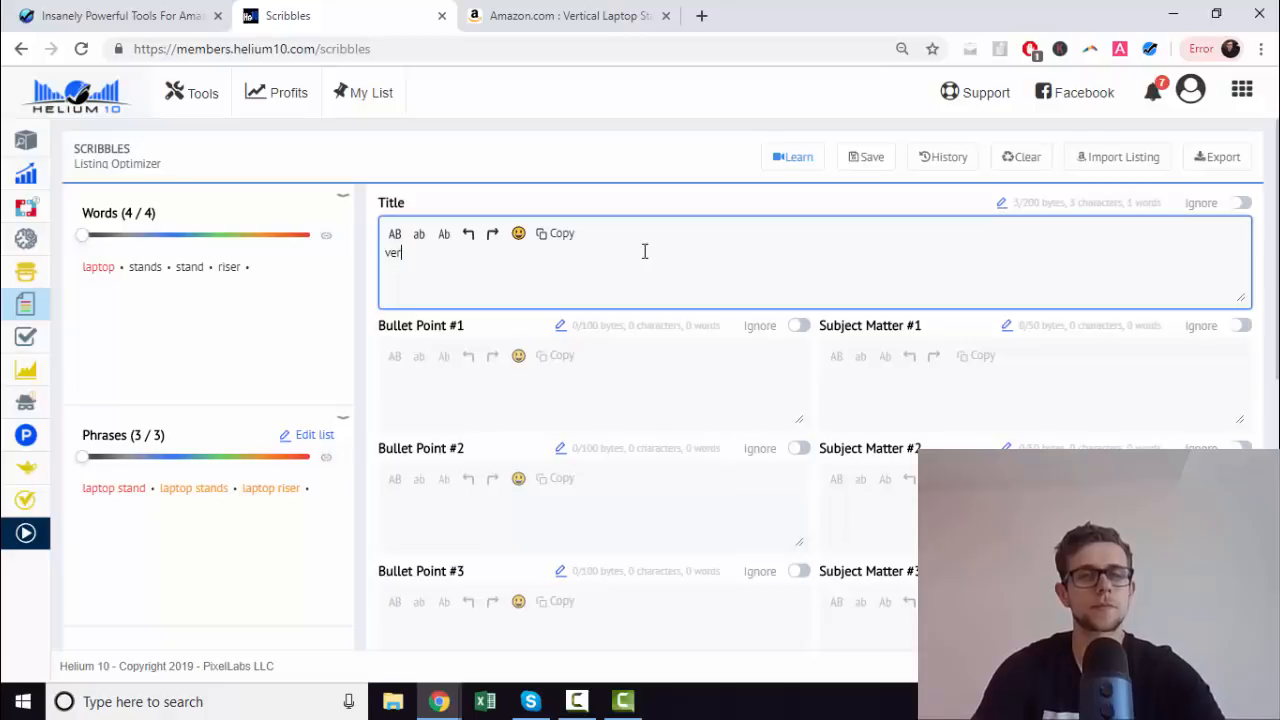
text(ertical laptop s)
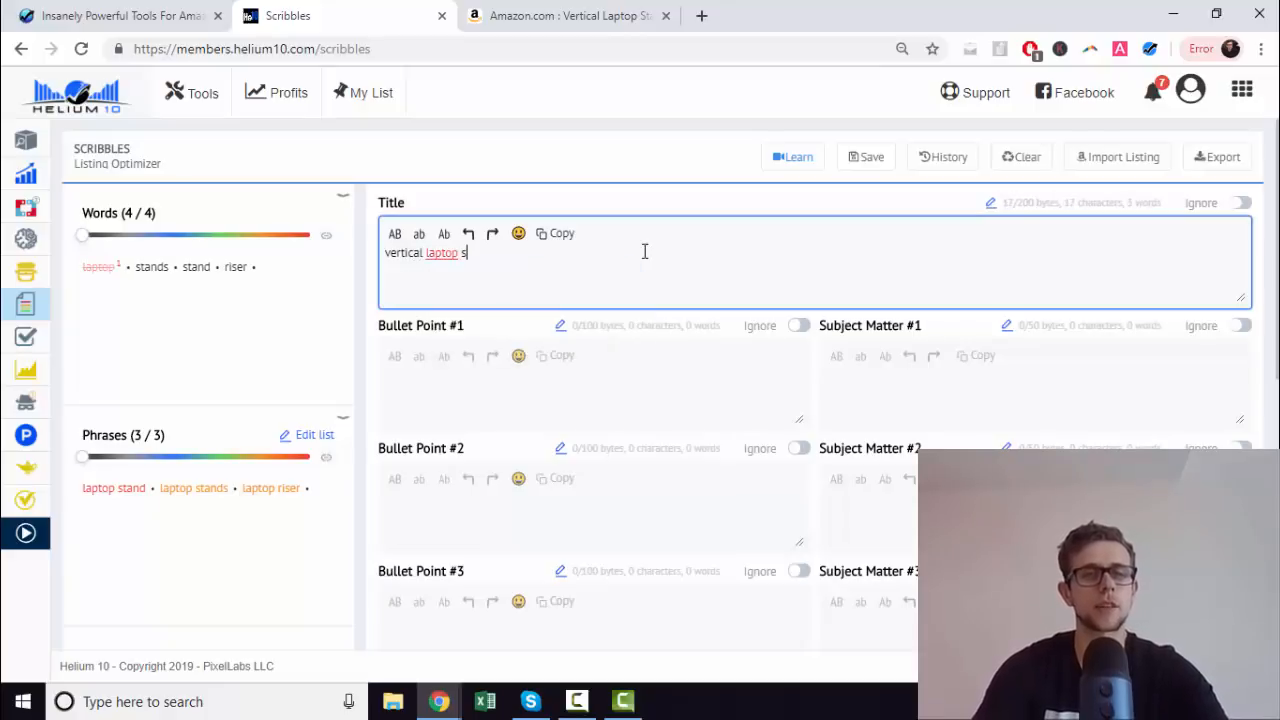
text(tand)
click(594, 385)
text(L)
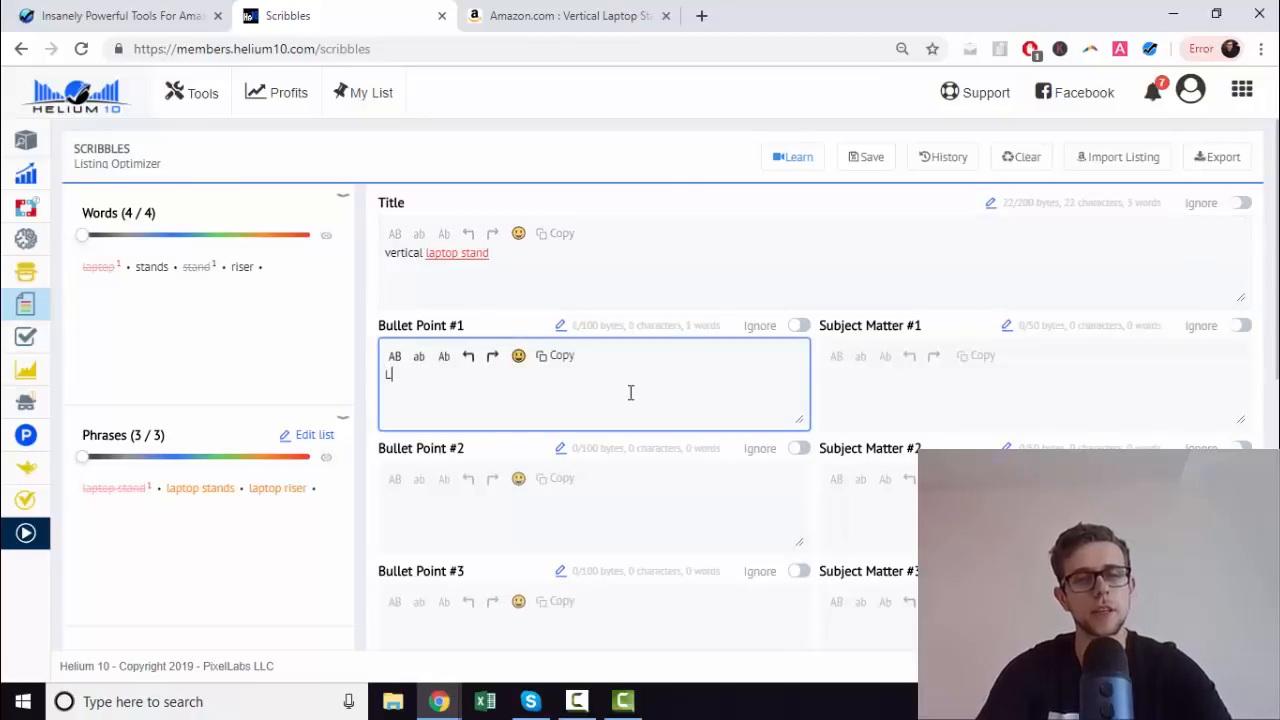
Step: Write bullet points 'Laptop riser' and 'Our stands Are Great!'
text(aptt)
click(594, 507)
text(Our stands)
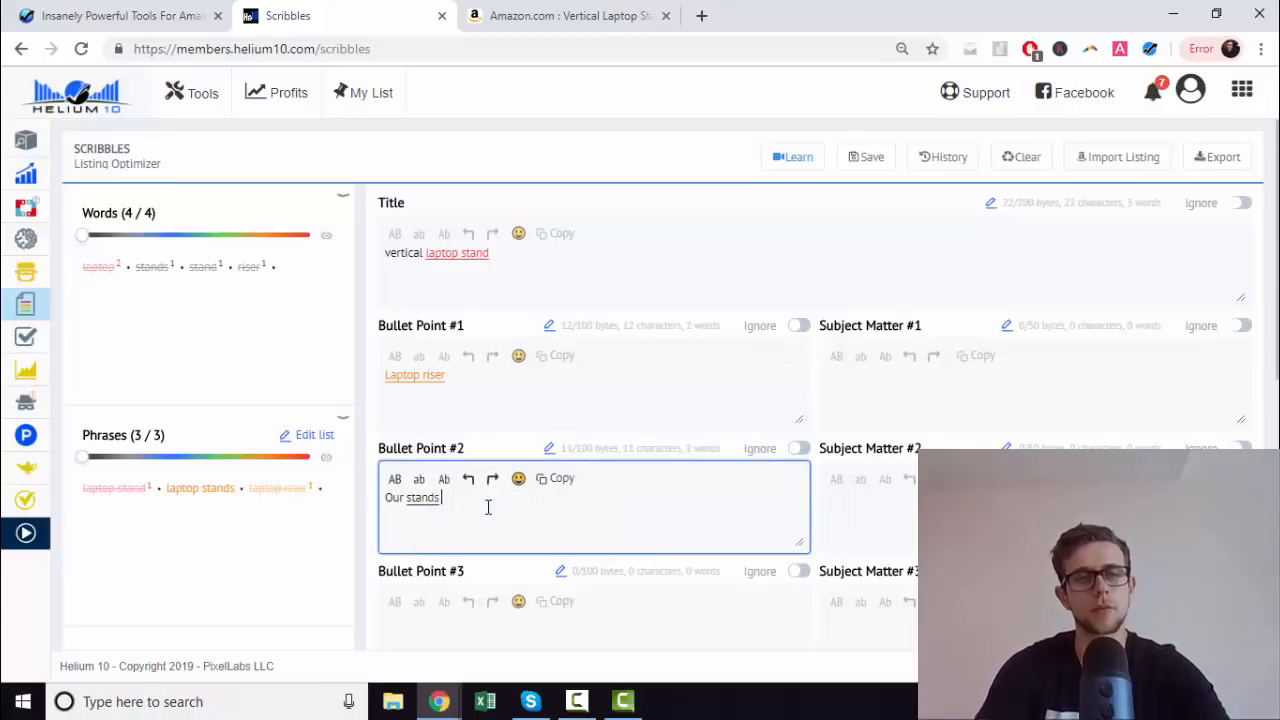
text(Are Great)
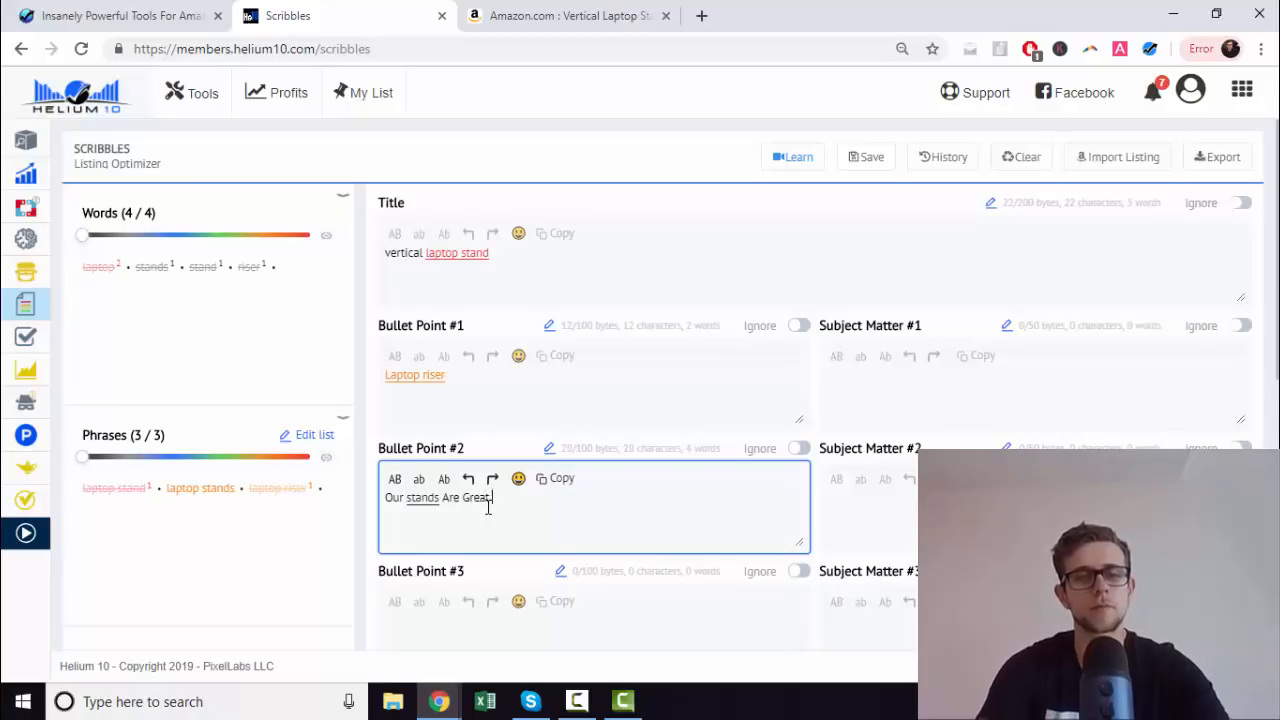
text(!)
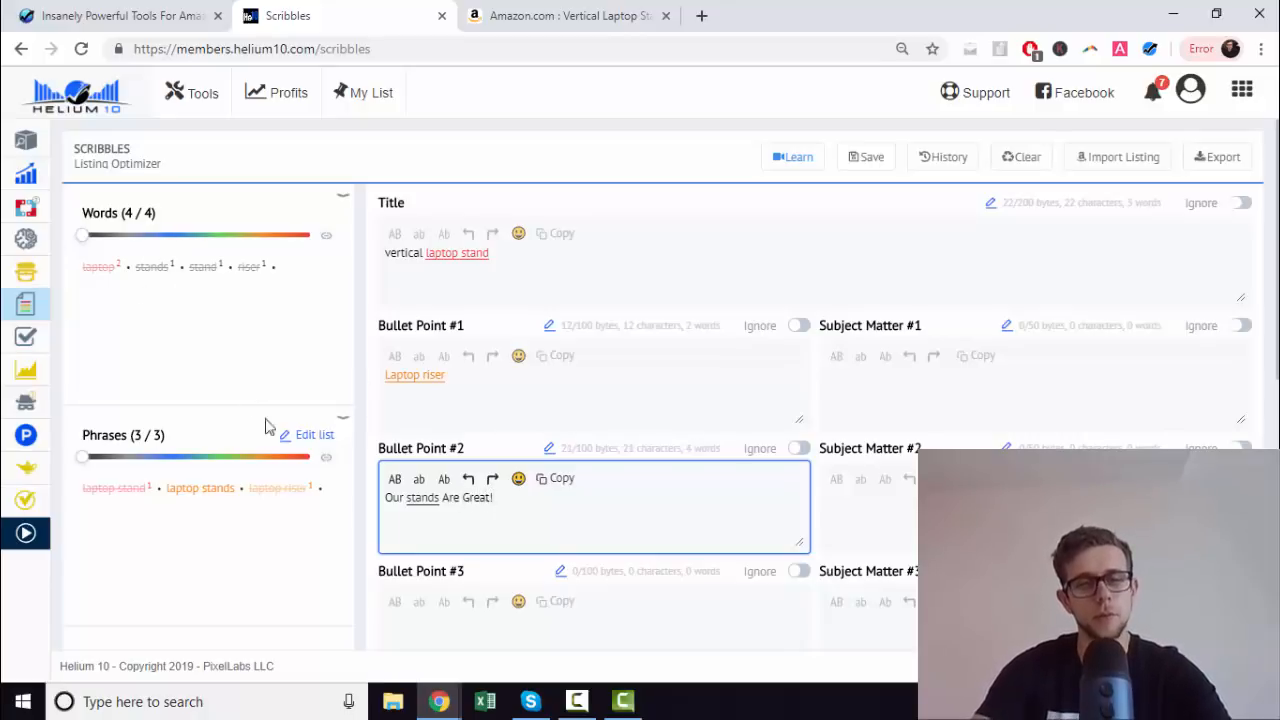
scroll(down, 3)
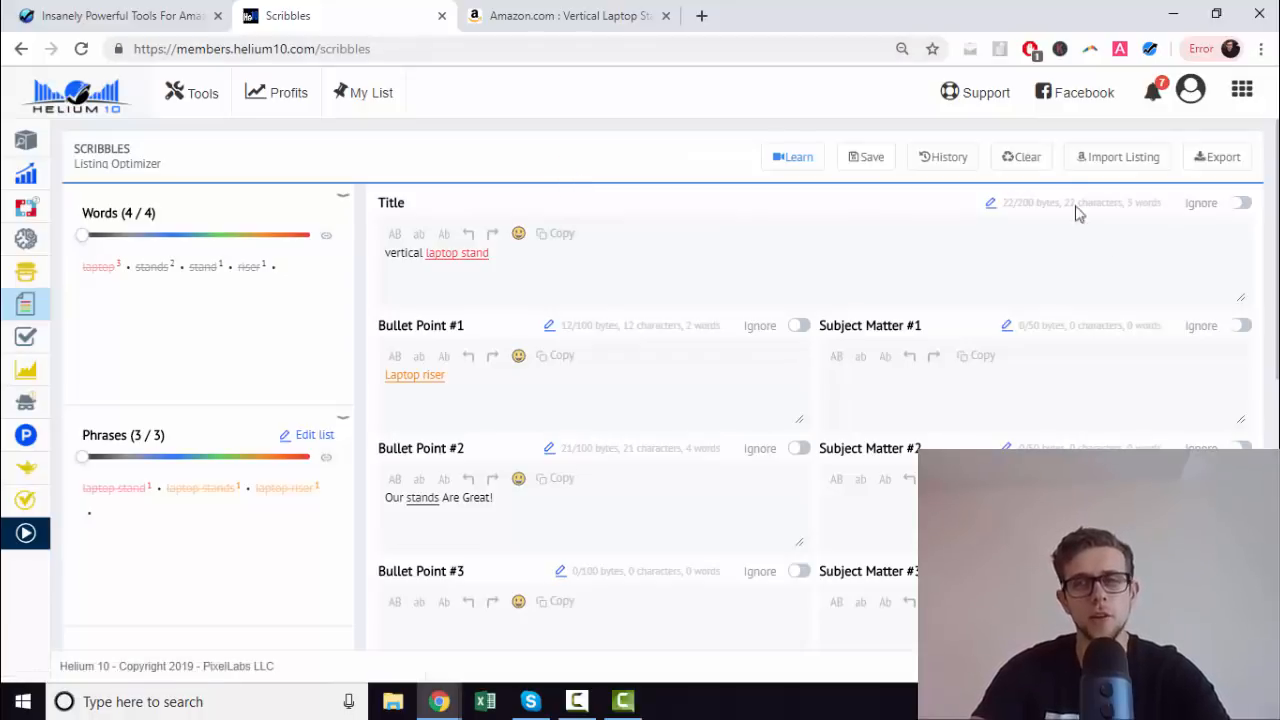
Step: Import the listing for ASIN B074PPGHMC into Scribbles, accepting the overwrite warning
click(1217, 157)
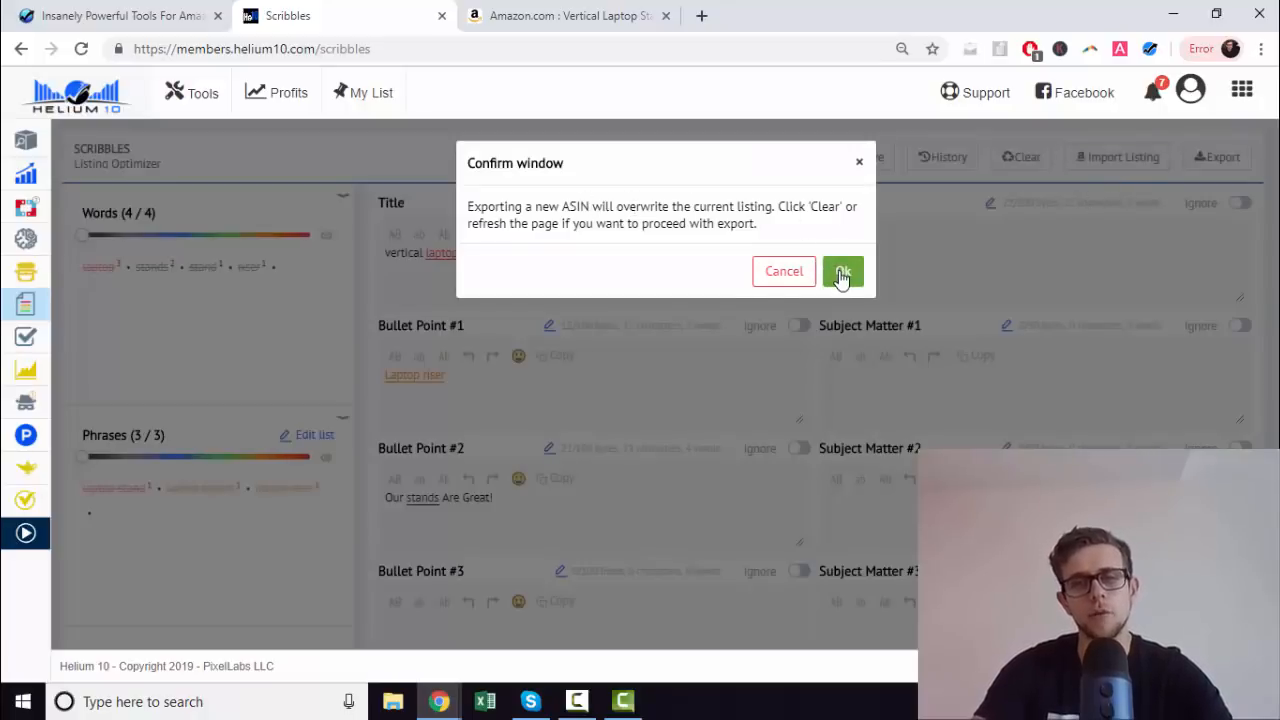
click(843, 271)
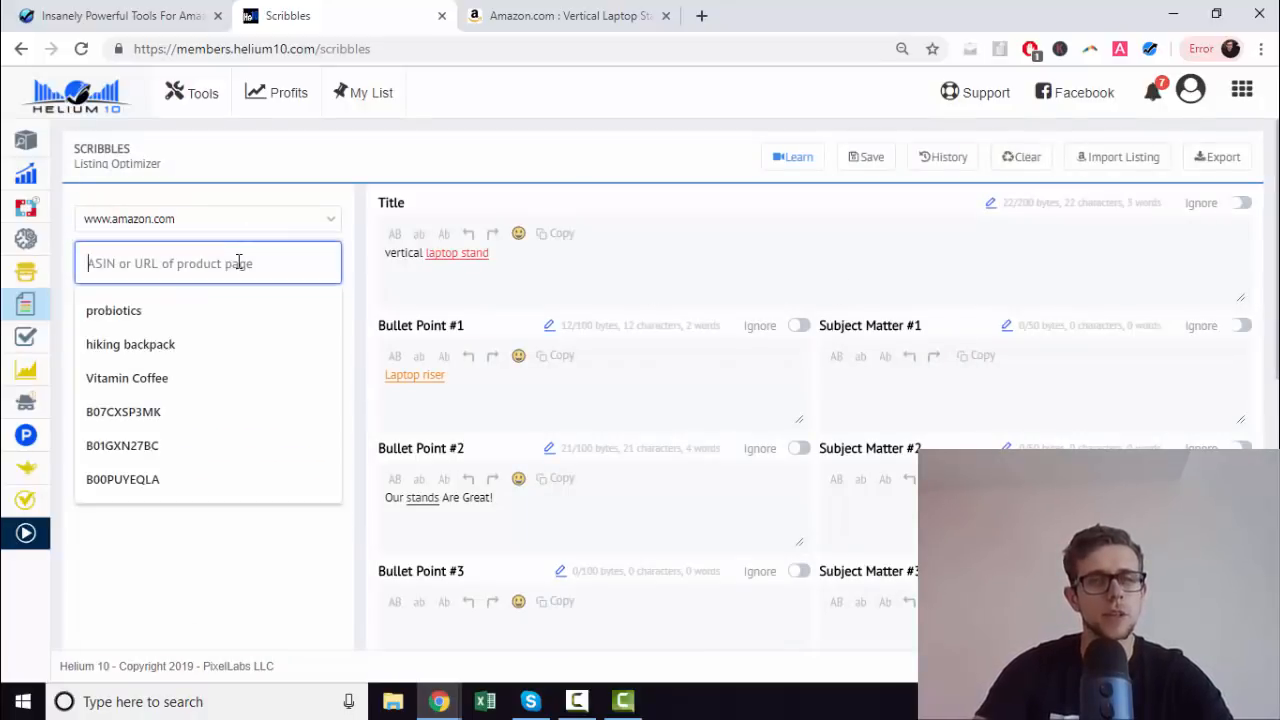
click(566, 15)
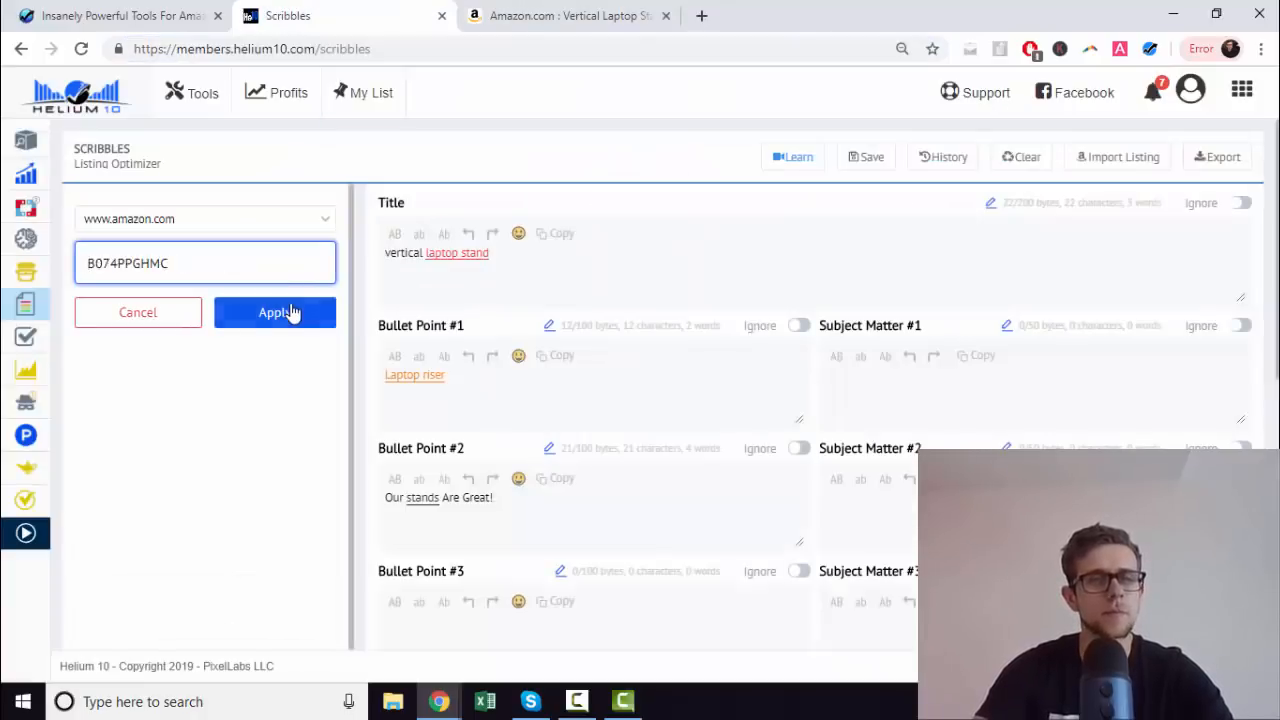
click(275, 312)
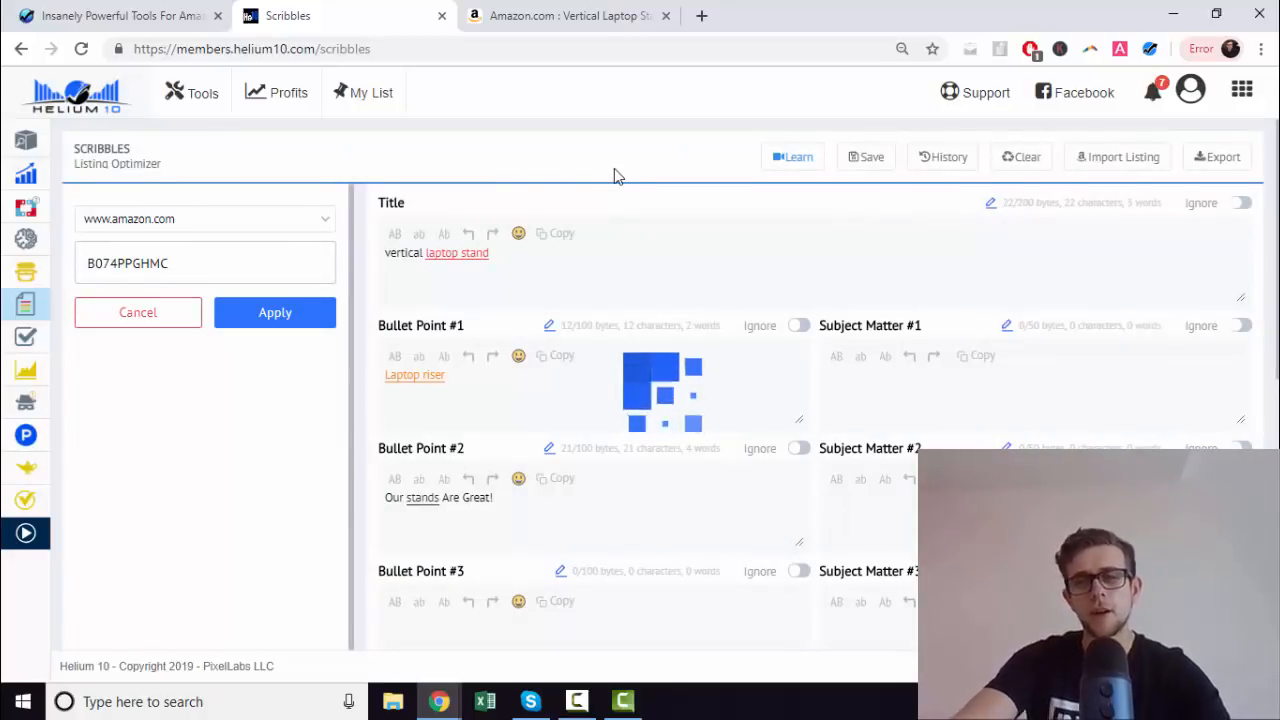
click(274, 312)
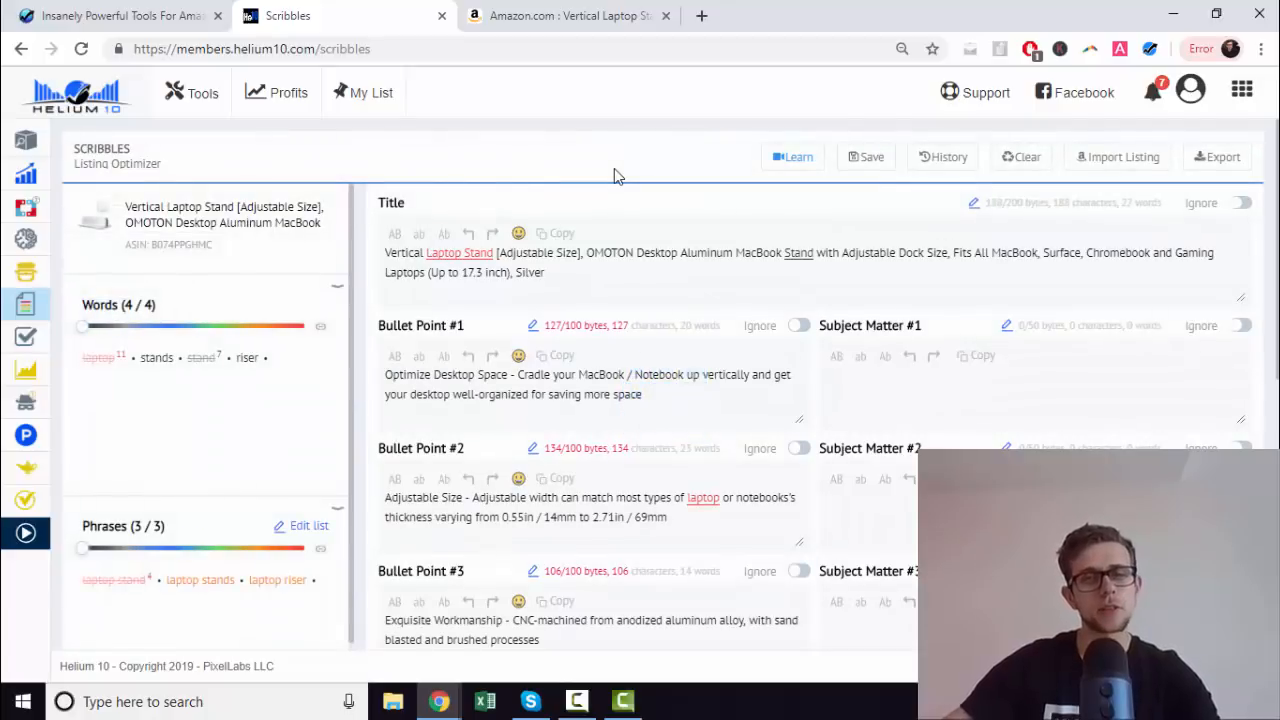
Step: Scroll the imported bullets and description for missing phrases, then switch to the Amazon tab
scroll(down, 3)
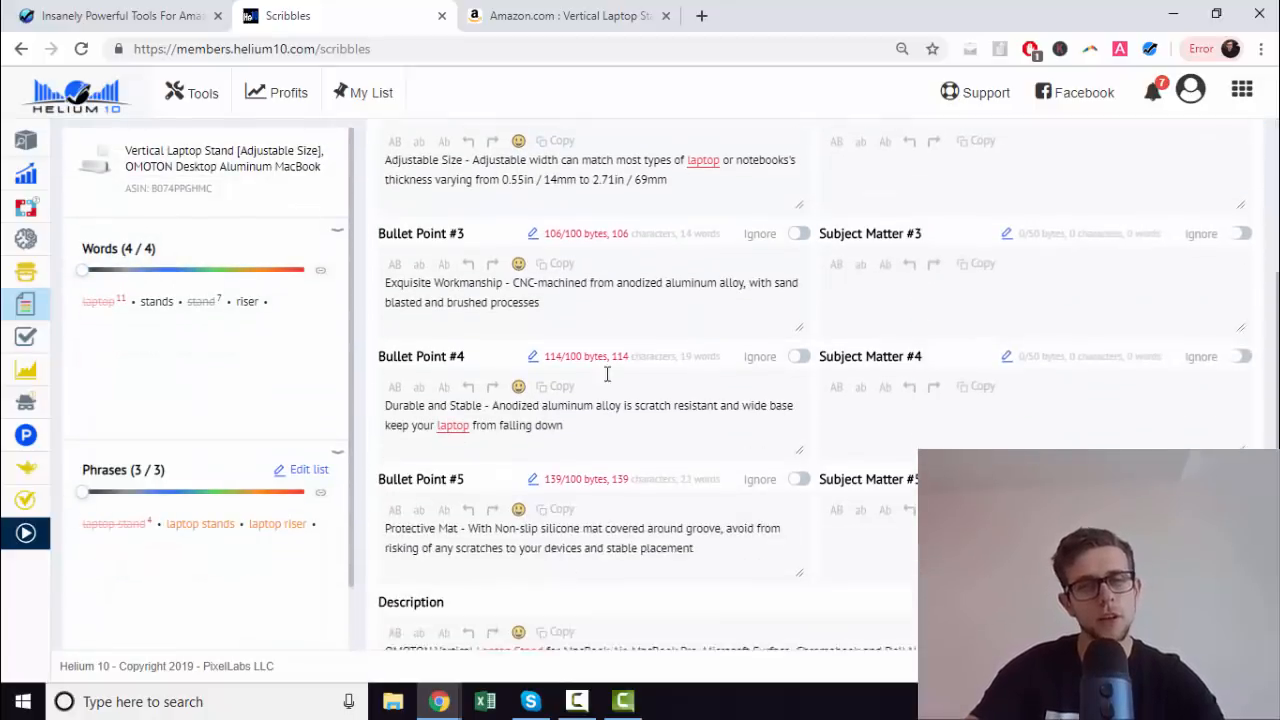
scroll(down, 3)
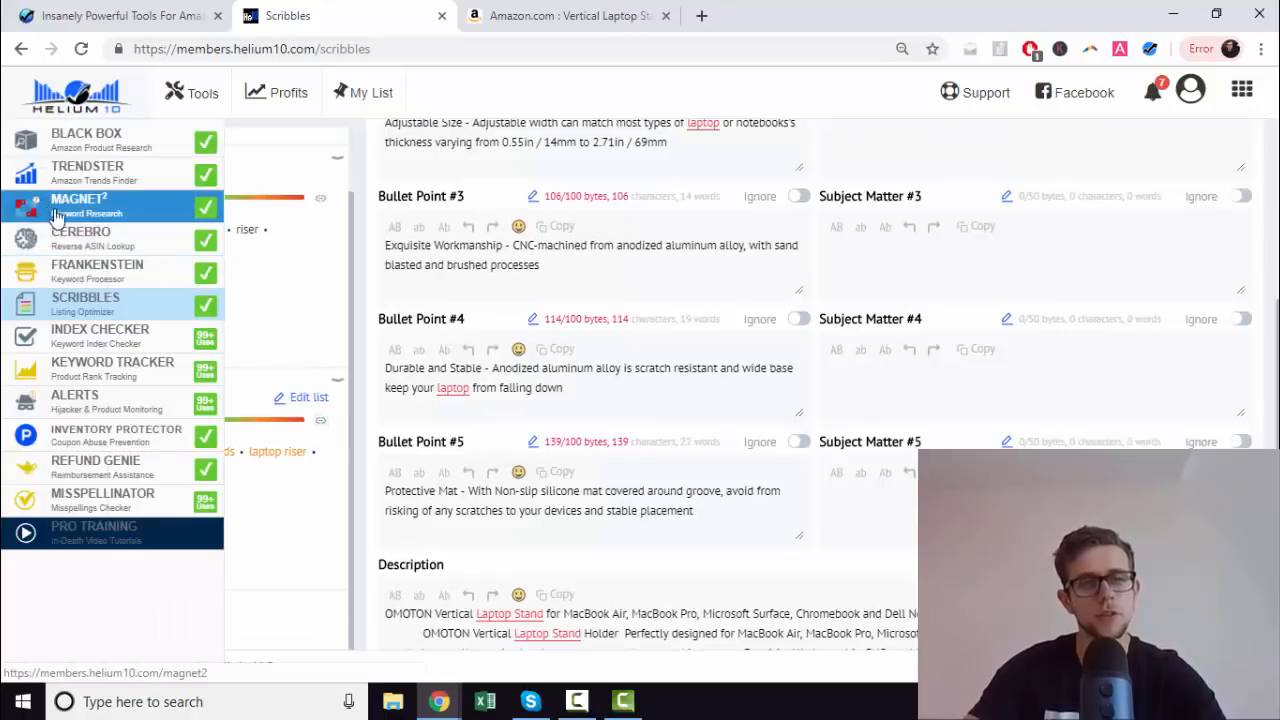
mouse_move(277, 175)
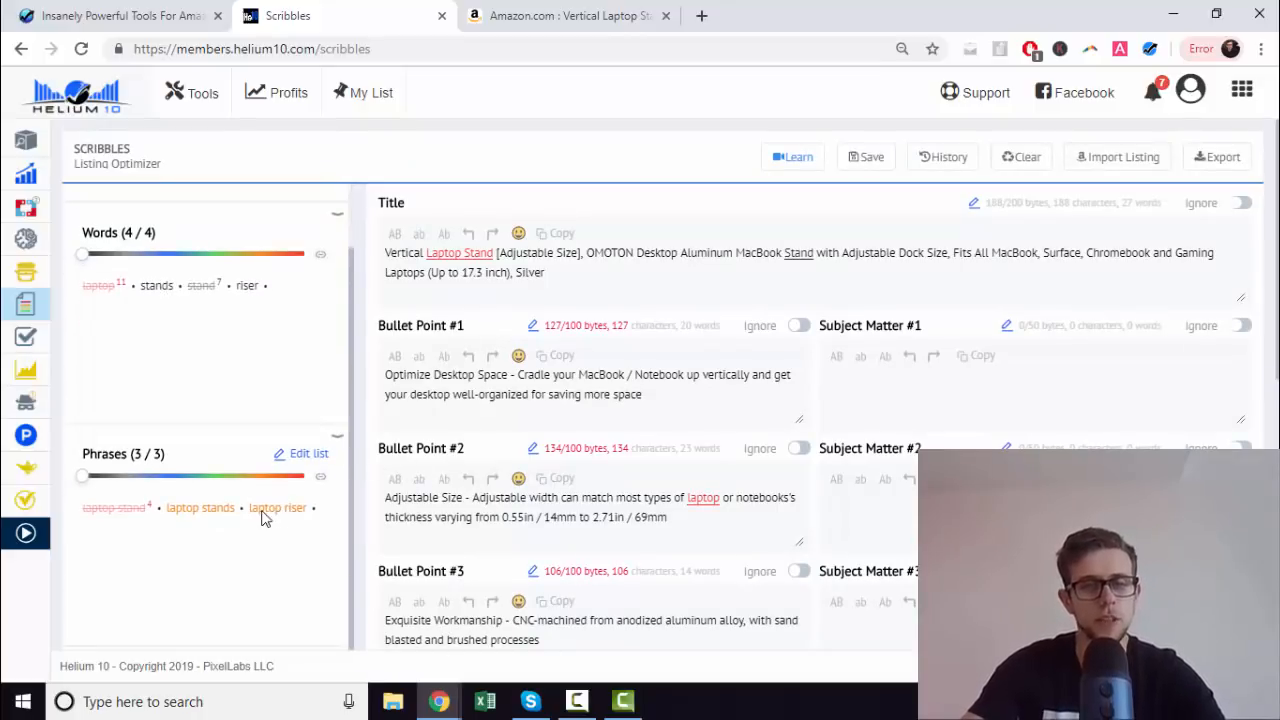
click(565, 15)
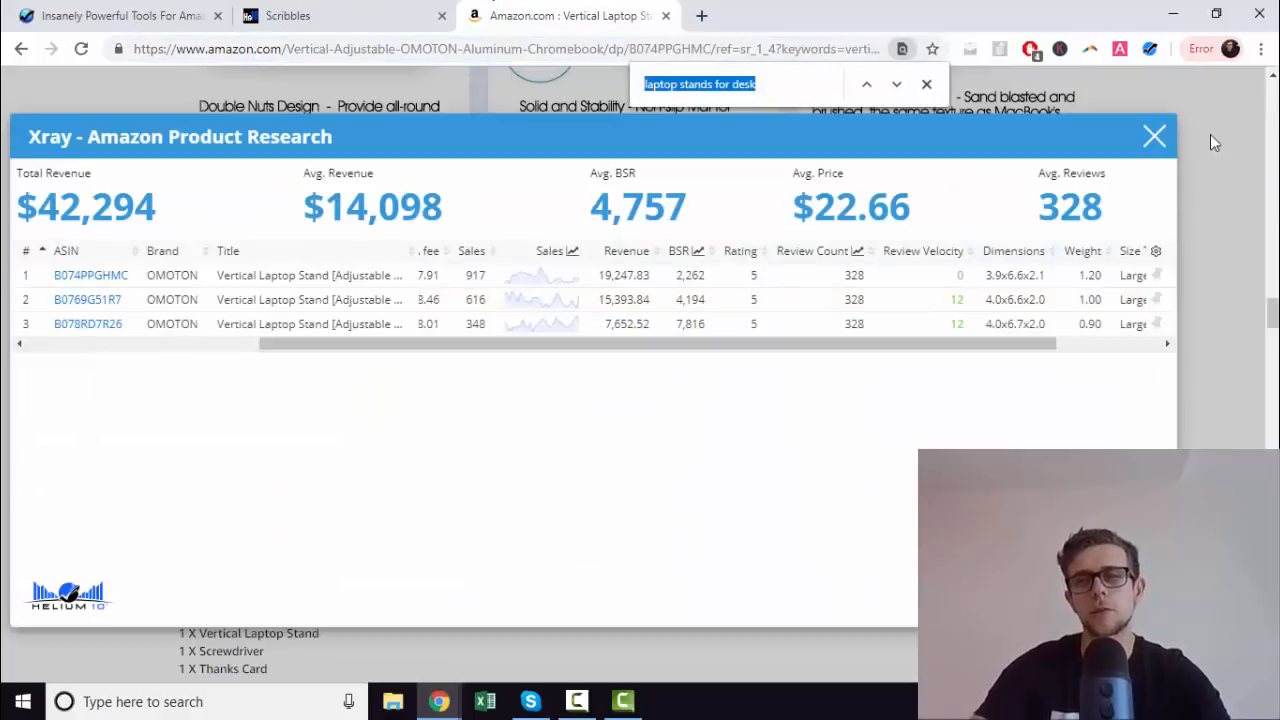
Step: Close the Xray overlay and scroll the OMOTON product page
click(1153, 136)
text(laptop riser)
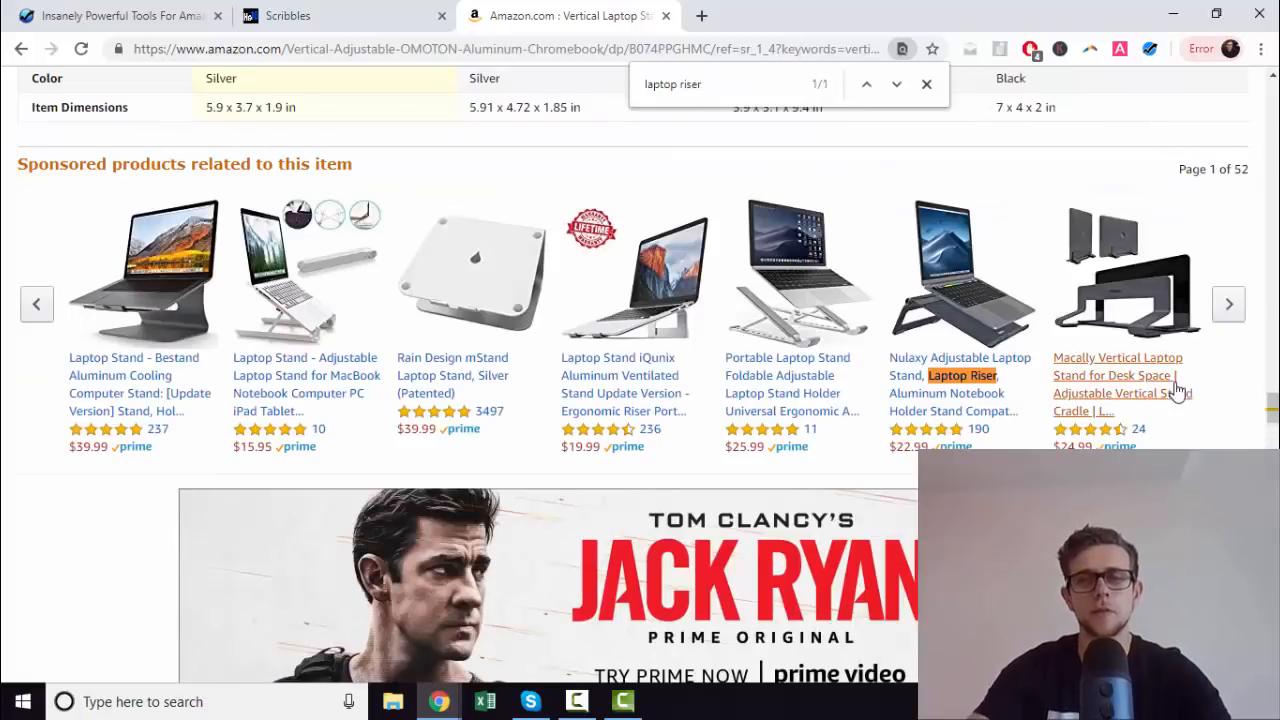
scroll(down, 3)
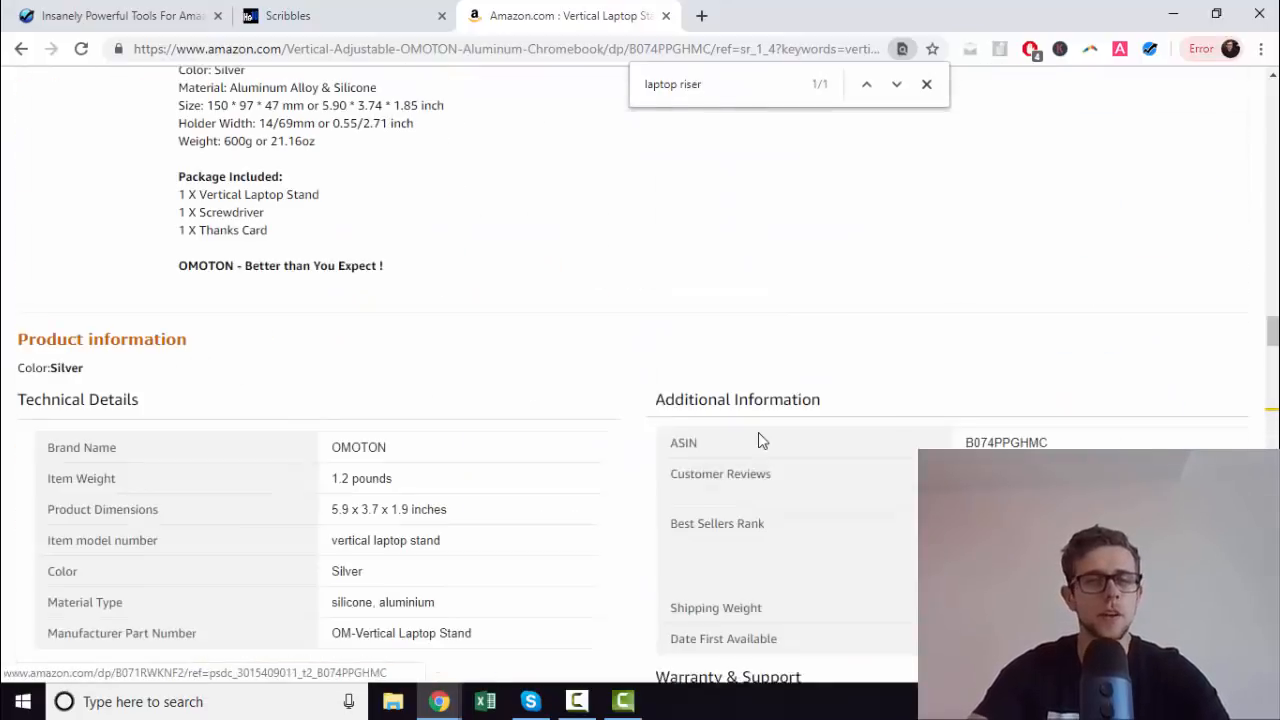
scroll(up, 3)
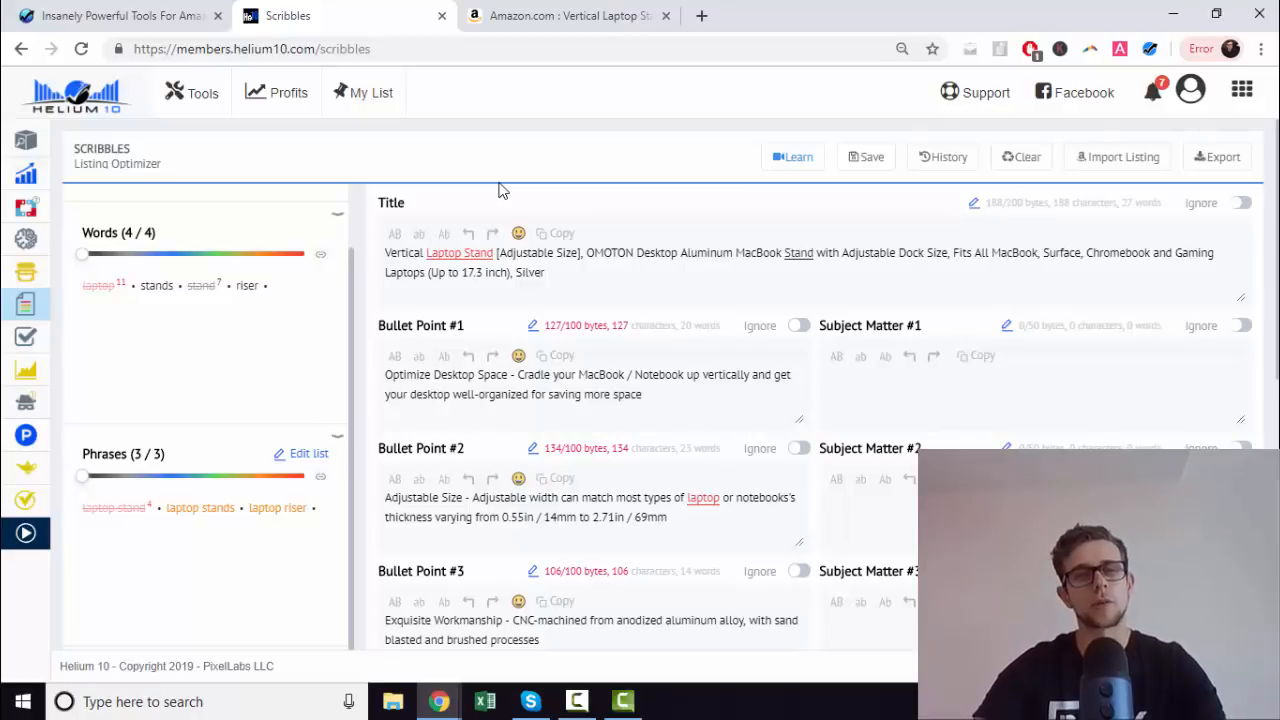
mouse_move(505, 183)
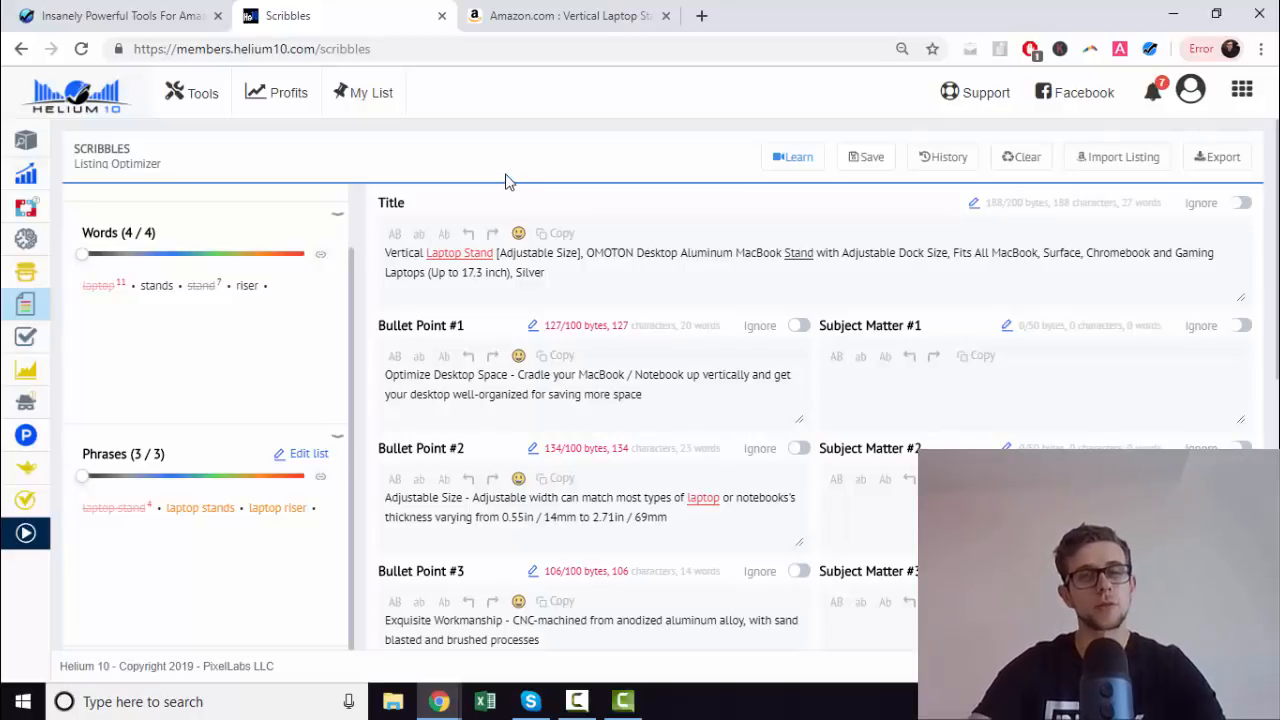